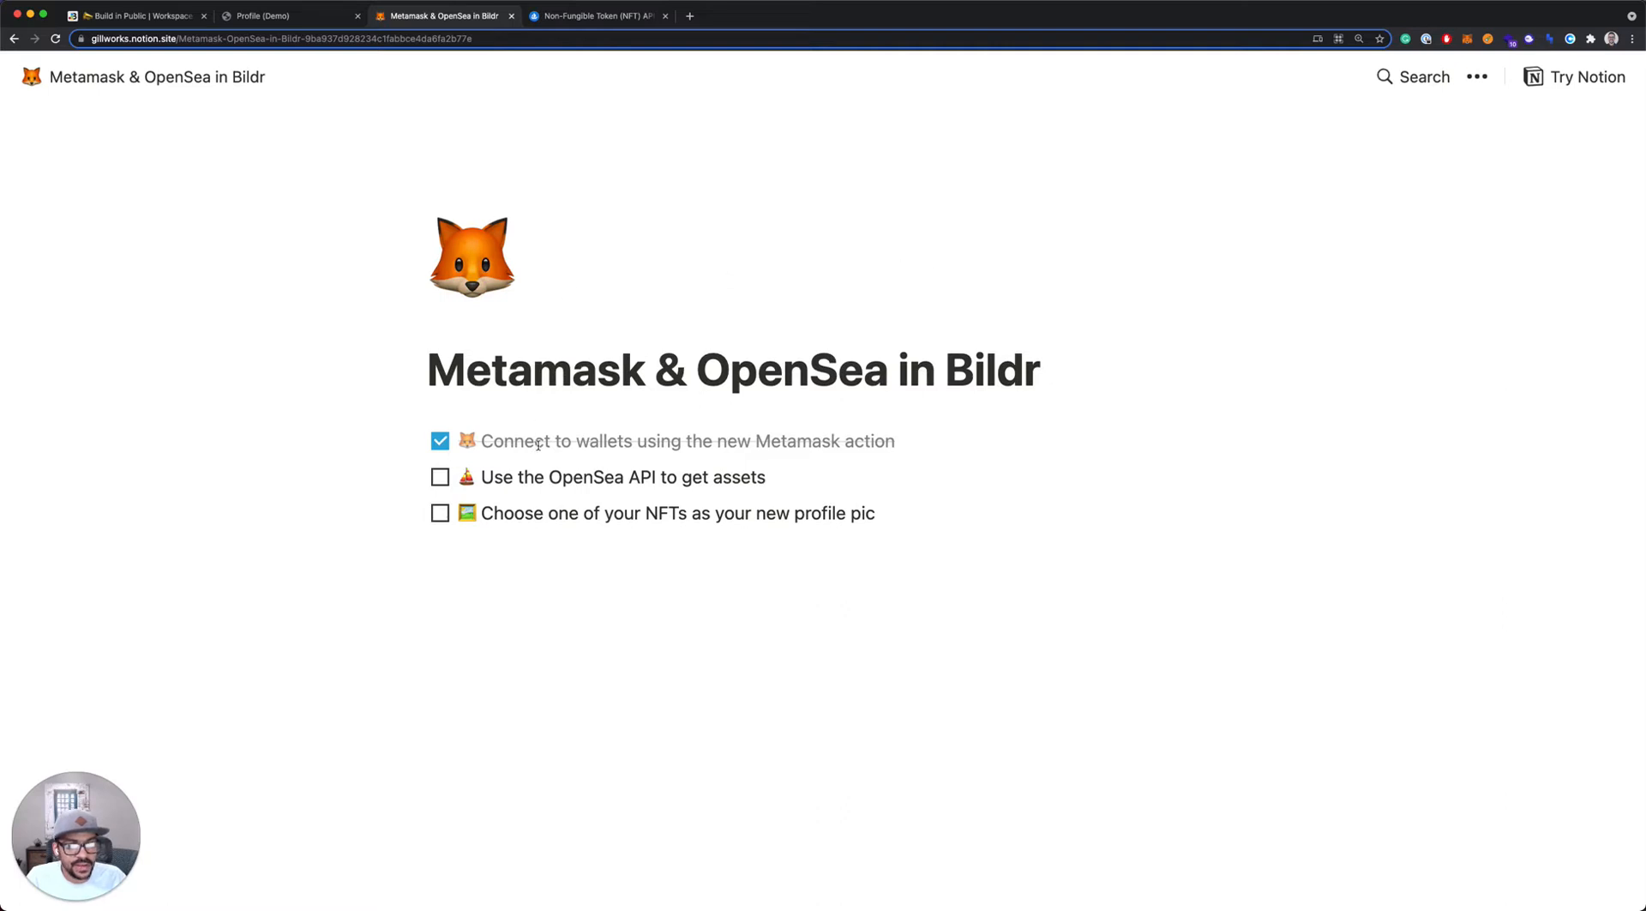
mouse_move(322, 86)
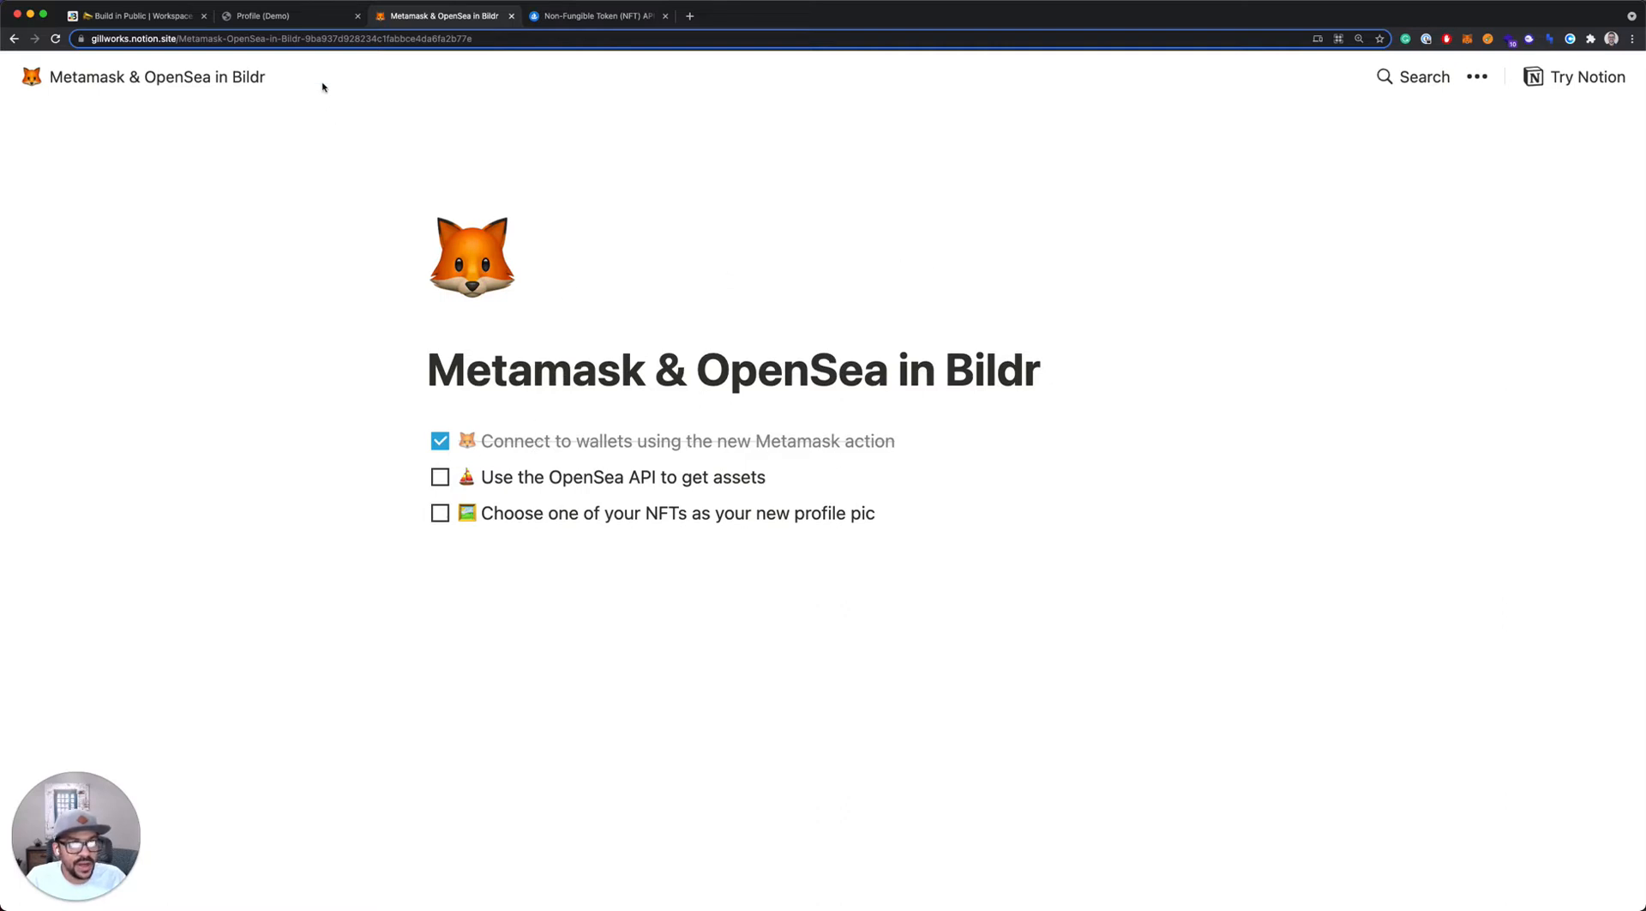
Check the live Profile (Demo) page and return to the Bildr editor
left_click(283, 15)
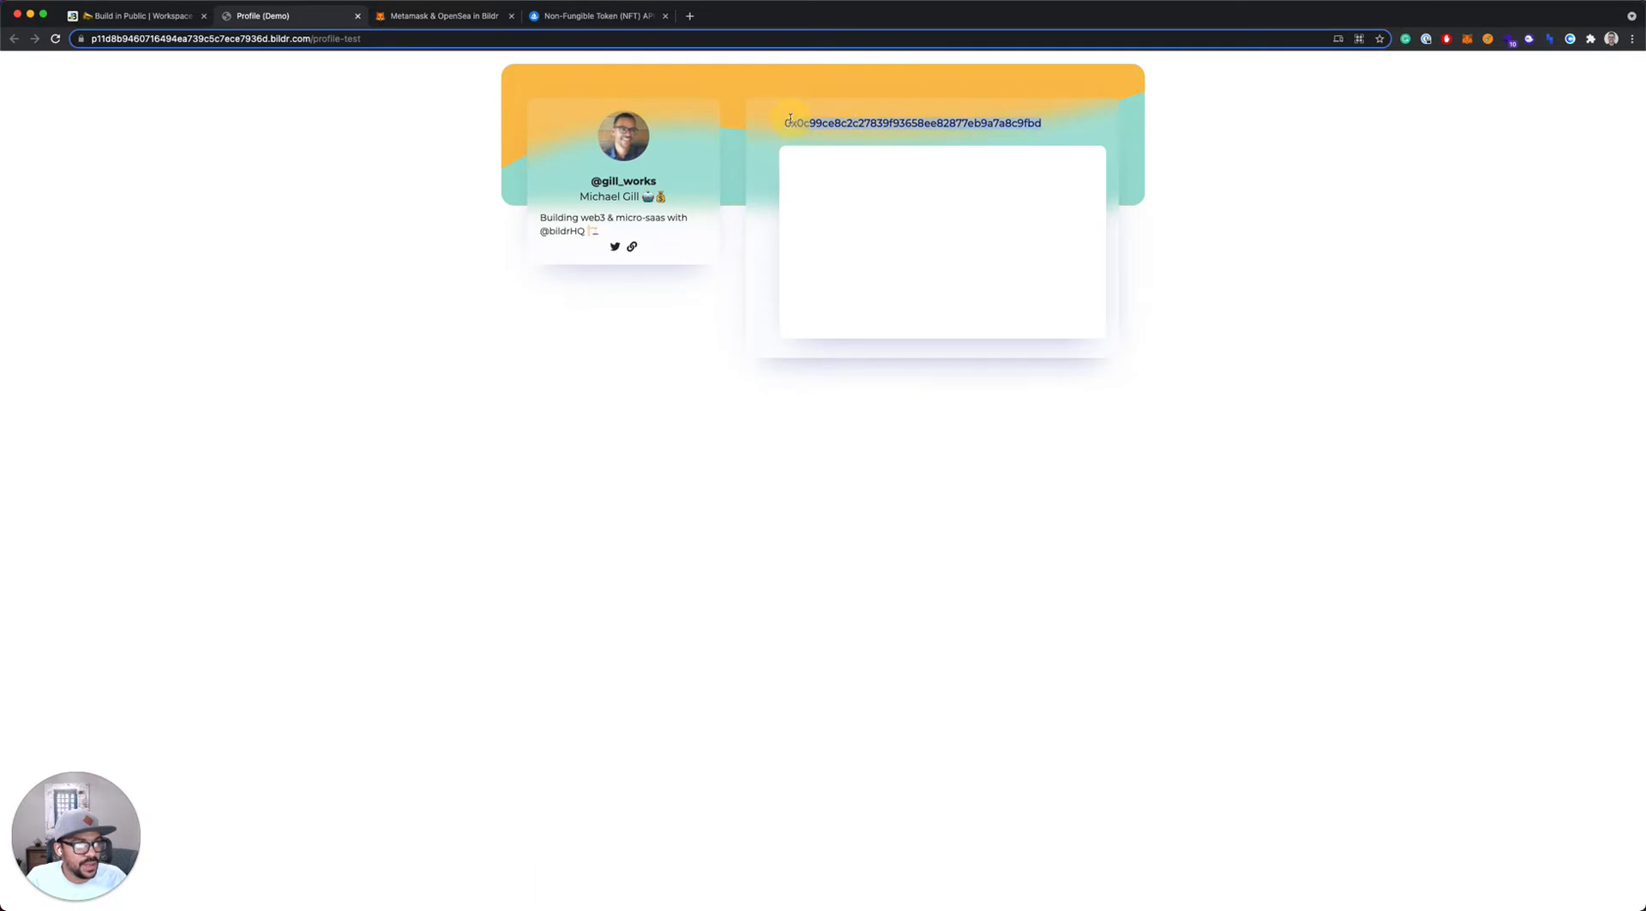
left_click(443, 16)
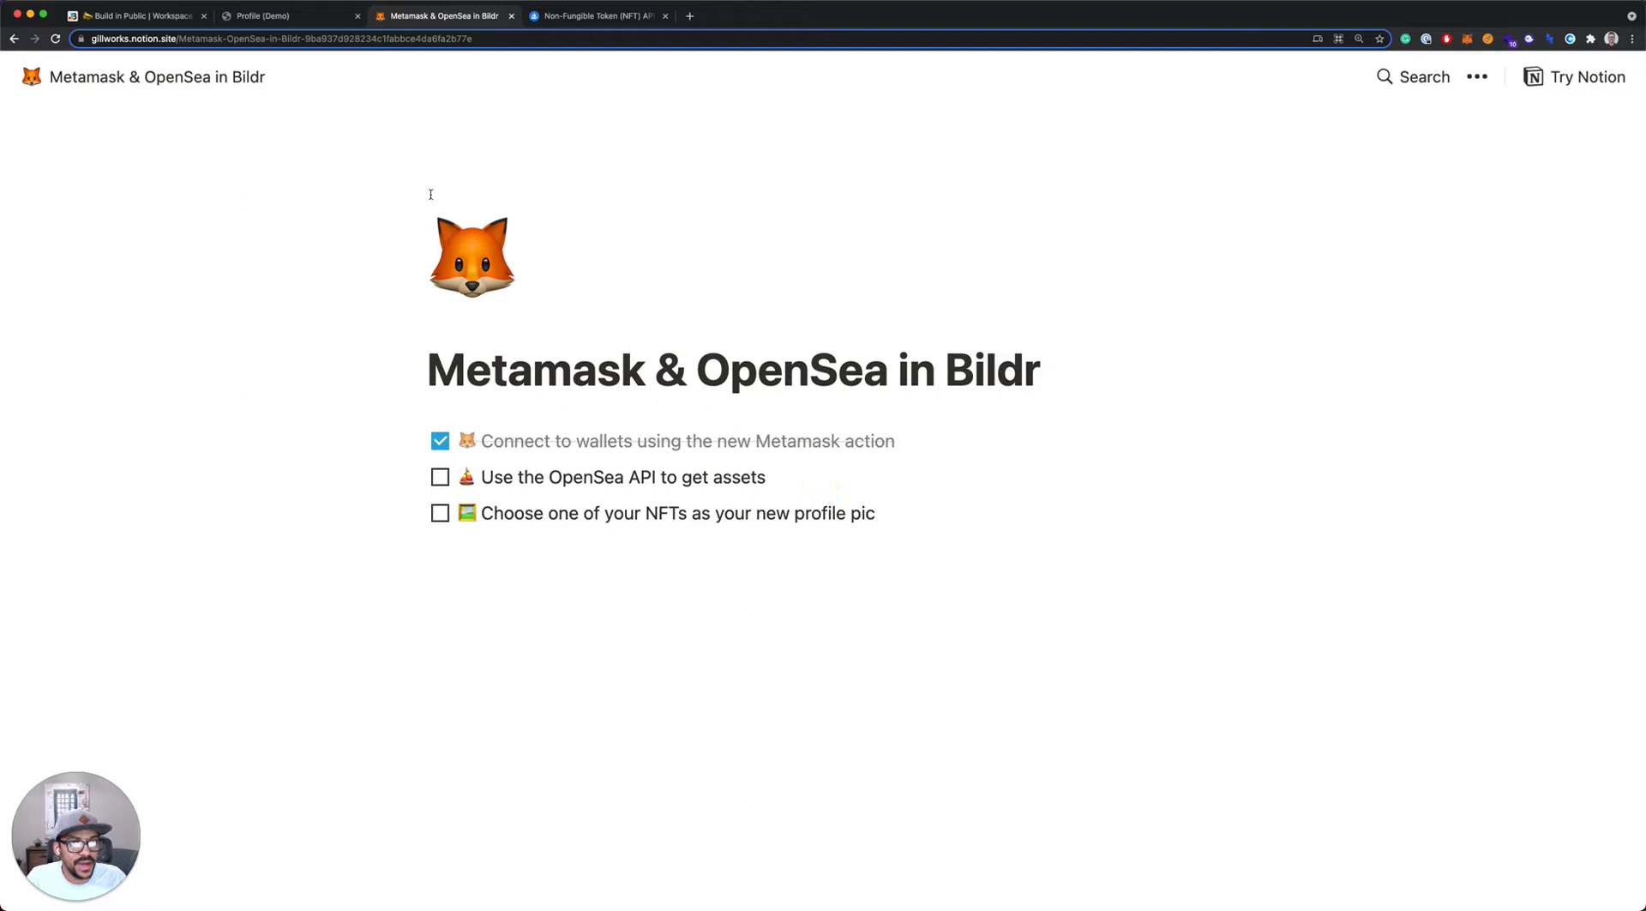
left_click(134, 15)
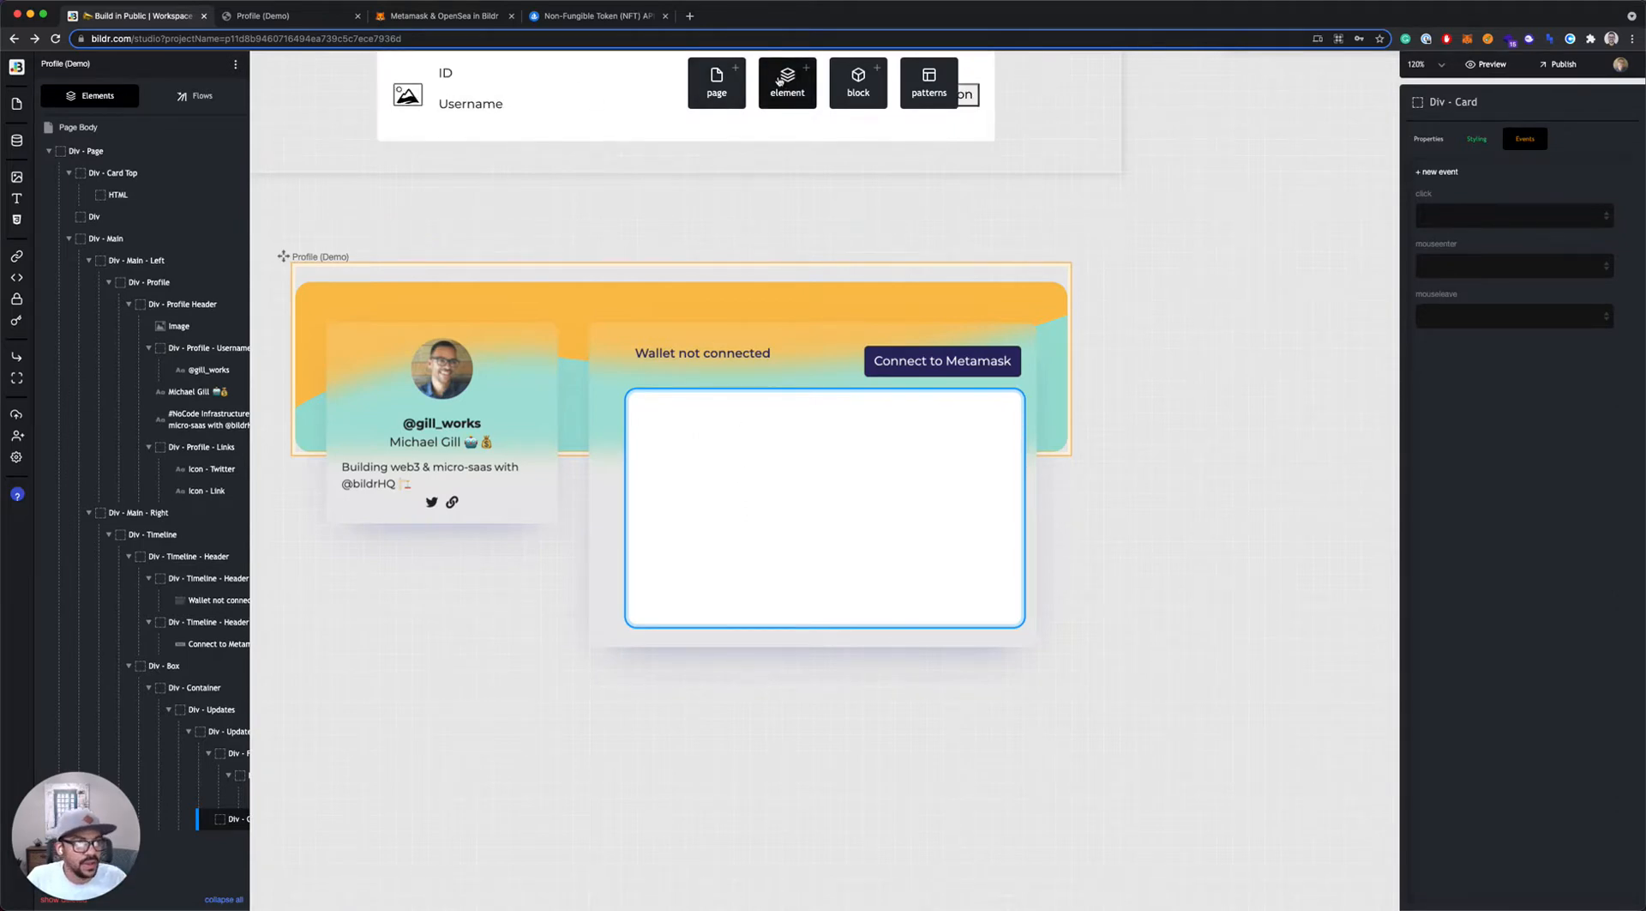
Add a Blank Page beside Profile (Demo) and rename it Asset Row
left_click(788, 82)
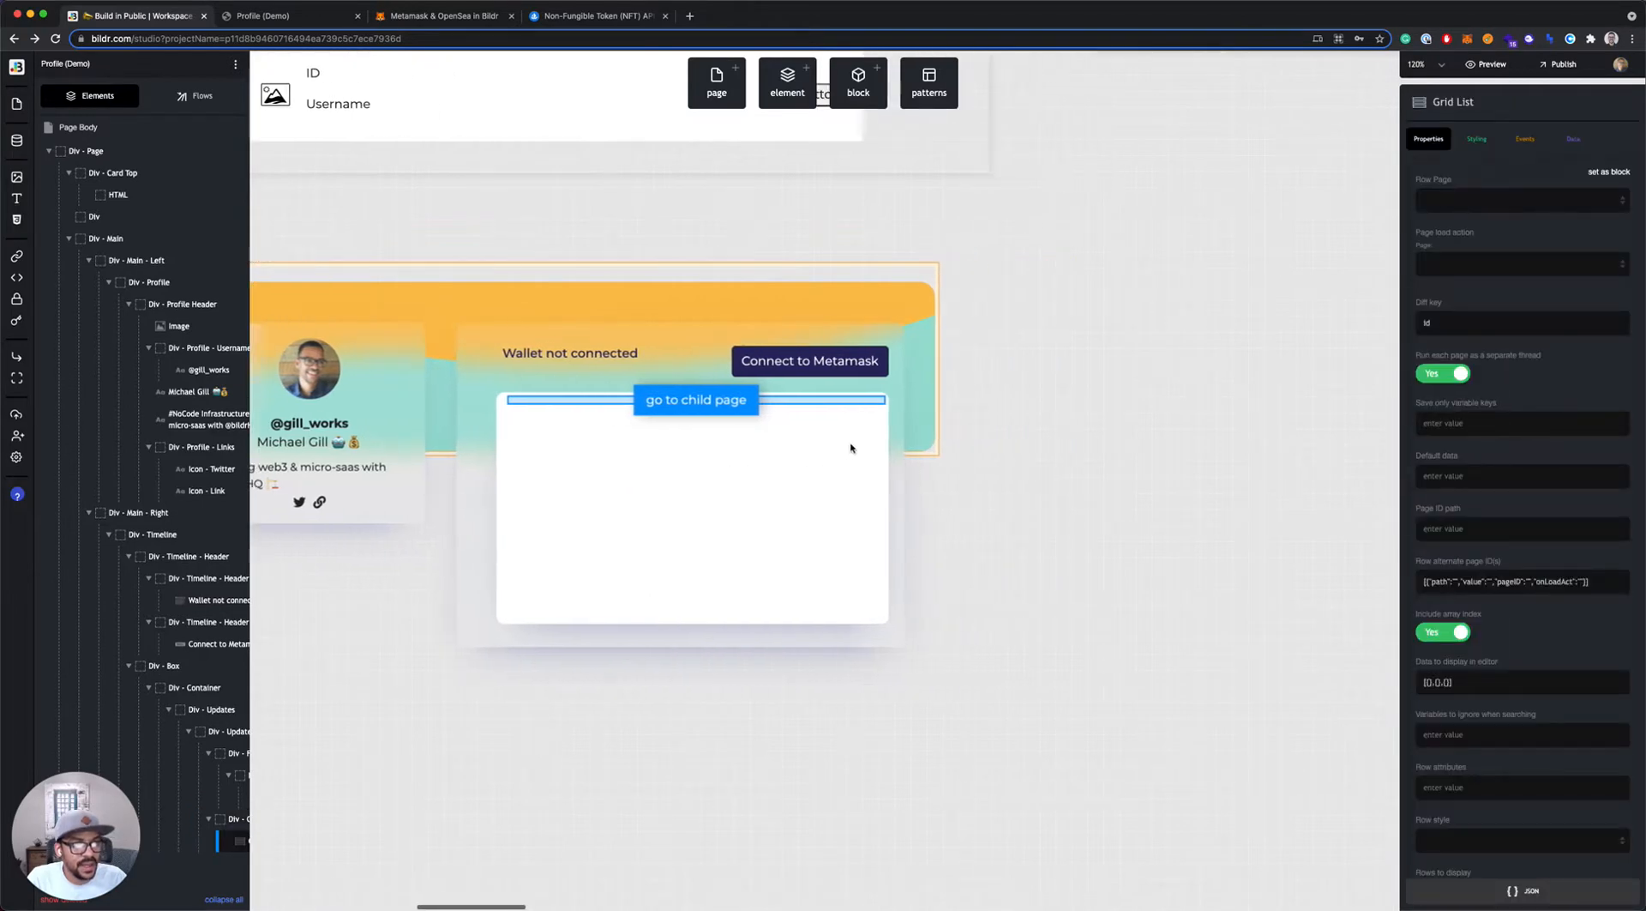
left_click(716, 82)
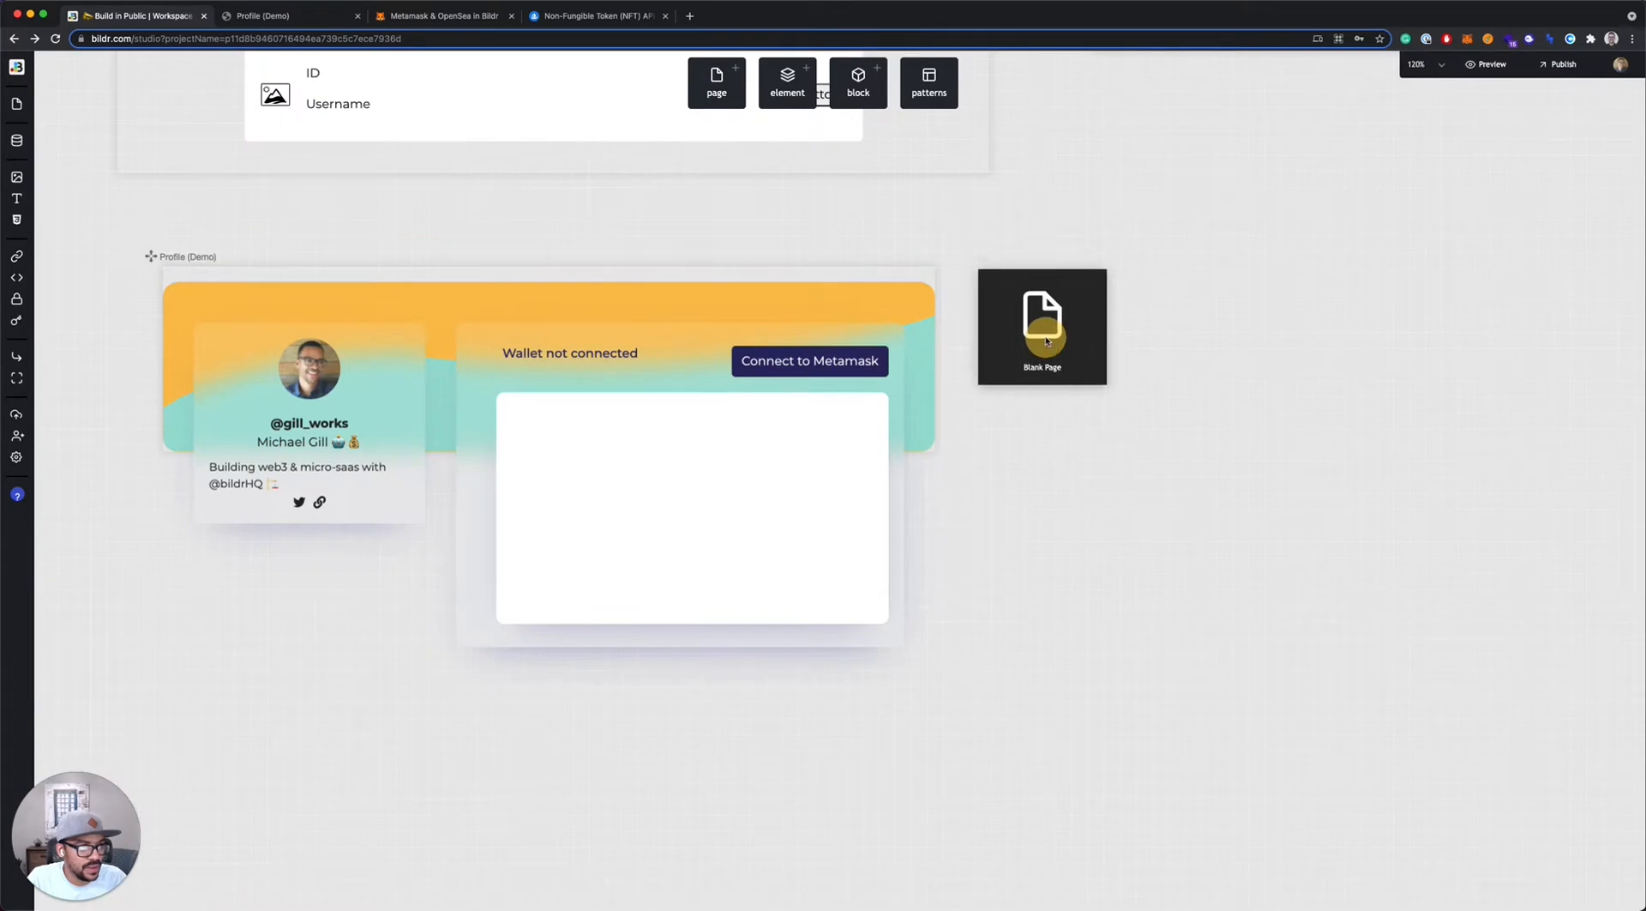
double_click(1041, 325)
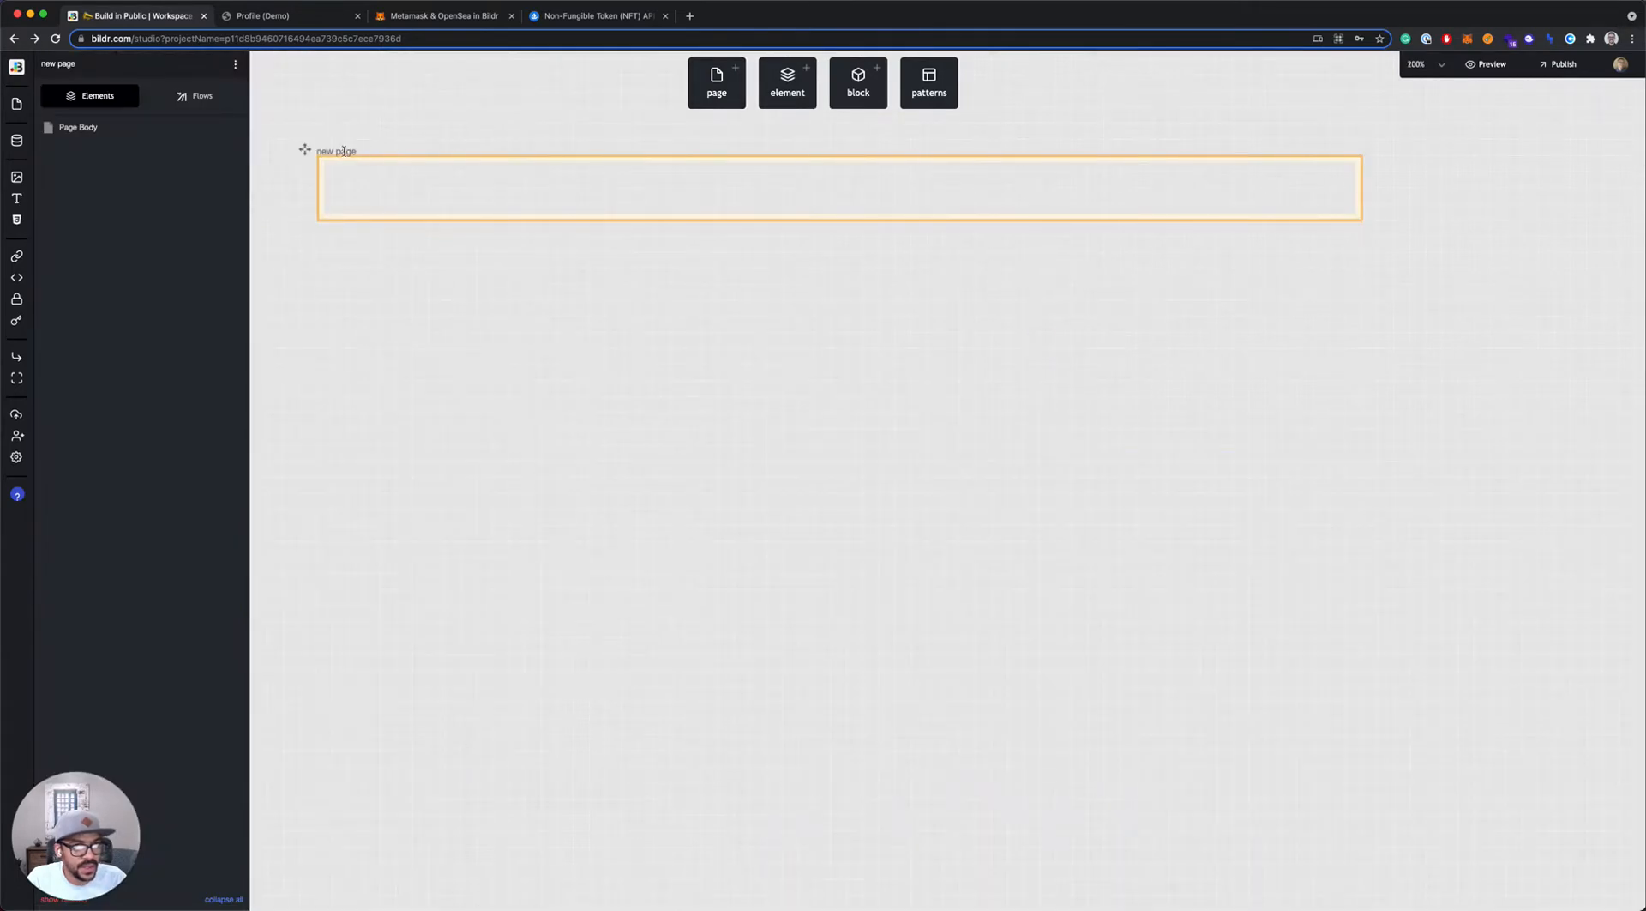
double_click(336, 151)
type("Asset Row")
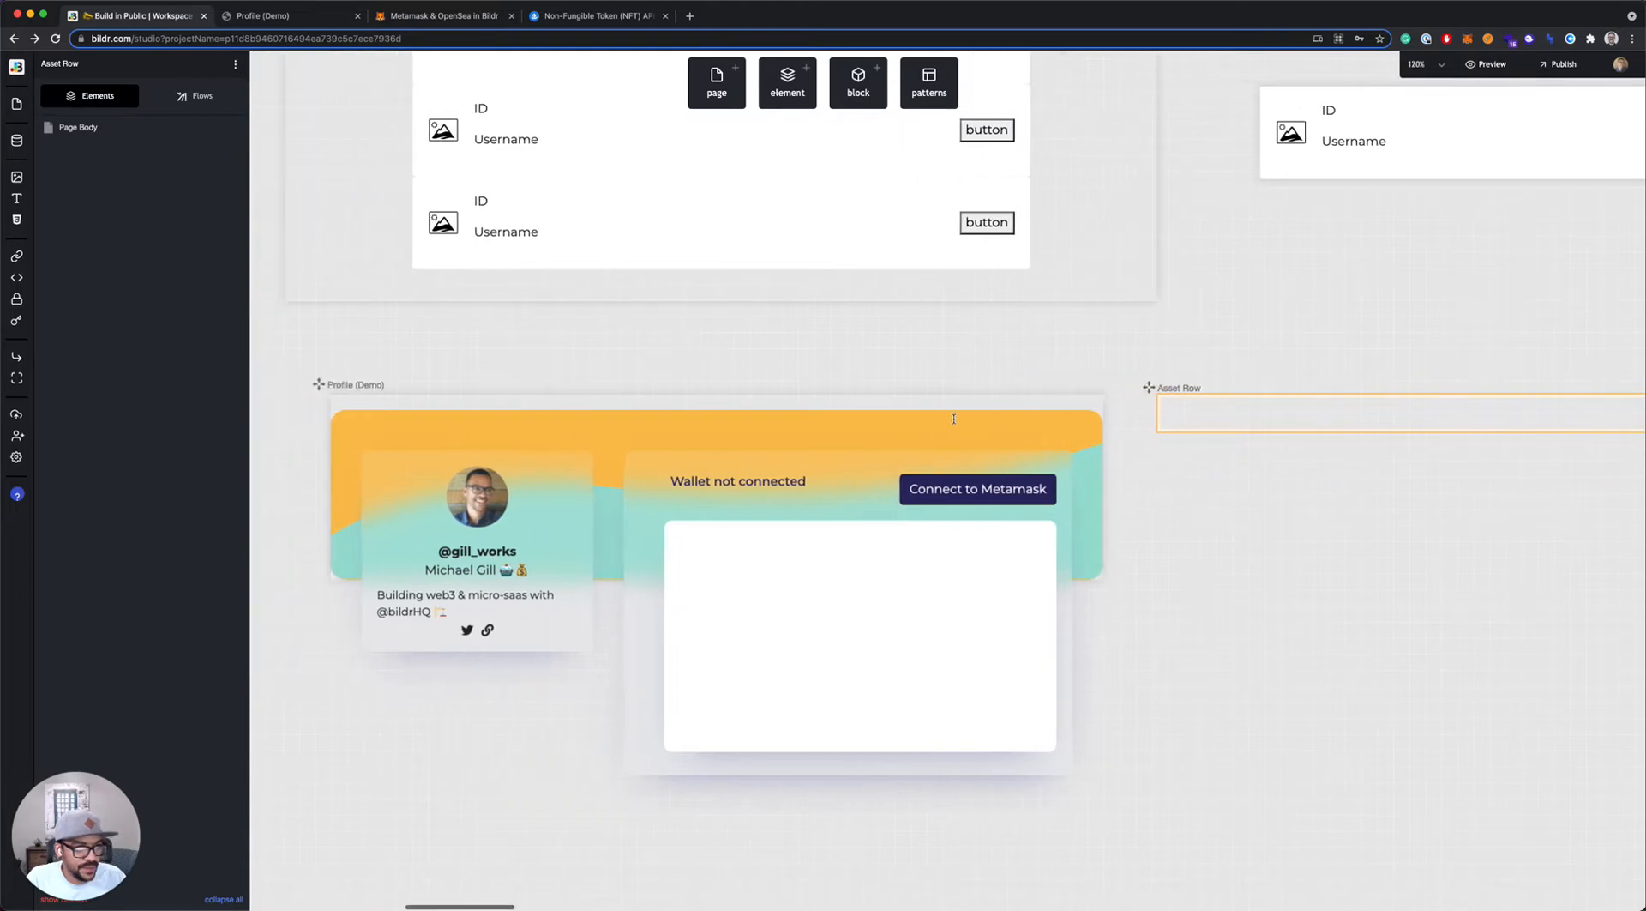
Set the profile card's Grid List to use Asset Row as its Row Page
left_click(859, 630)
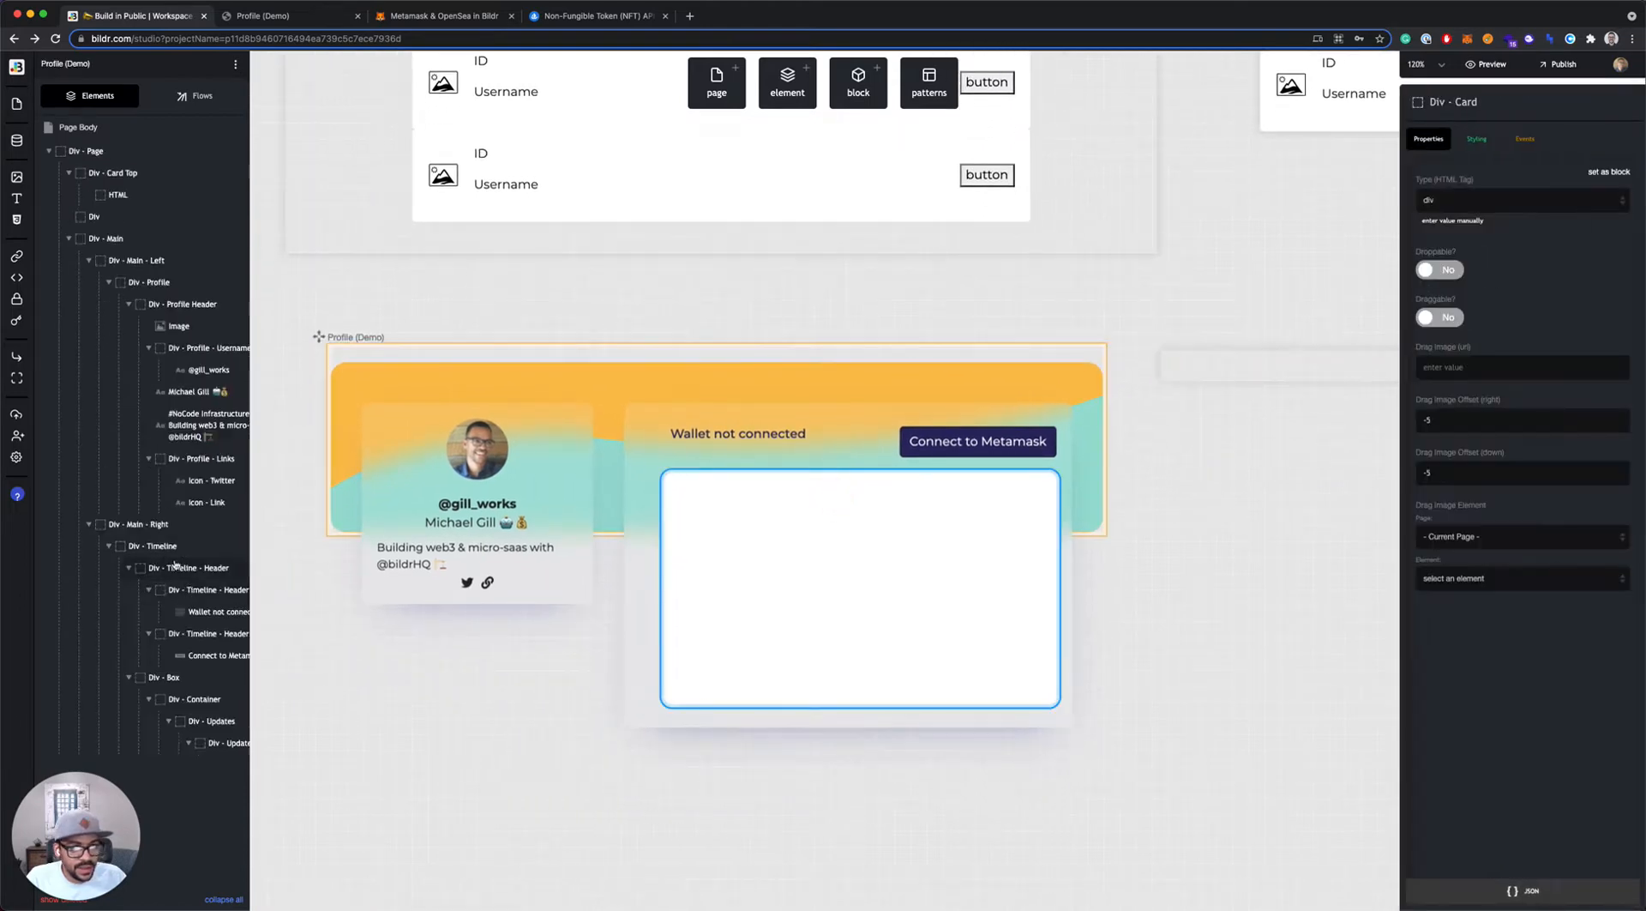
left_click(859, 588)
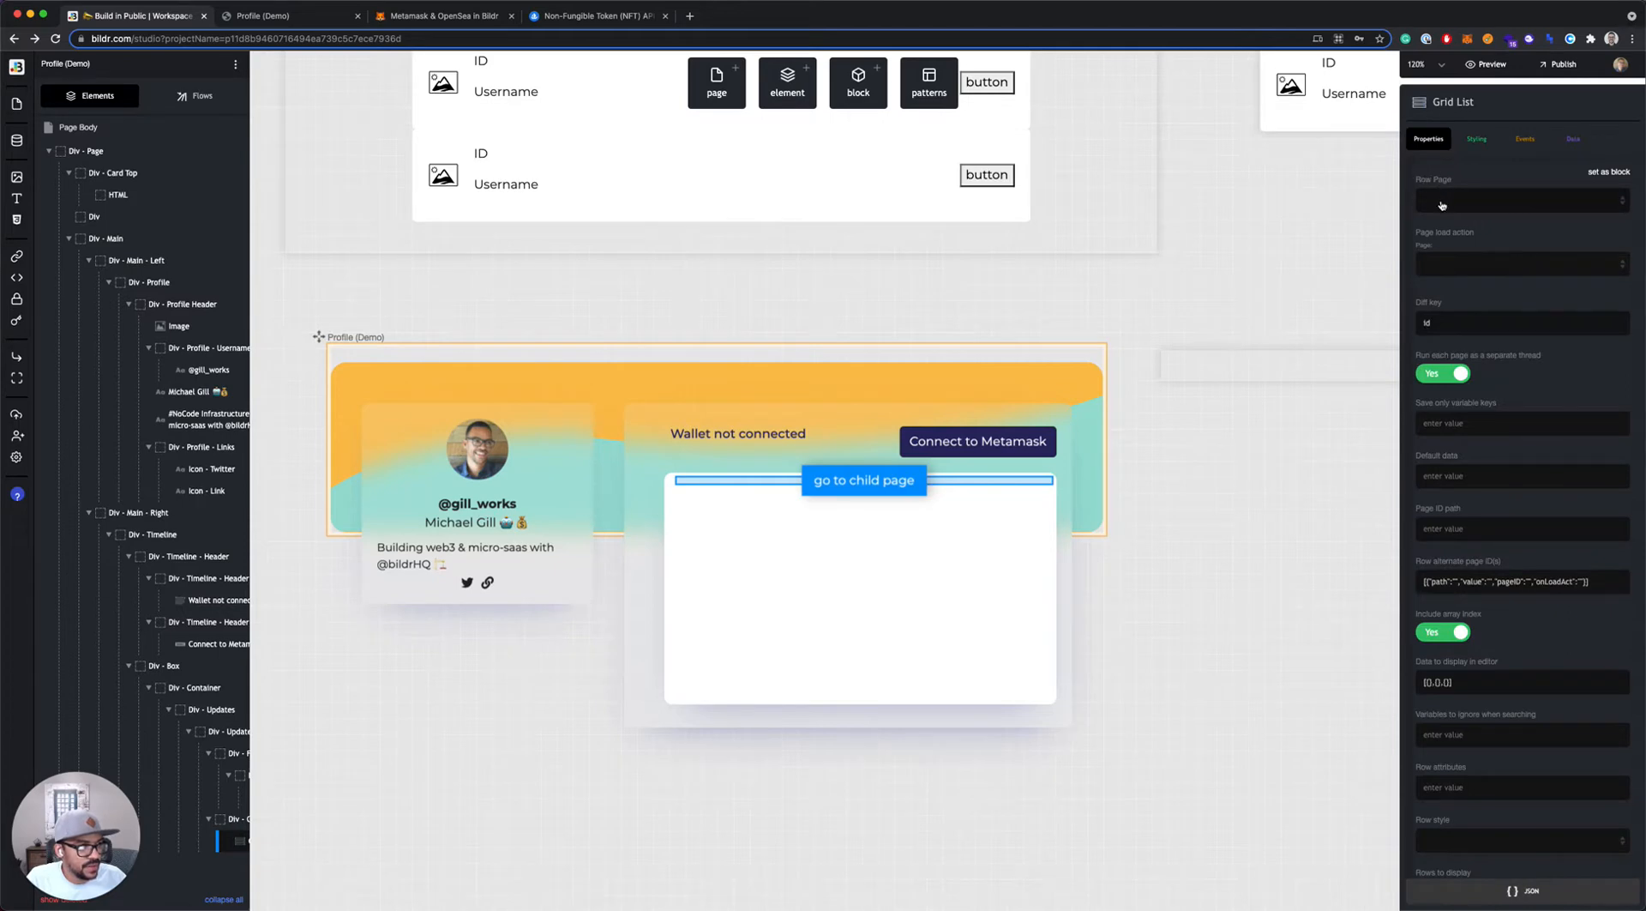
left_click(1518, 202)
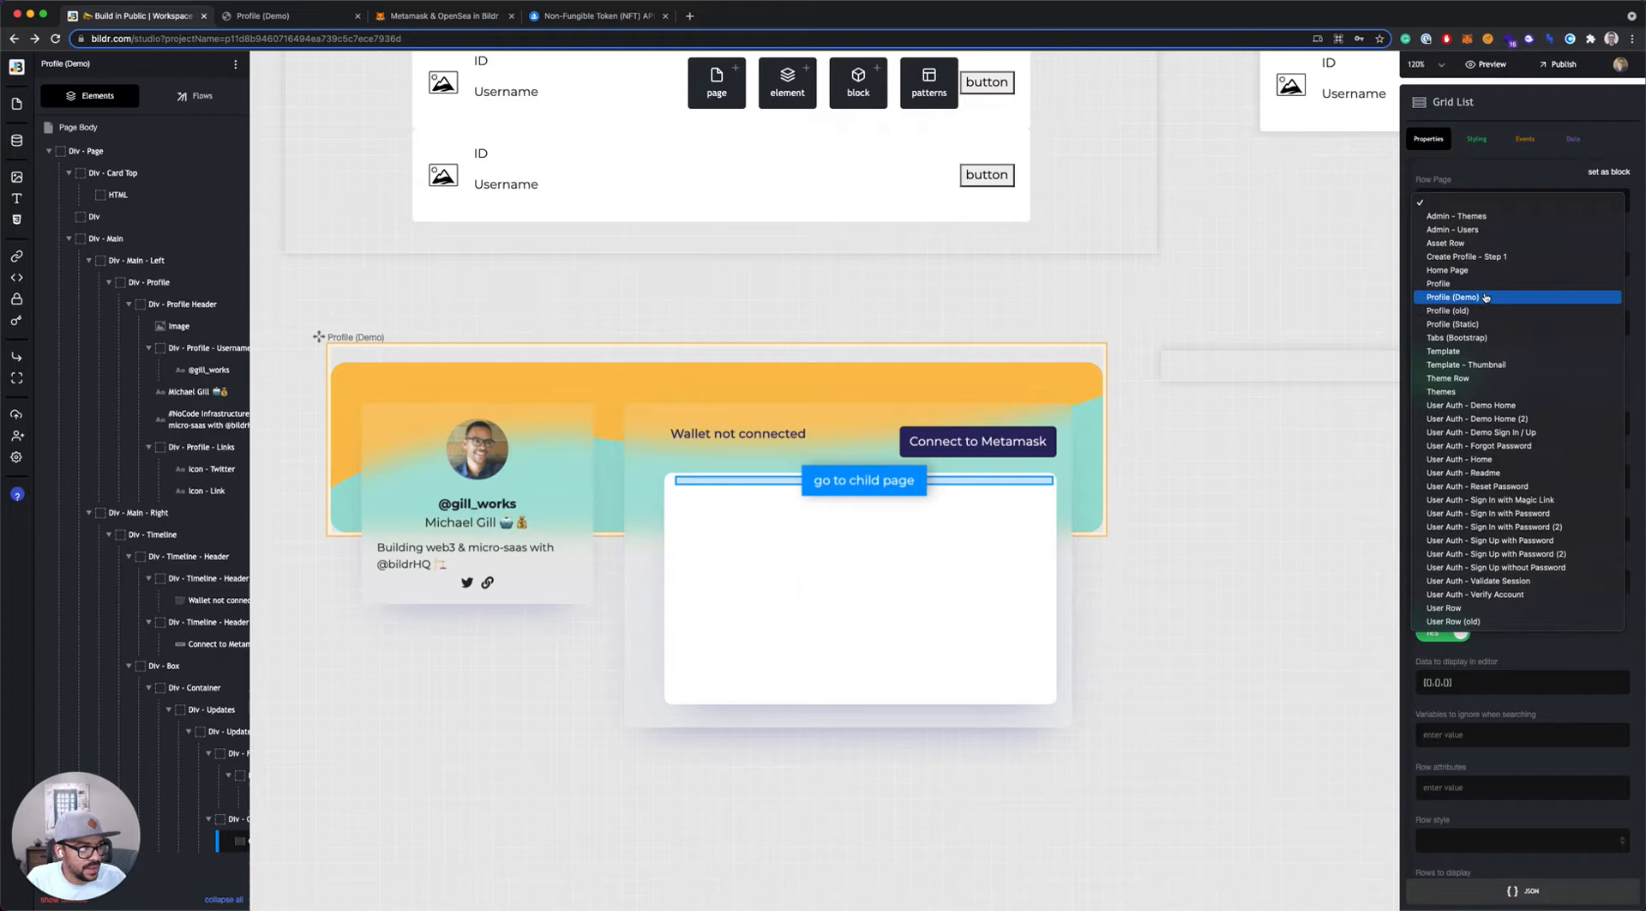
left_click(1446, 241)
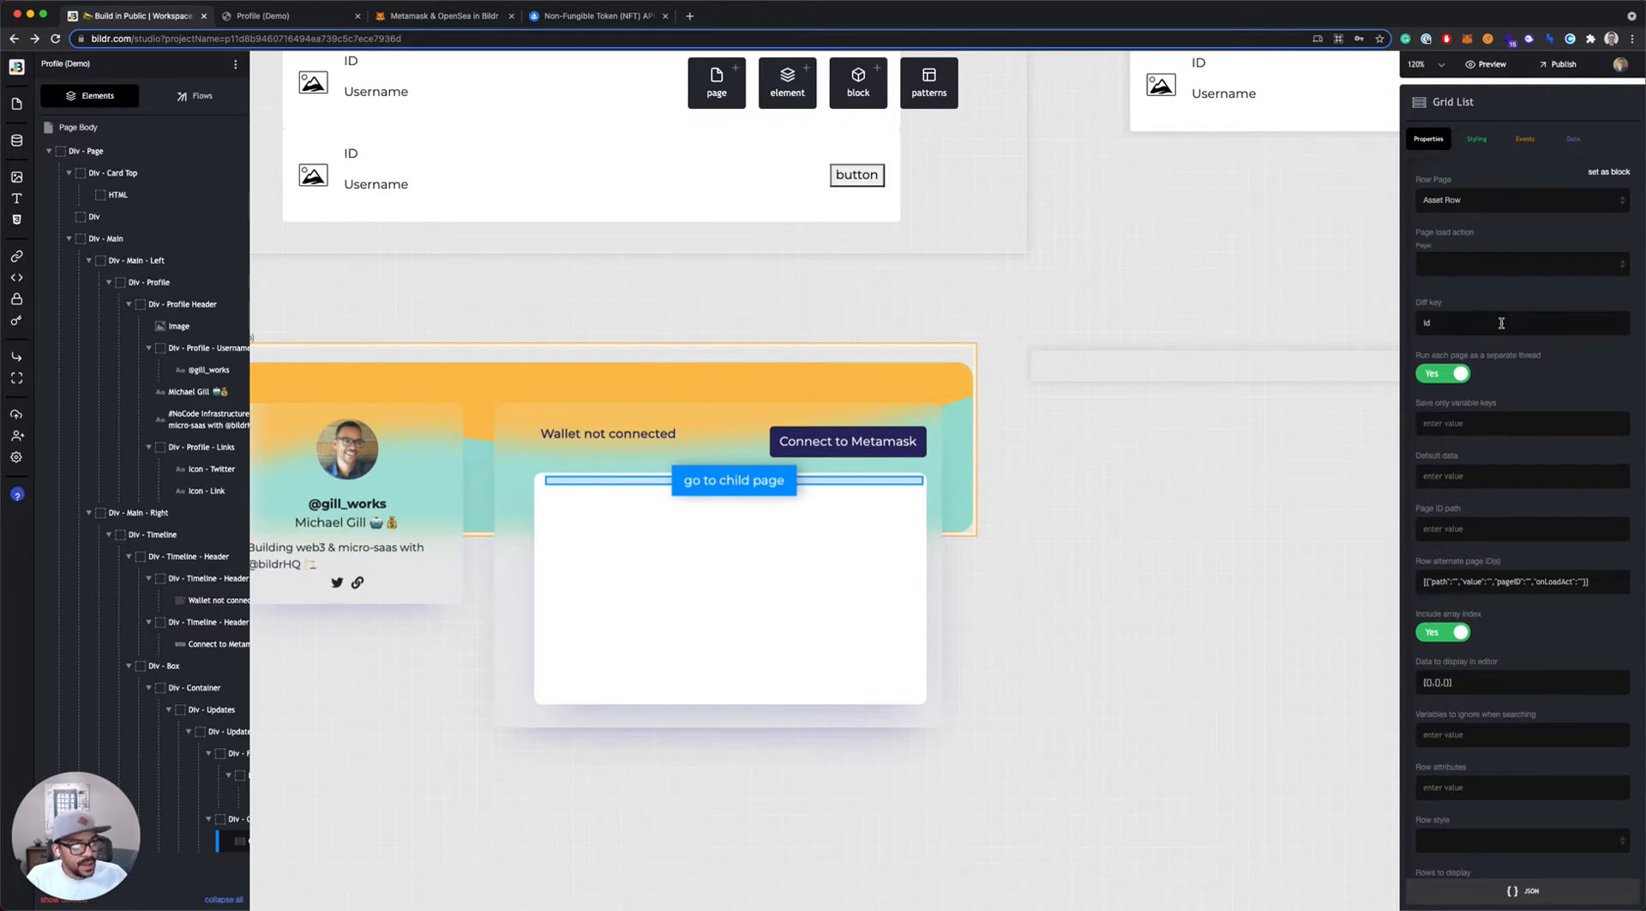
mouse_move(1039, 340)
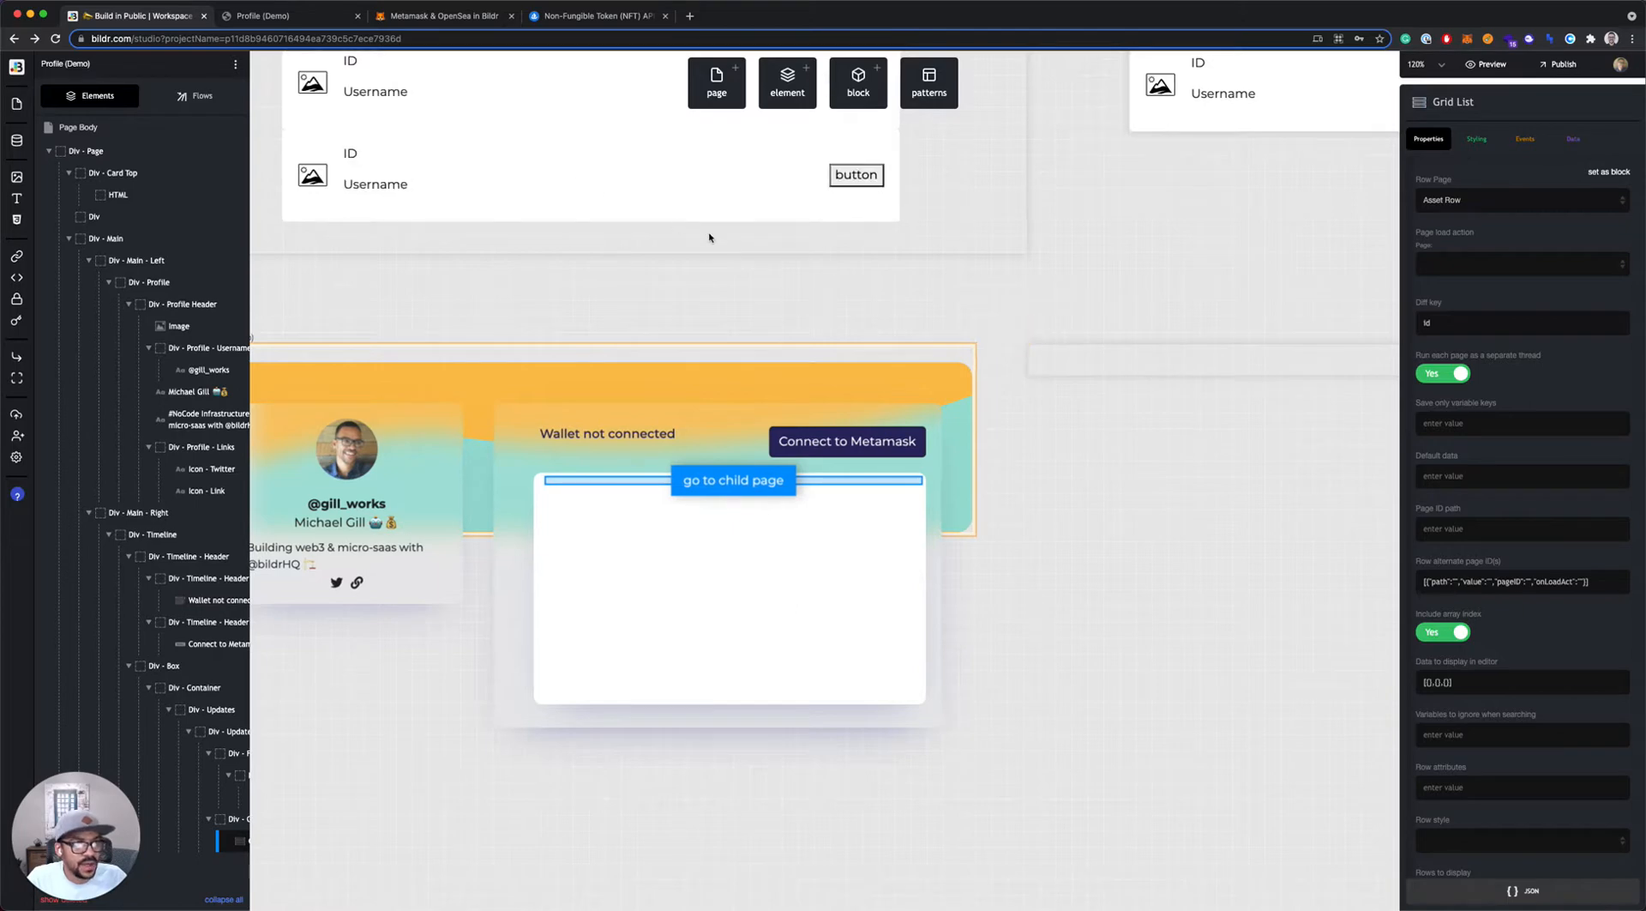
Place an Image element in Asset Row with Media Type set to URL
left_click(788, 82)
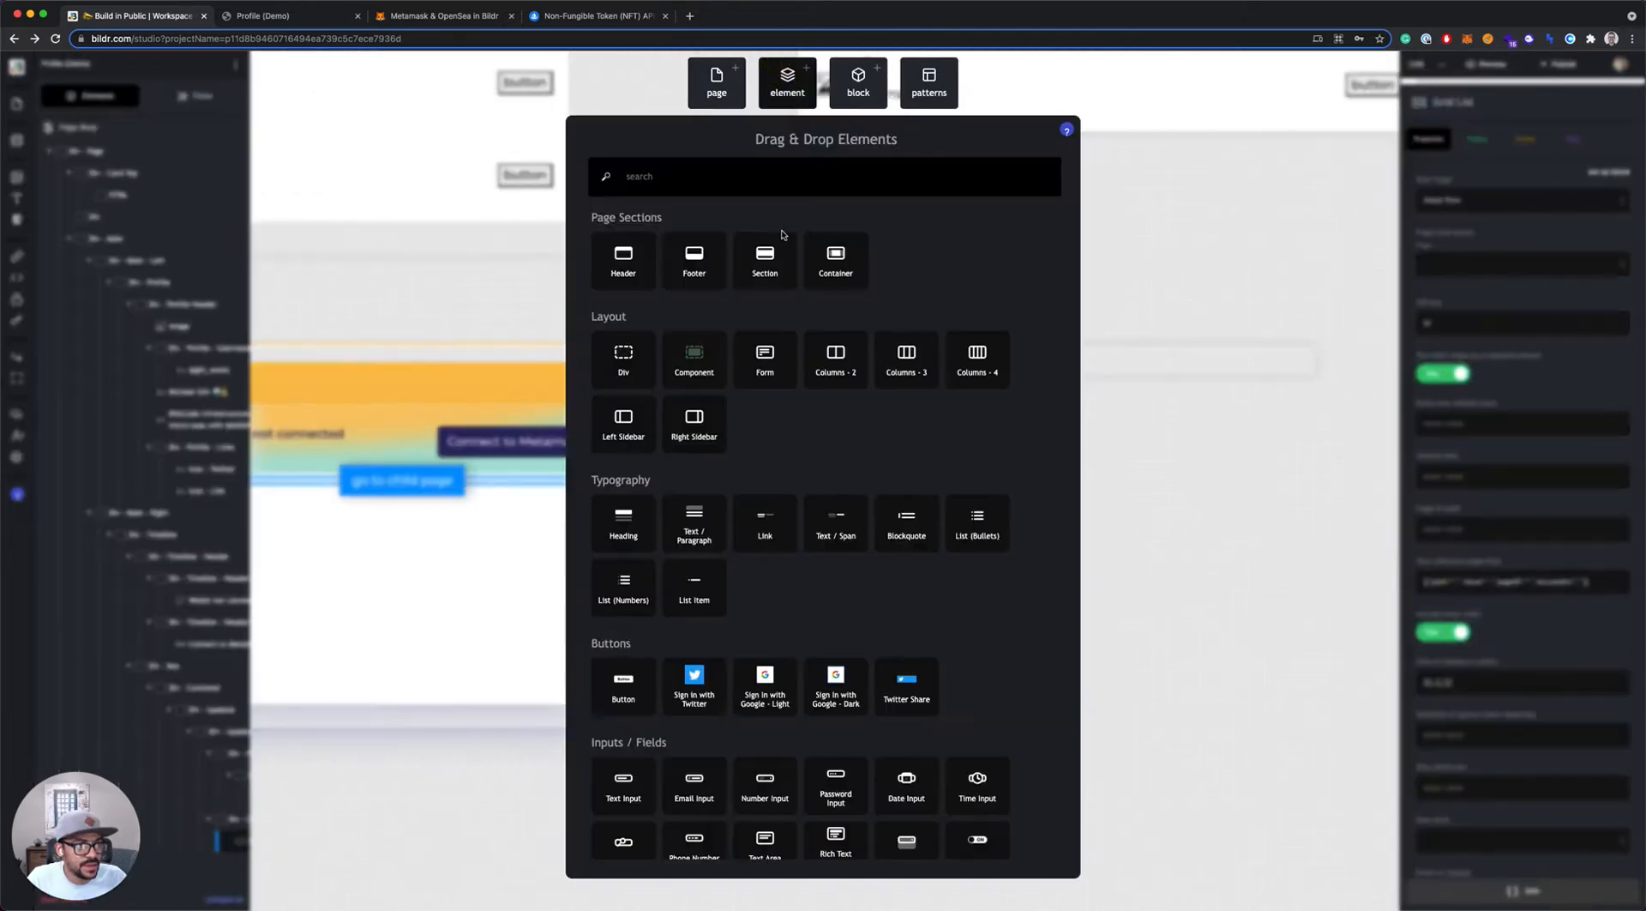
scroll("down", 3)
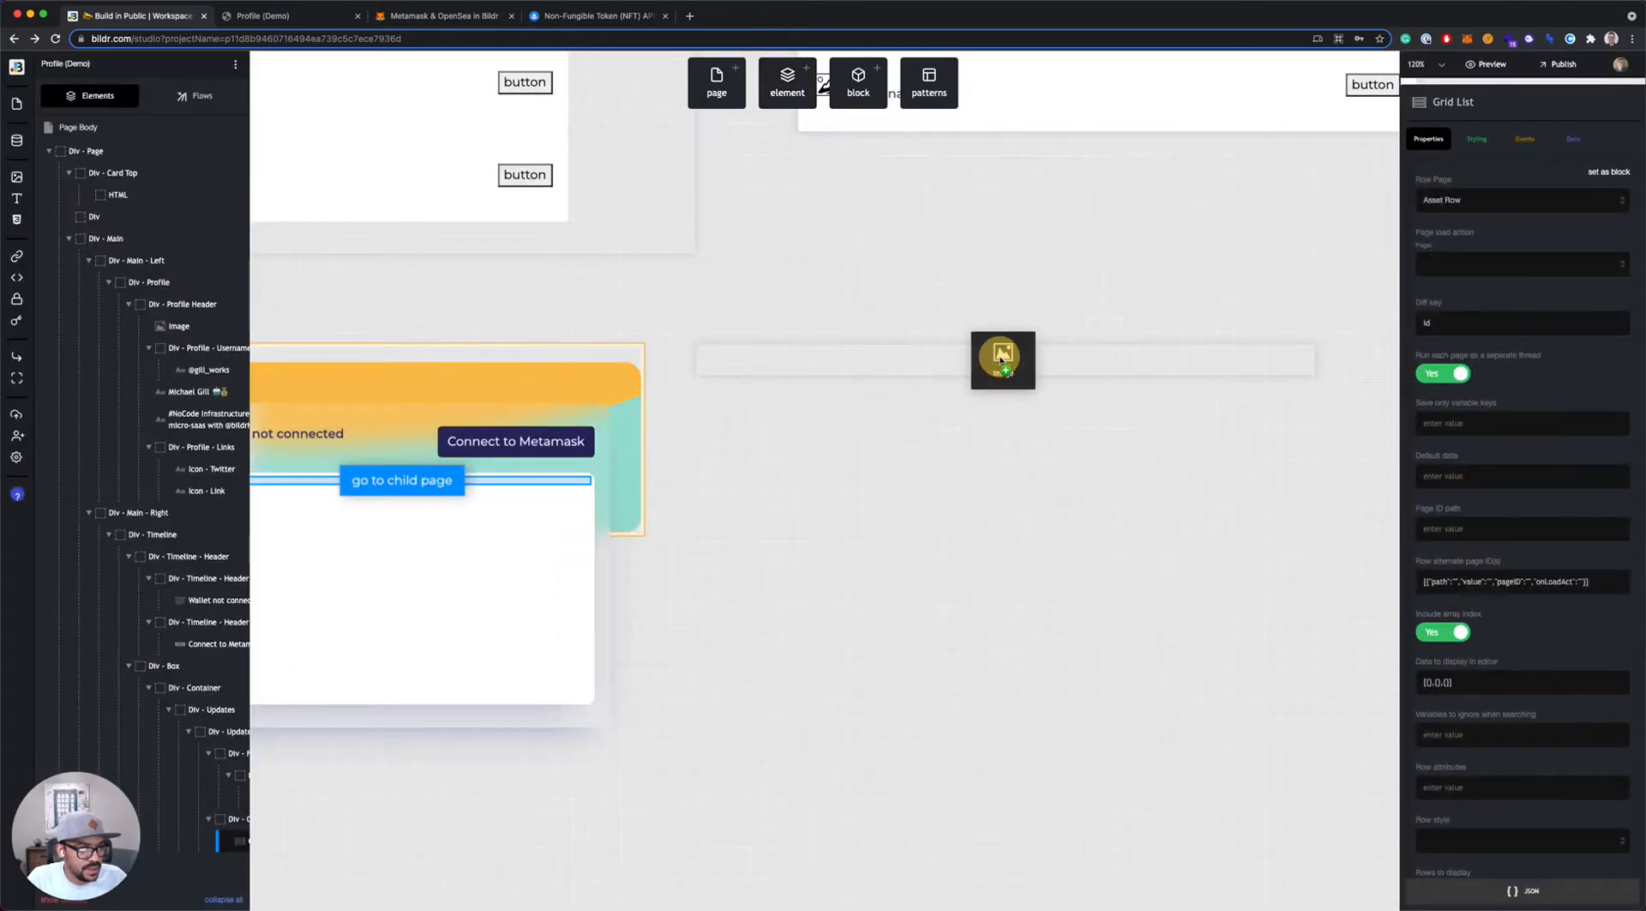
left_click(1001, 358)
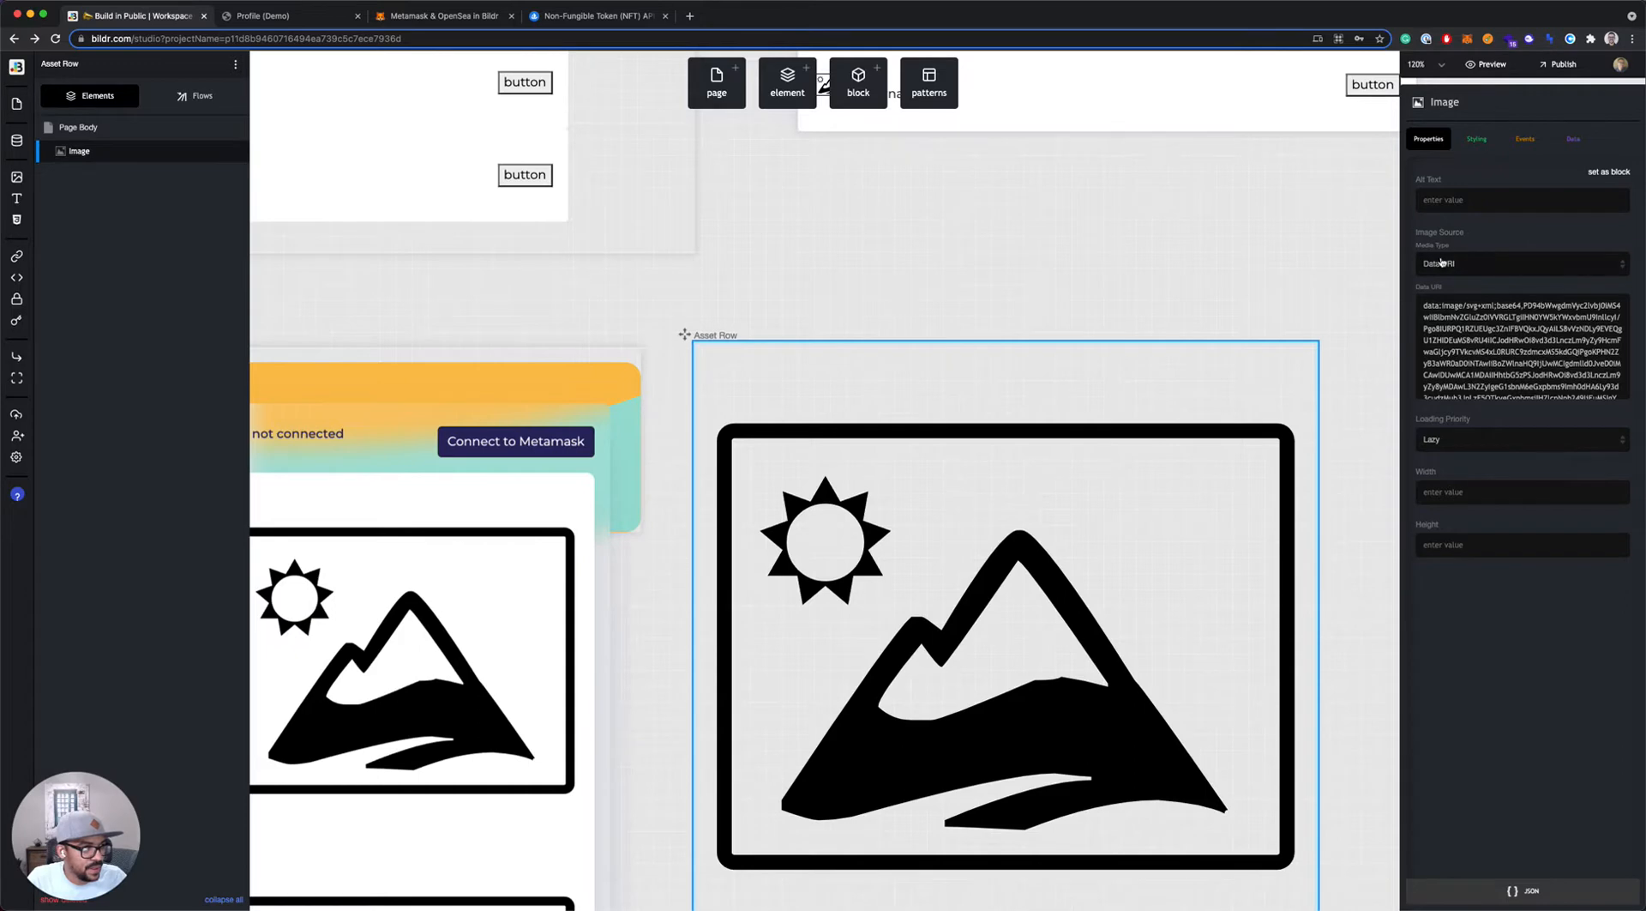
left_click(1519, 262)
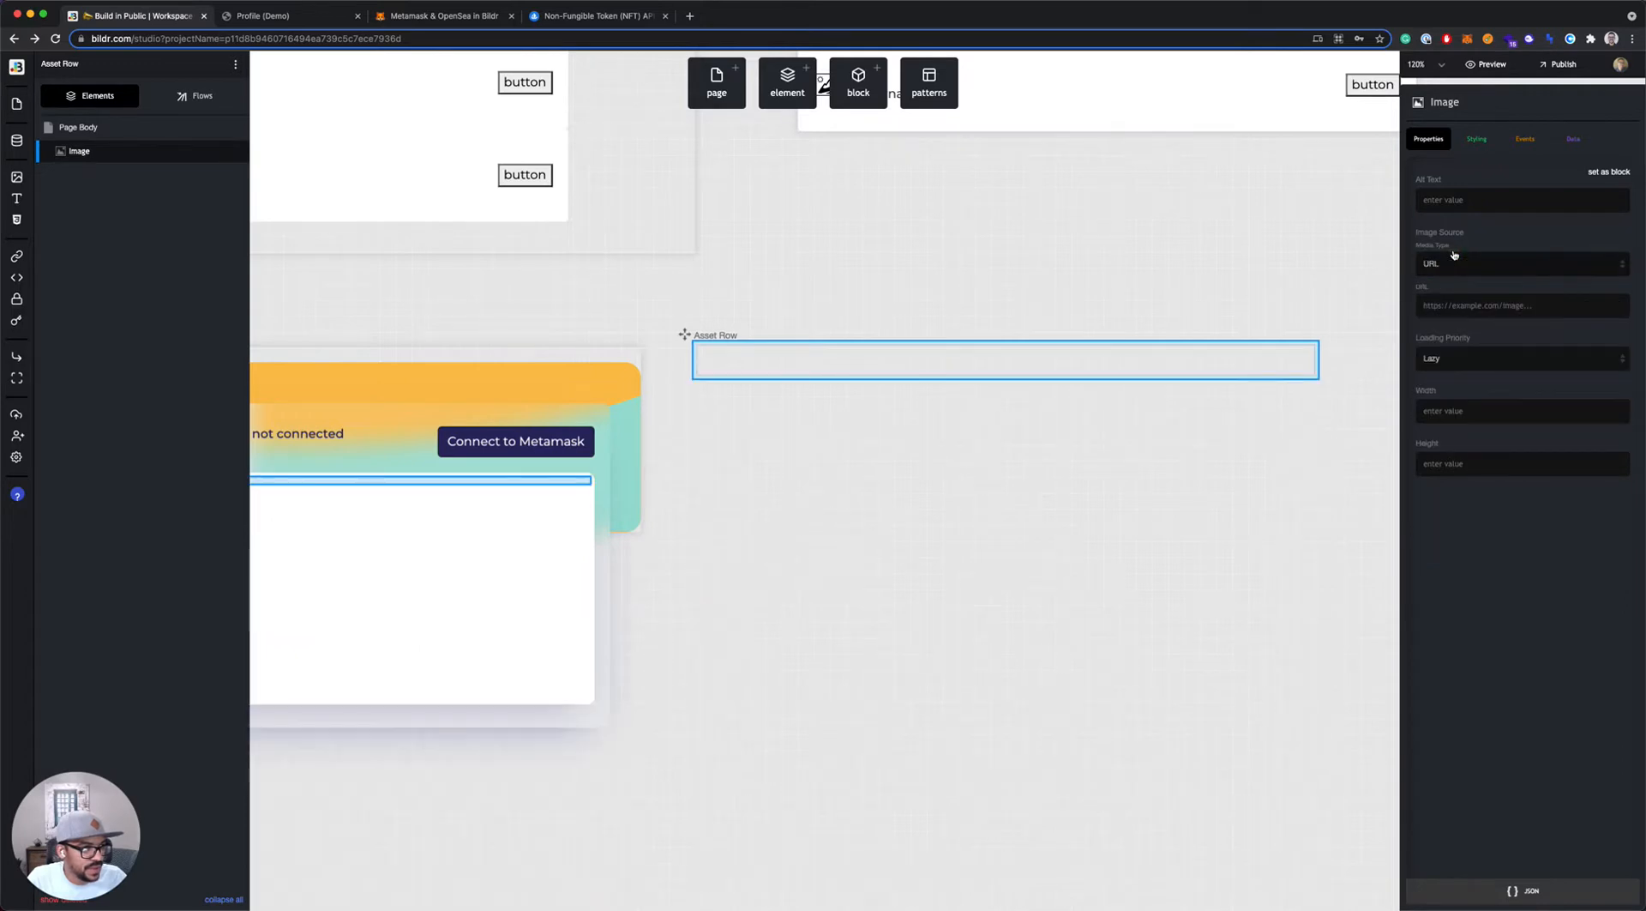
Give the image an inline max-width of 250 px in its Styling size settings
left_click(1477, 139)
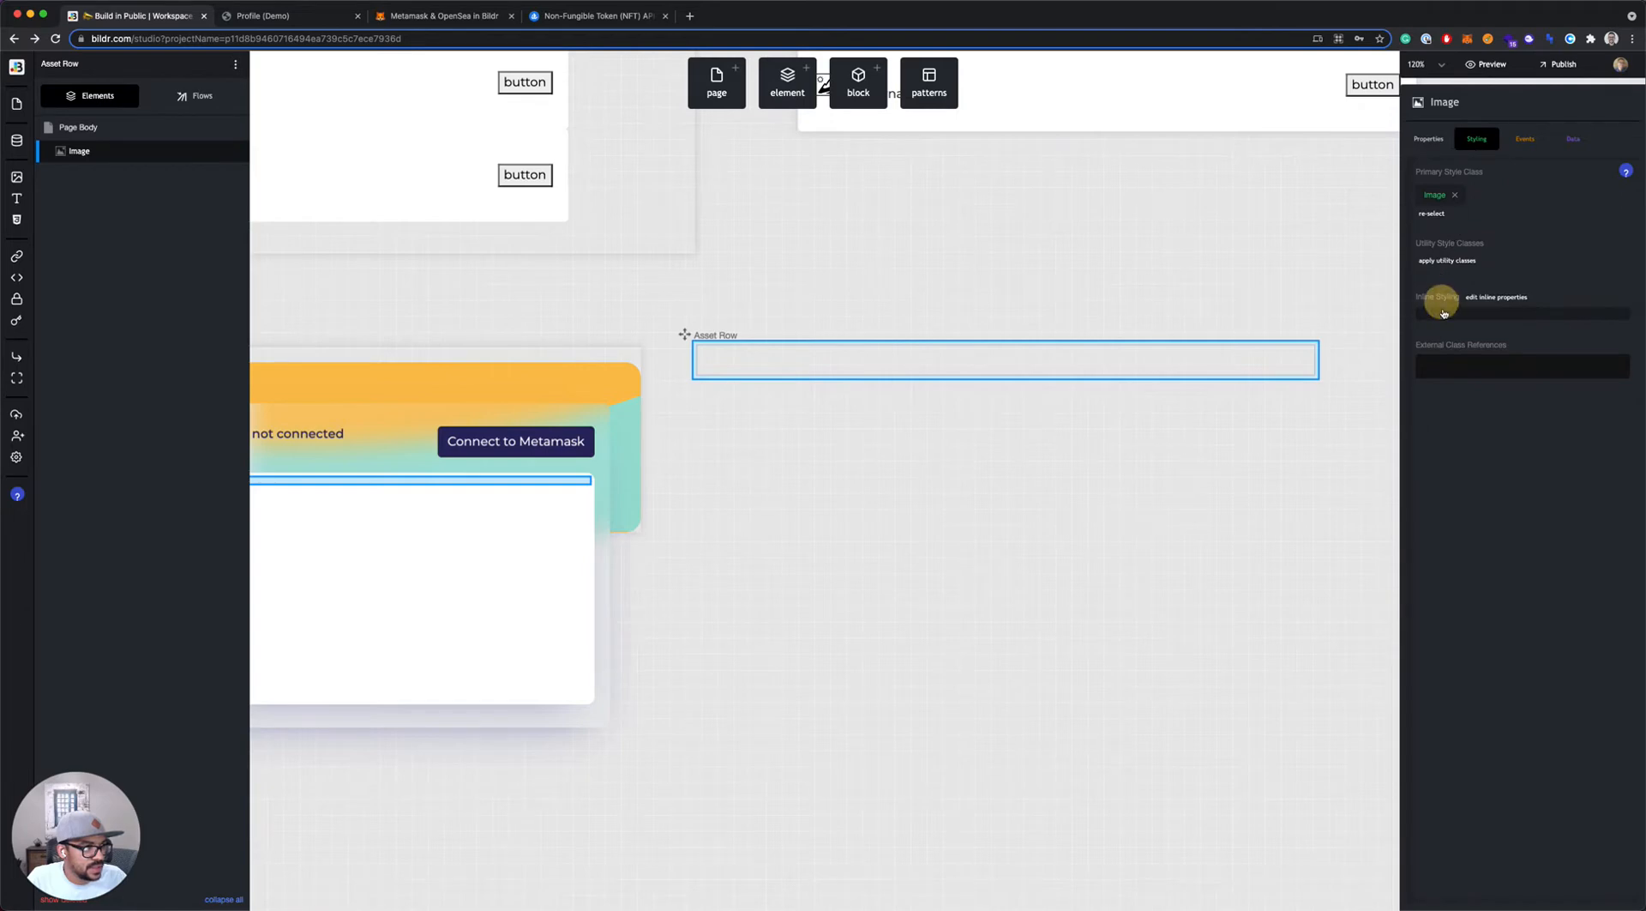
left_click(1495, 297)
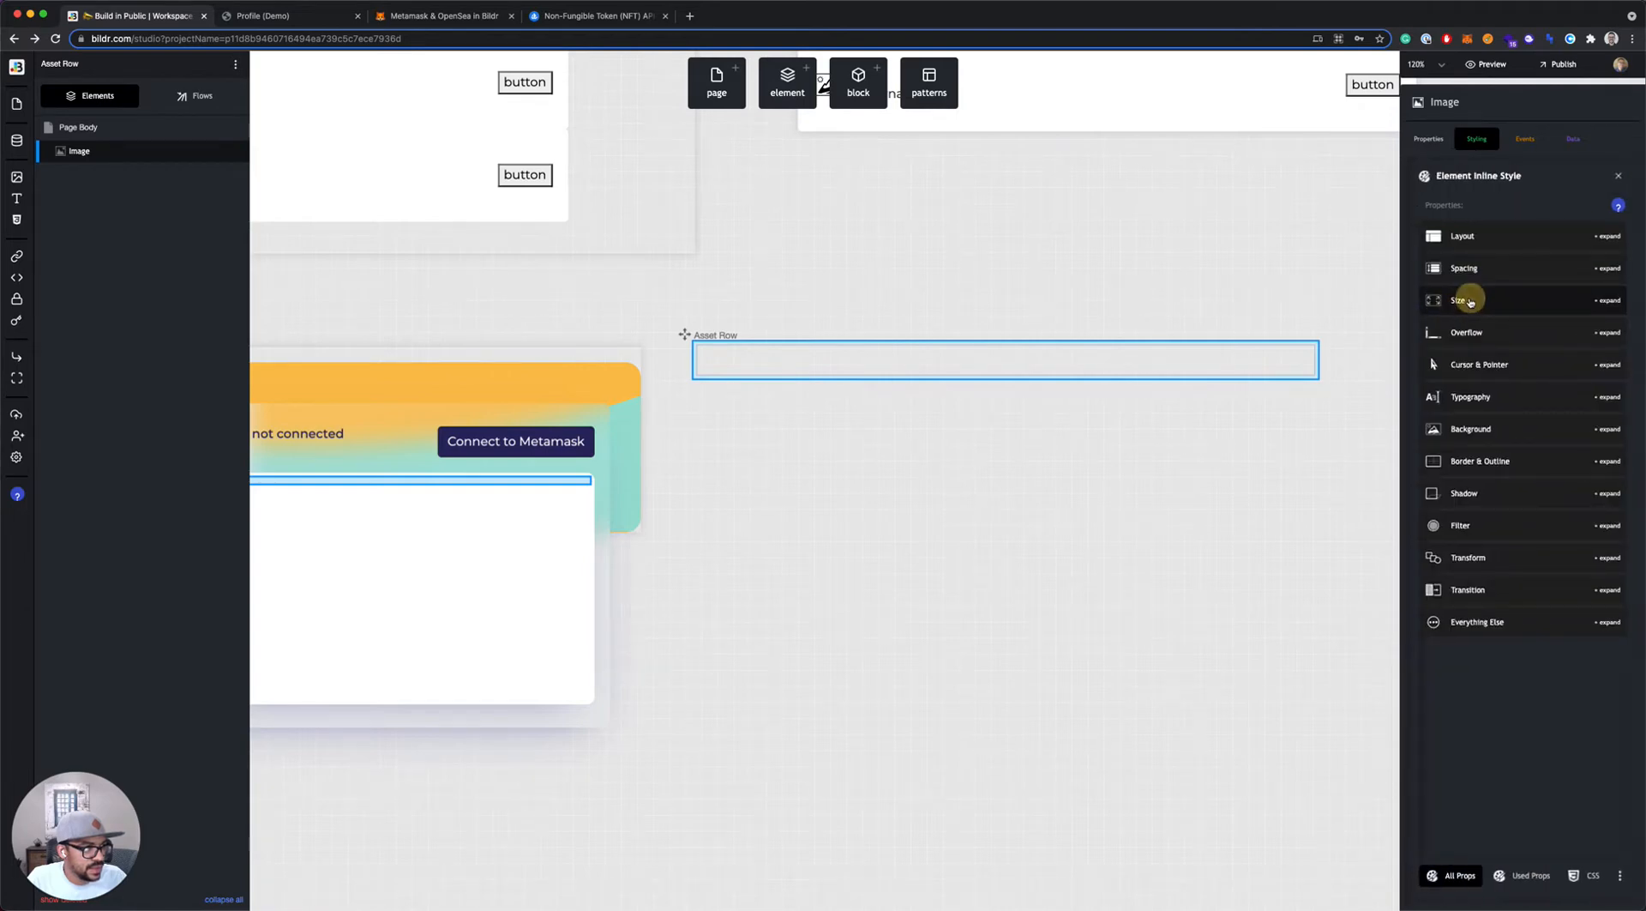
left_click(1461, 300)
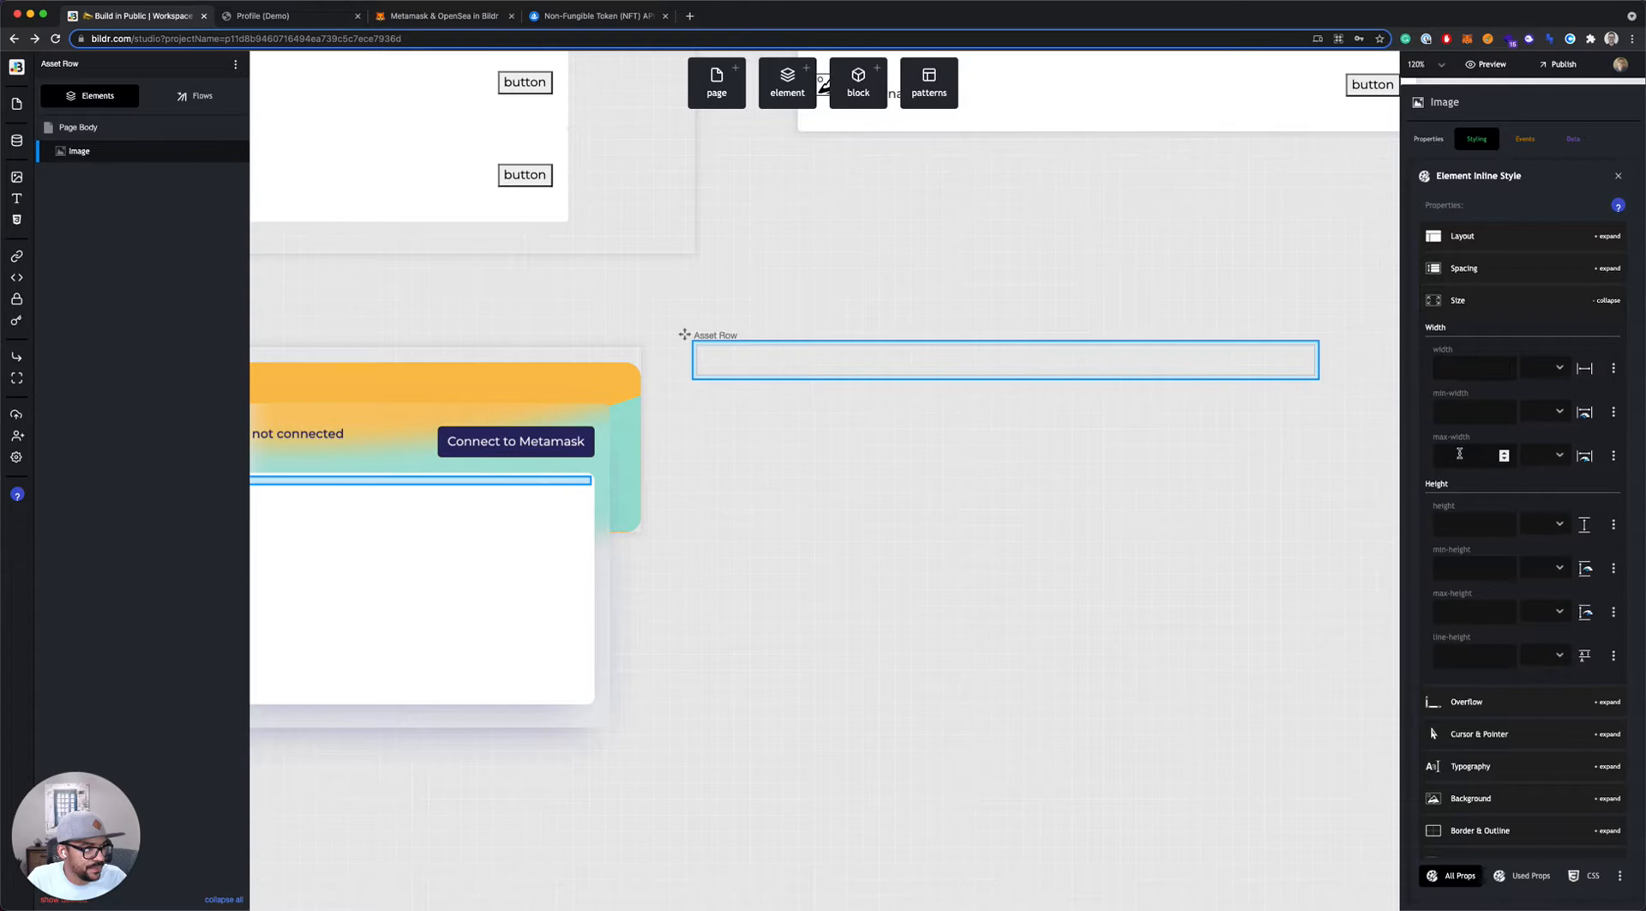
type("250")
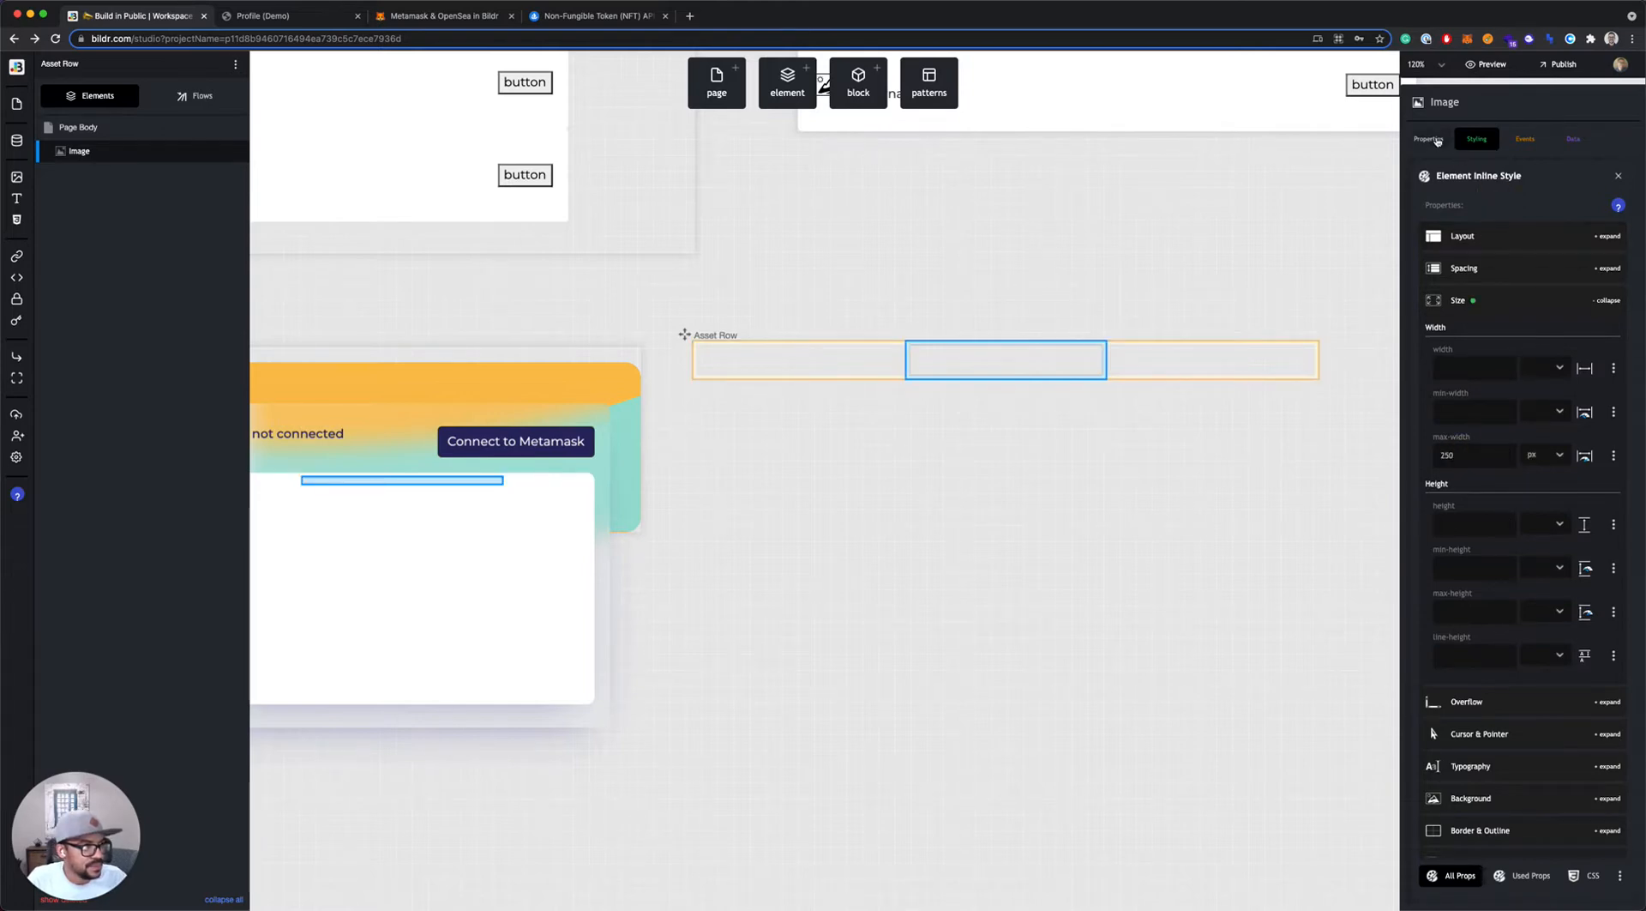
left_click(786, 83)
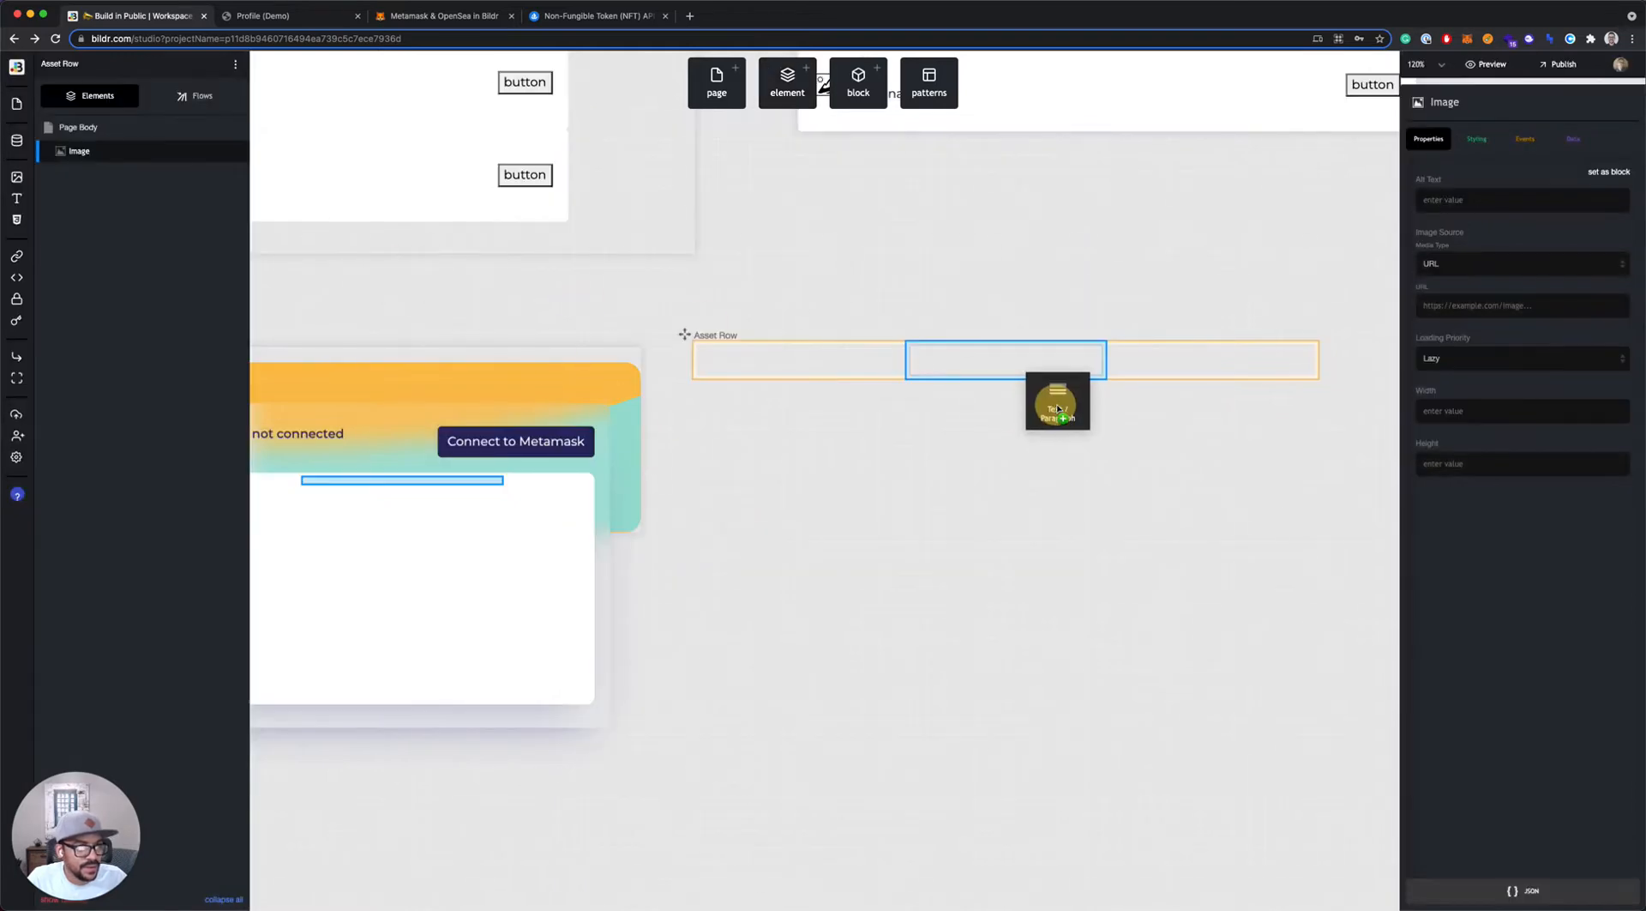
Add a Text / Paragraph beside the image and wrap both in a Div container
left_click_drag(1058, 401, 1103, 353)
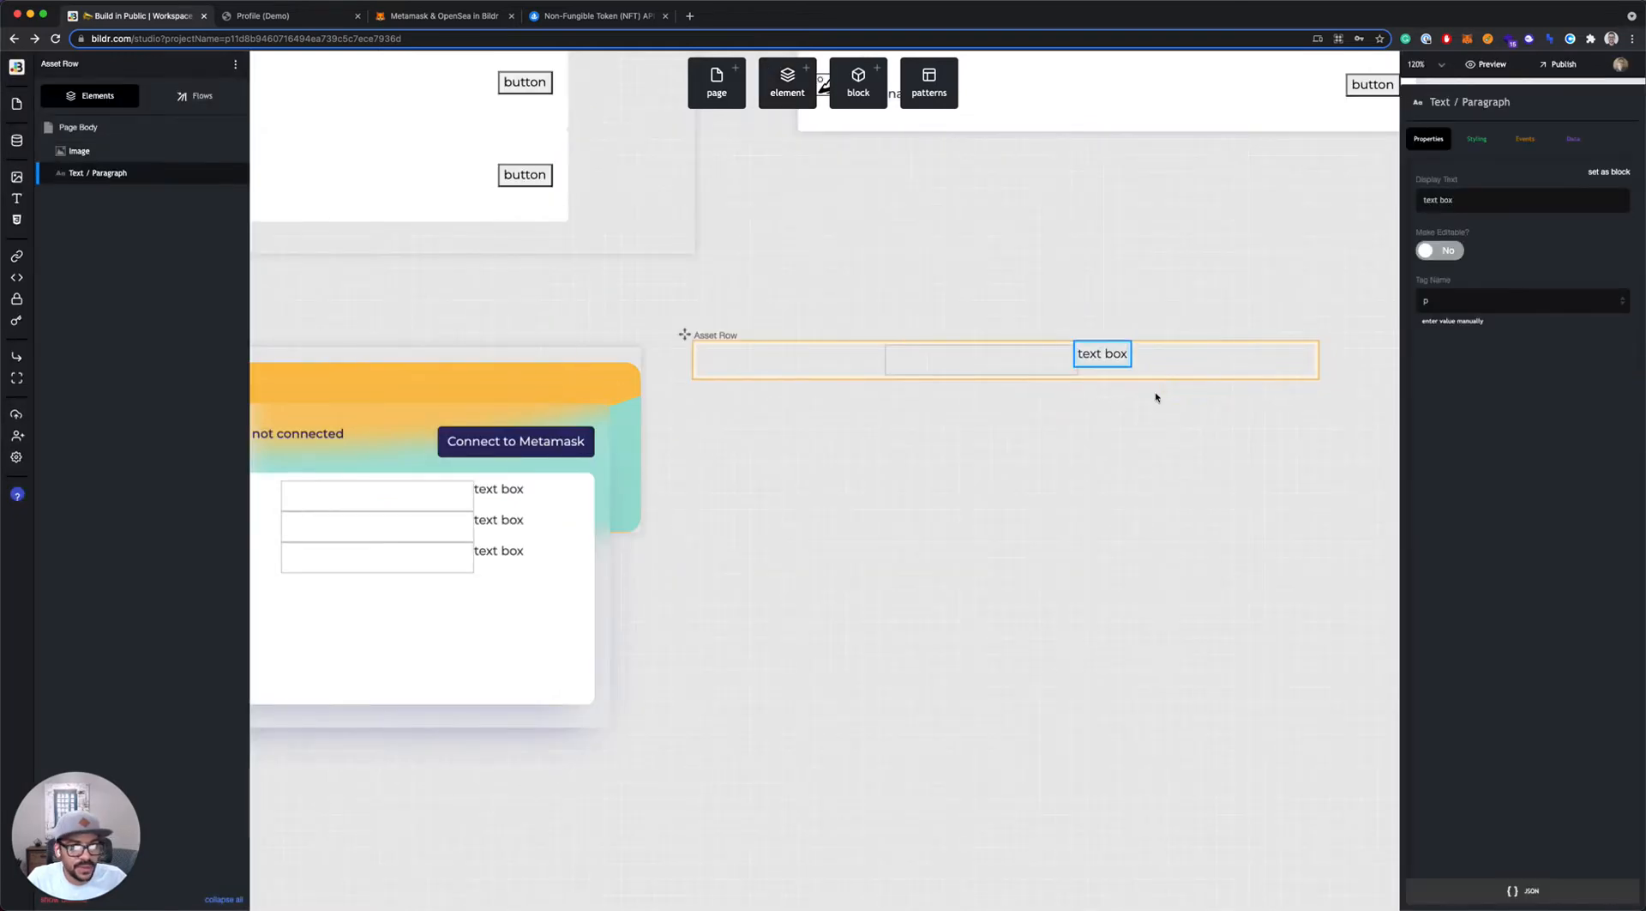
left_click(787, 82)
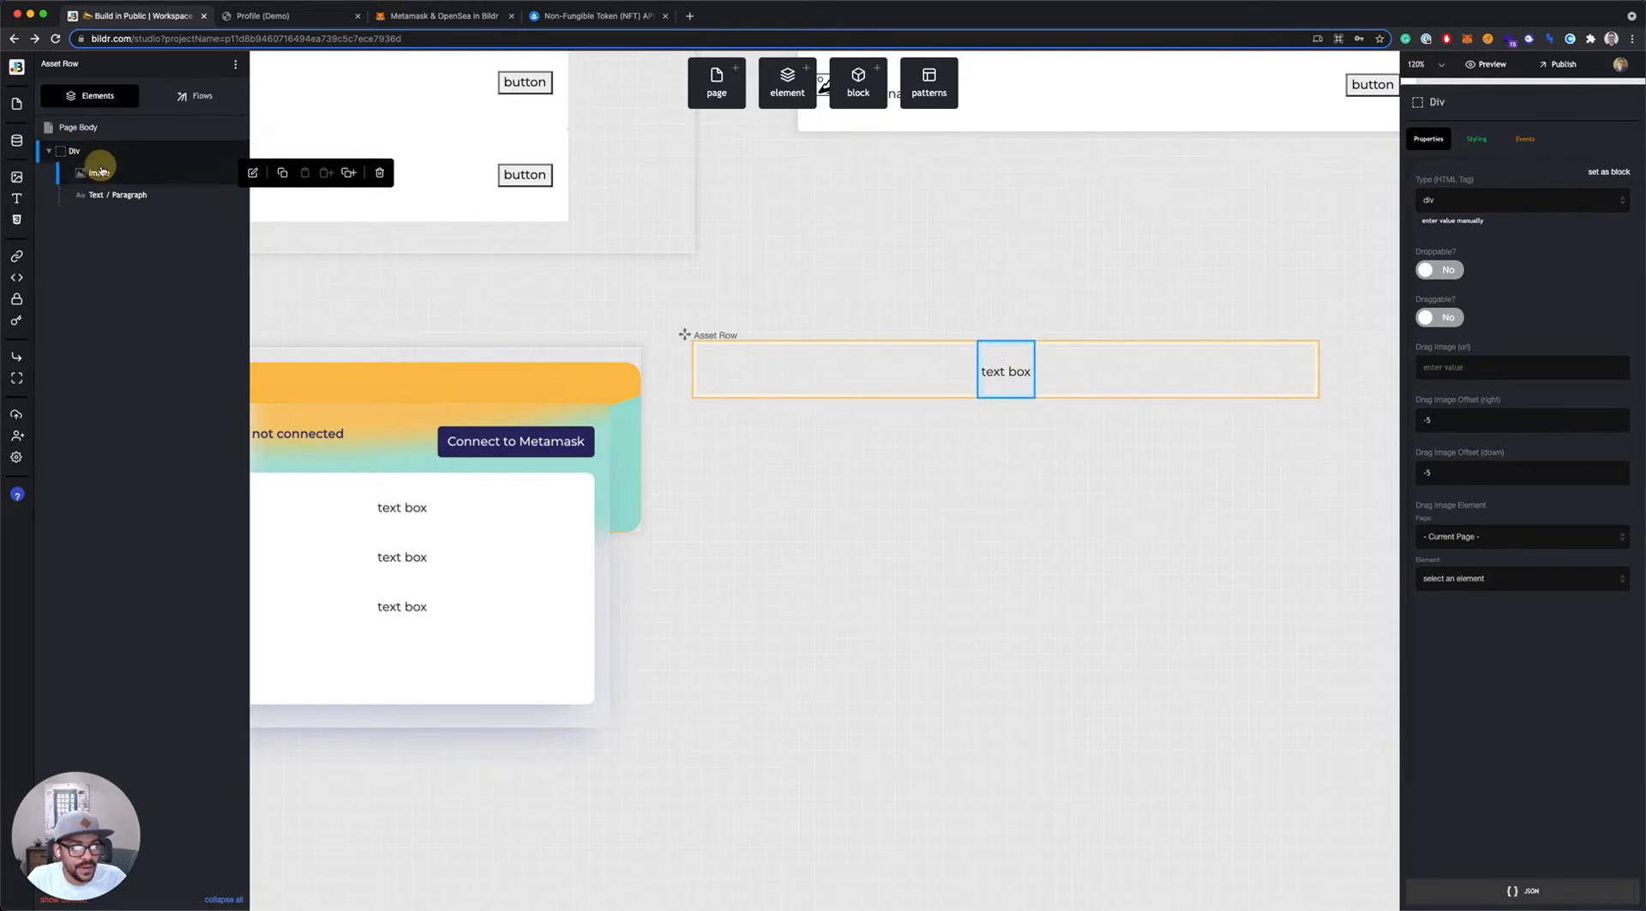
left_click(120, 194)
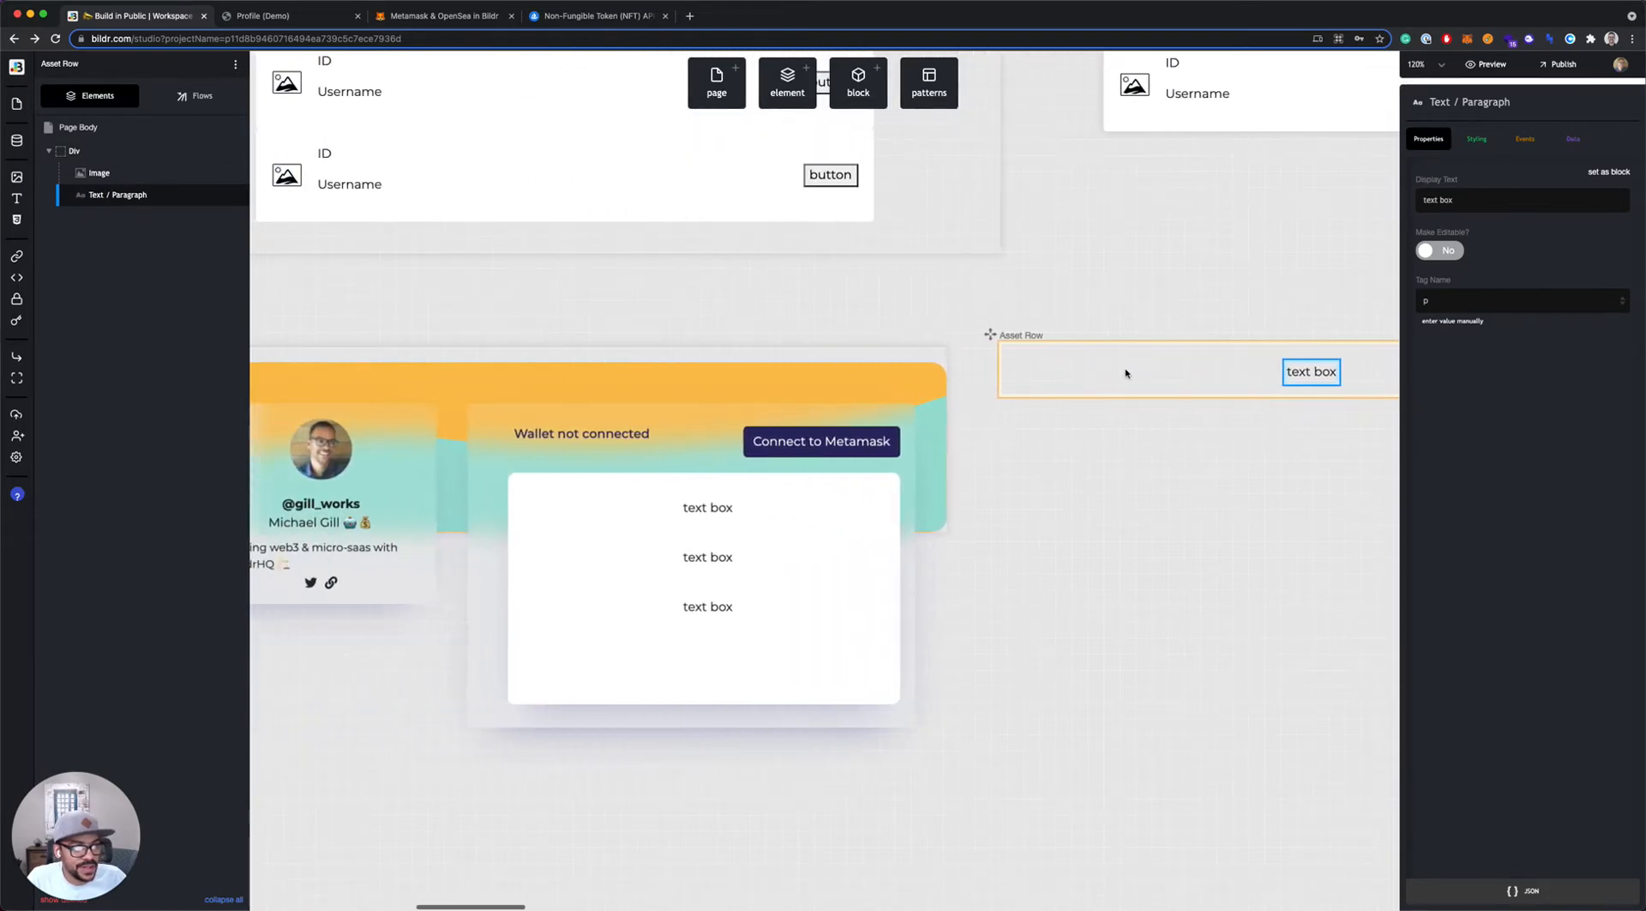
left_click(596, 16)
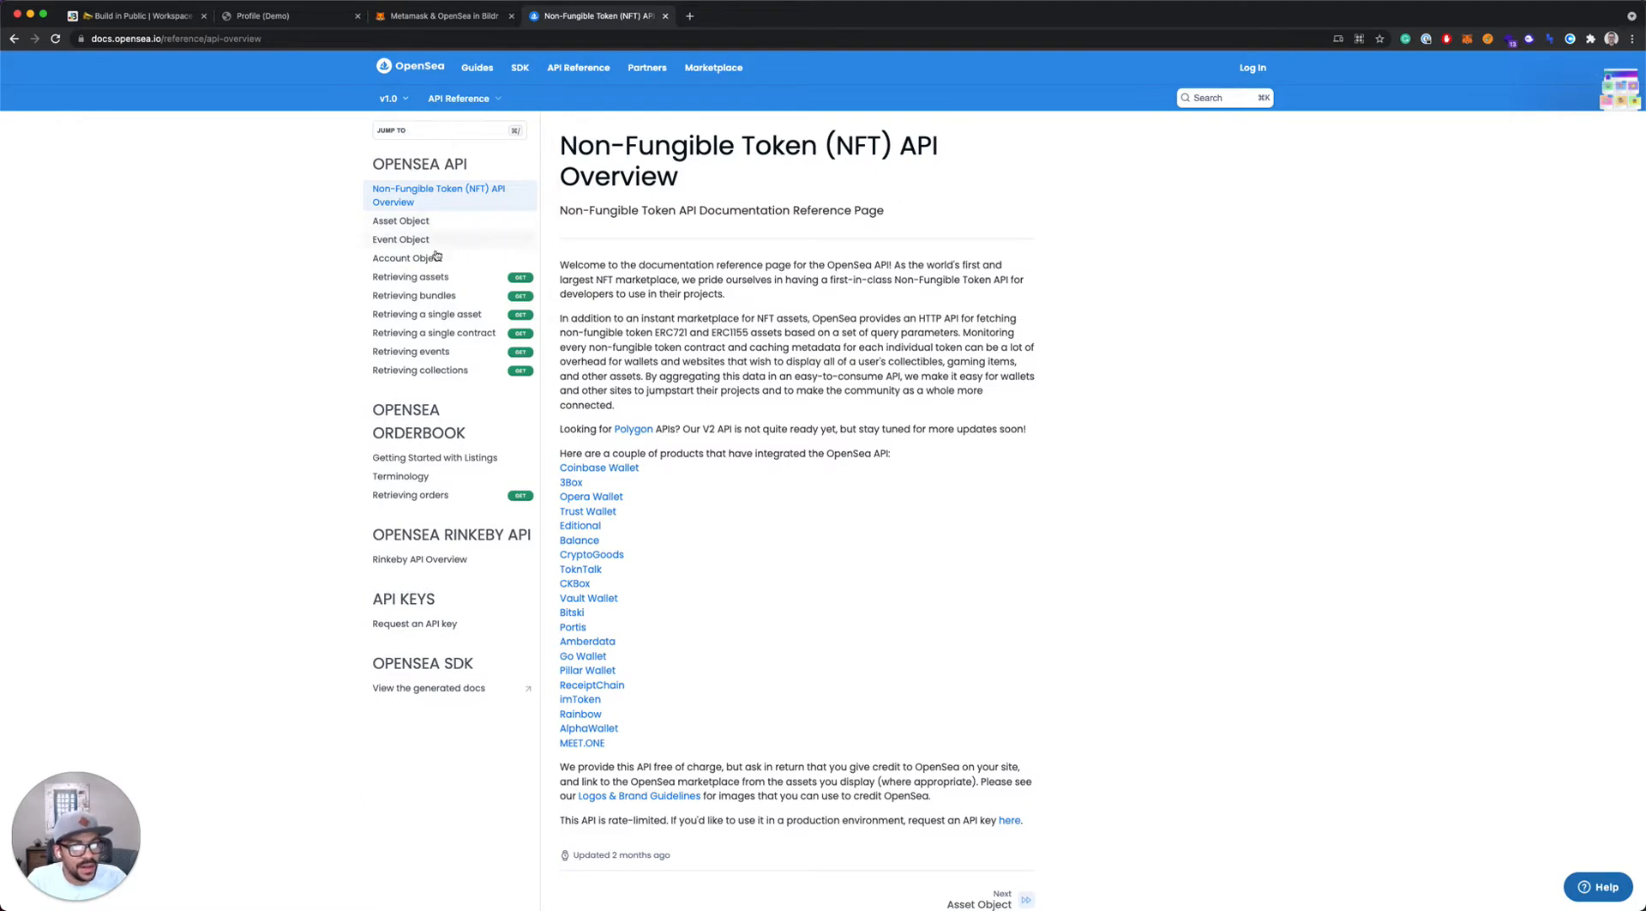
Open the Retrieving assets reference and scroll to its query parameters
left_click(410, 276)
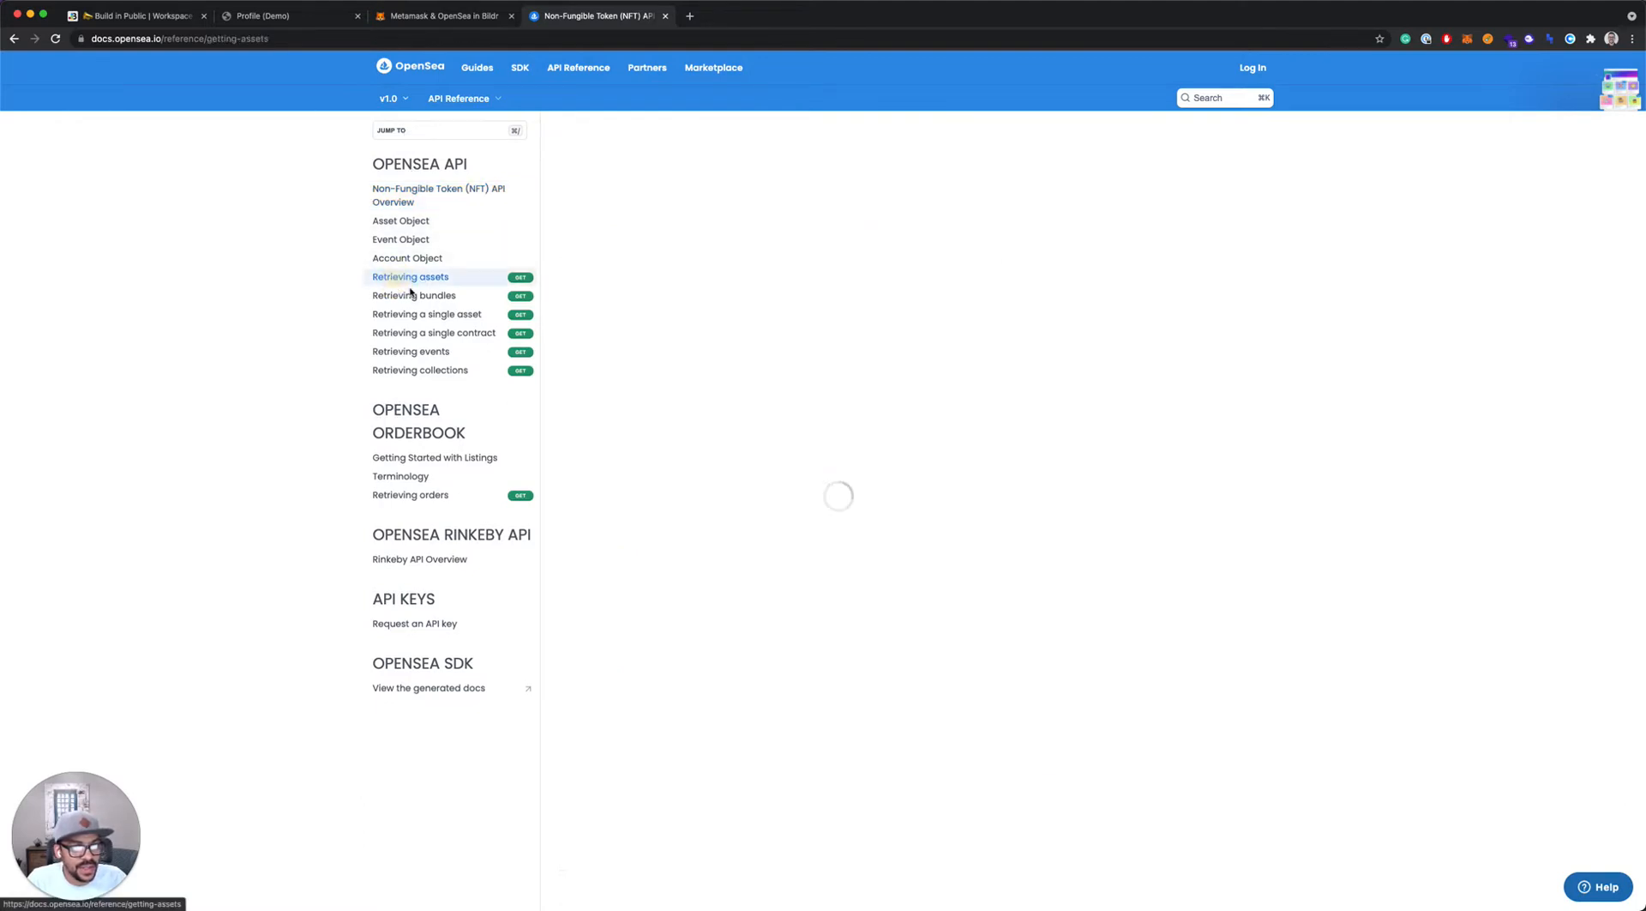
left_click(410, 276)
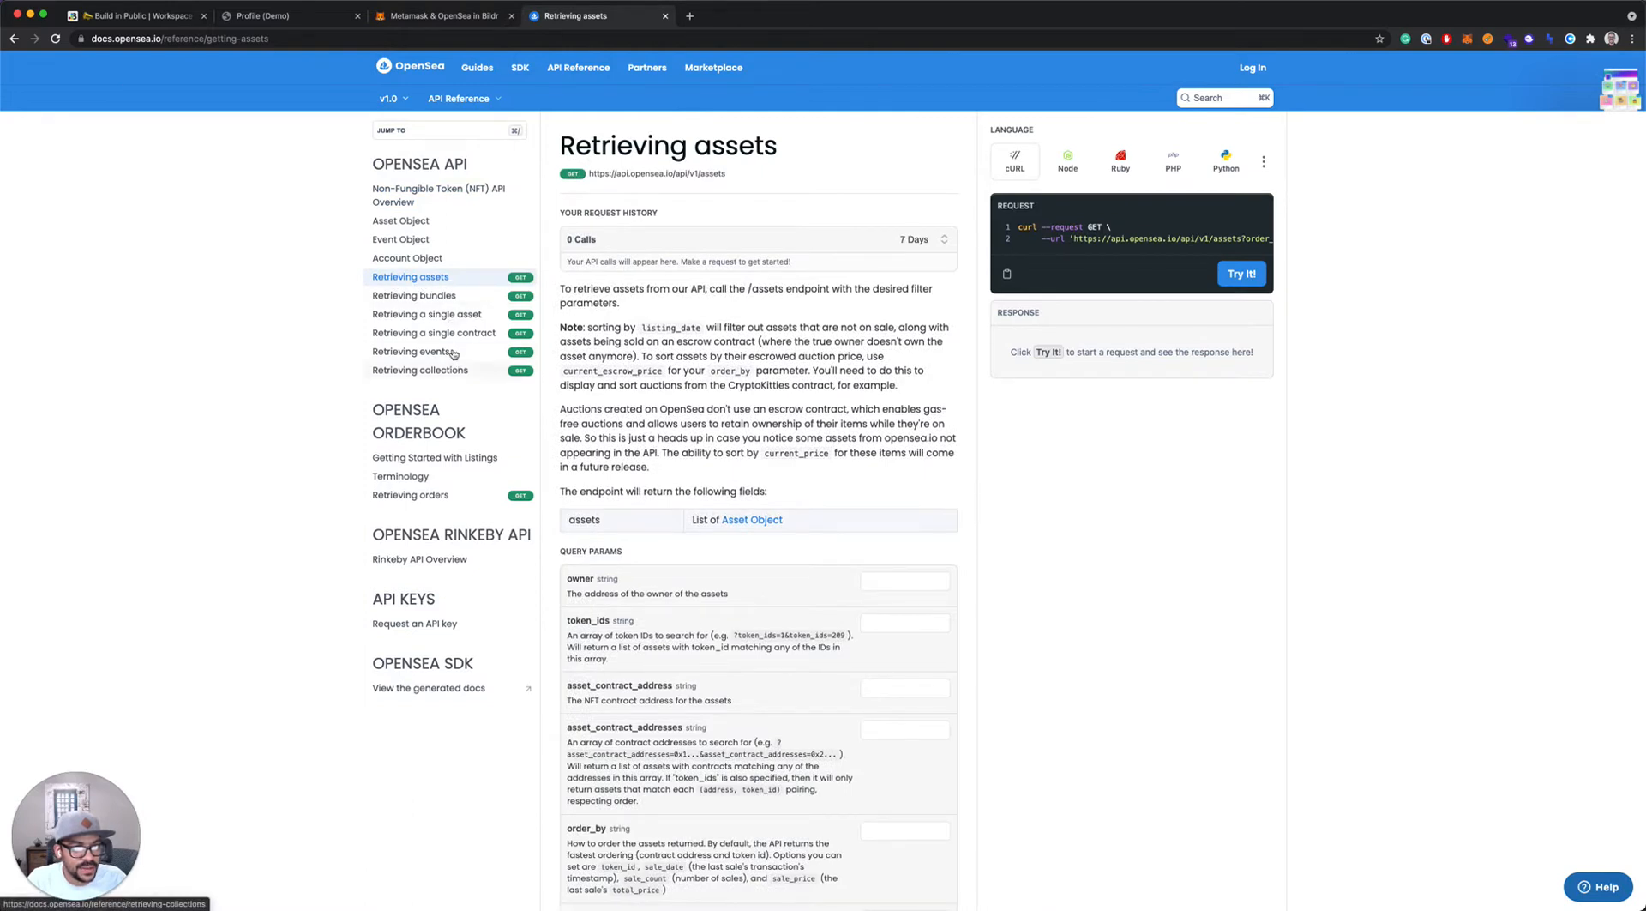
mouse_move(744, 102)
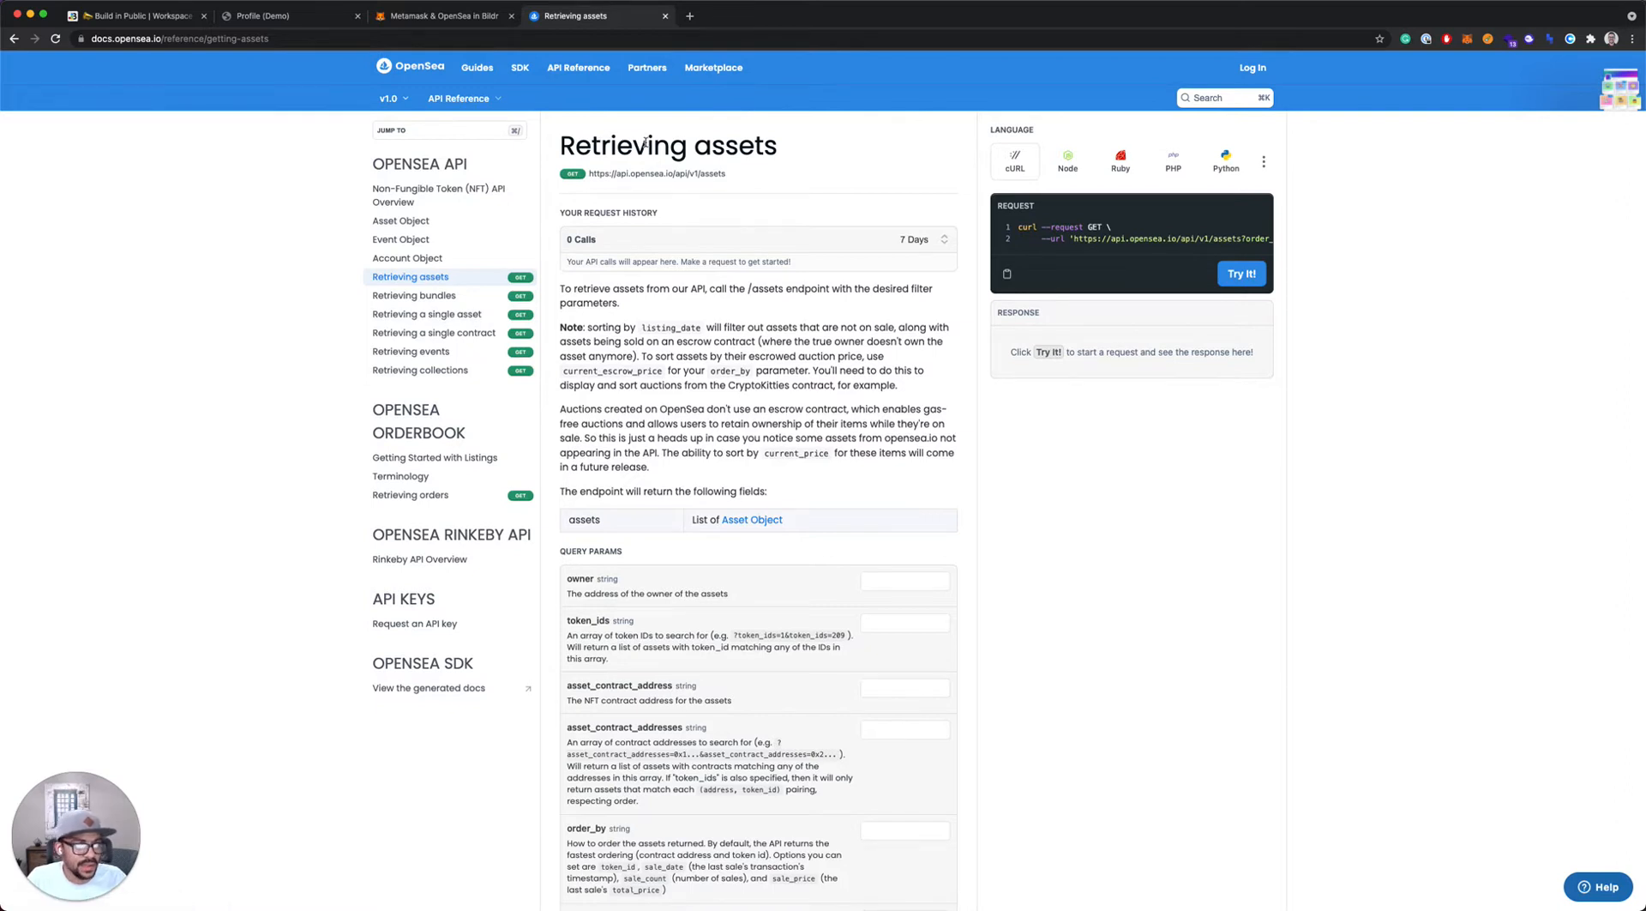
mouse_move(549, 162)
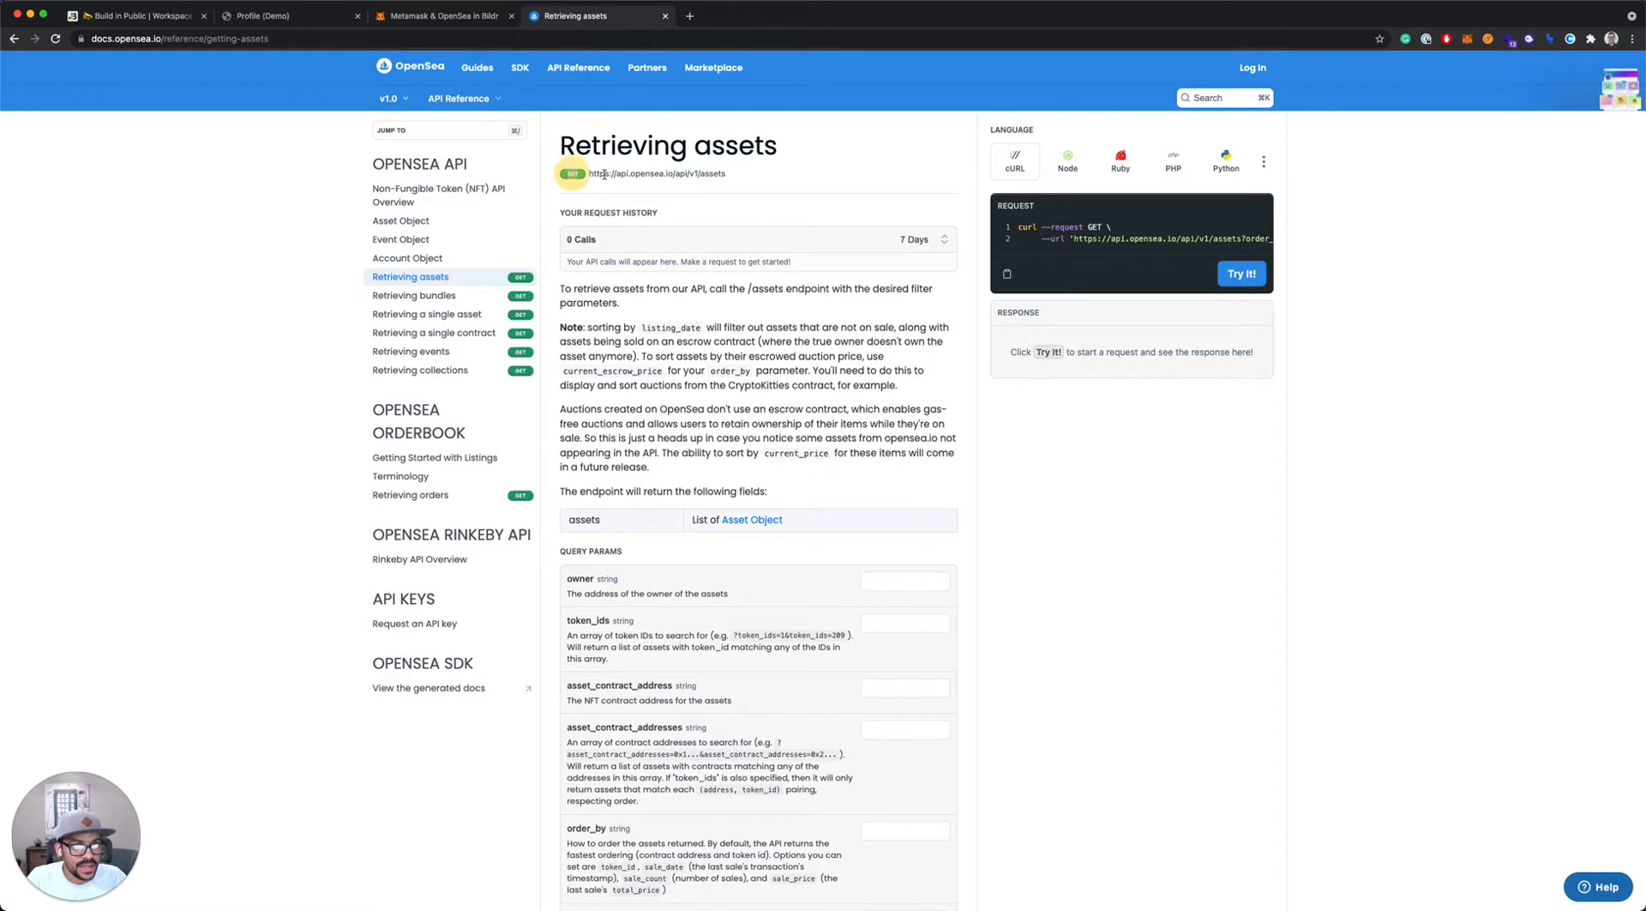
scroll("down", 3)
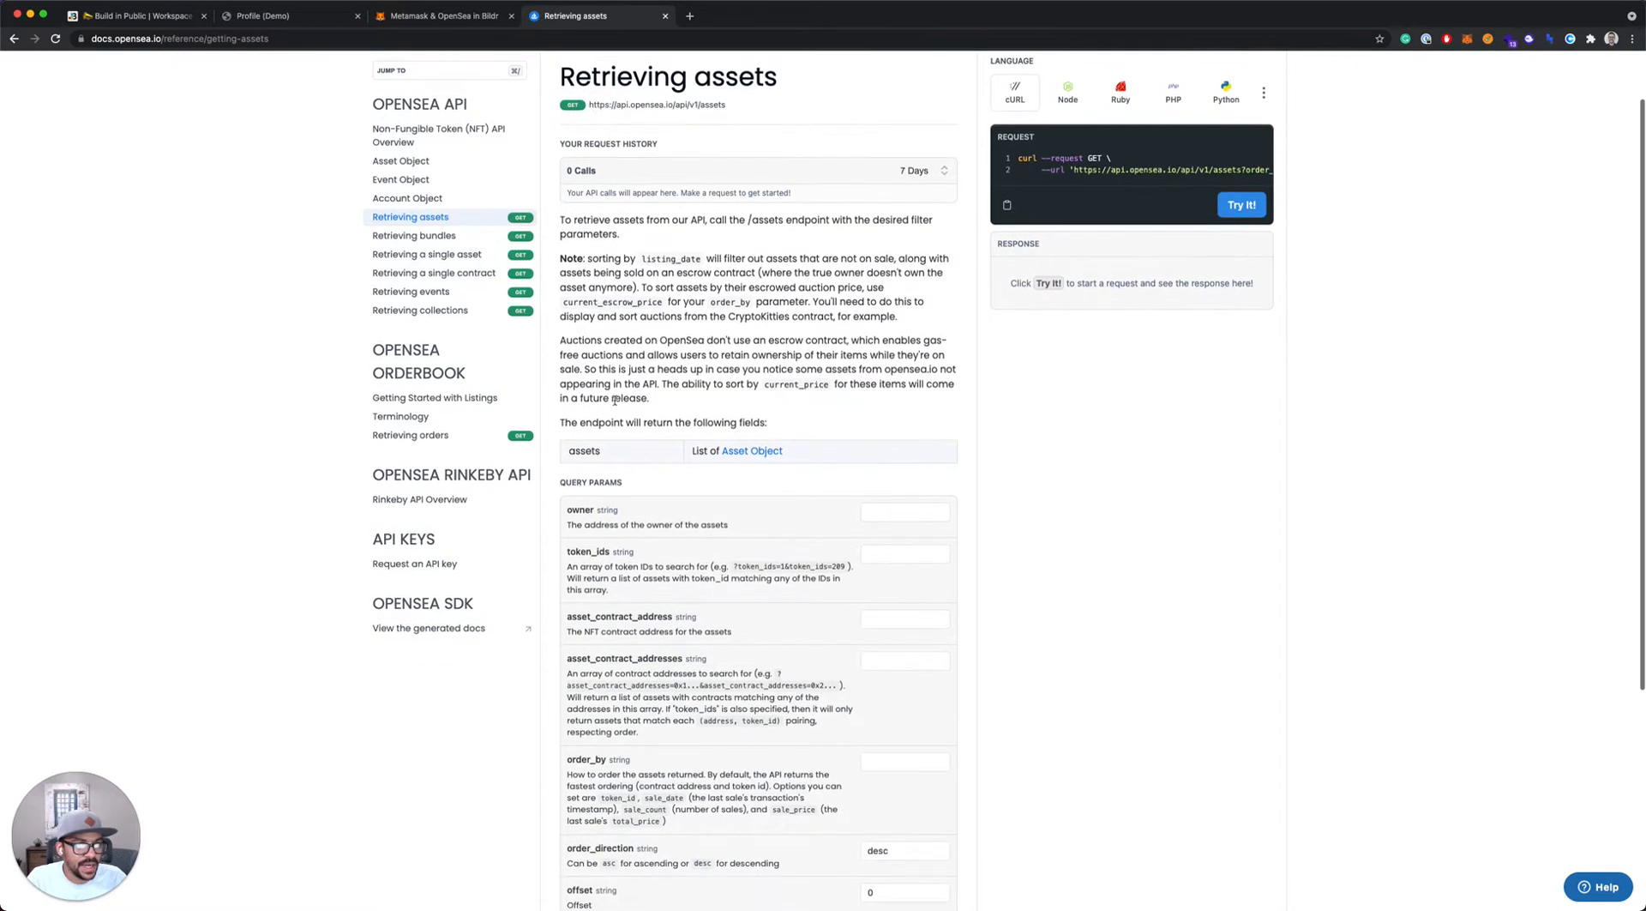
scroll("down", 3)
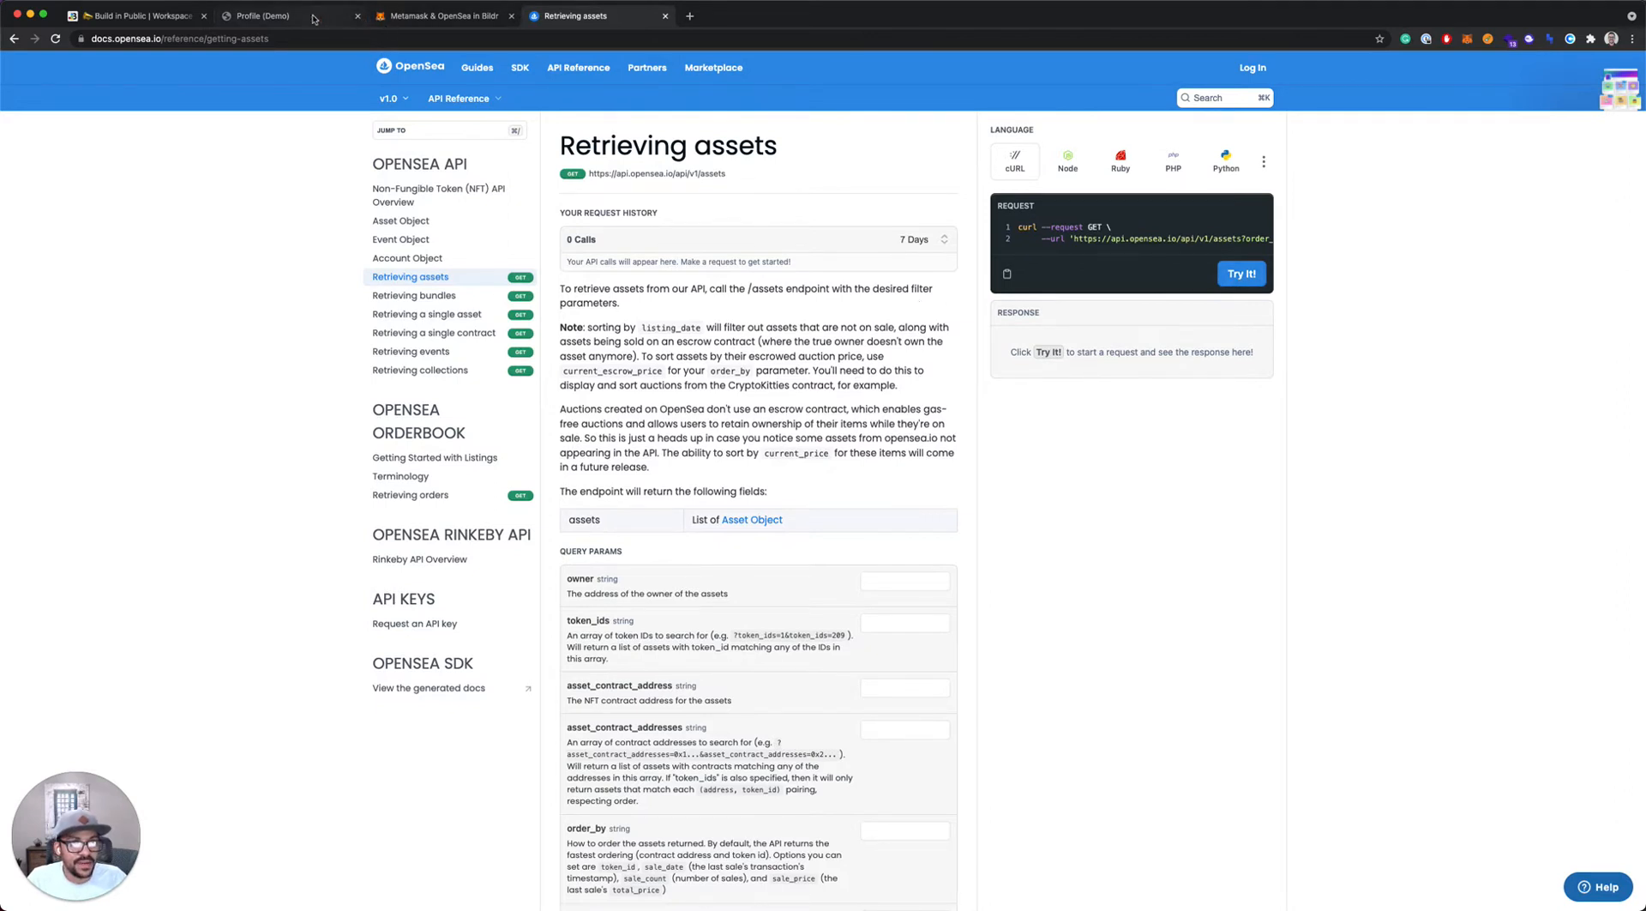
Copy the profile's wallet address and paste it into the owner parameter
left_click(261, 16)
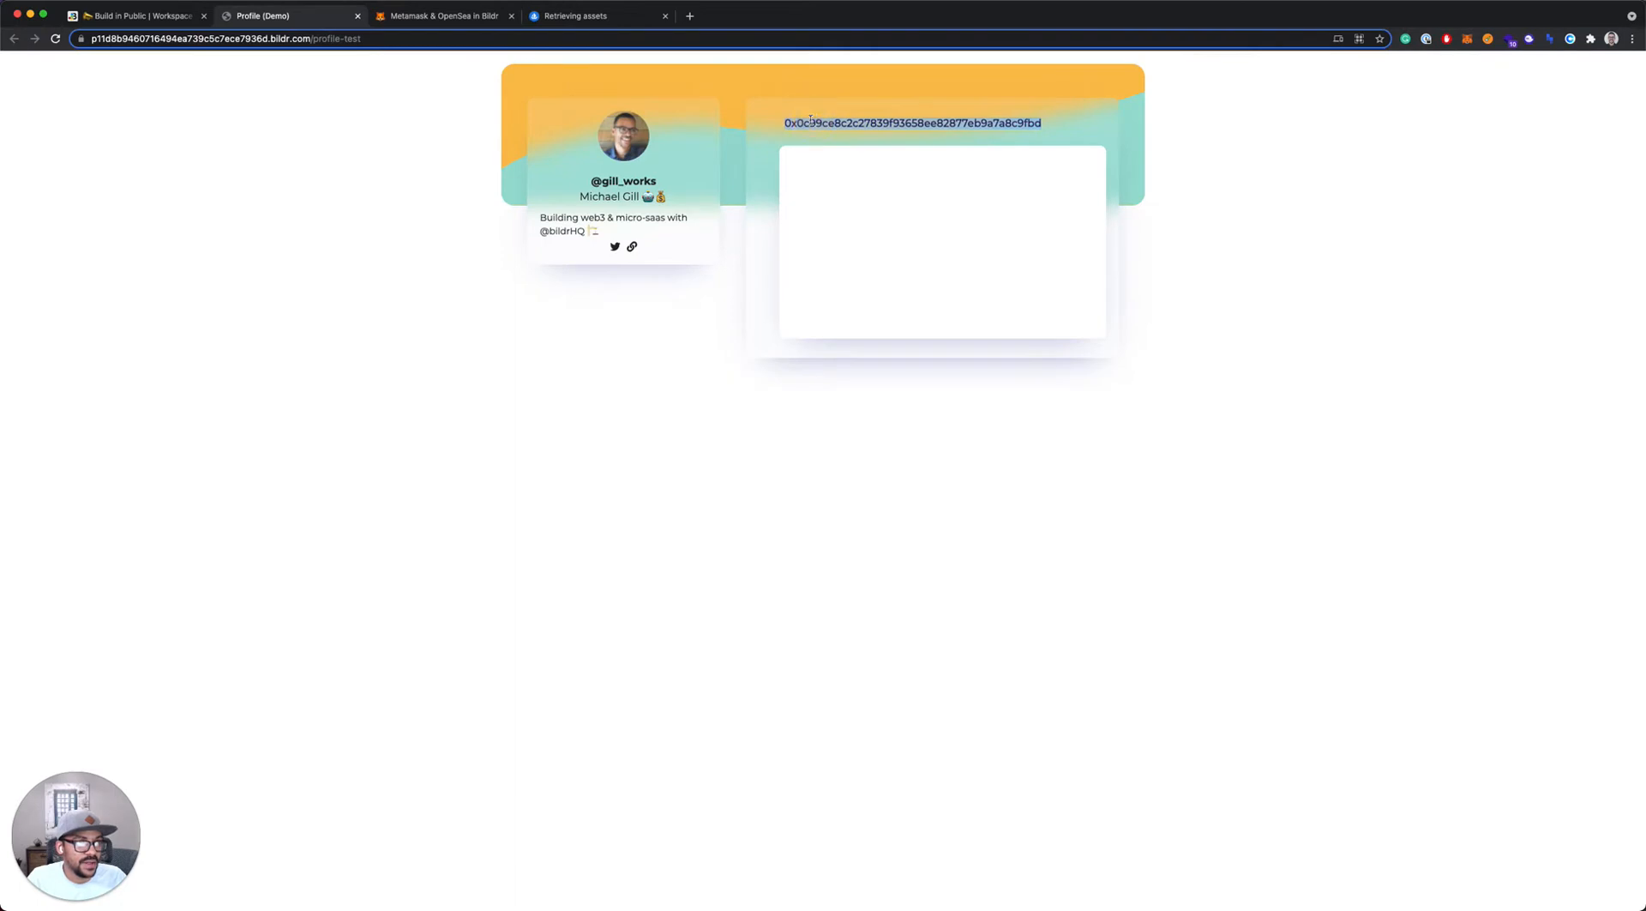
left_click(598, 15)
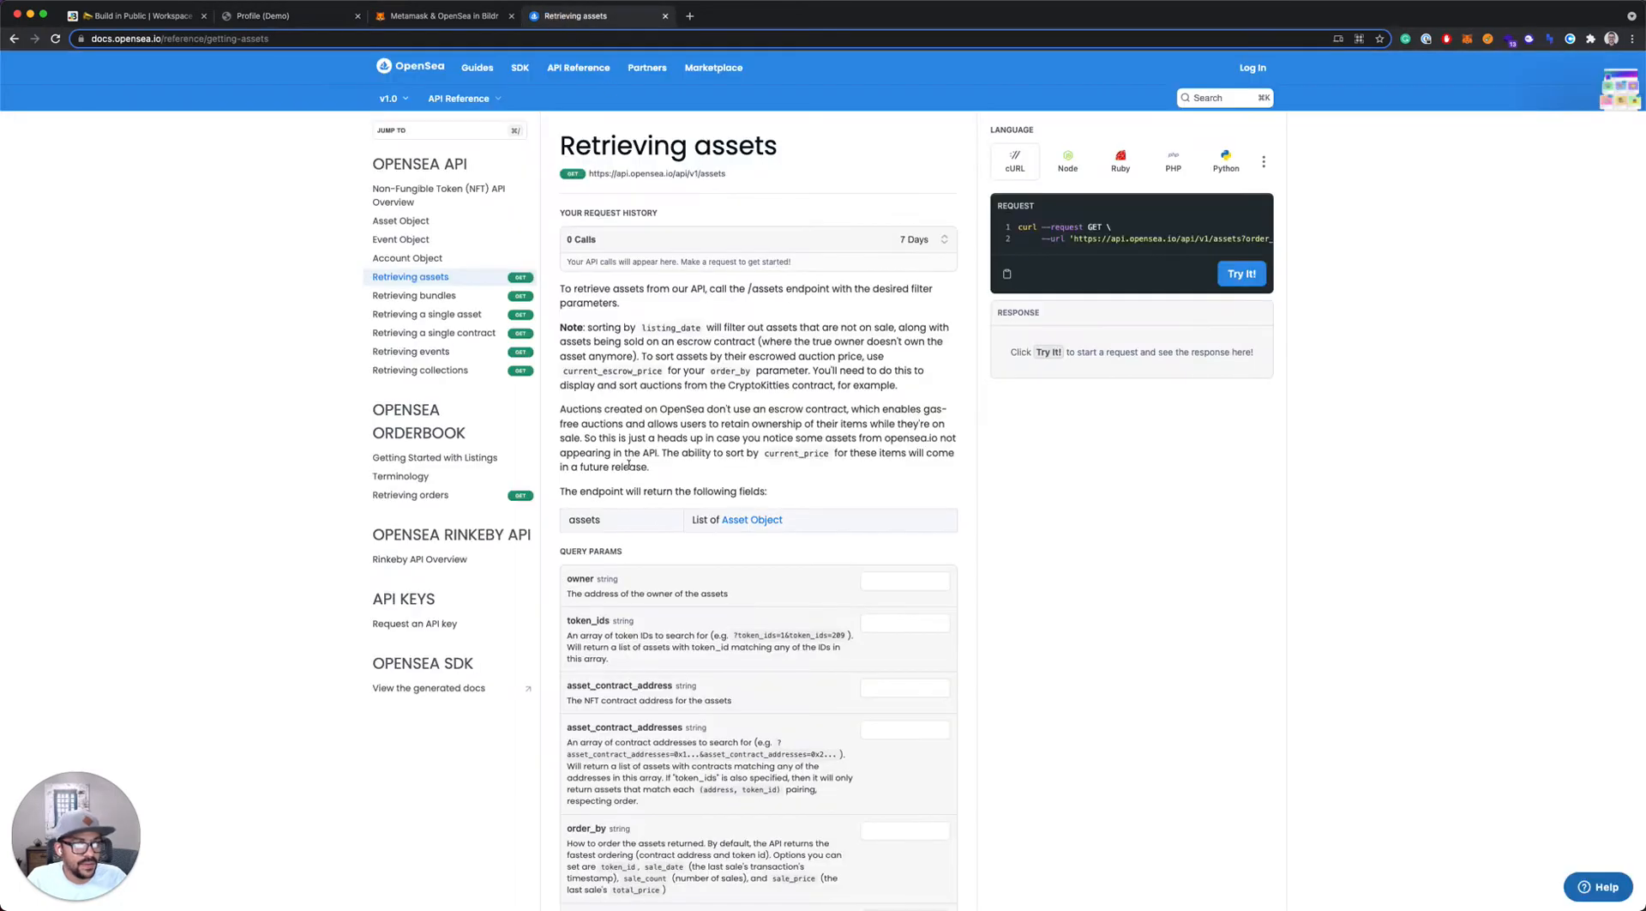
type("77eb9a7a8c9fbd")
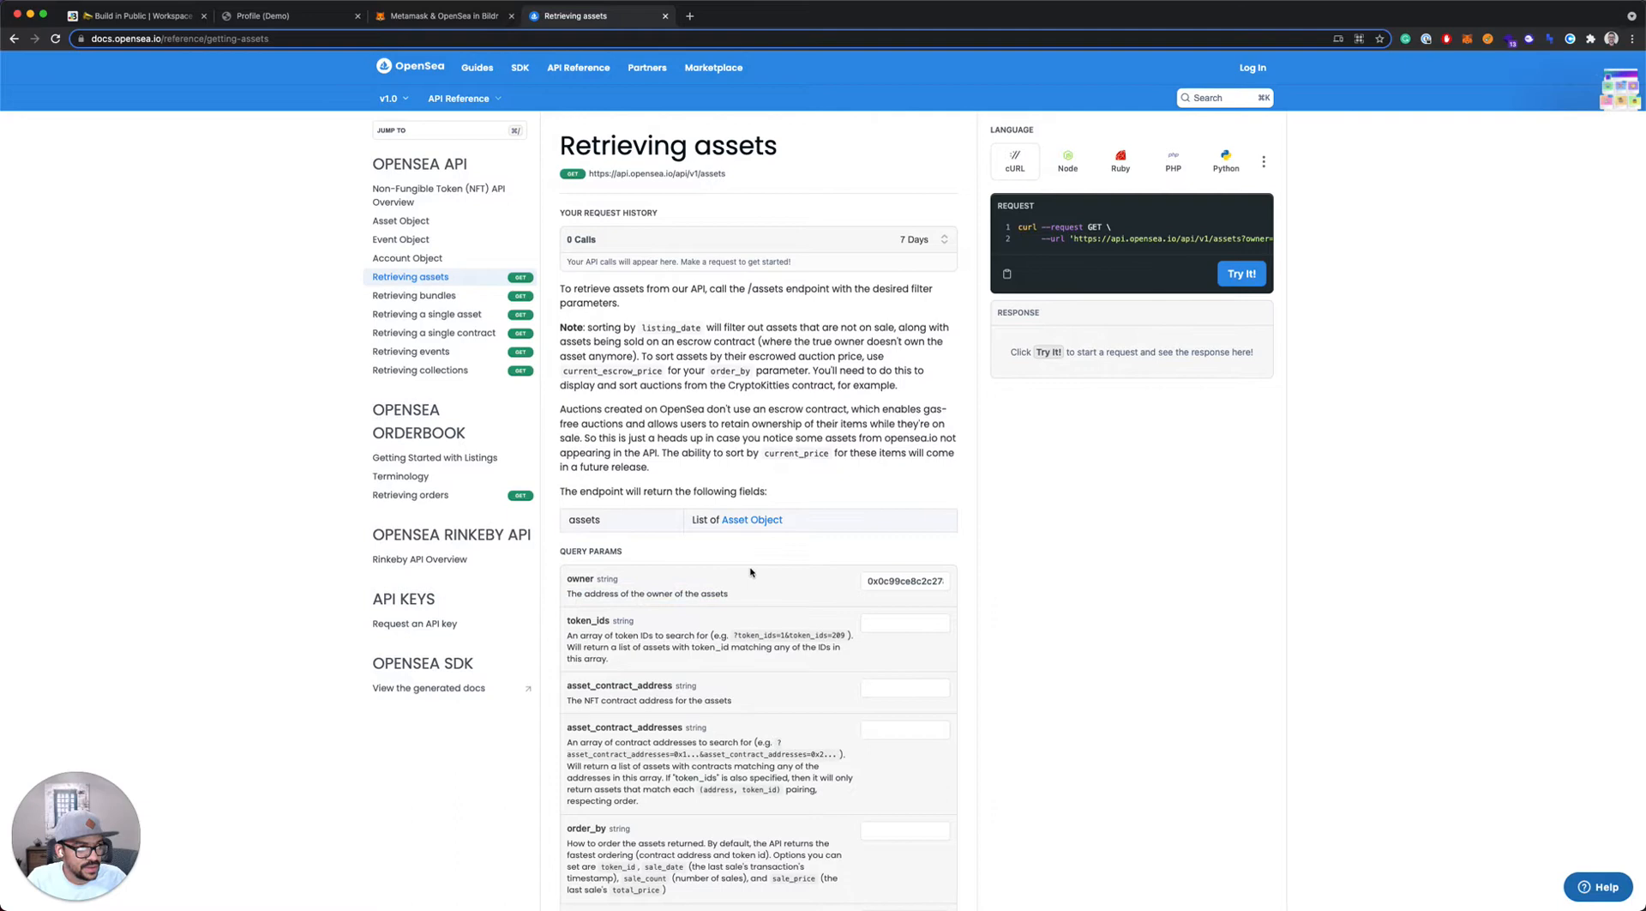
Order the assets request by sale_price and change the limit from 20 to 10
scroll("down", 3)
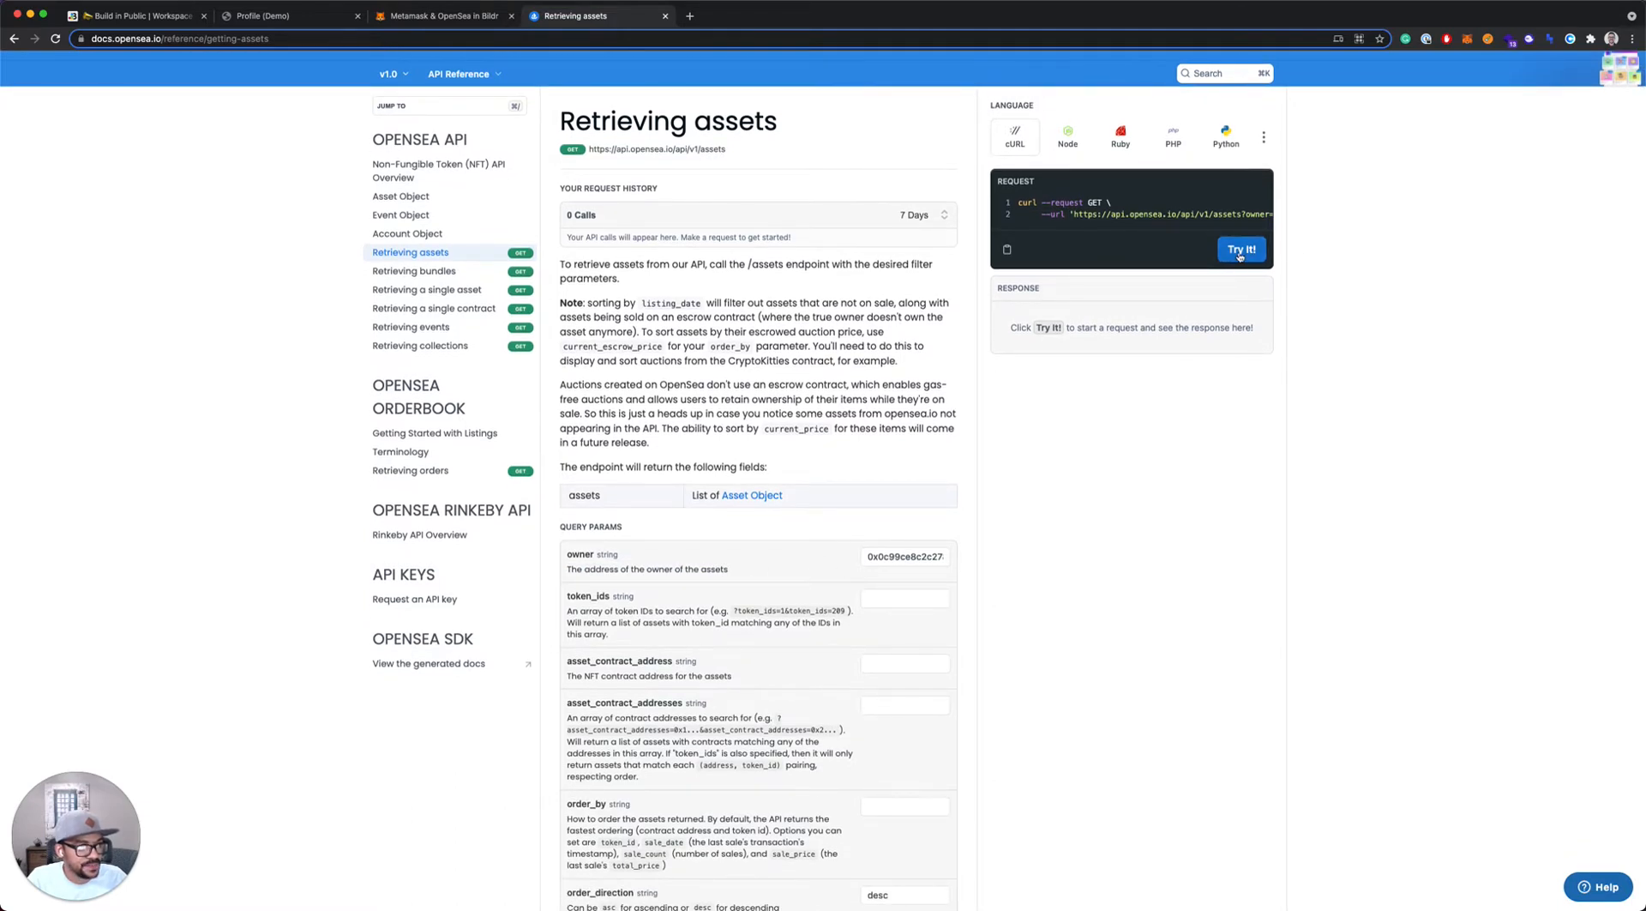
scroll("down", 3)
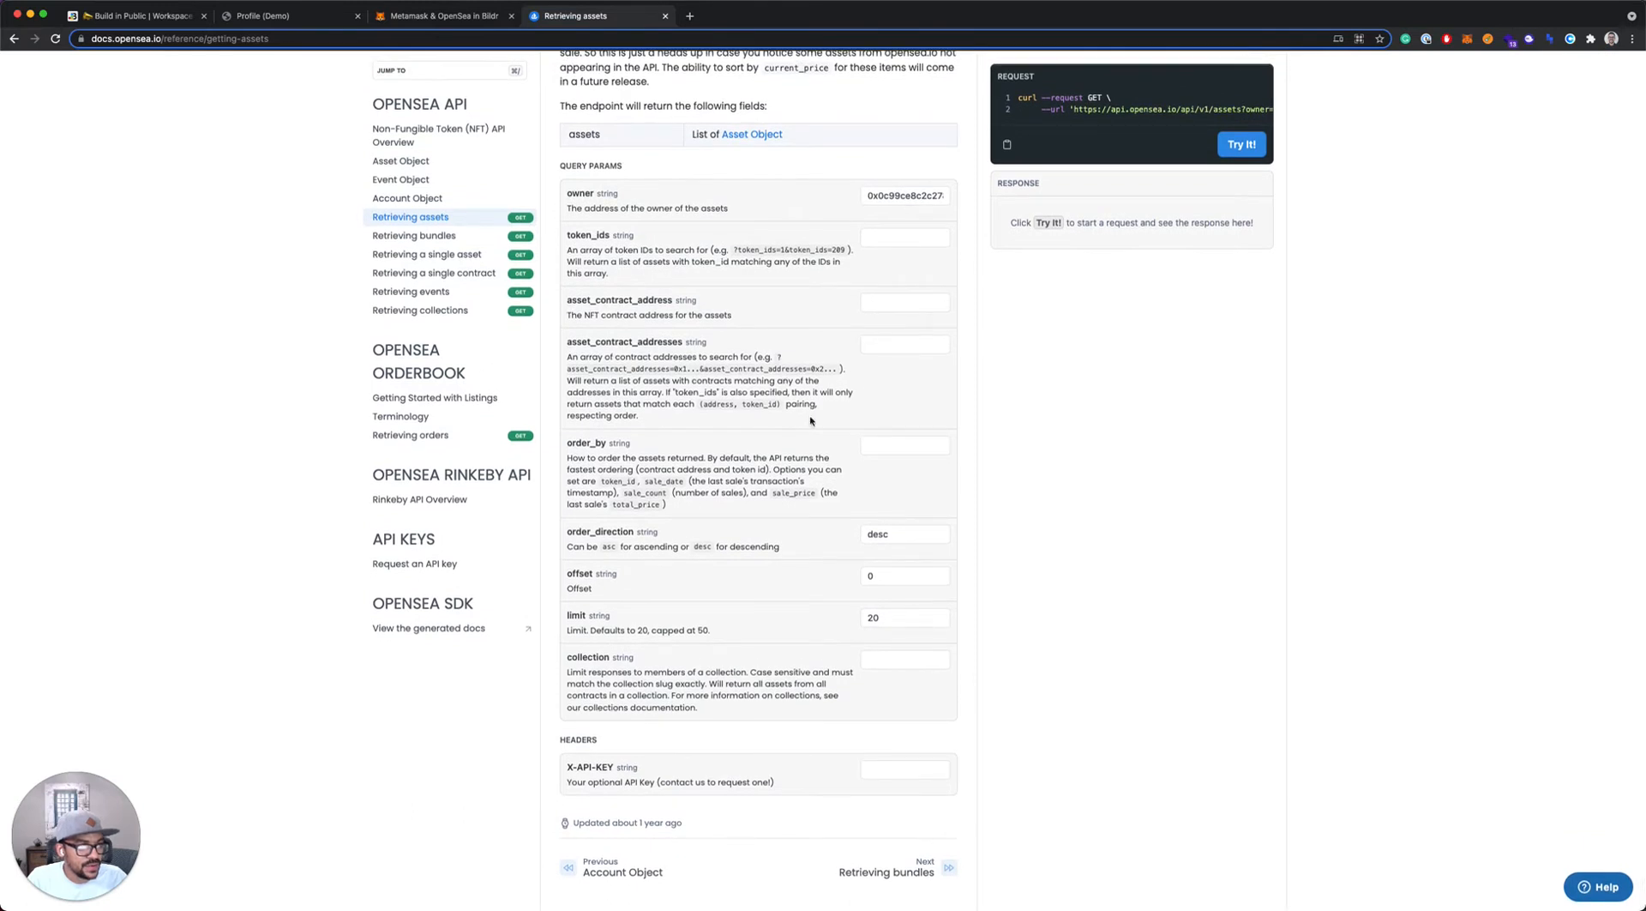
mouse_move(743, 506)
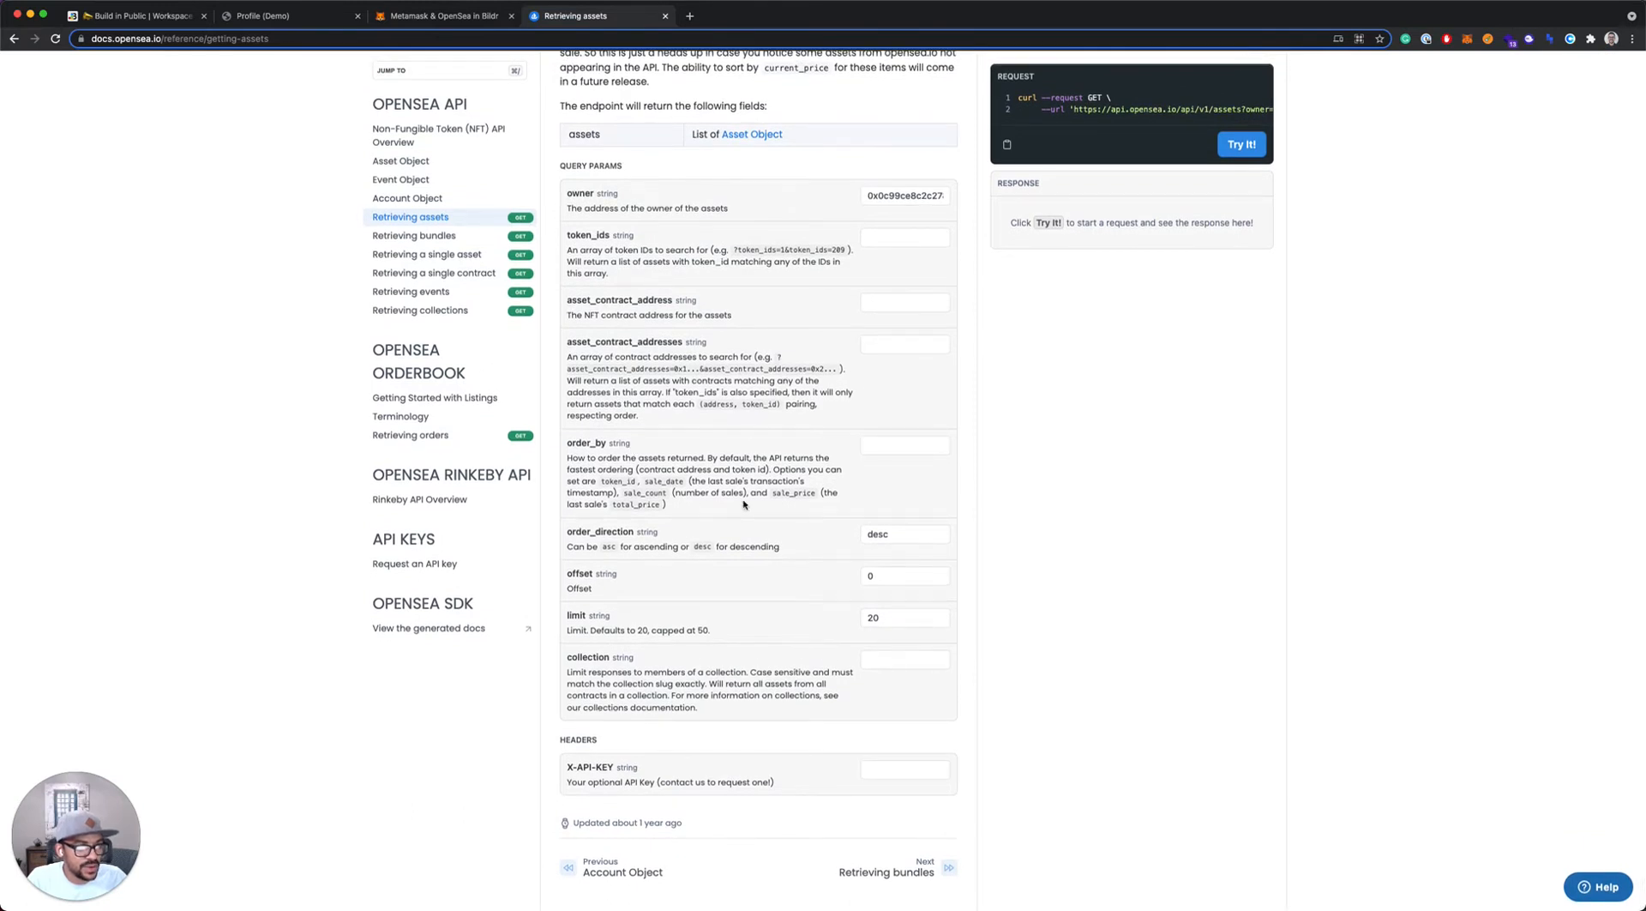
mouse_move(746, 506)
type("sale_price")
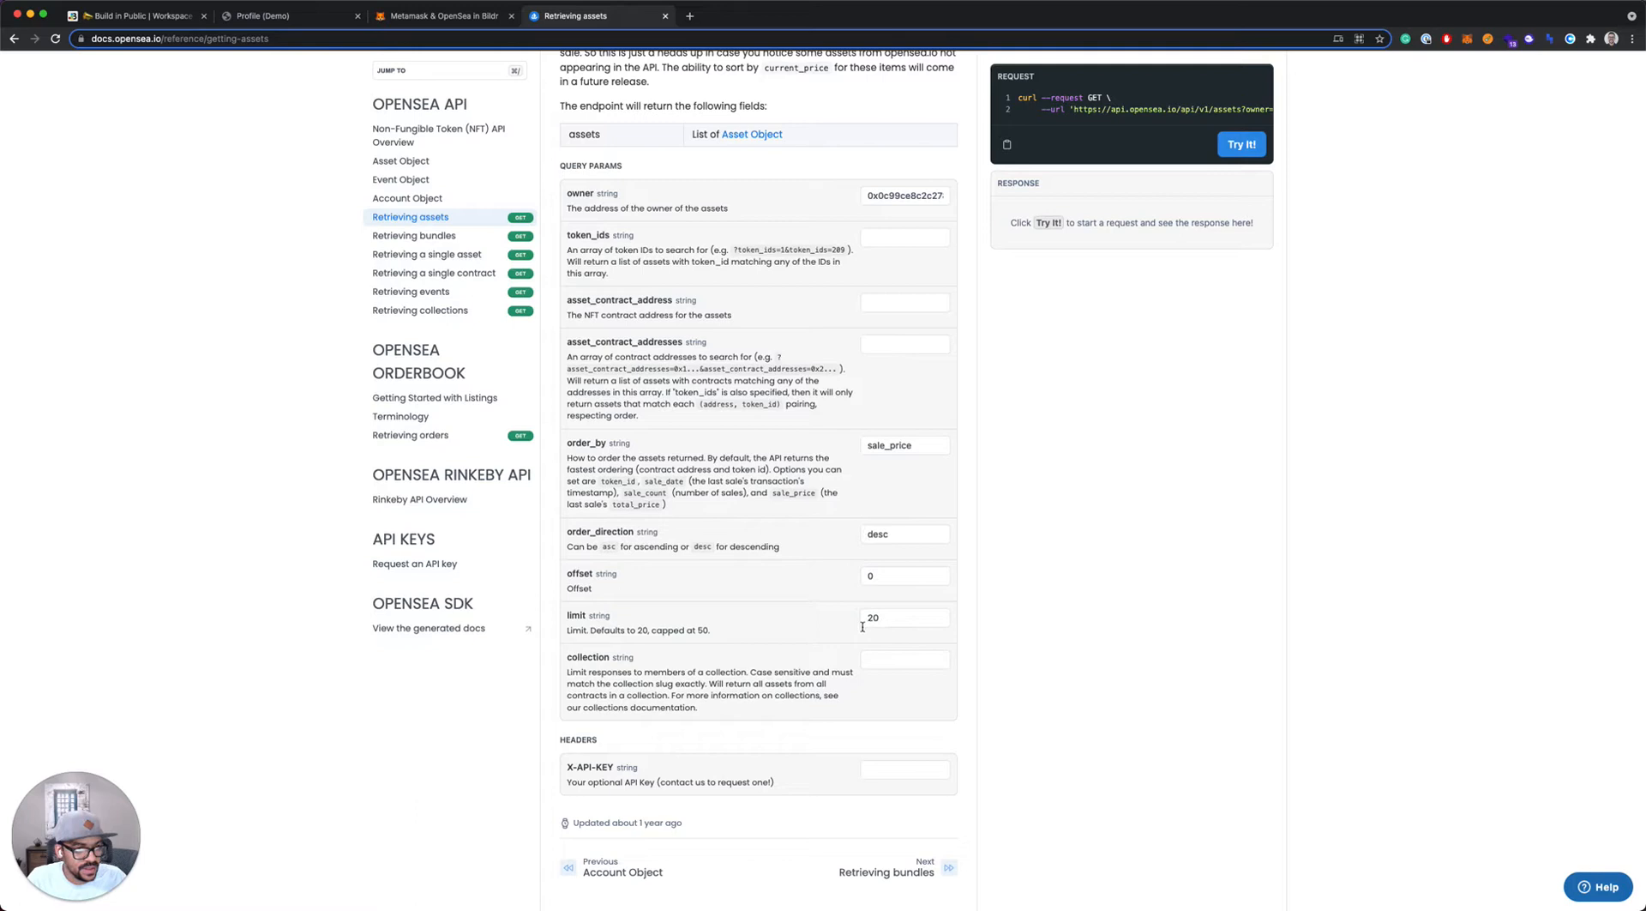
left_click(903, 618)
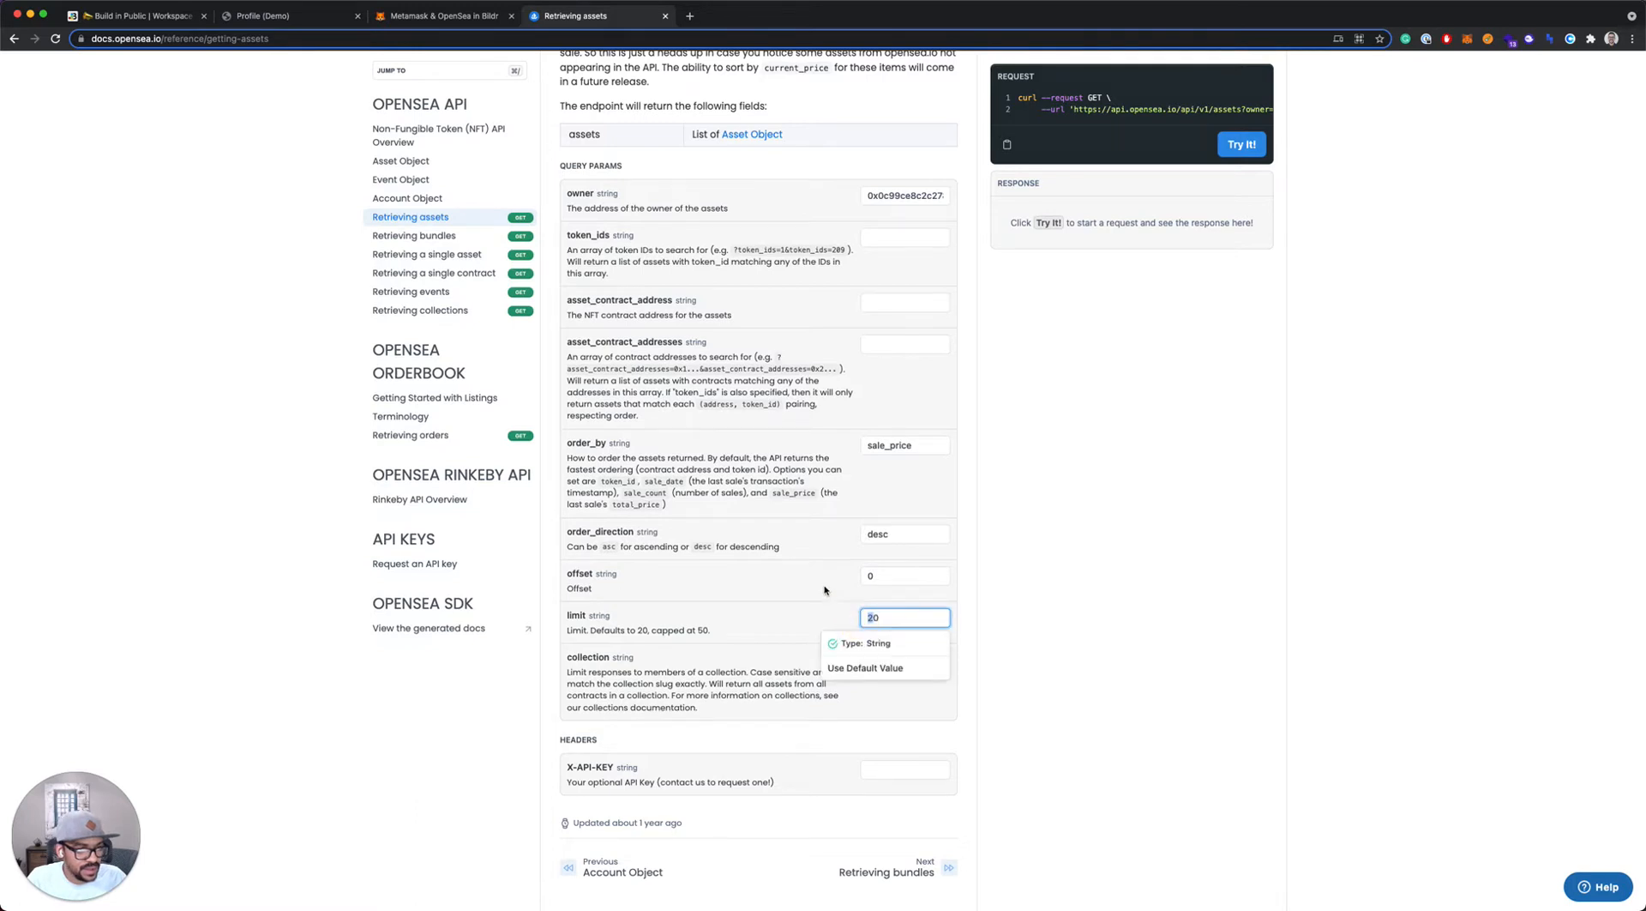
type("10")
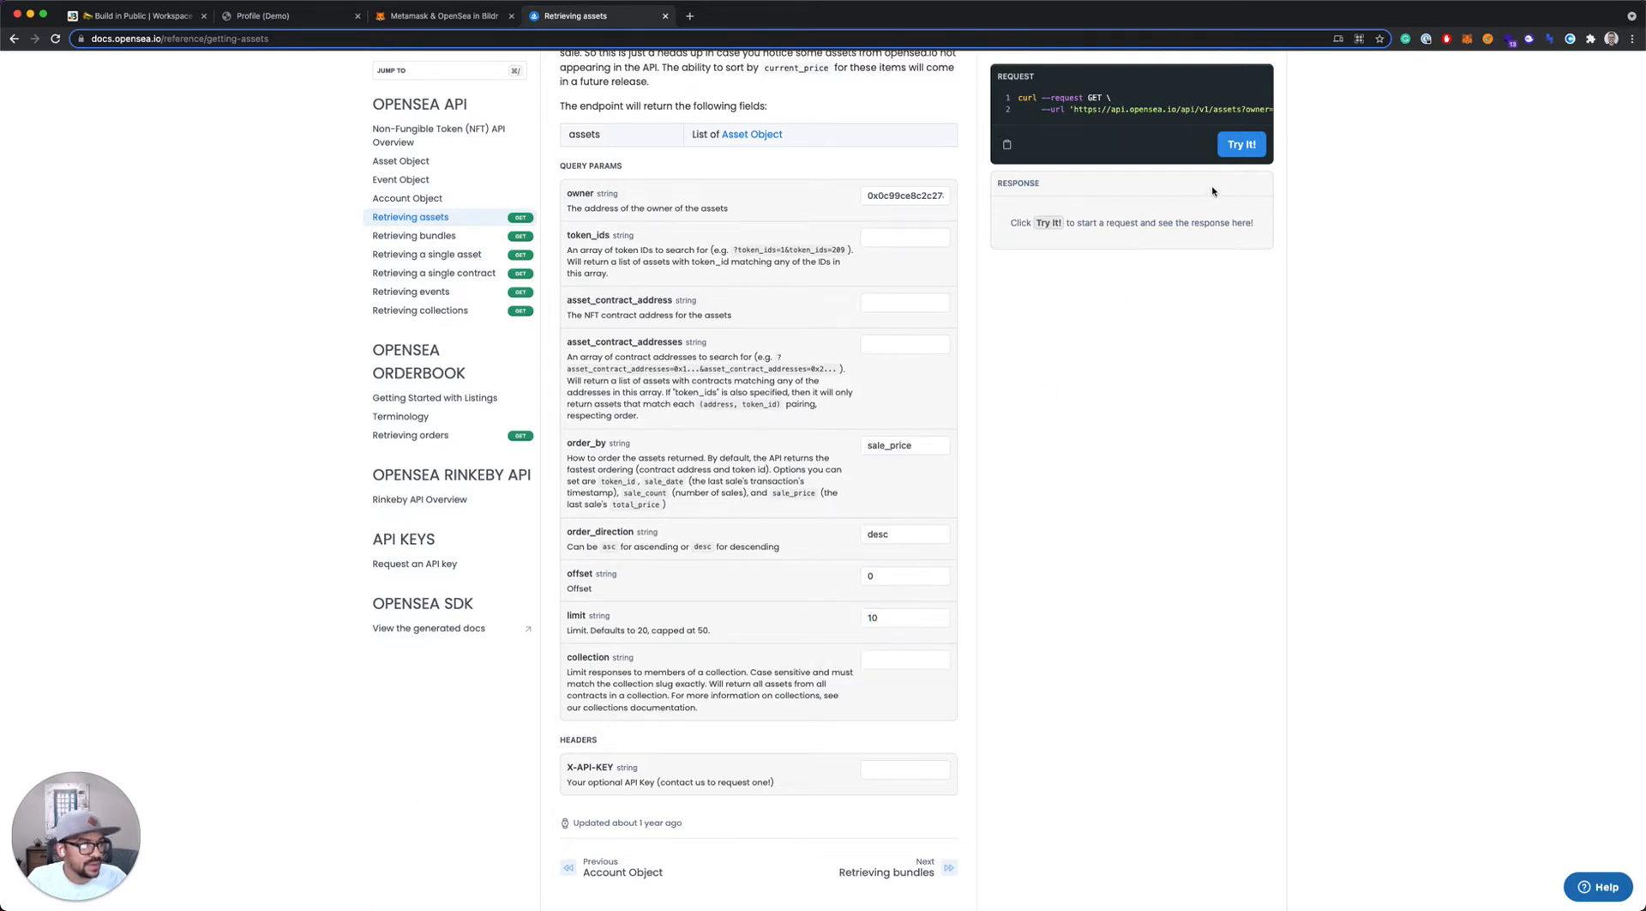
mouse_move(1257, 530)
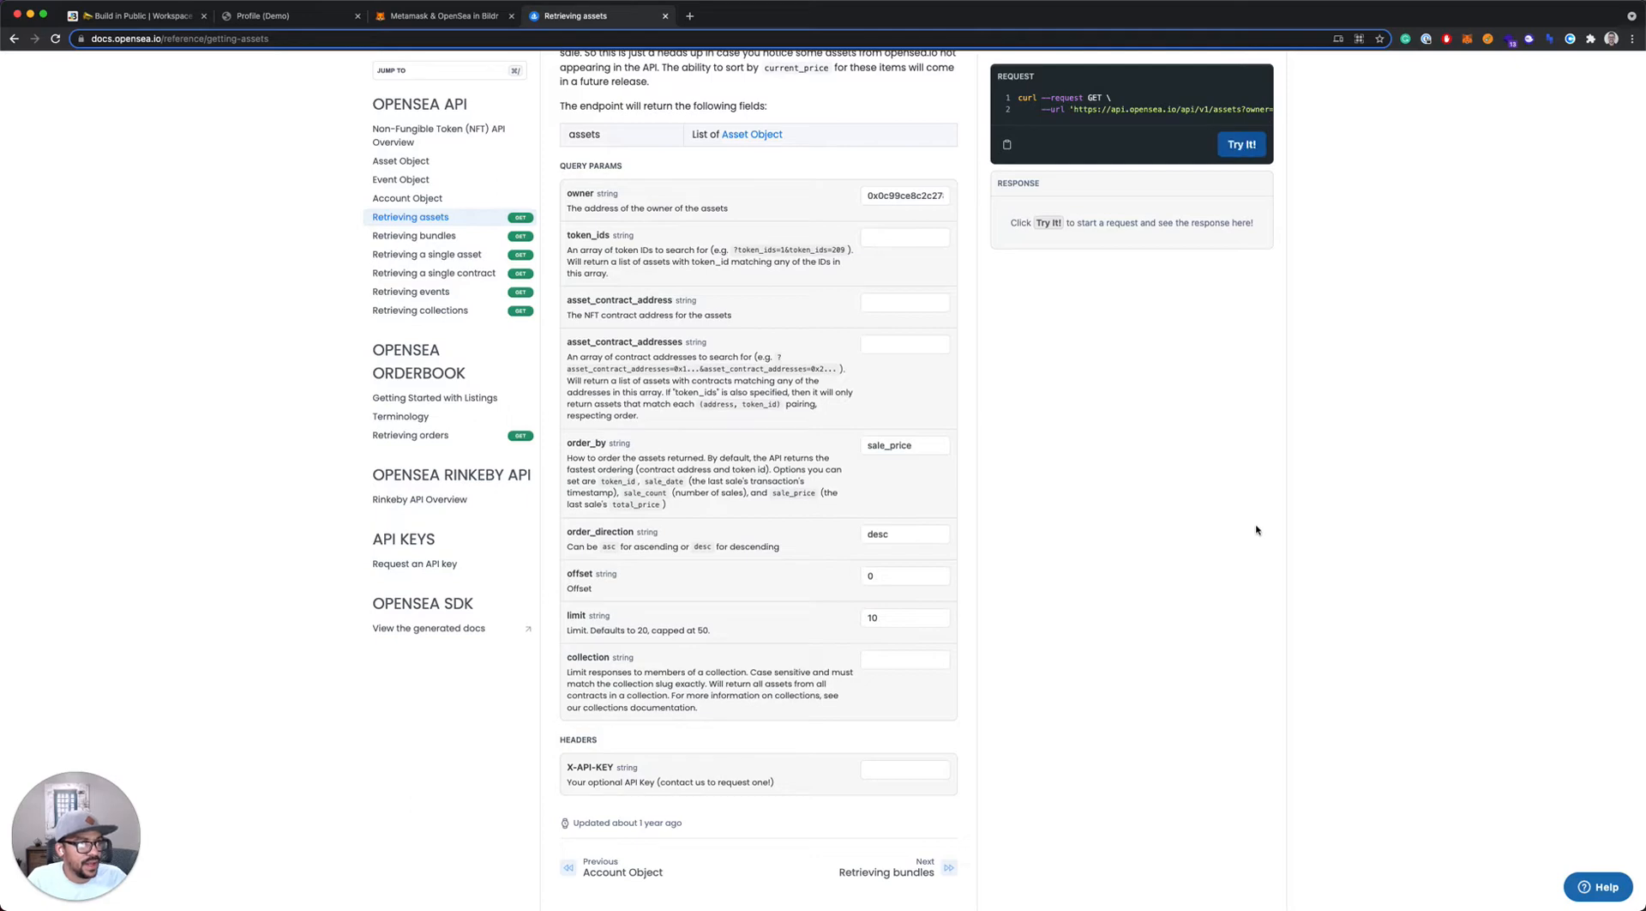
Run Try It! and inspect the 200 response listing the wallet's assets
left_click(1241, 144)
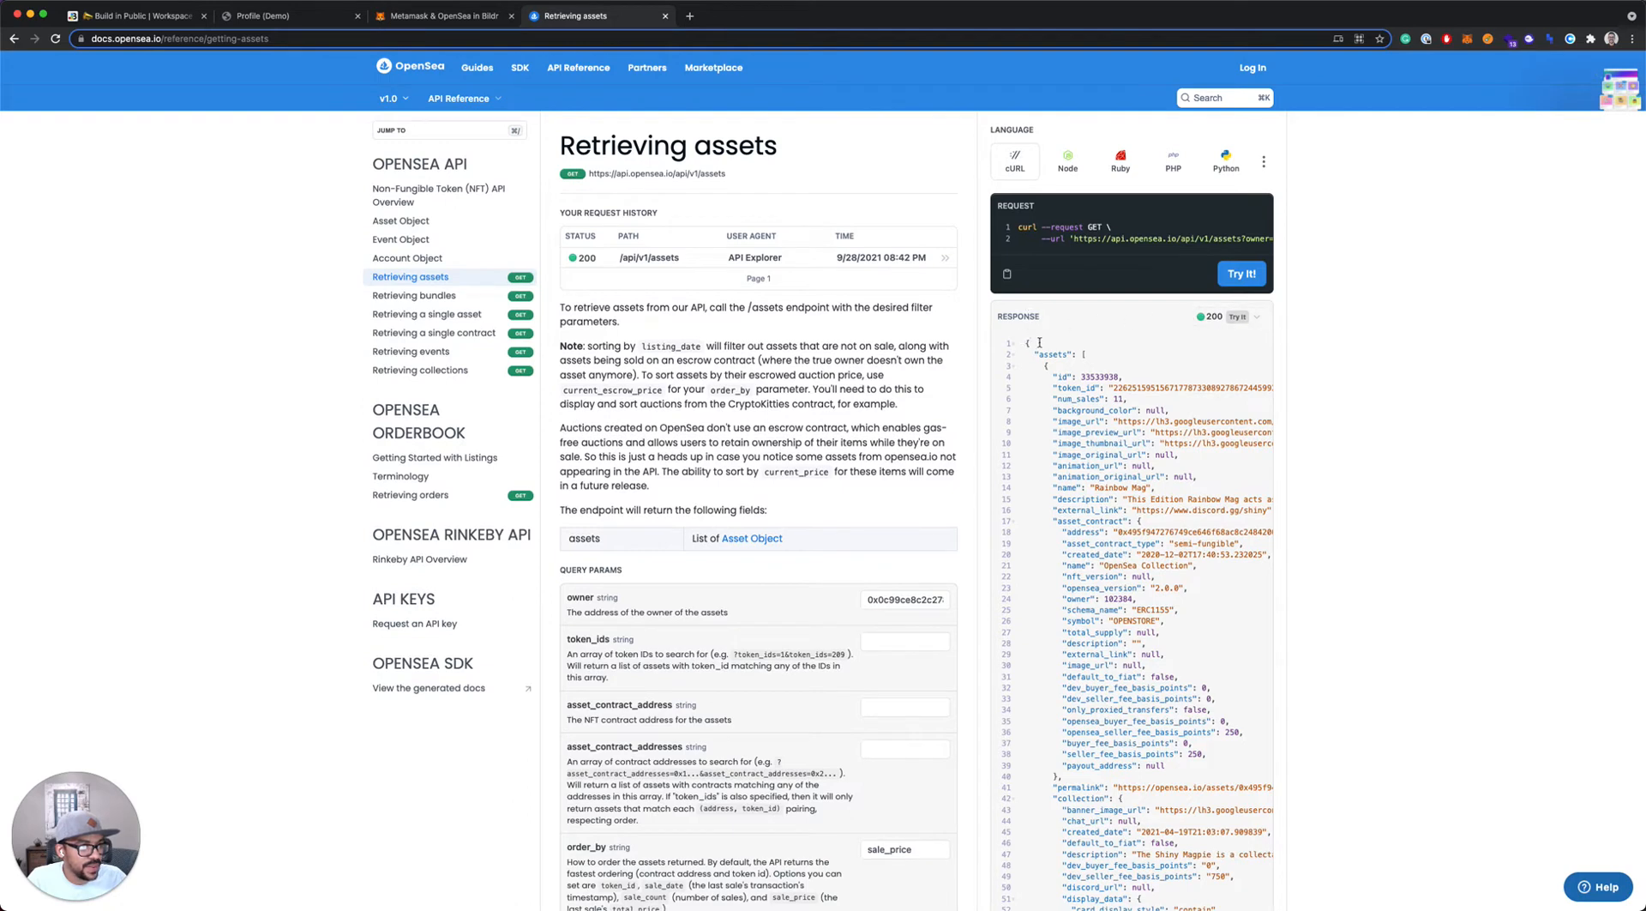
double_click(1051, 353)
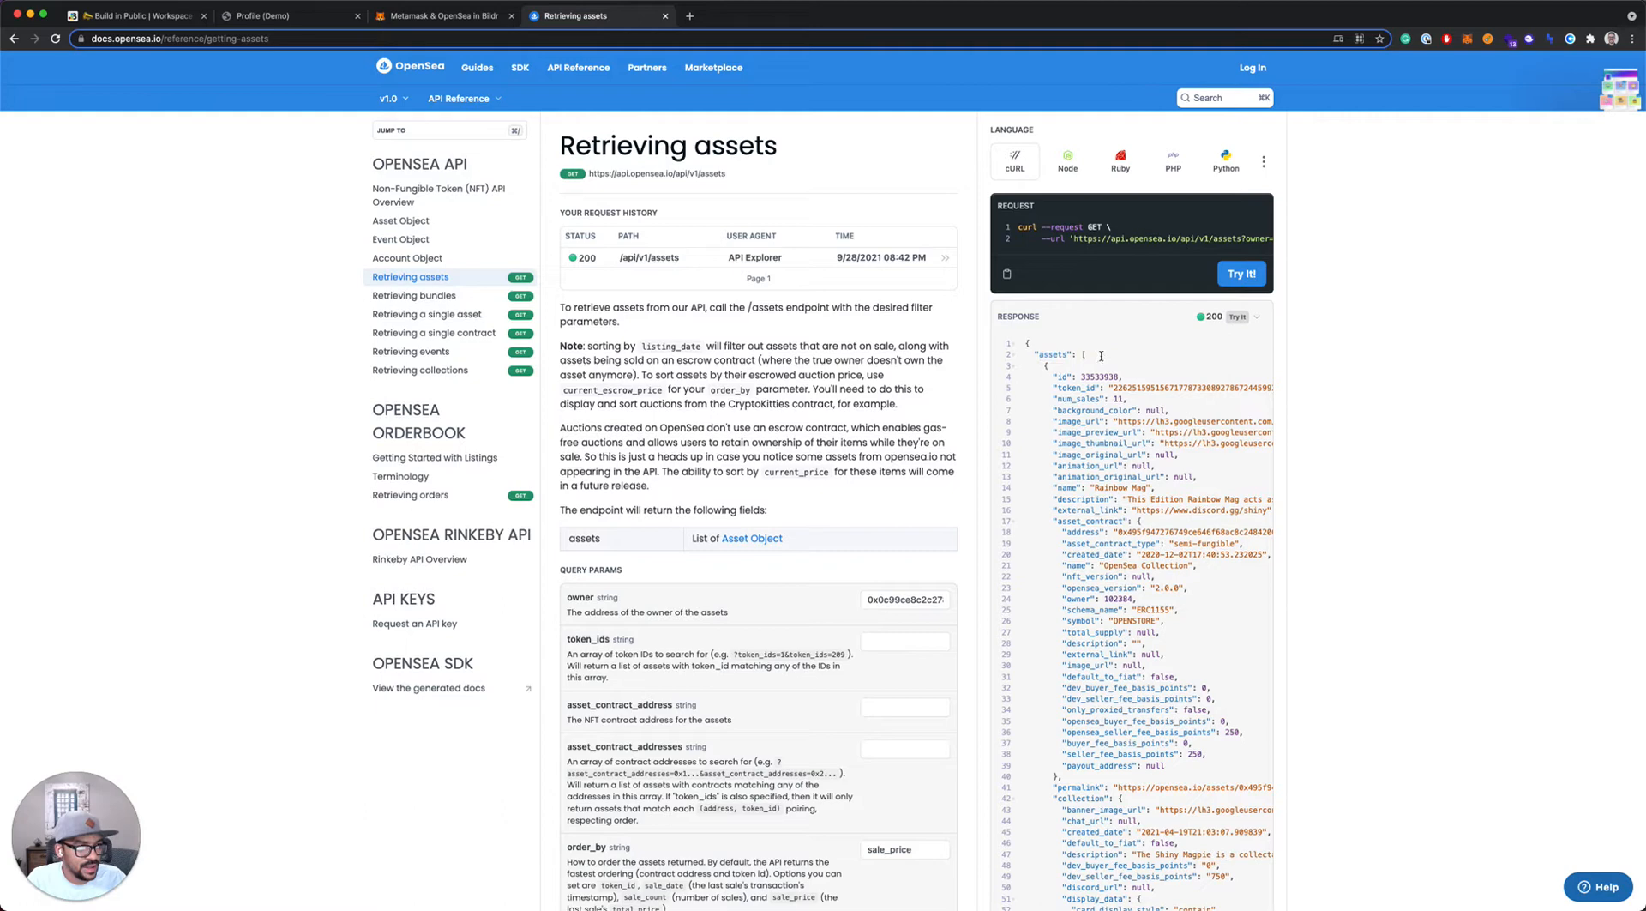
scroll("down", 3)
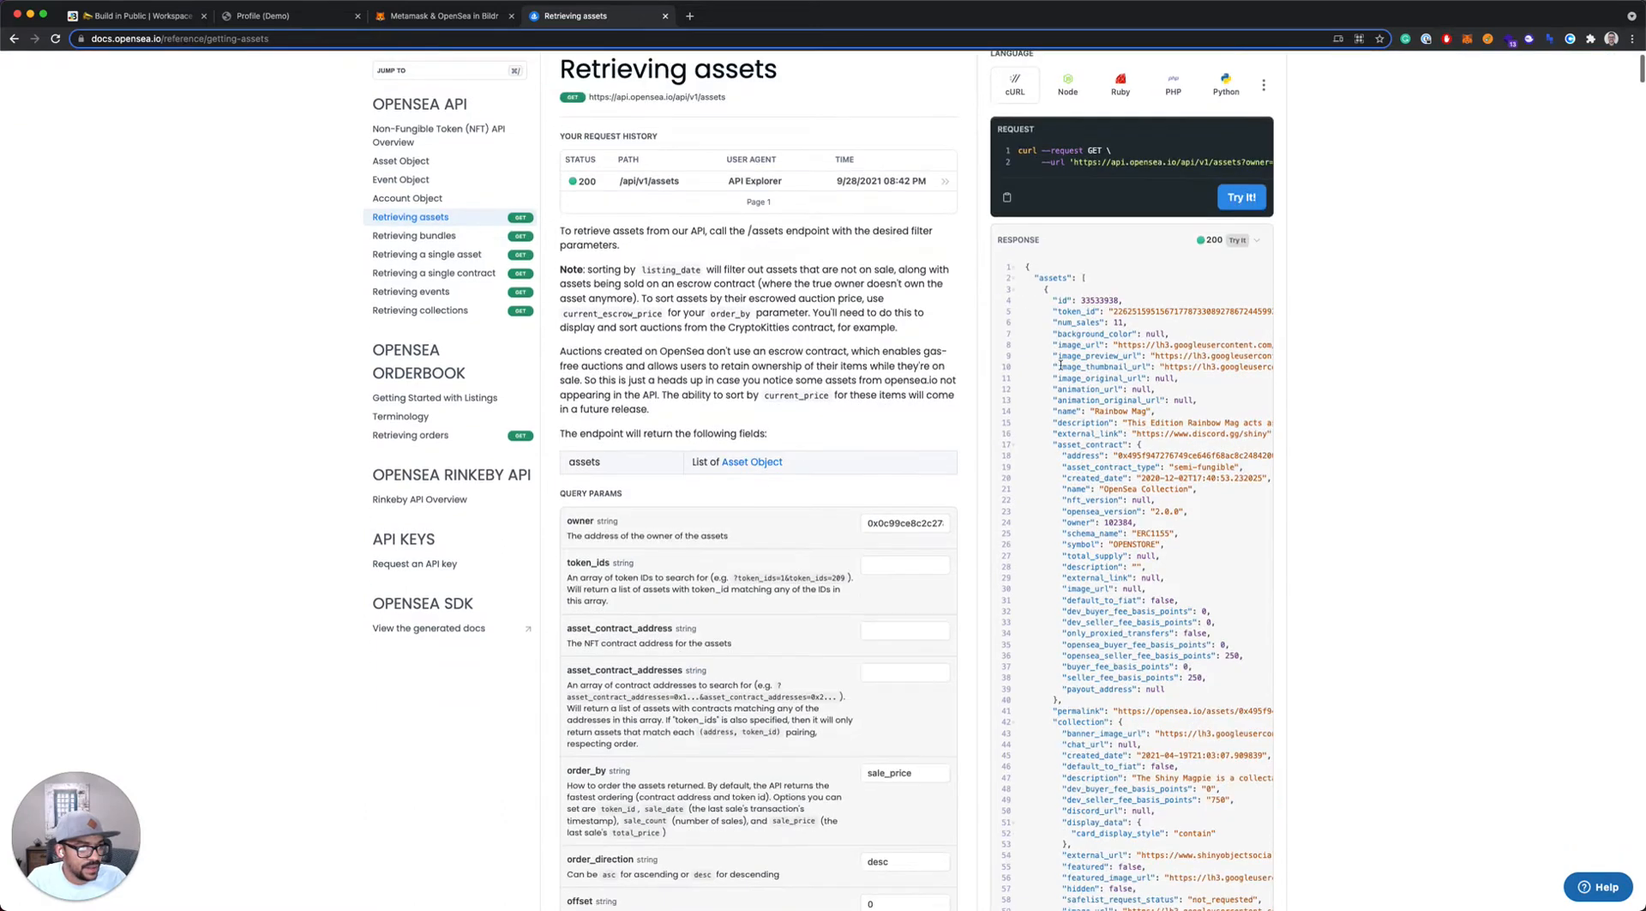
left_click_drag(1060, 305, 1207, 623)
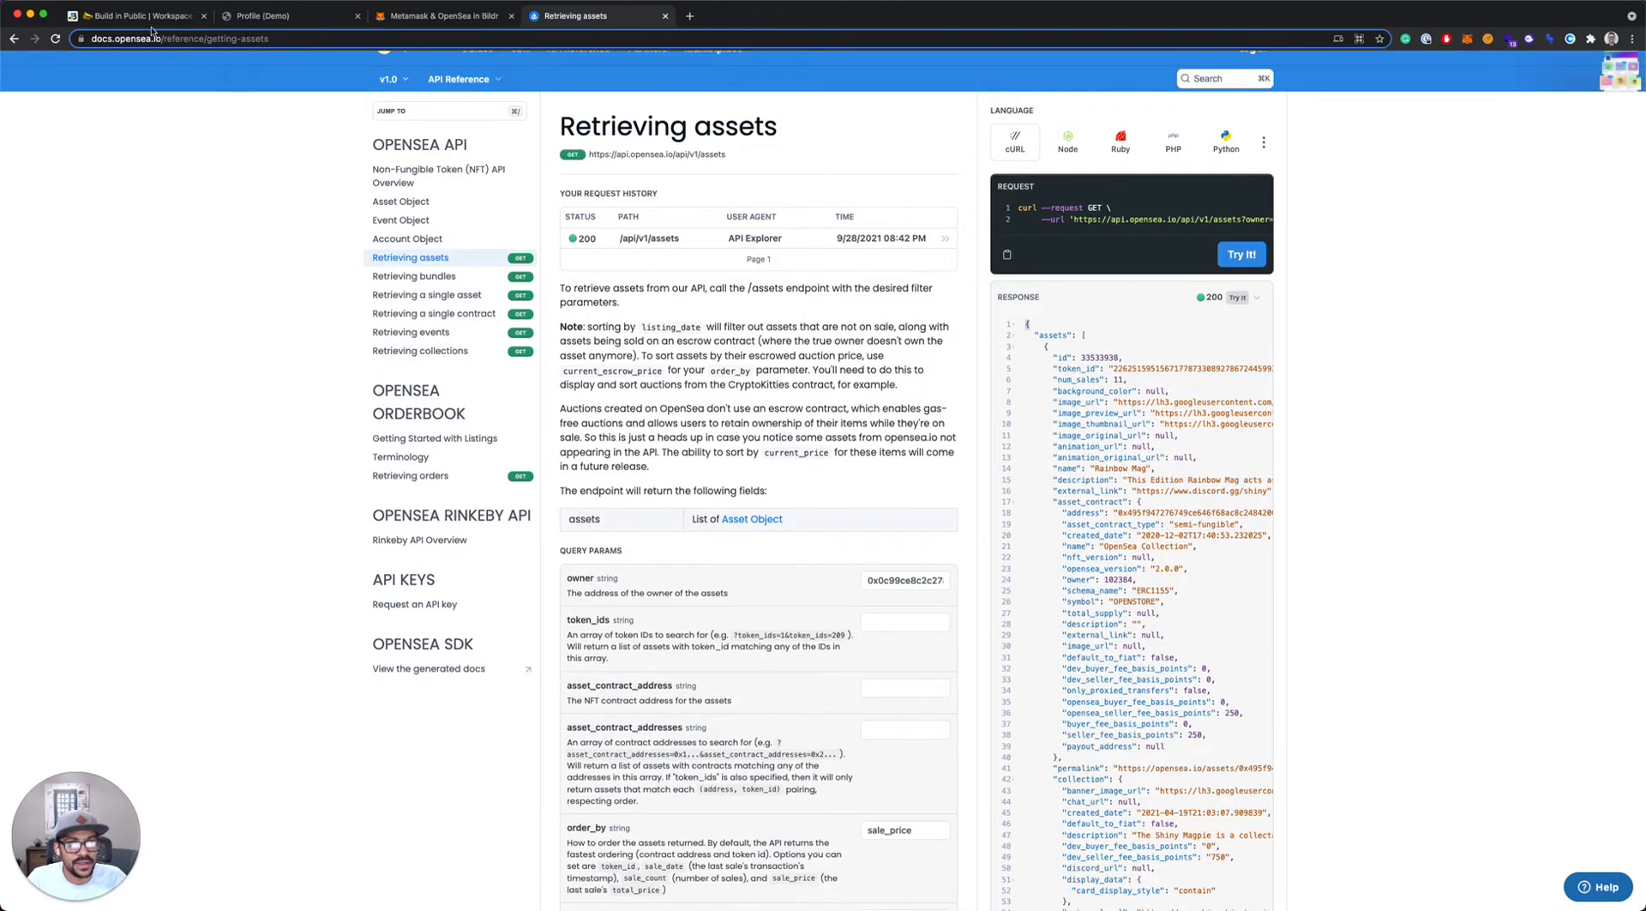
left_click(132, 15)
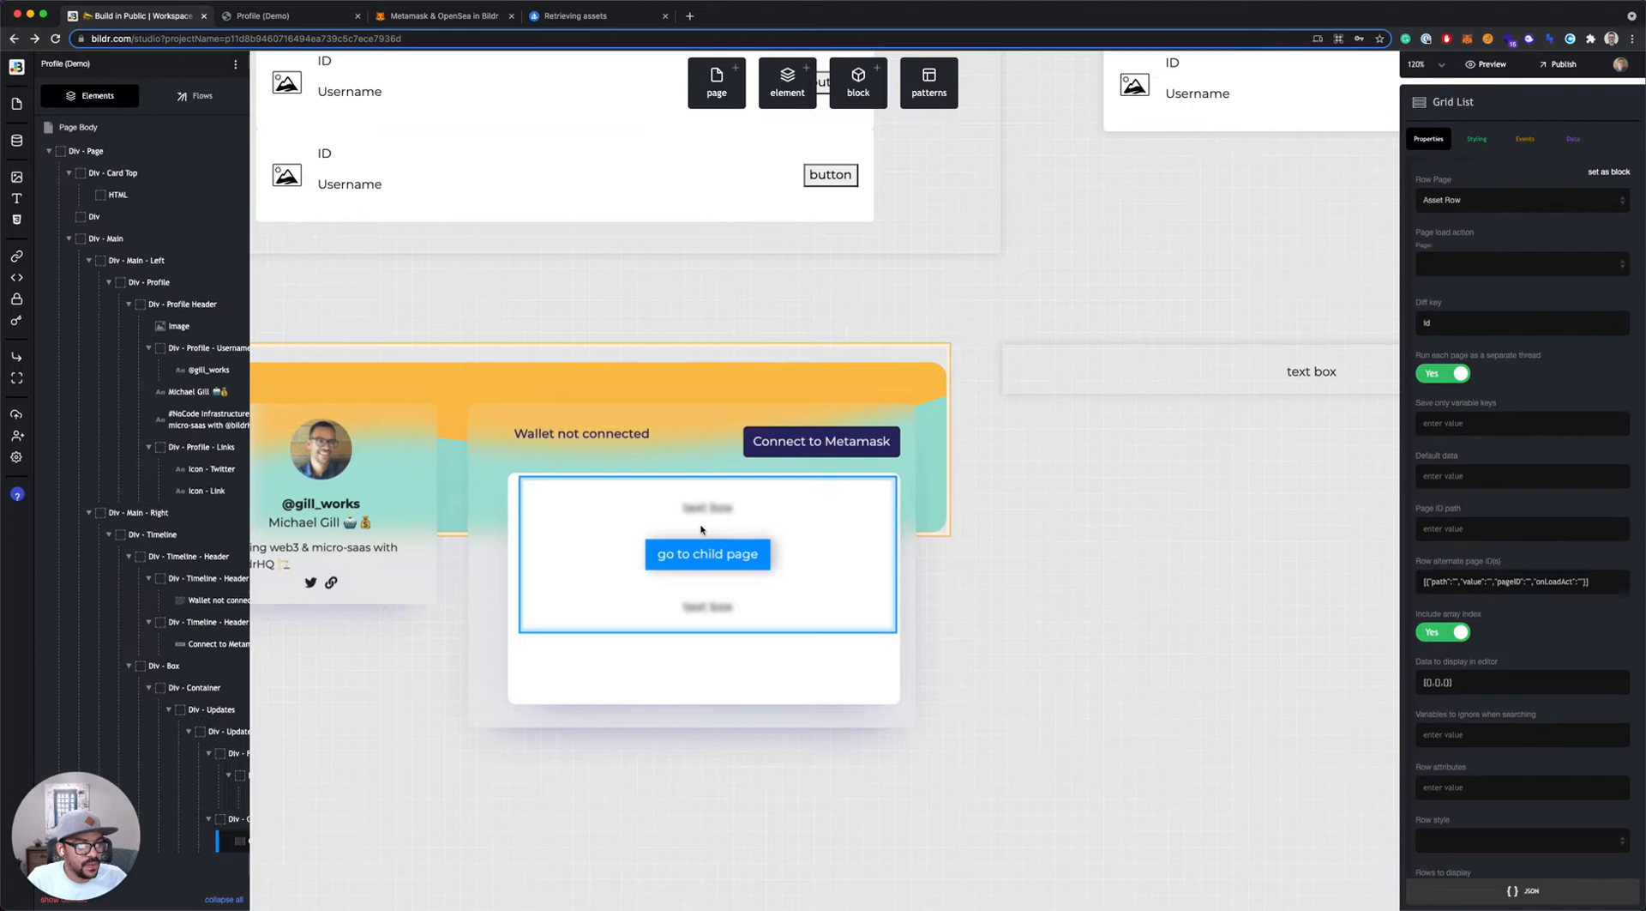
mouse_move(722, 527)
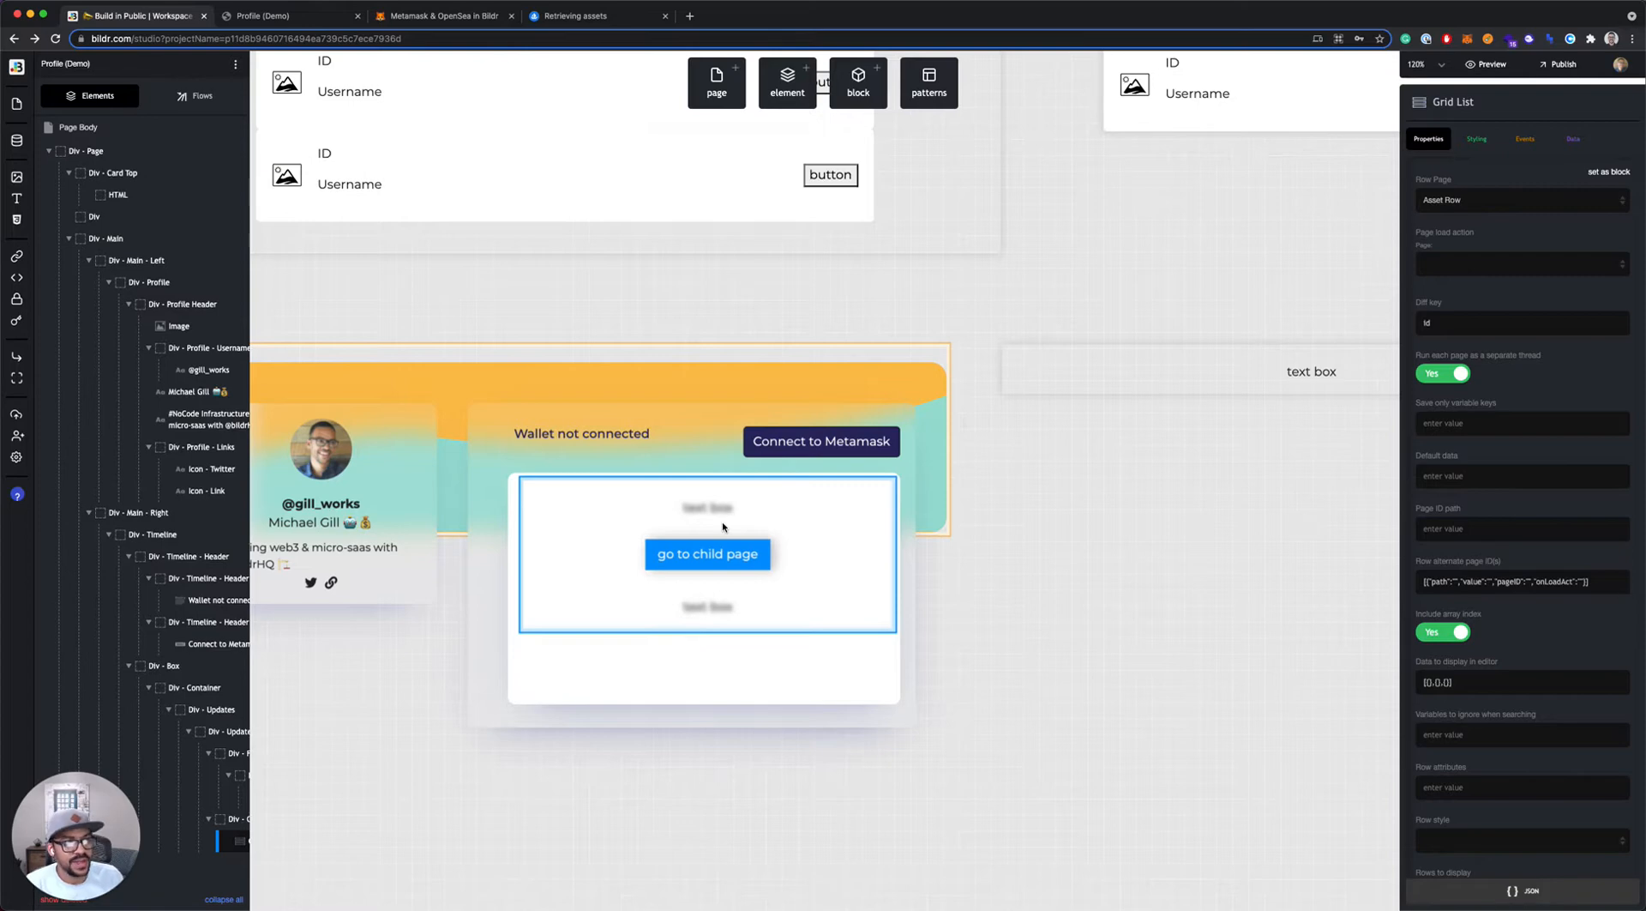
mouse_move(849, 503)
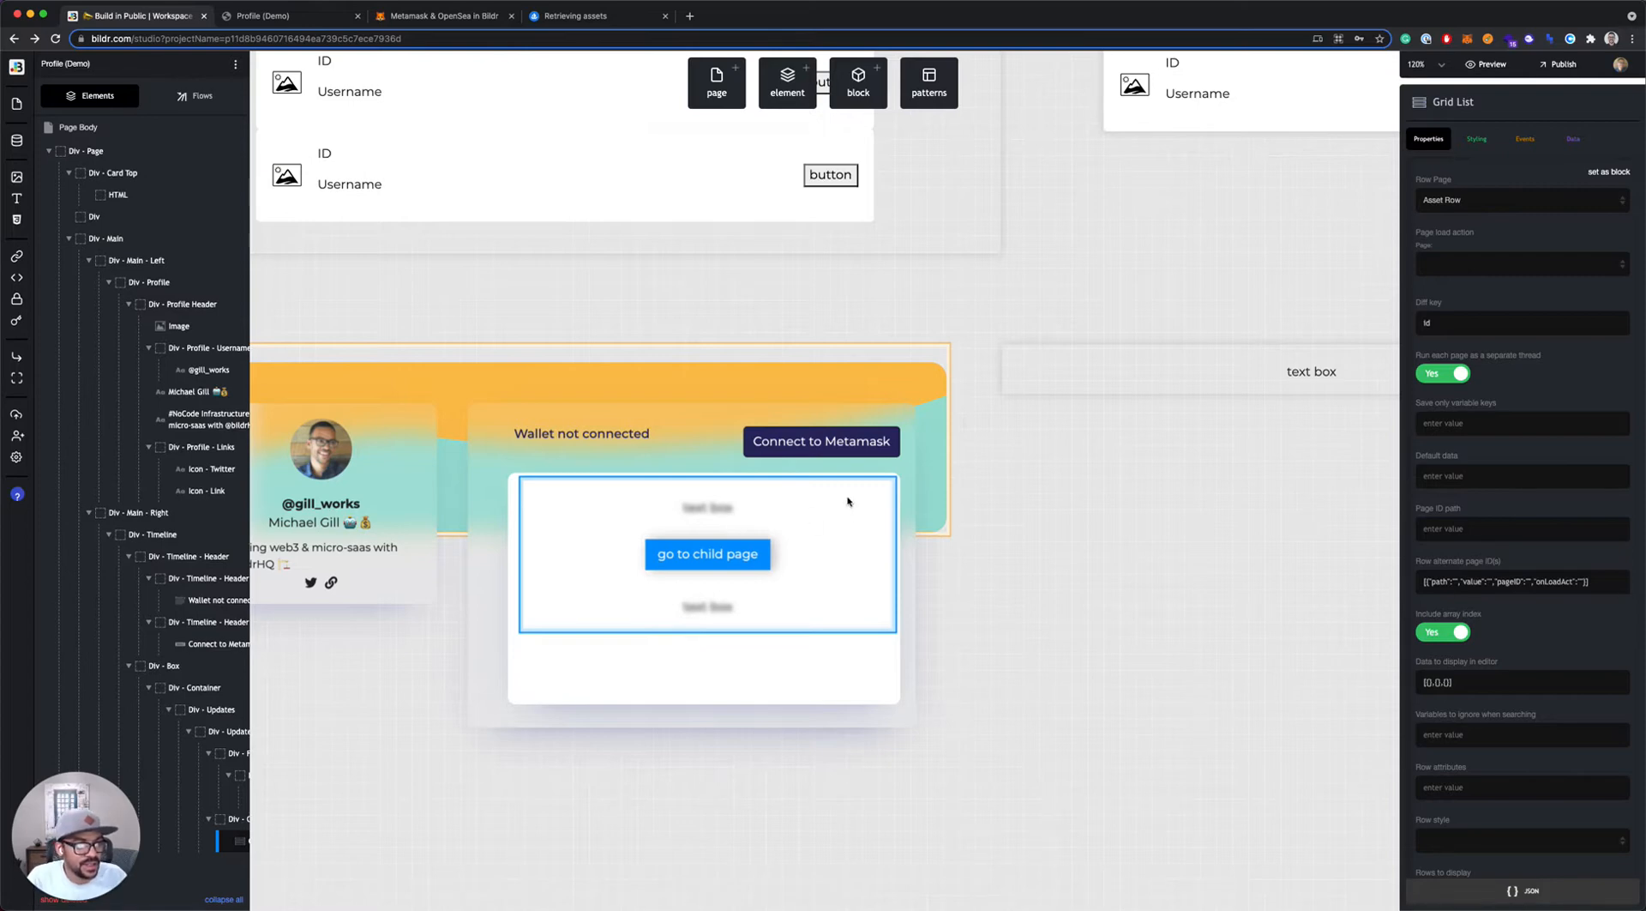
Open the Connect to Metamask button's Metamask Success flow and start adding an action
left_click(820, 441)
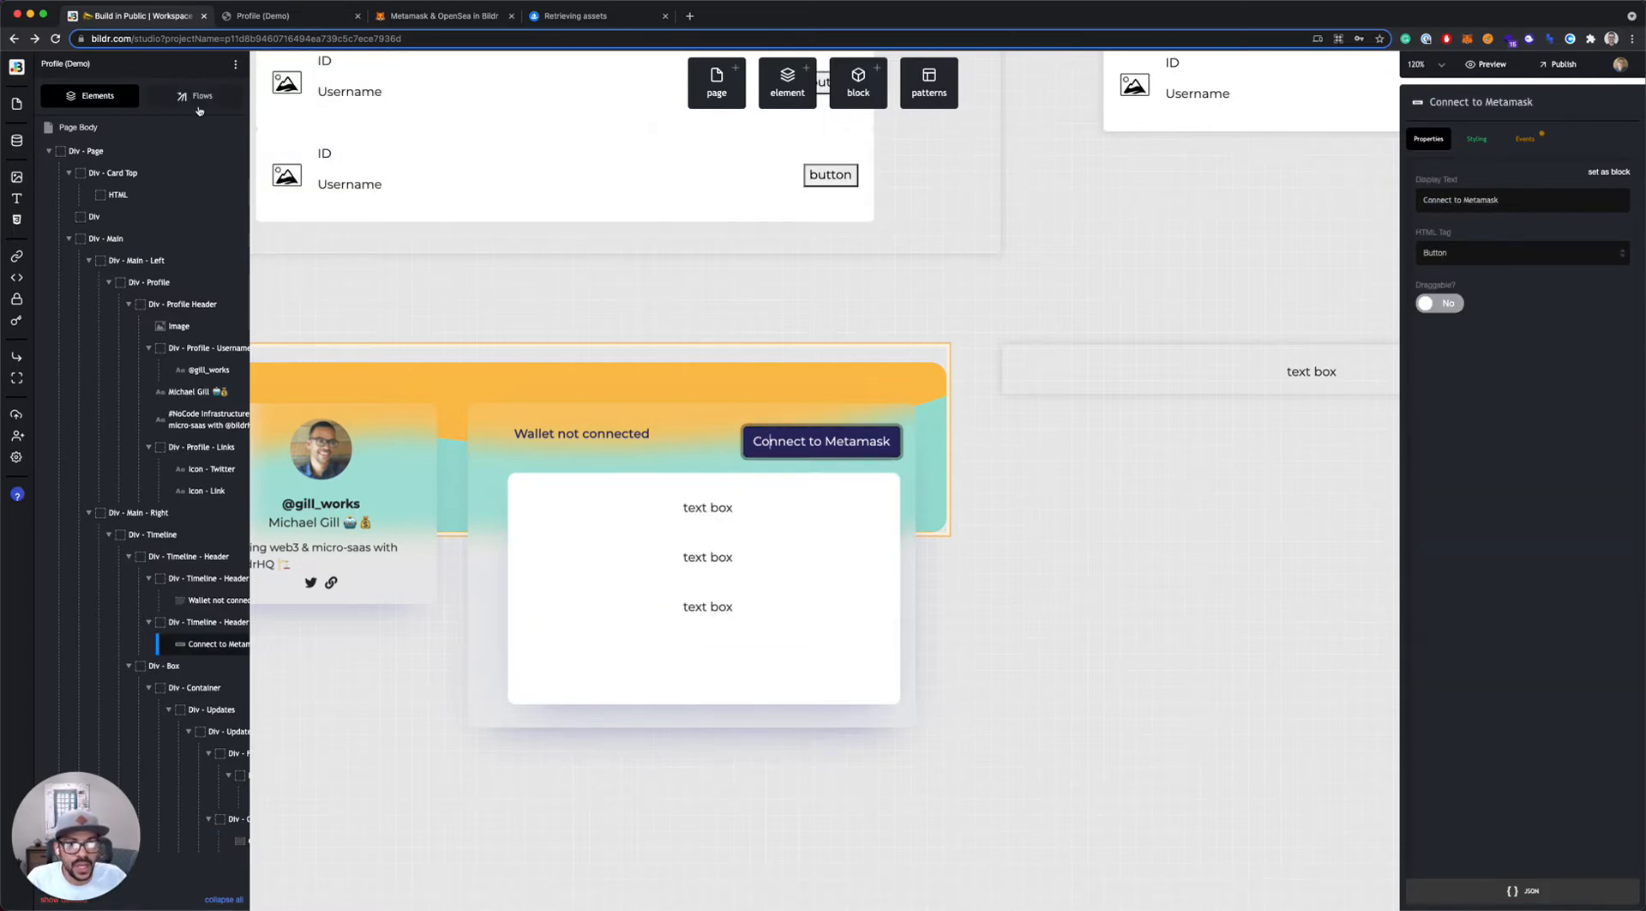
left_click(202, 97)
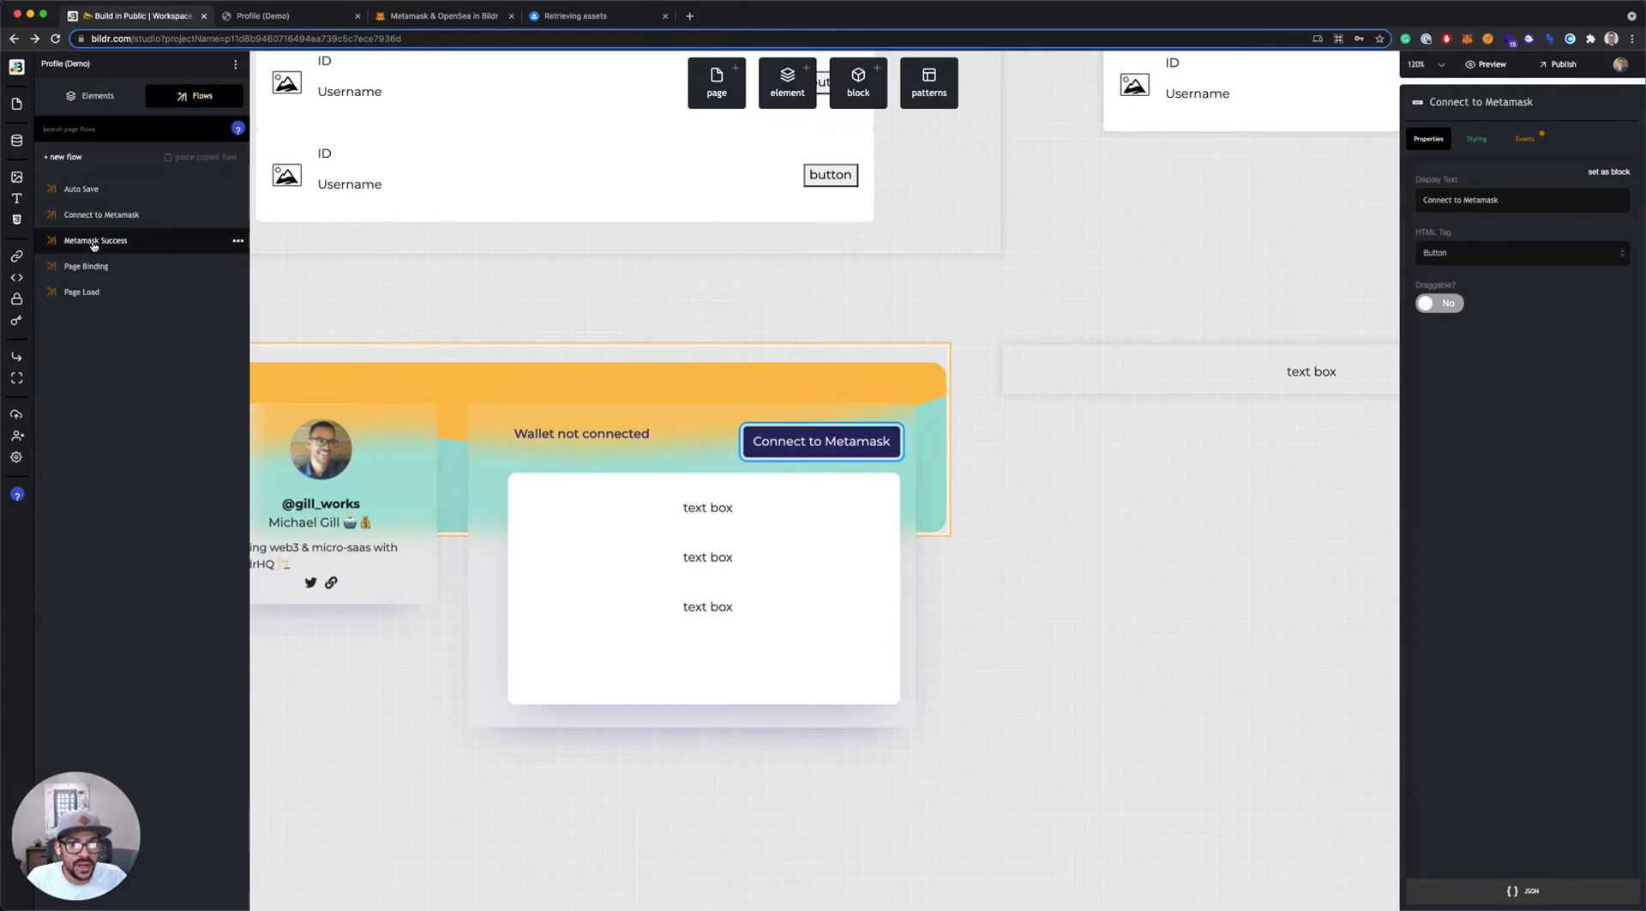
left_click(96, 240)
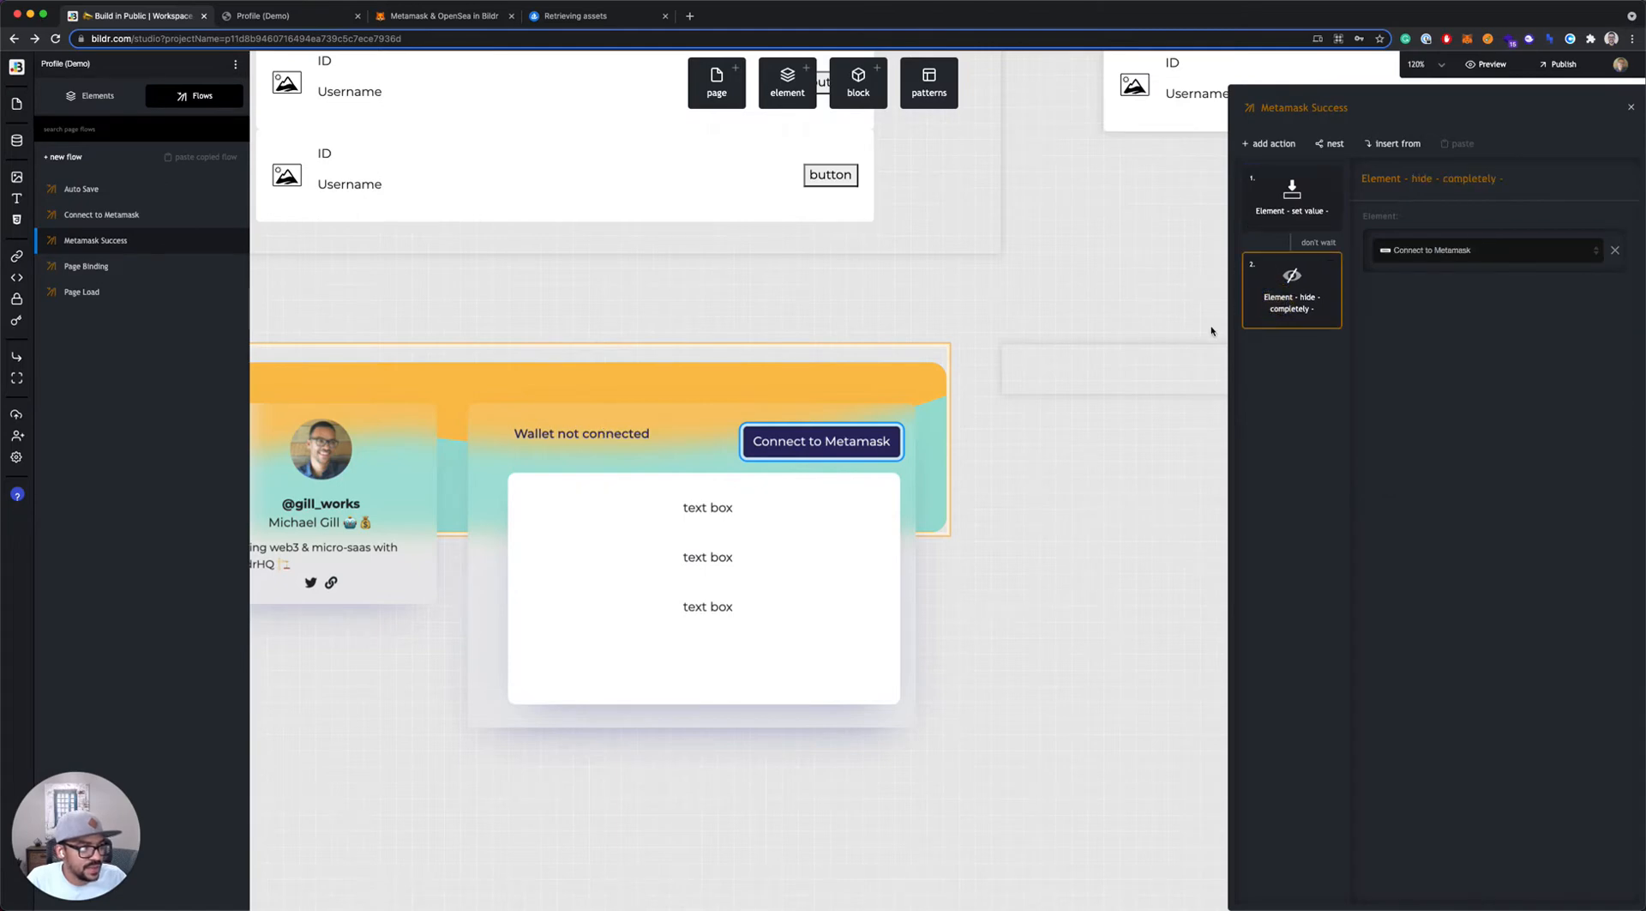
left_click(1269, 142)
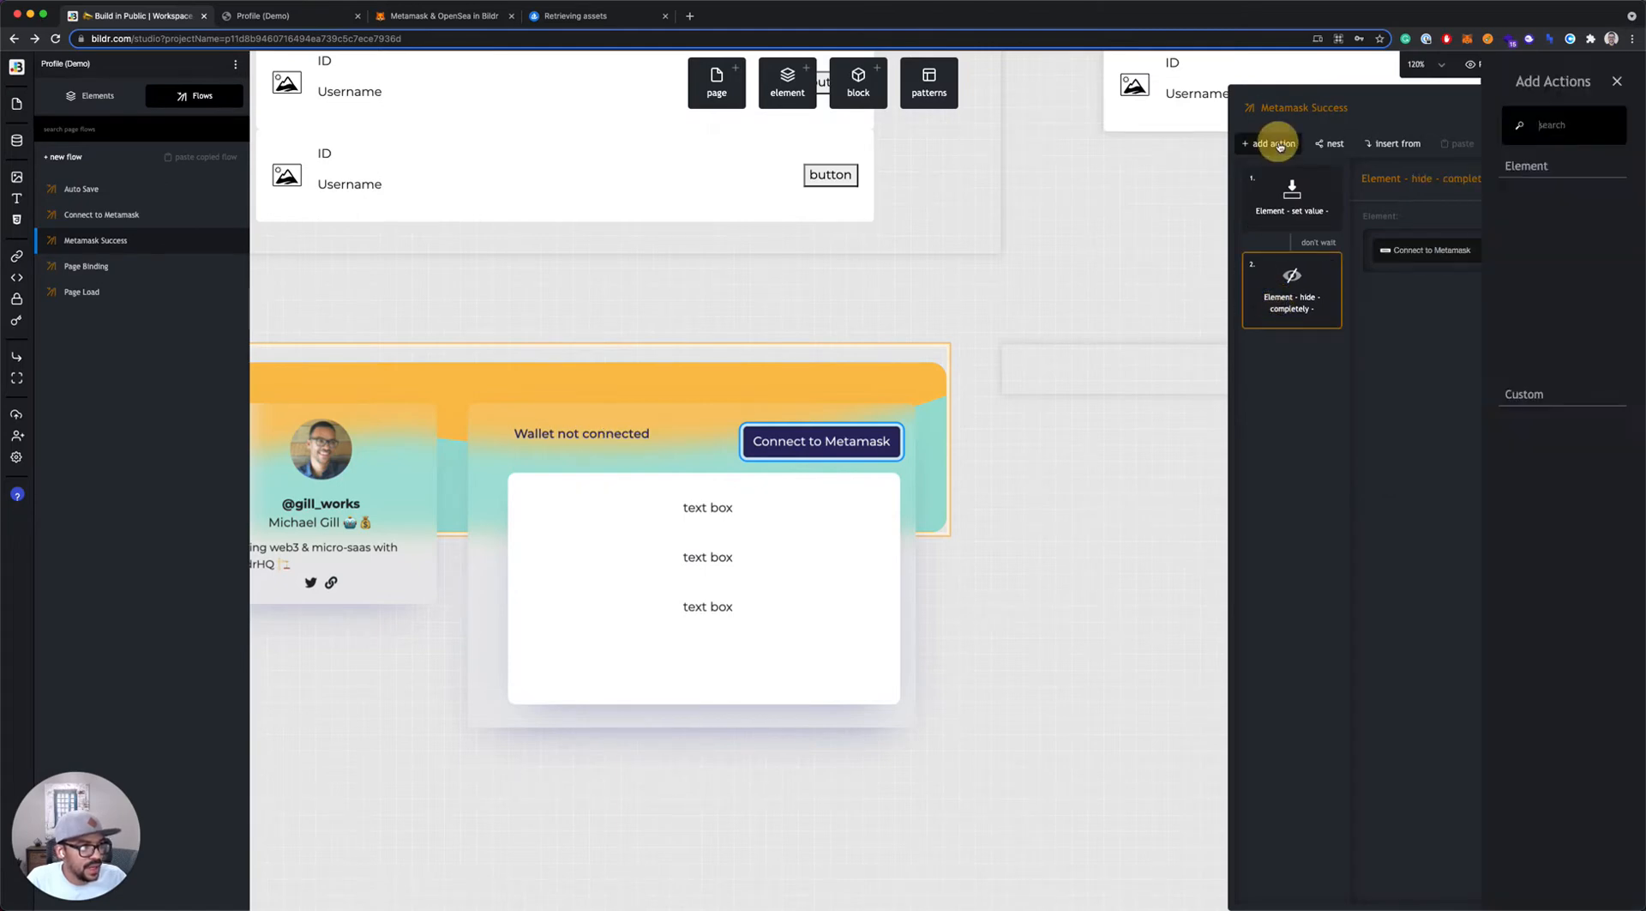
Search 'api' and add an API Call as the flow's third action
type("api")
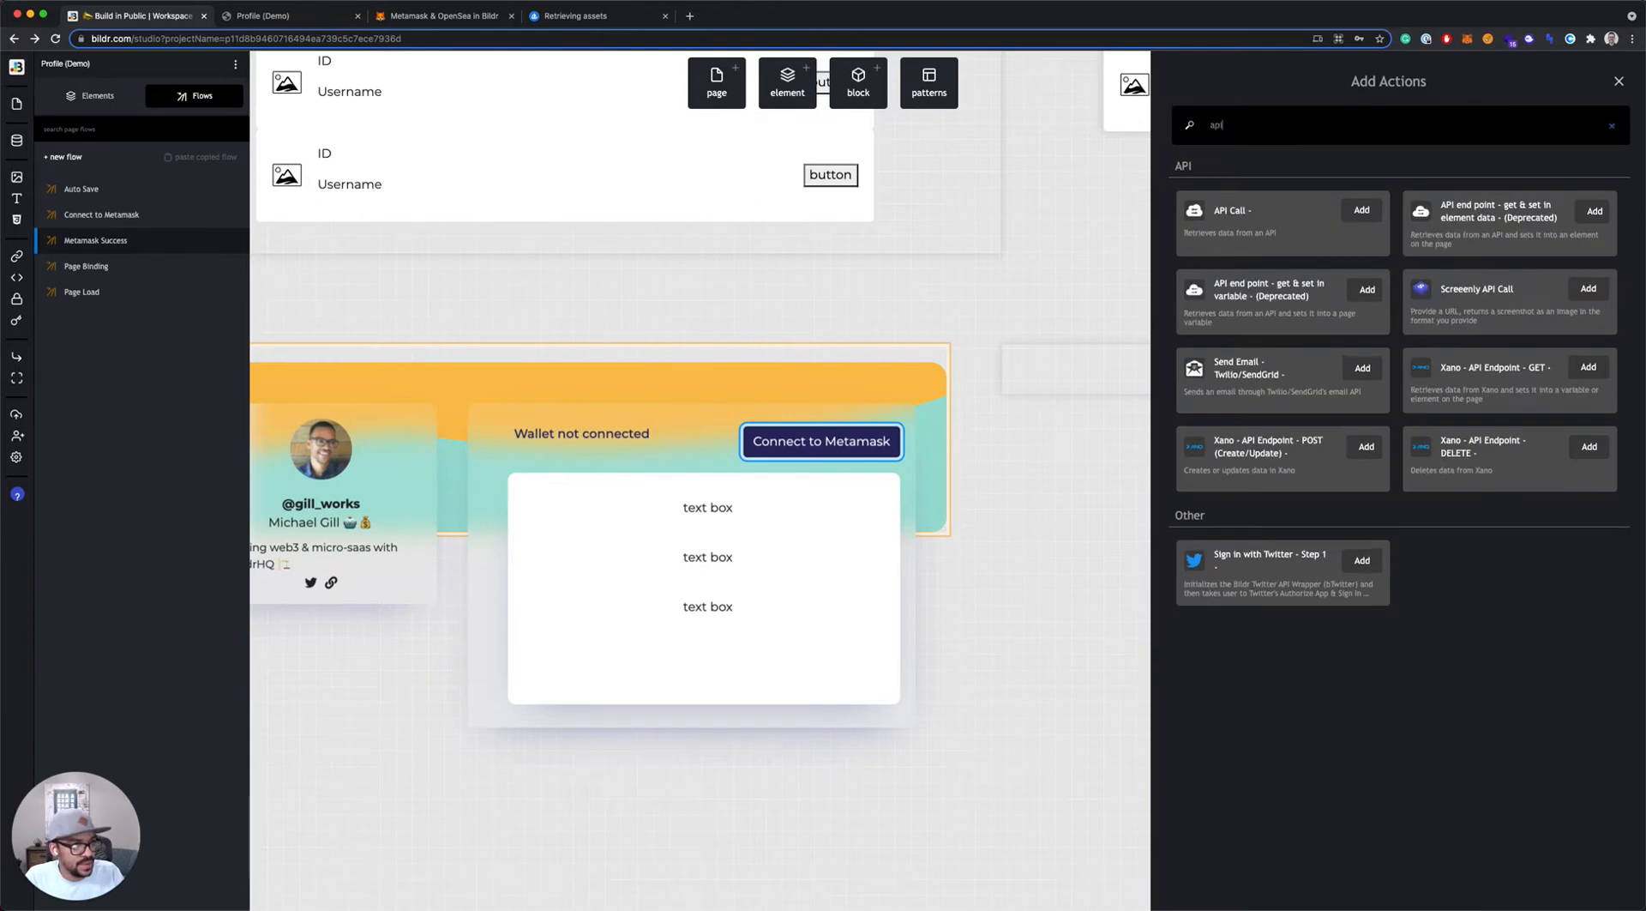
mouse_move(1261, 222)
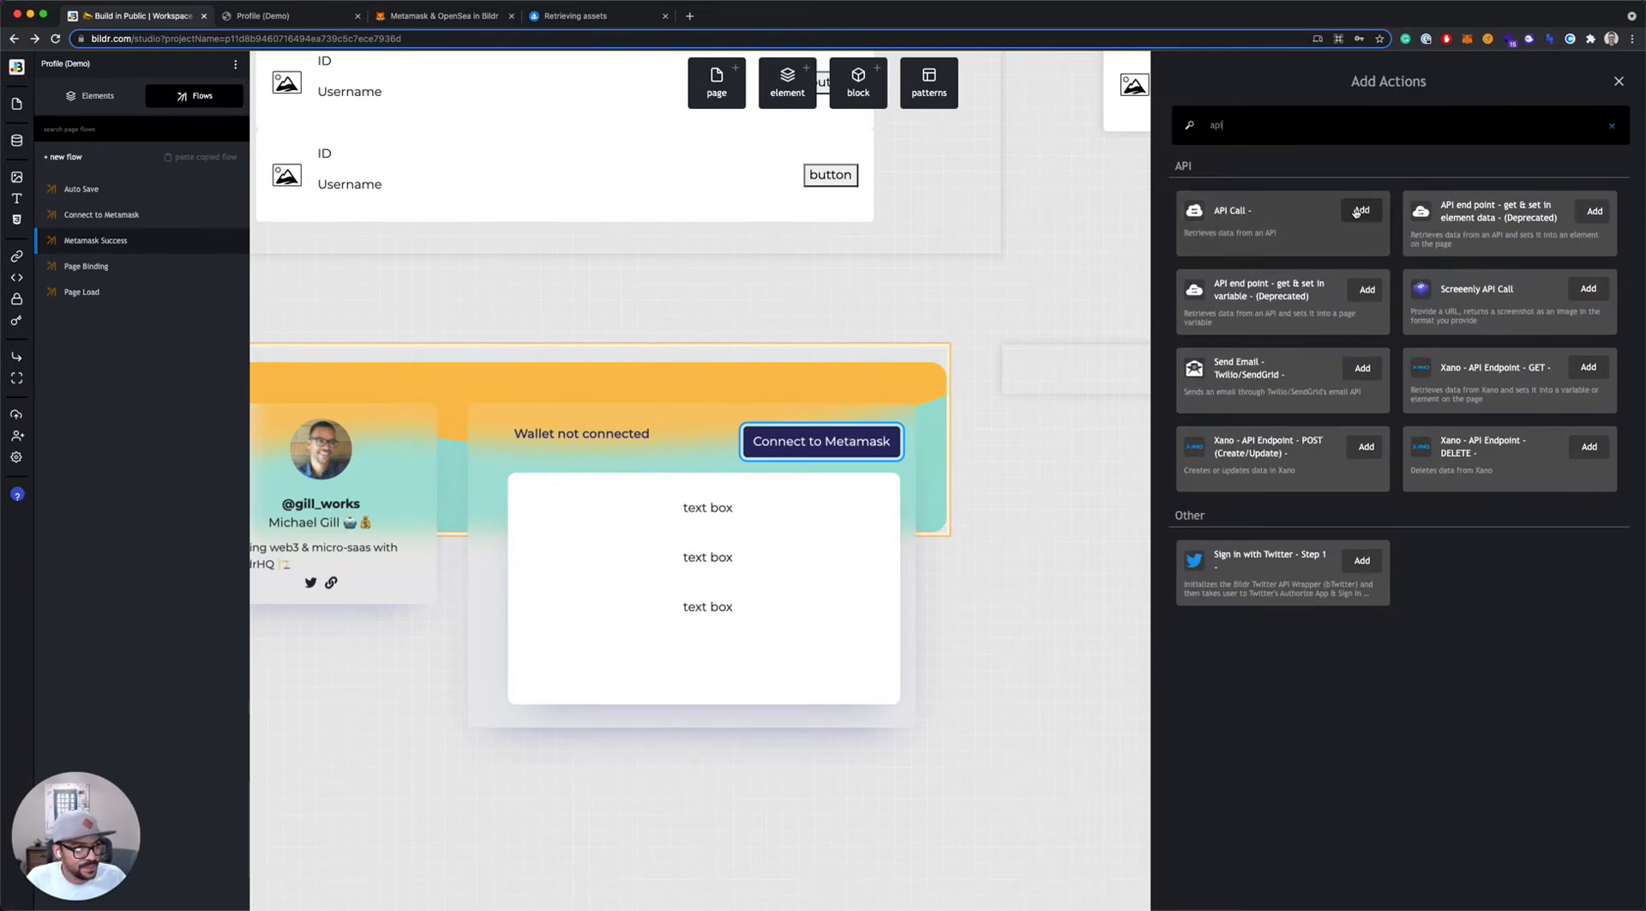
left_click(1360, 209)
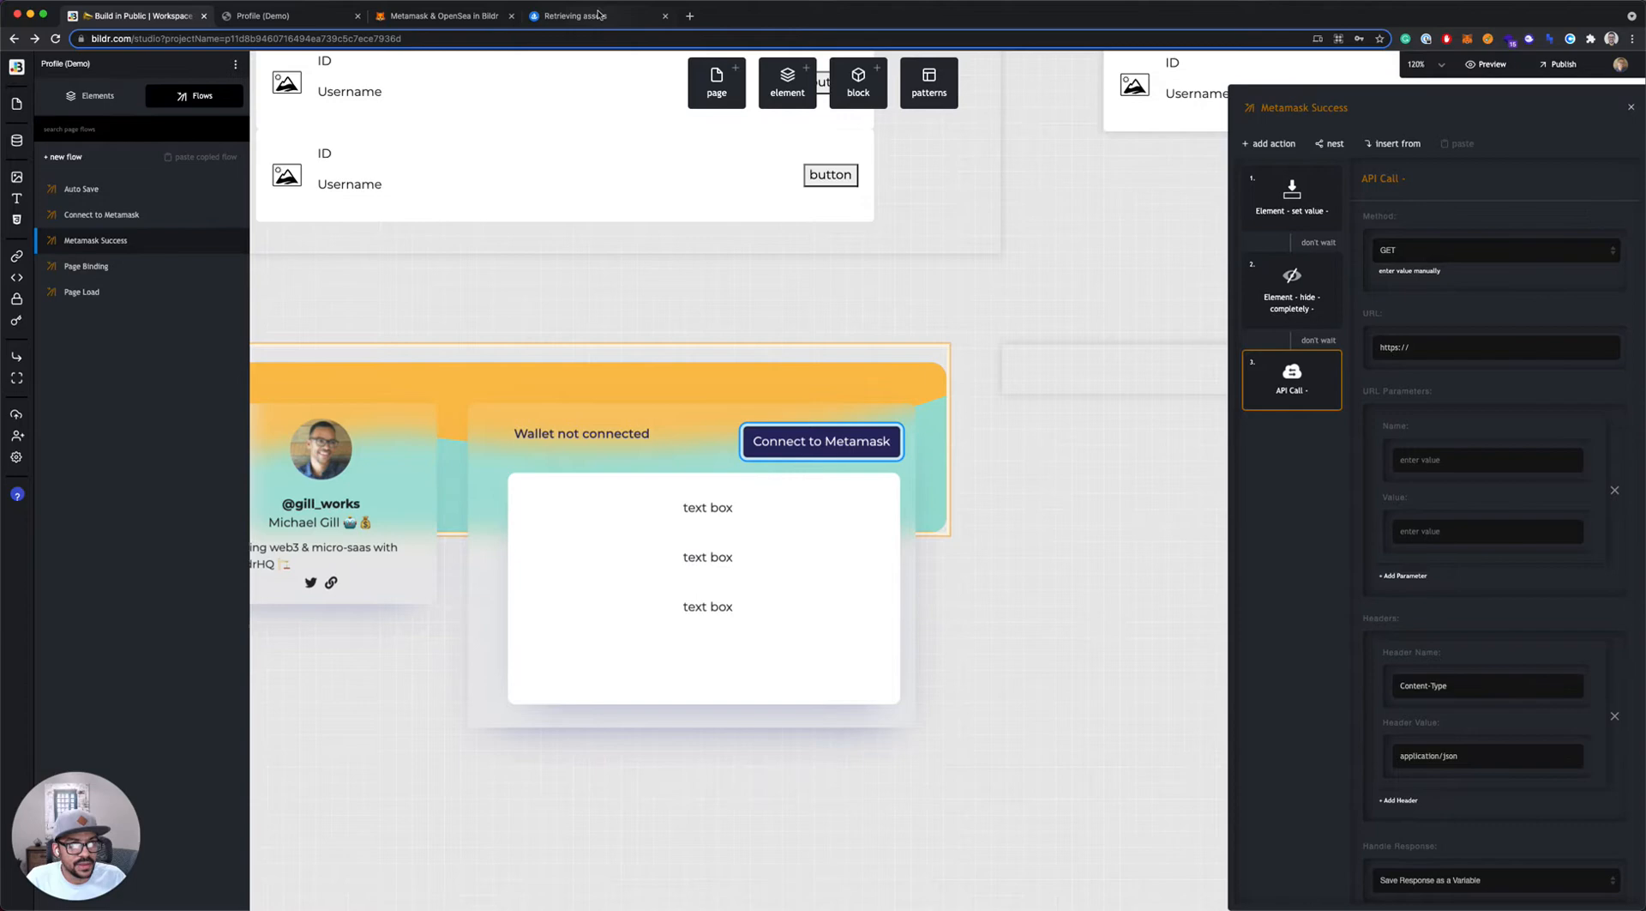
left_click(583, 16)
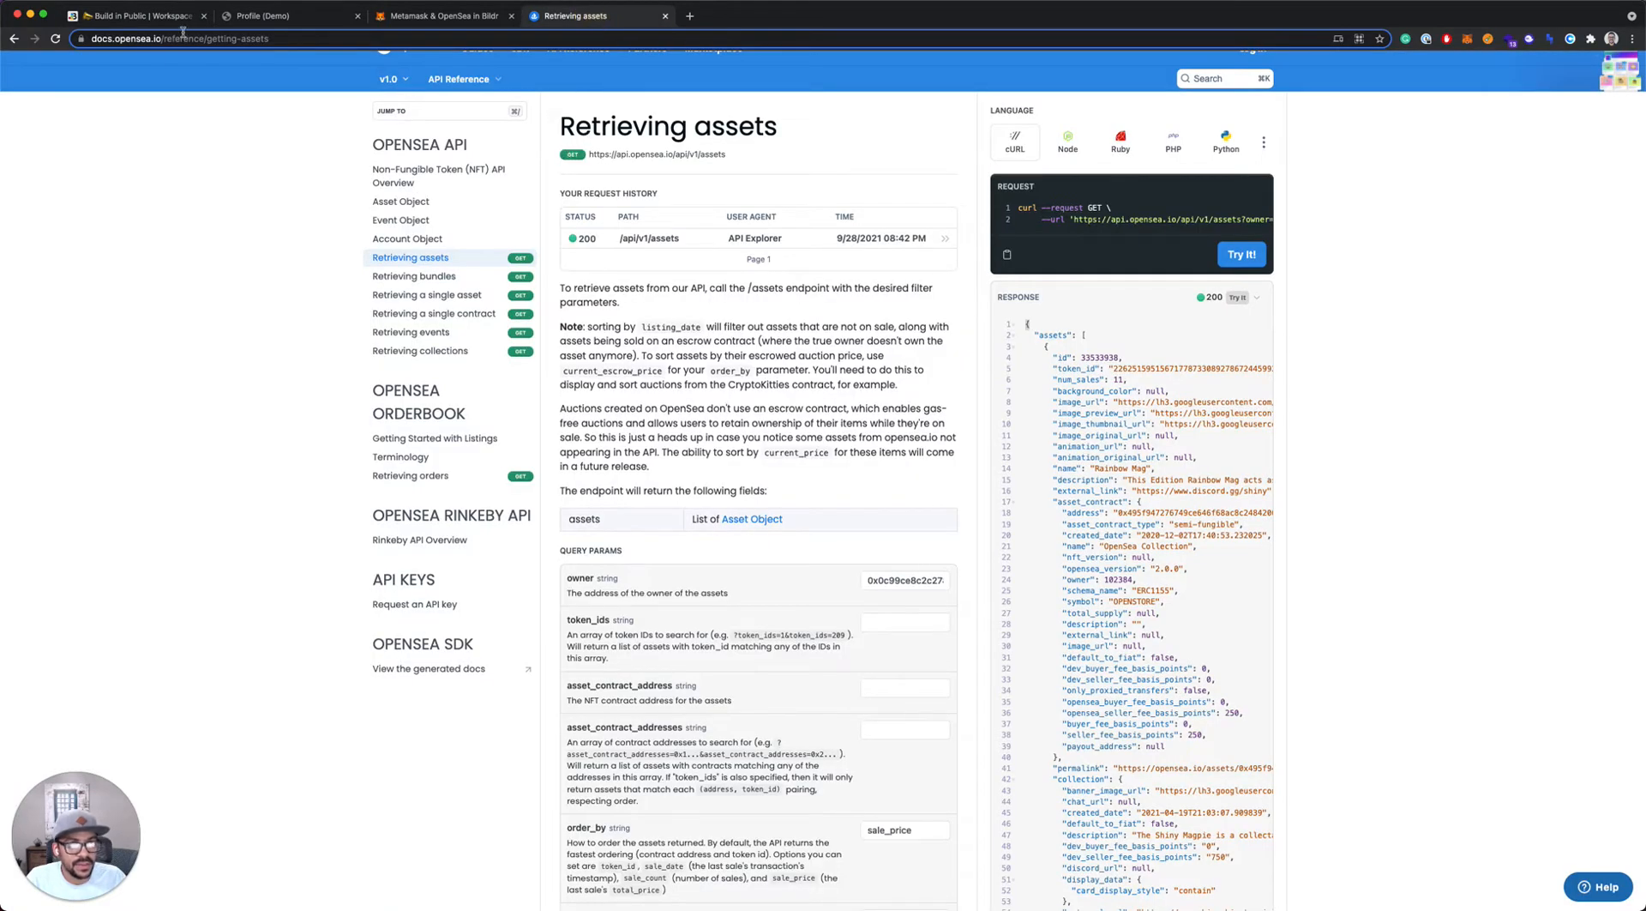
left_click(132, 15)
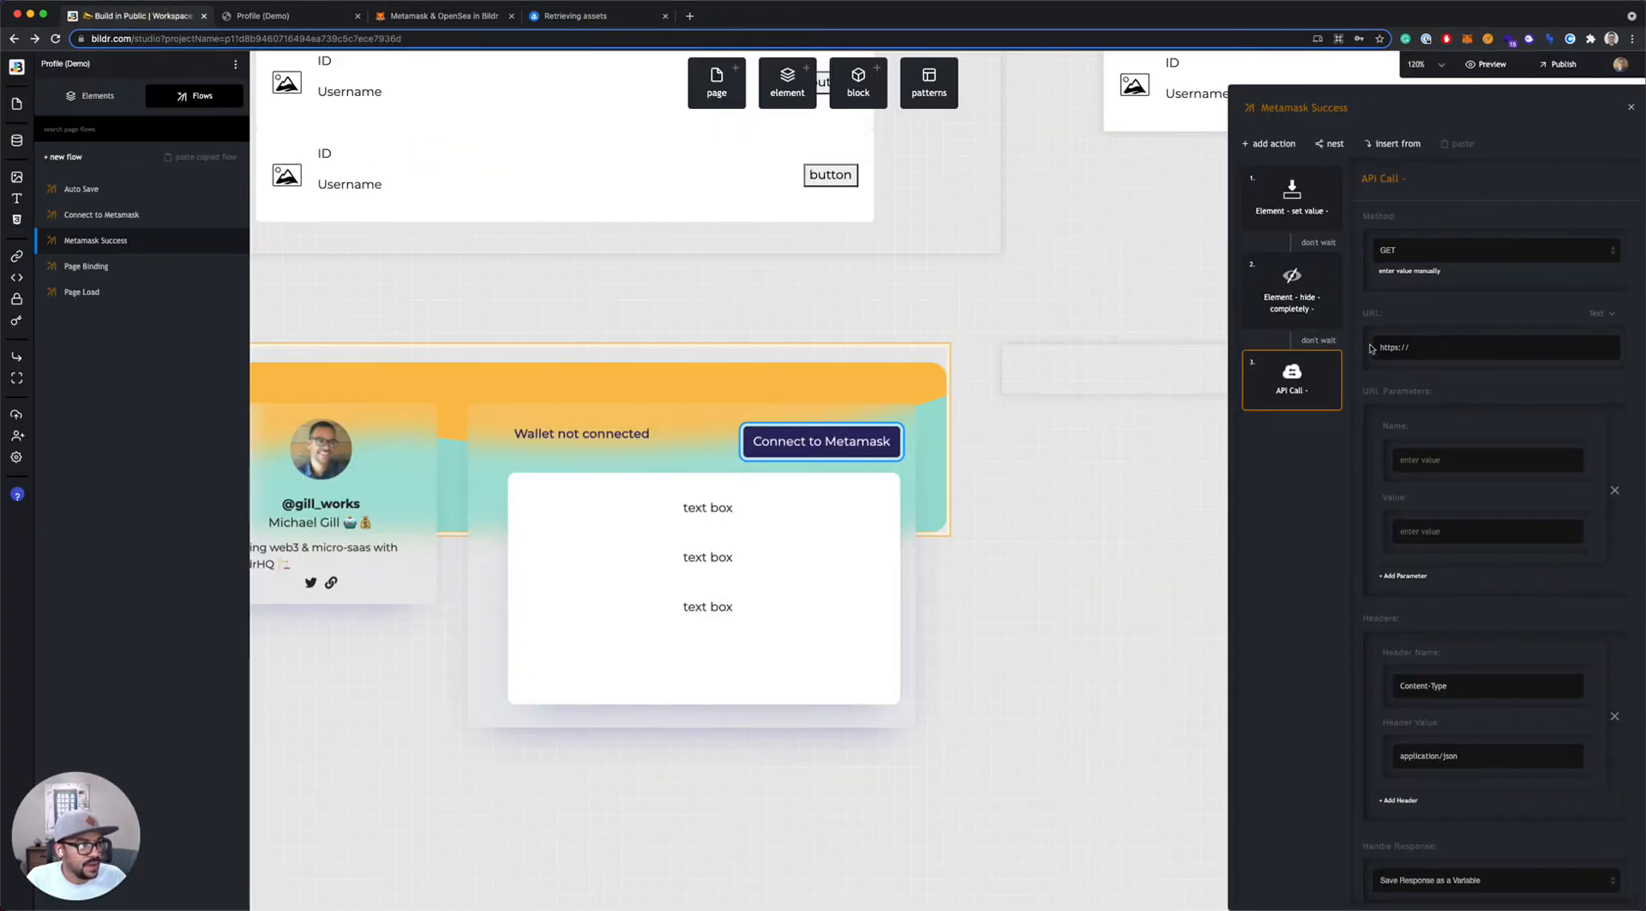
left_click(595, 15)
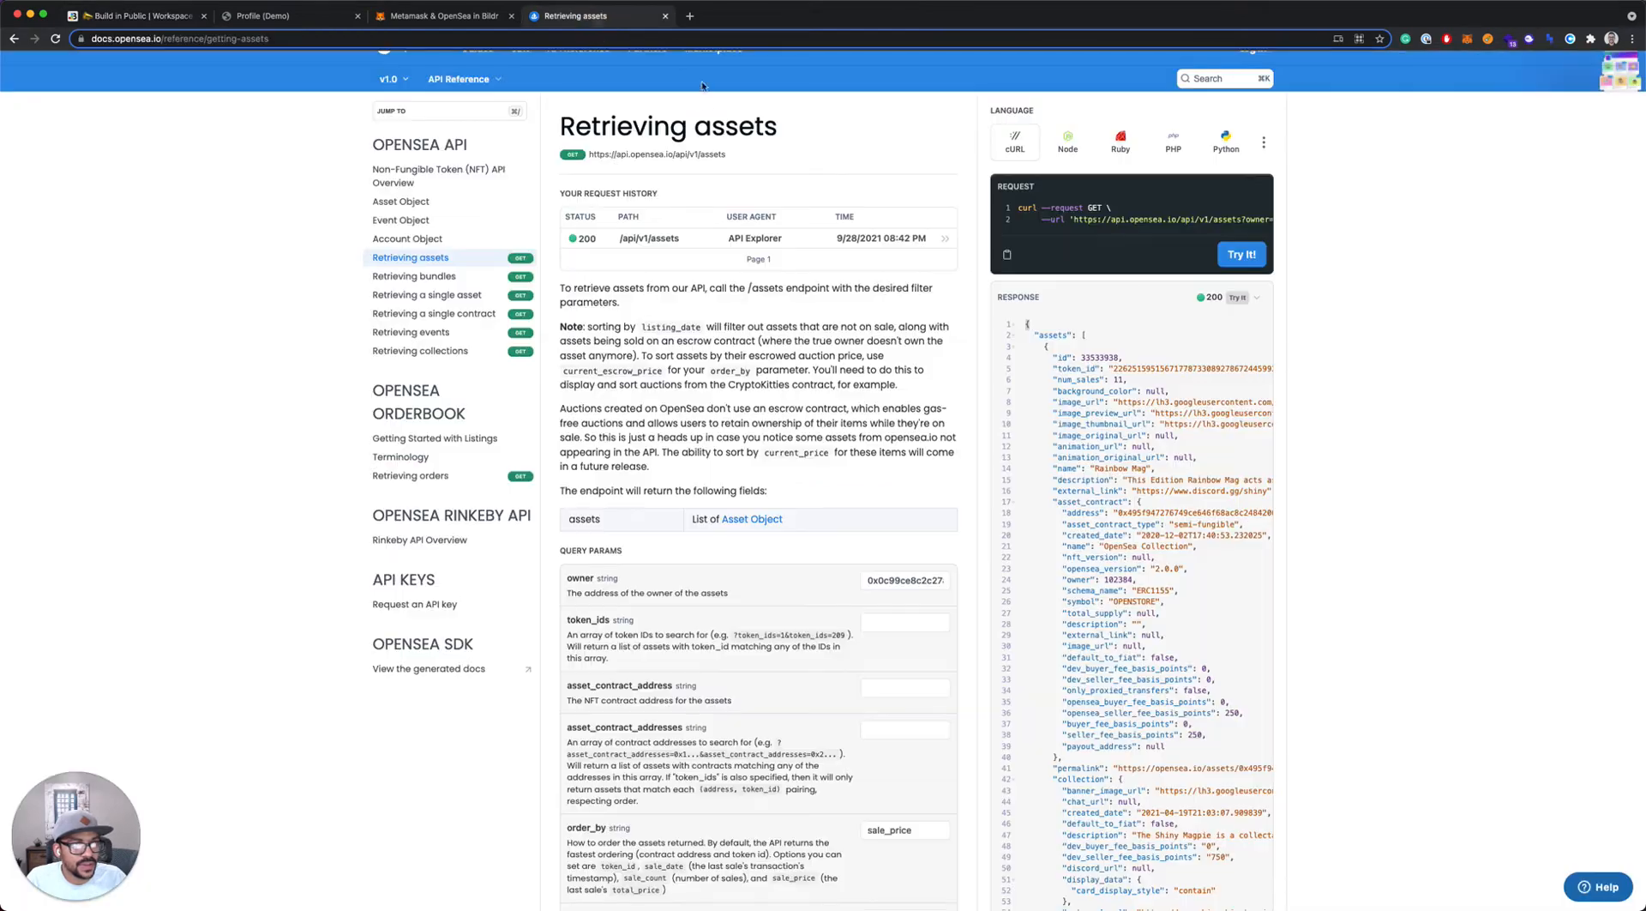
double_click(657, 154)
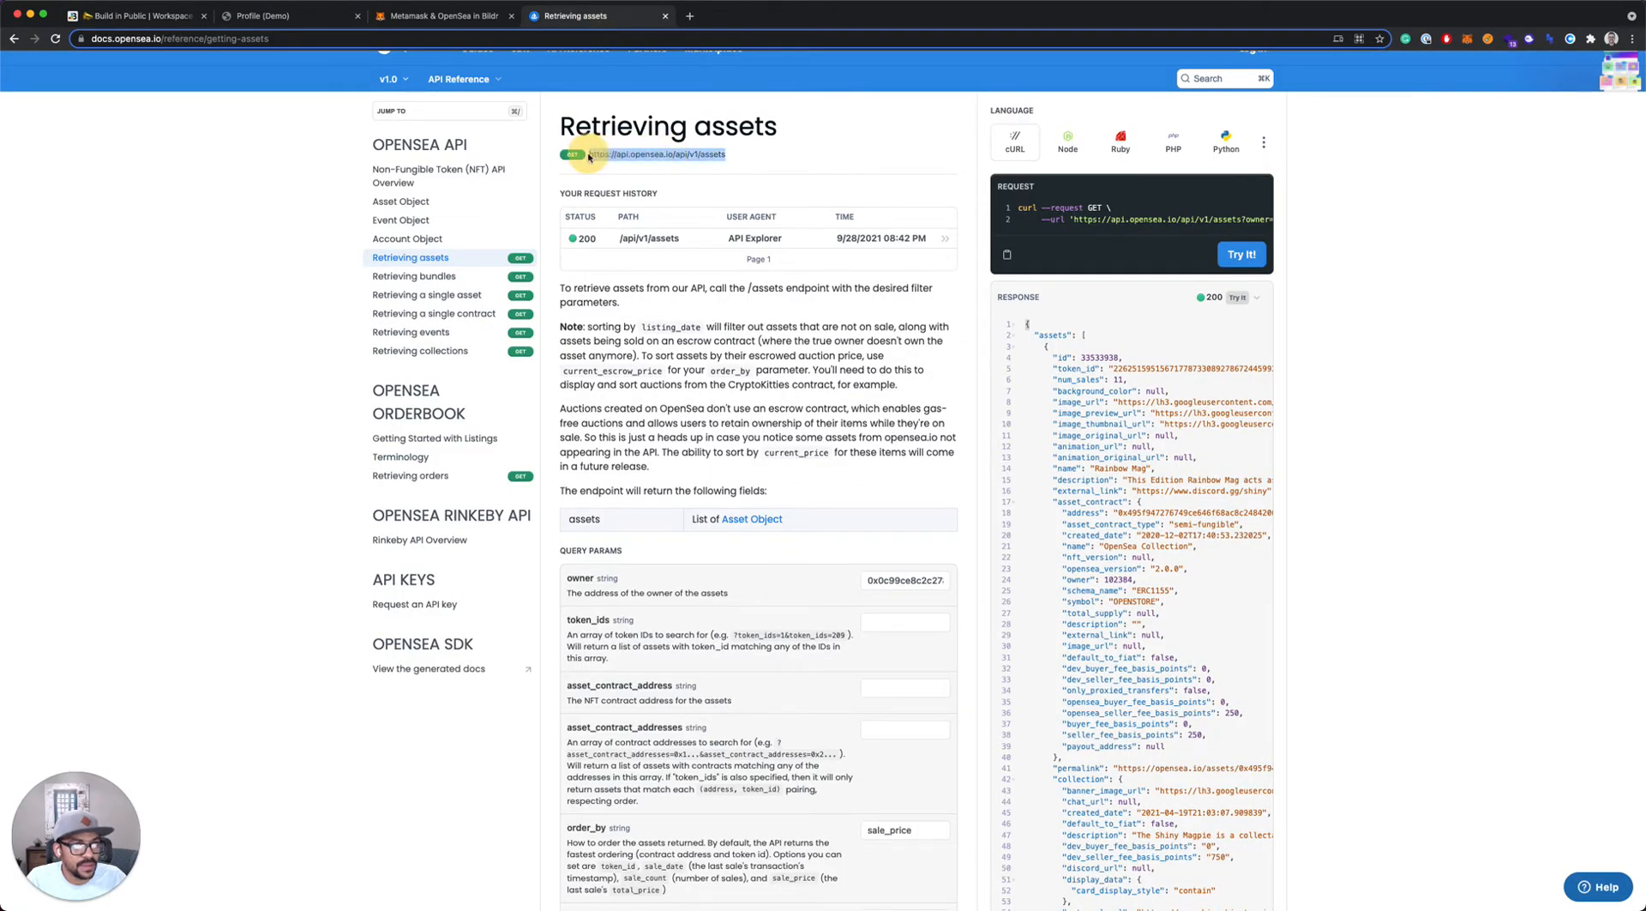
left_click(132, 16)
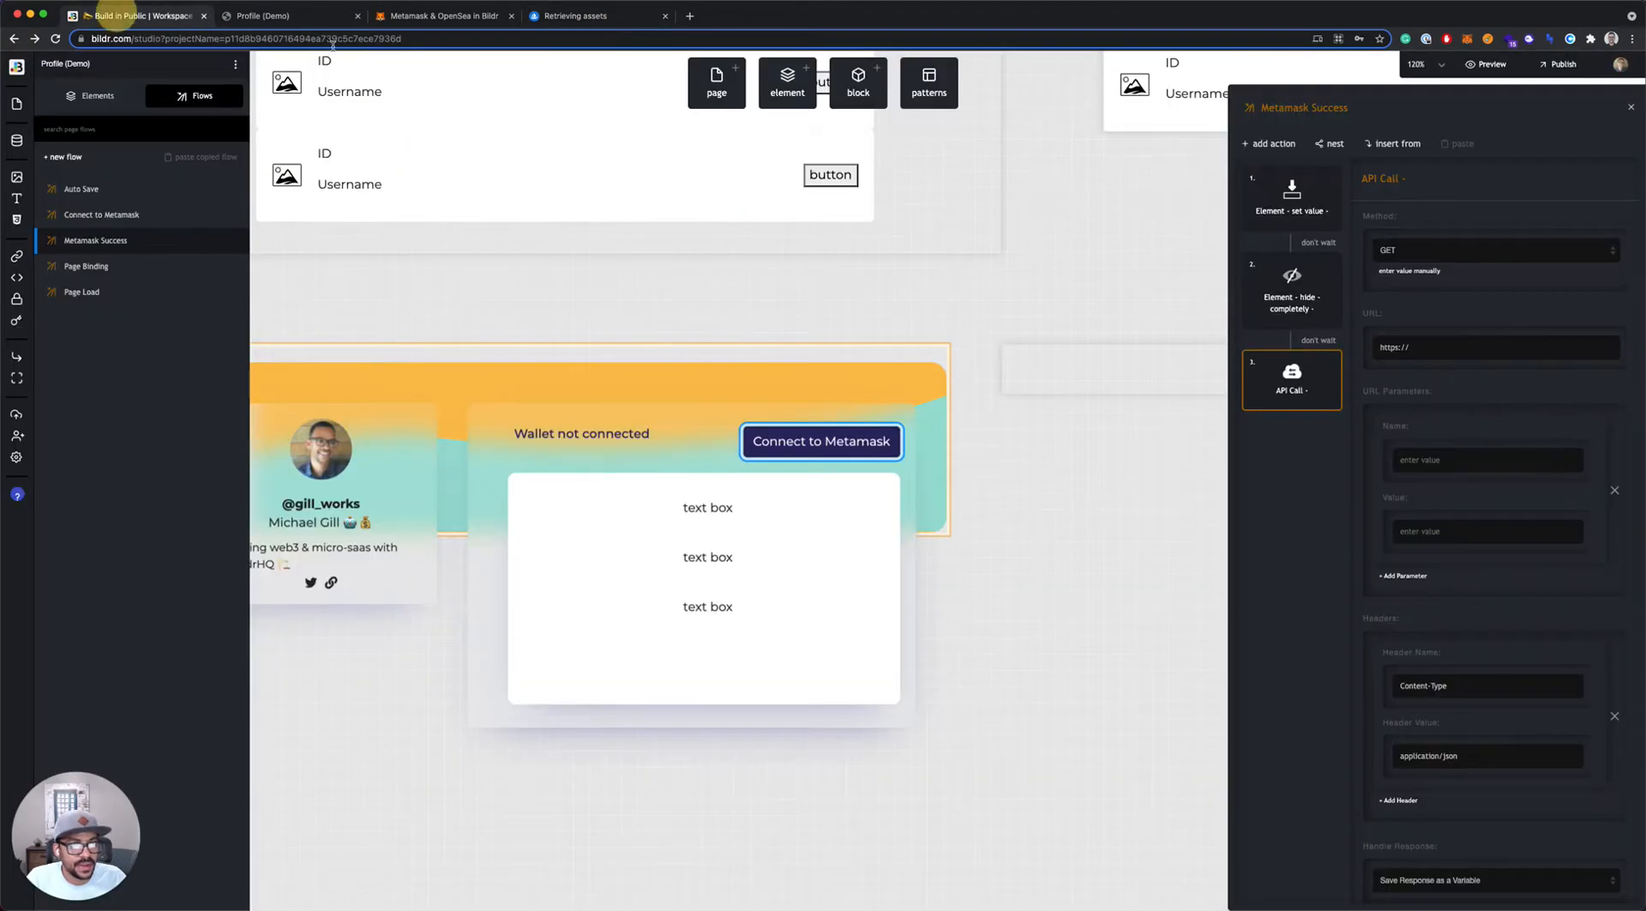
type("https://api.opensea.io/api/v1/assets")
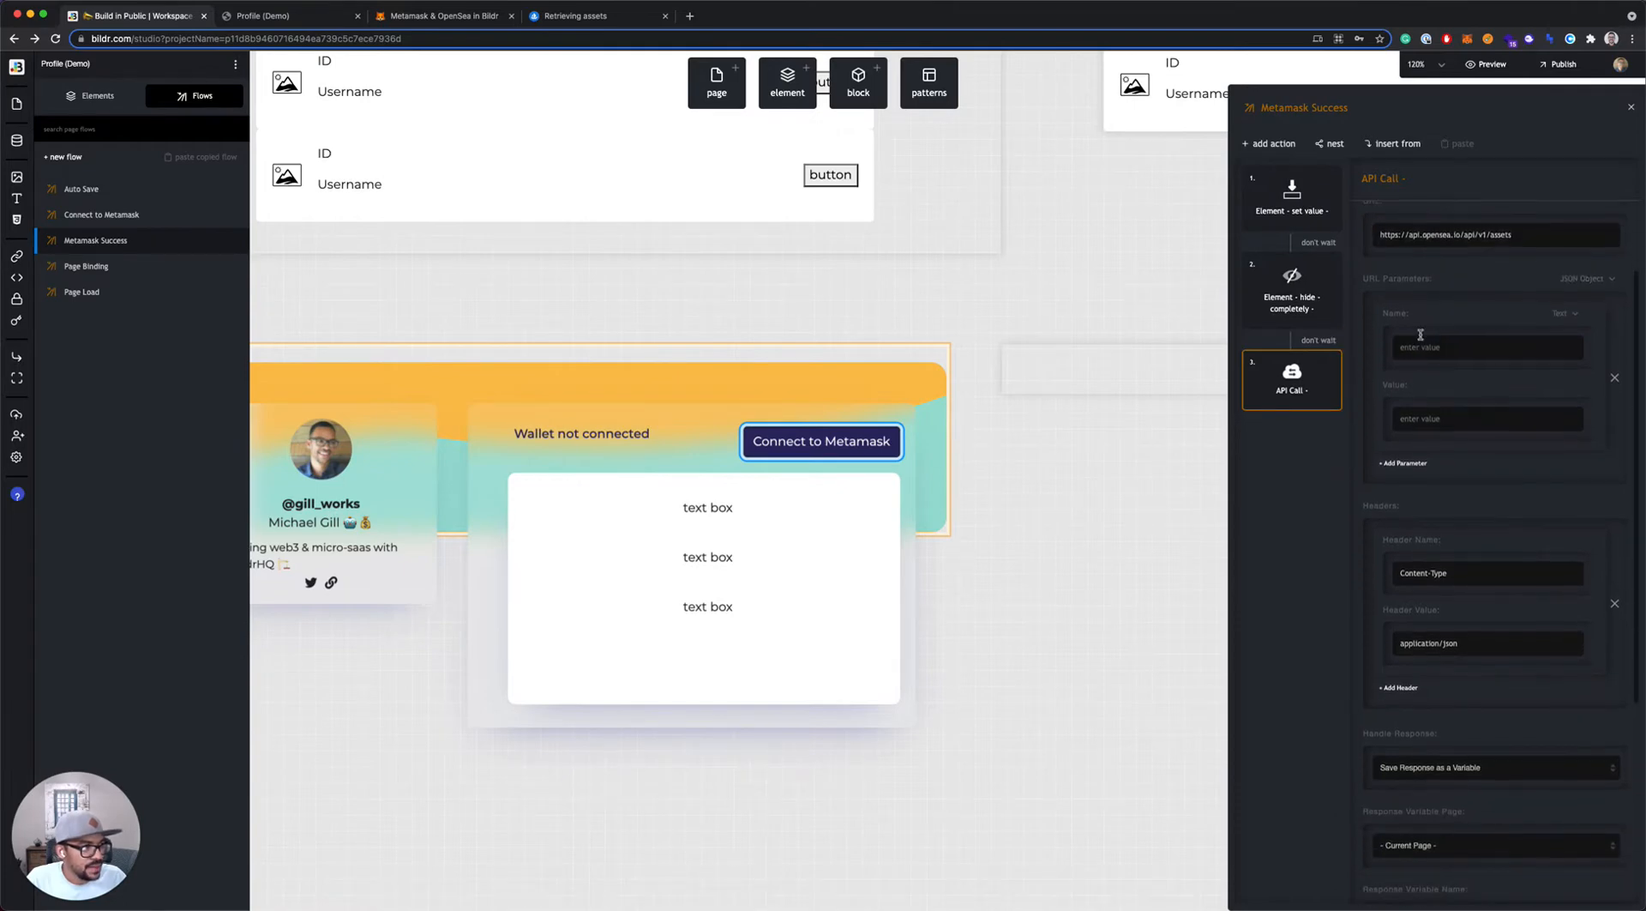
Start a URL parameter named owner after checking the docs
left_click(597, 16)
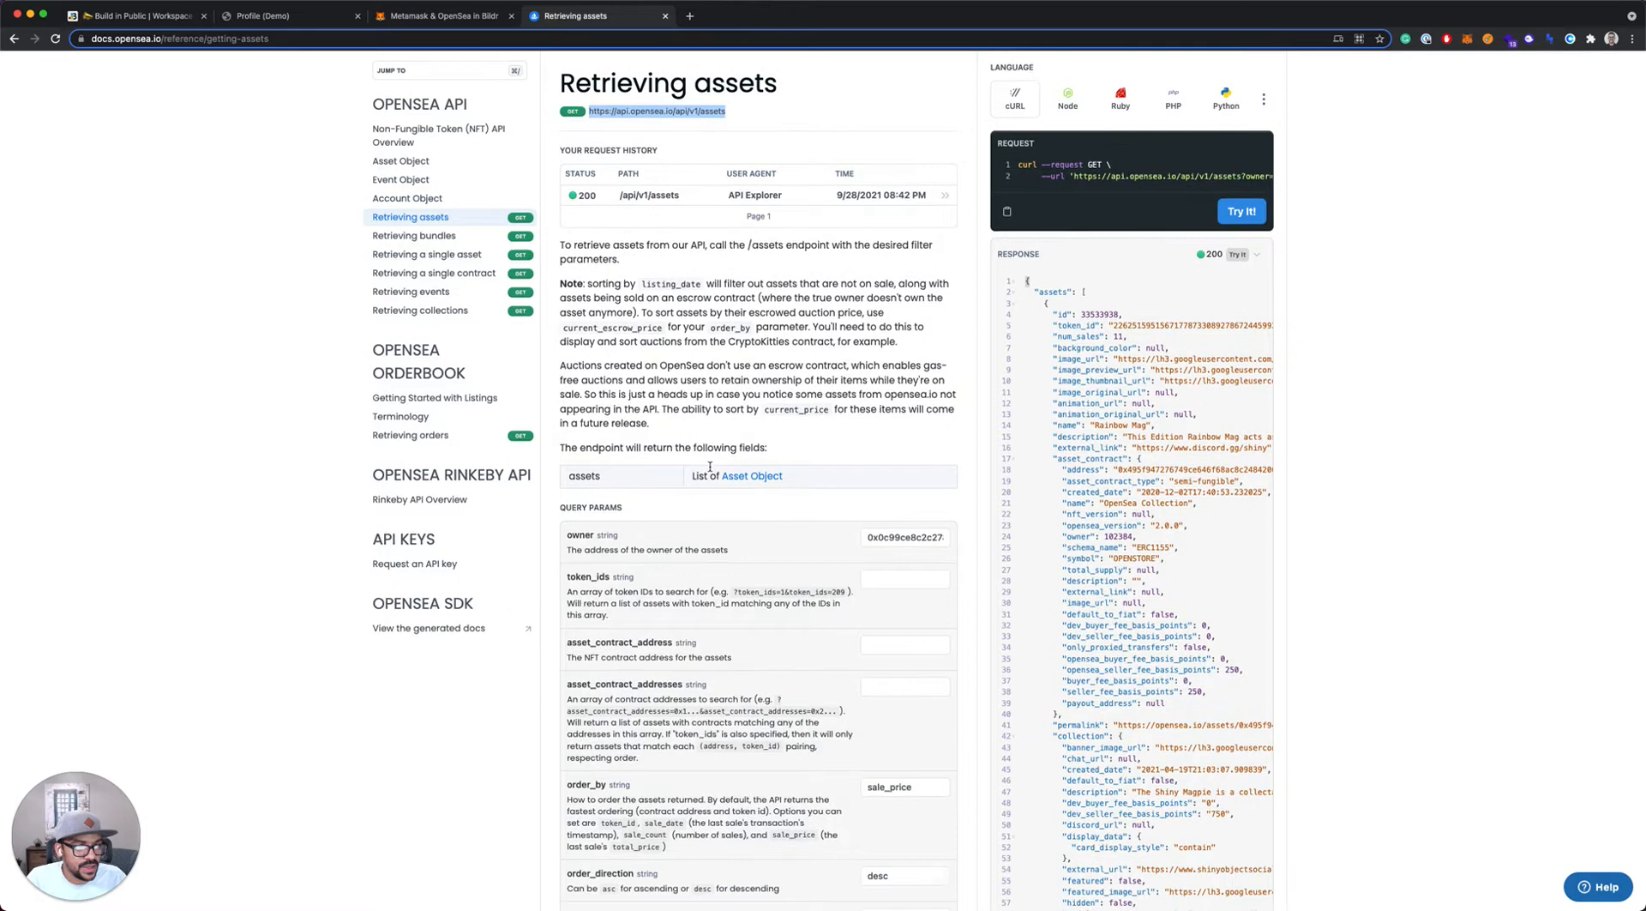
scroll("down", 3)
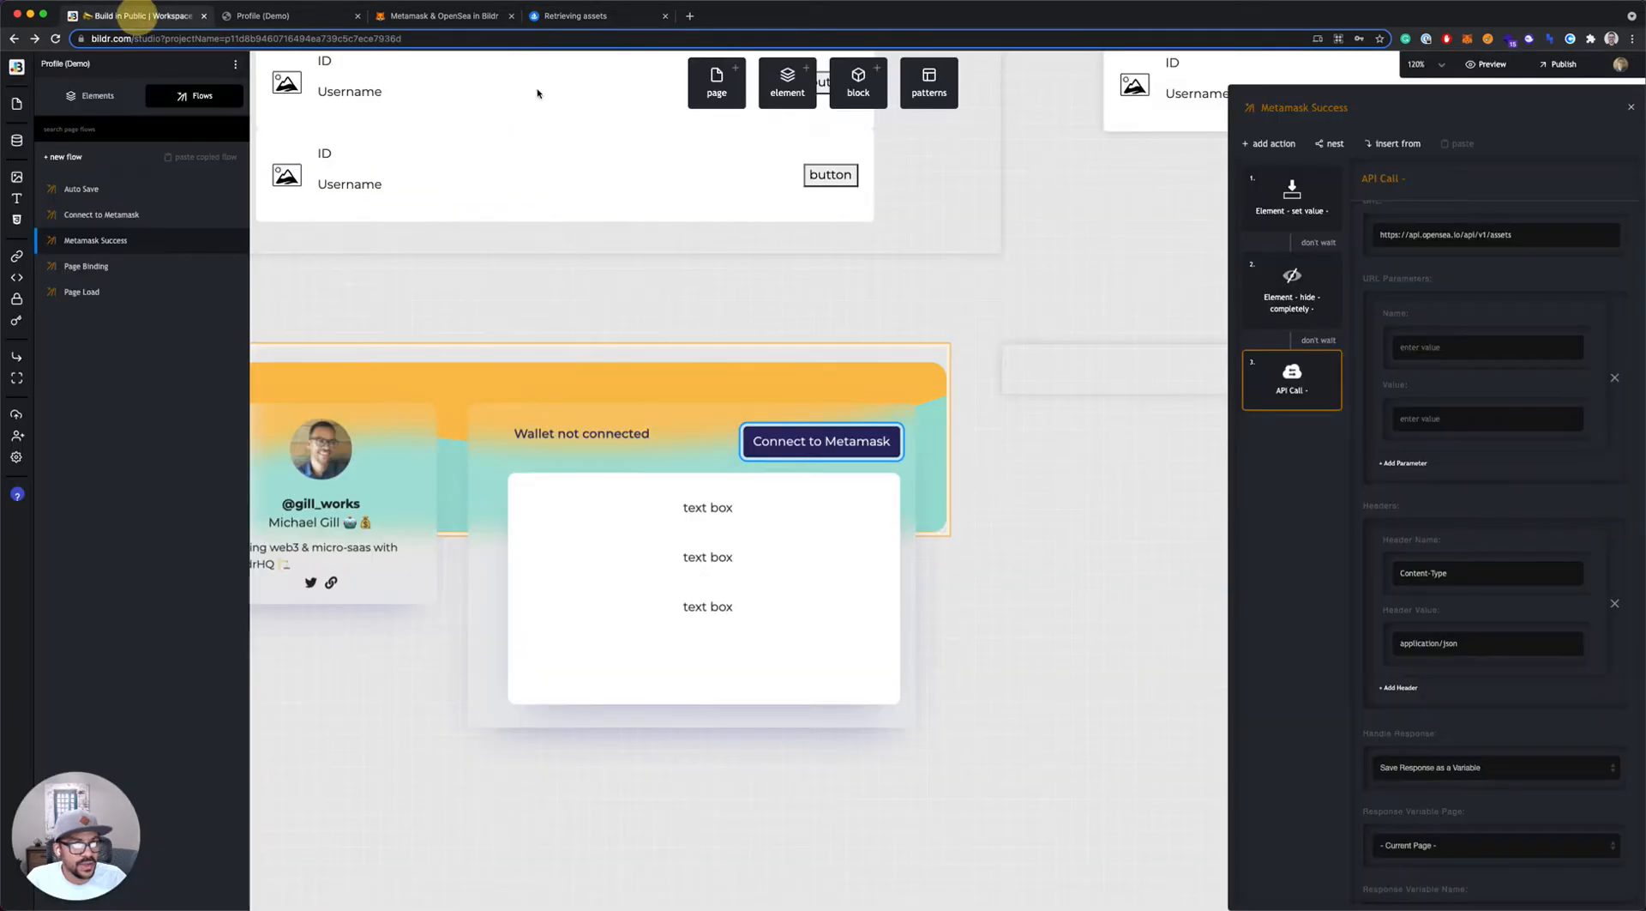
type("owner")
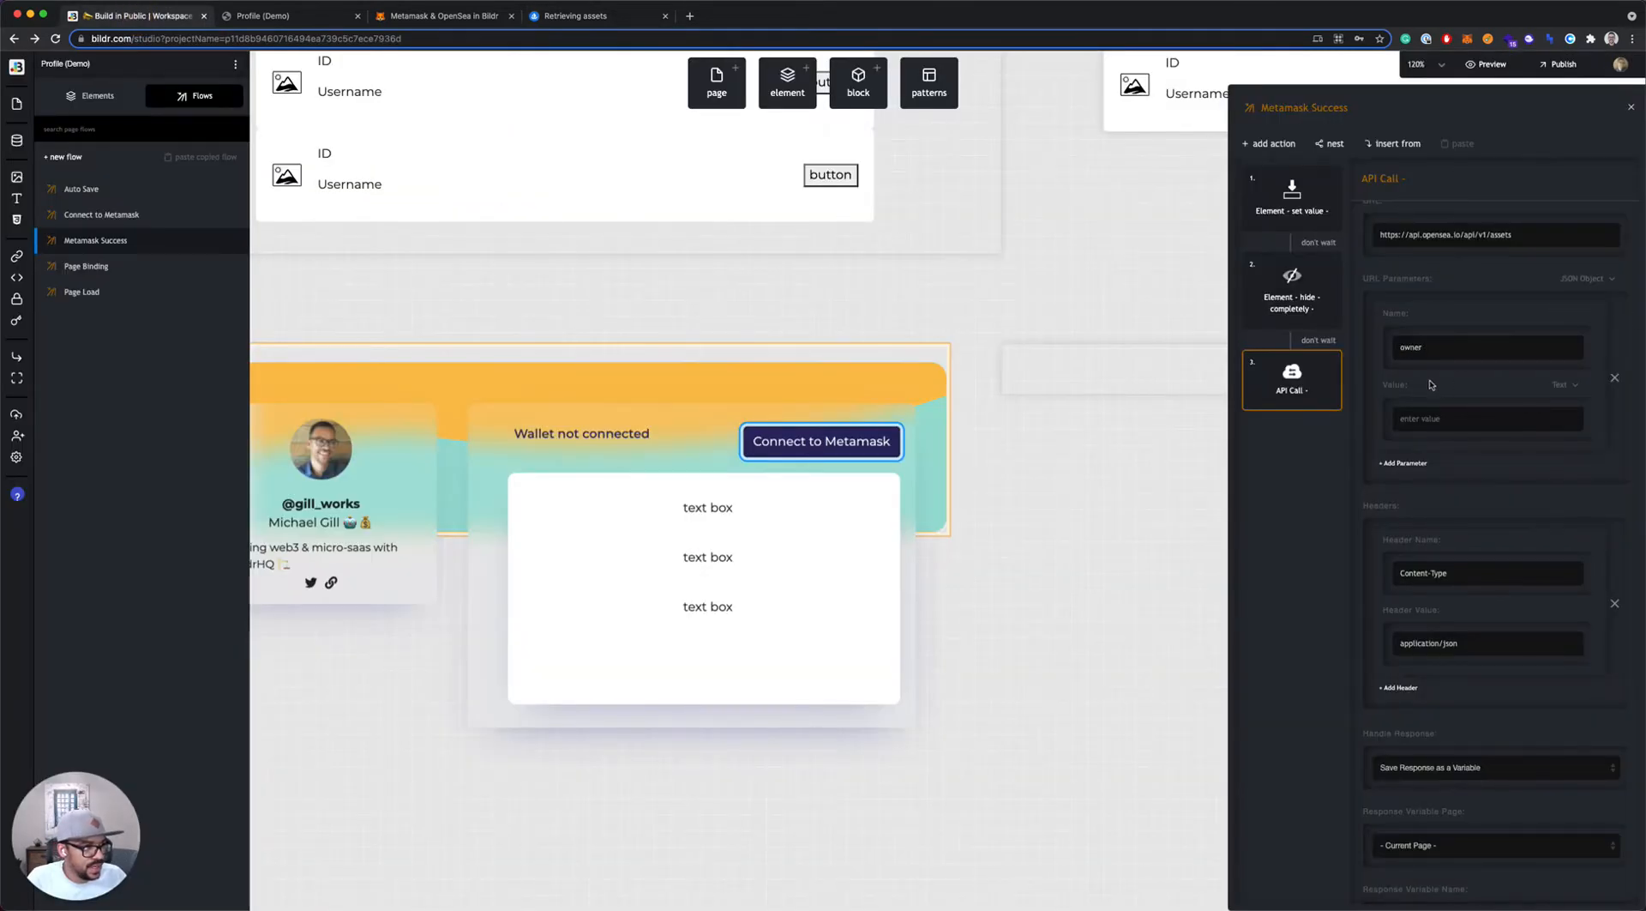
Fill the owner parameter from the metamask_wallet page variable, then bring up the assets docs
left_click(1564, 384)
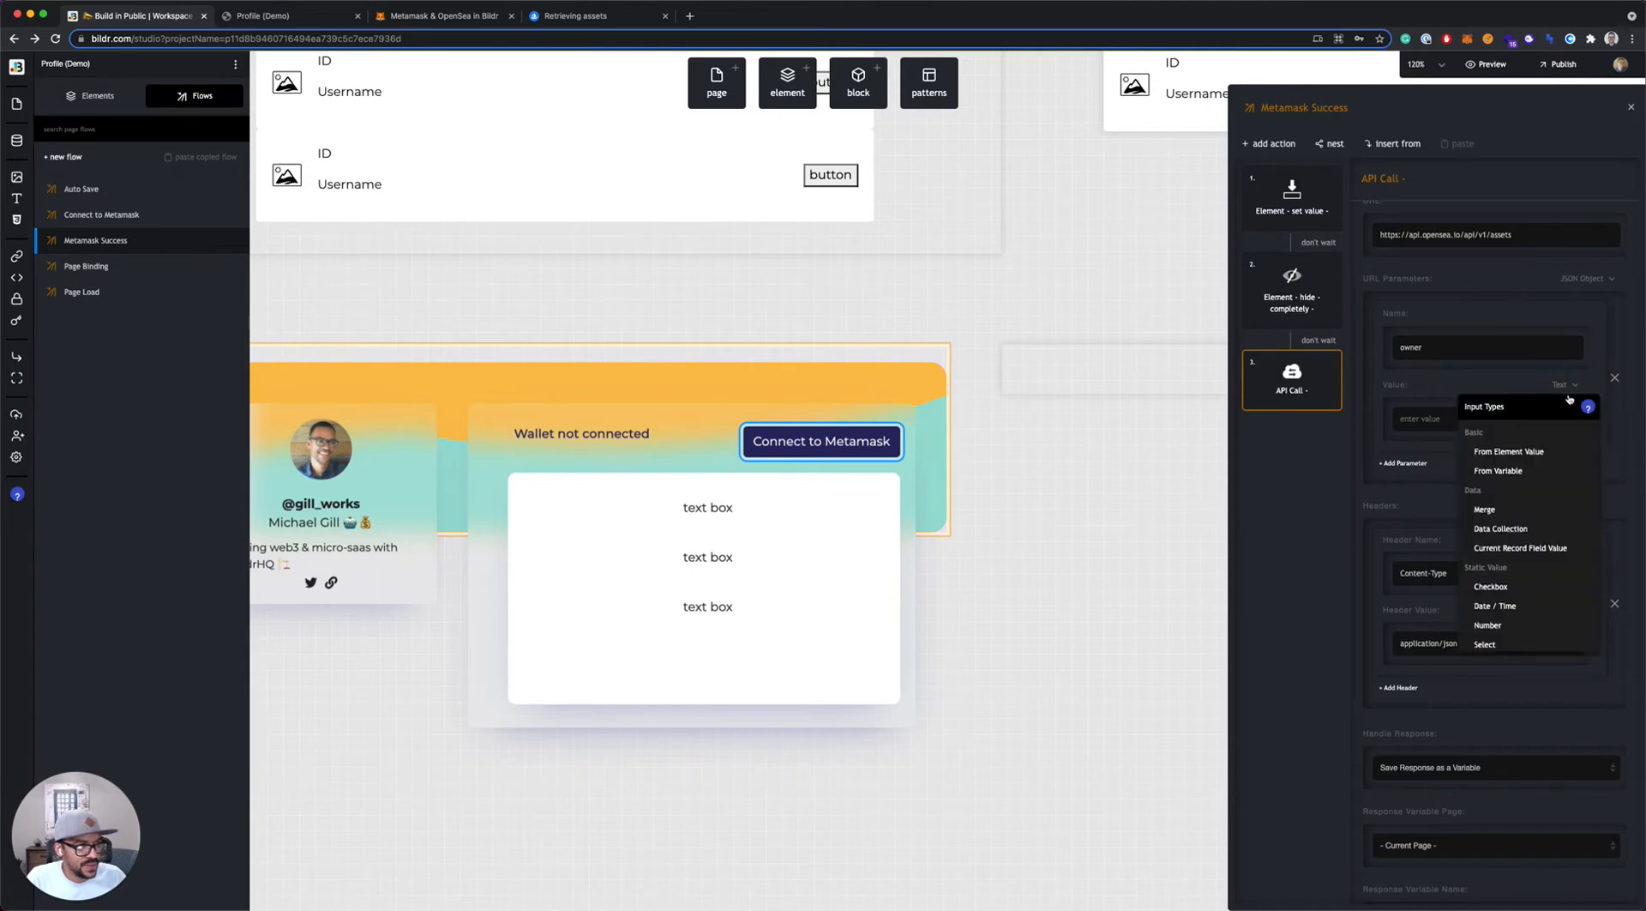
left_click(1497, 470)
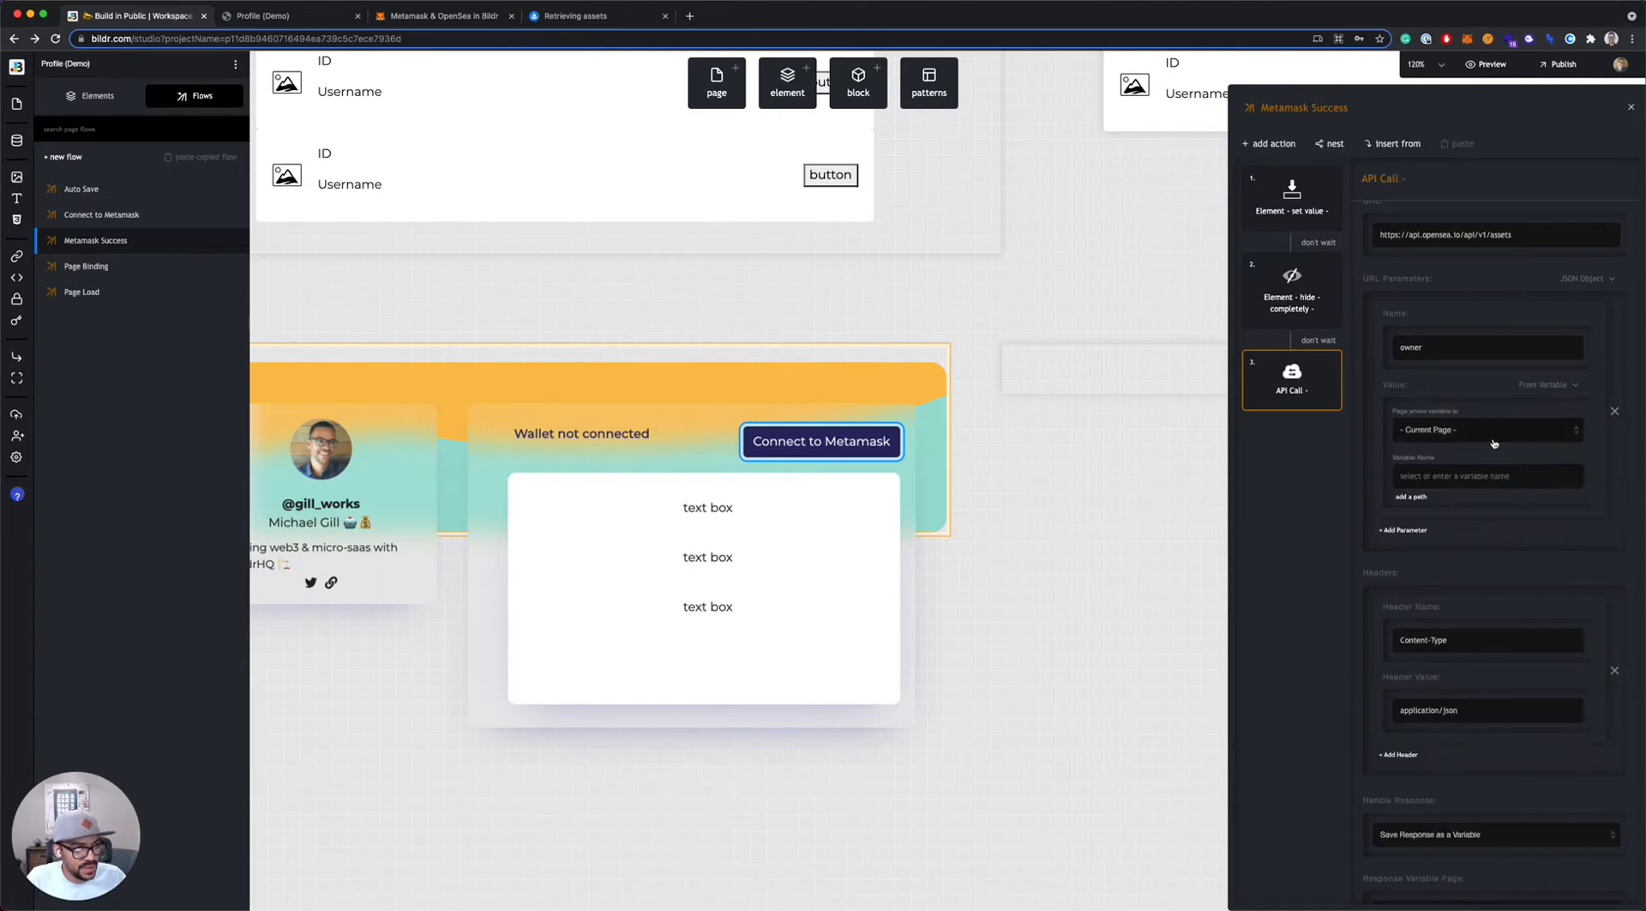
left_click(1485, 475)
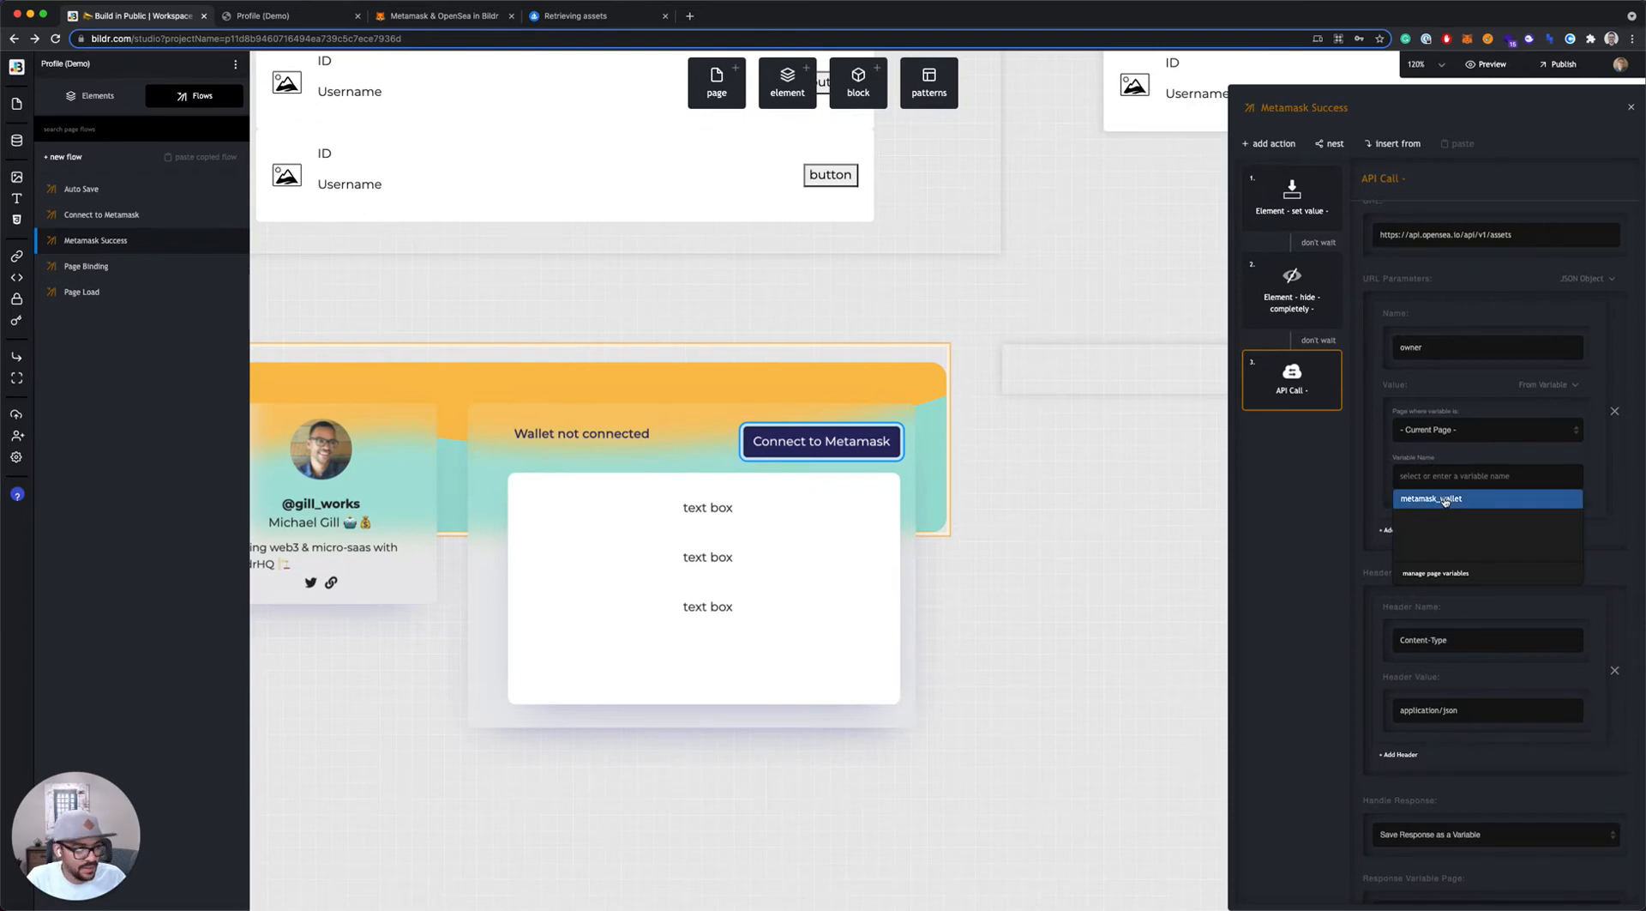
left_click(1444, 497)
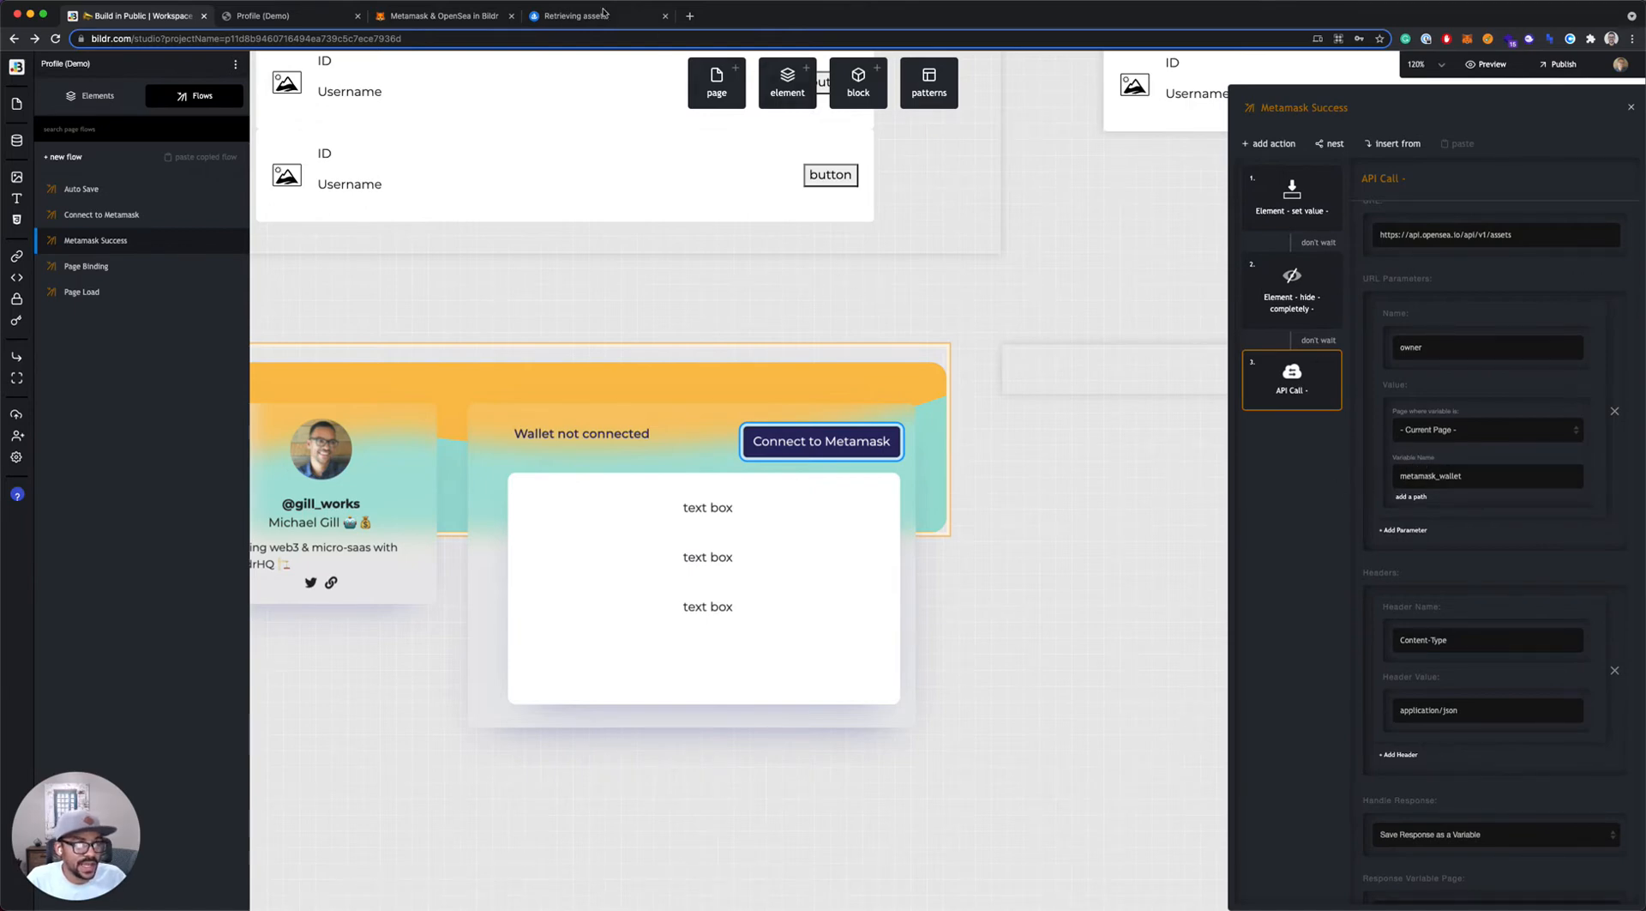
left_click(567, 15)
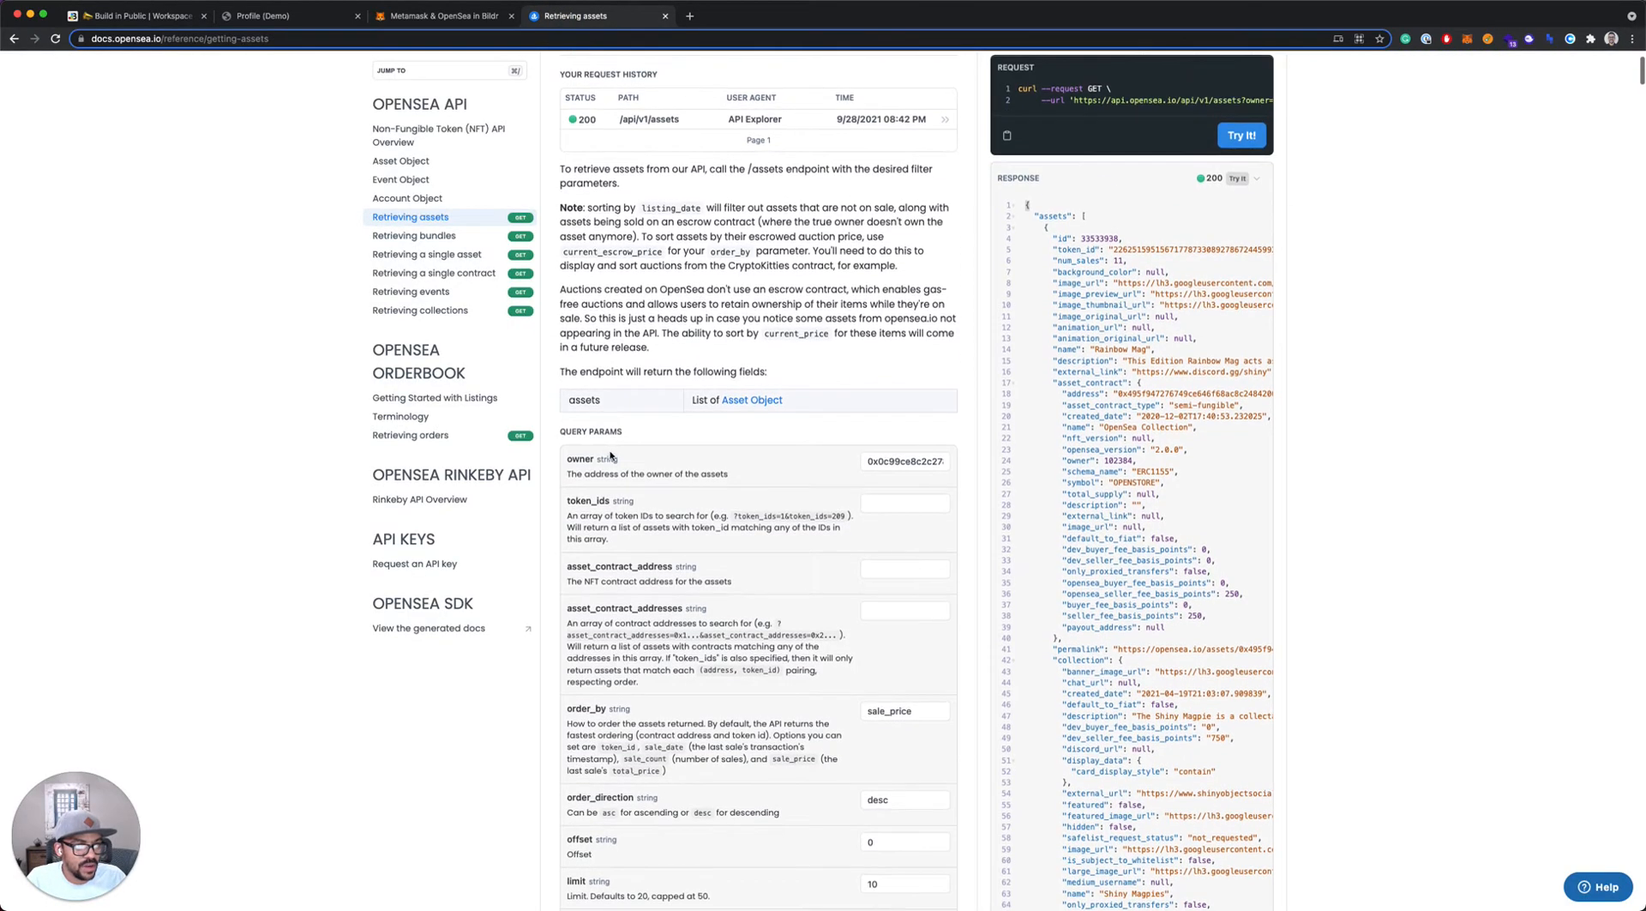
Add an order_by parameter set to sale_price after checking its sample value in the docs
scroll("down", 3)
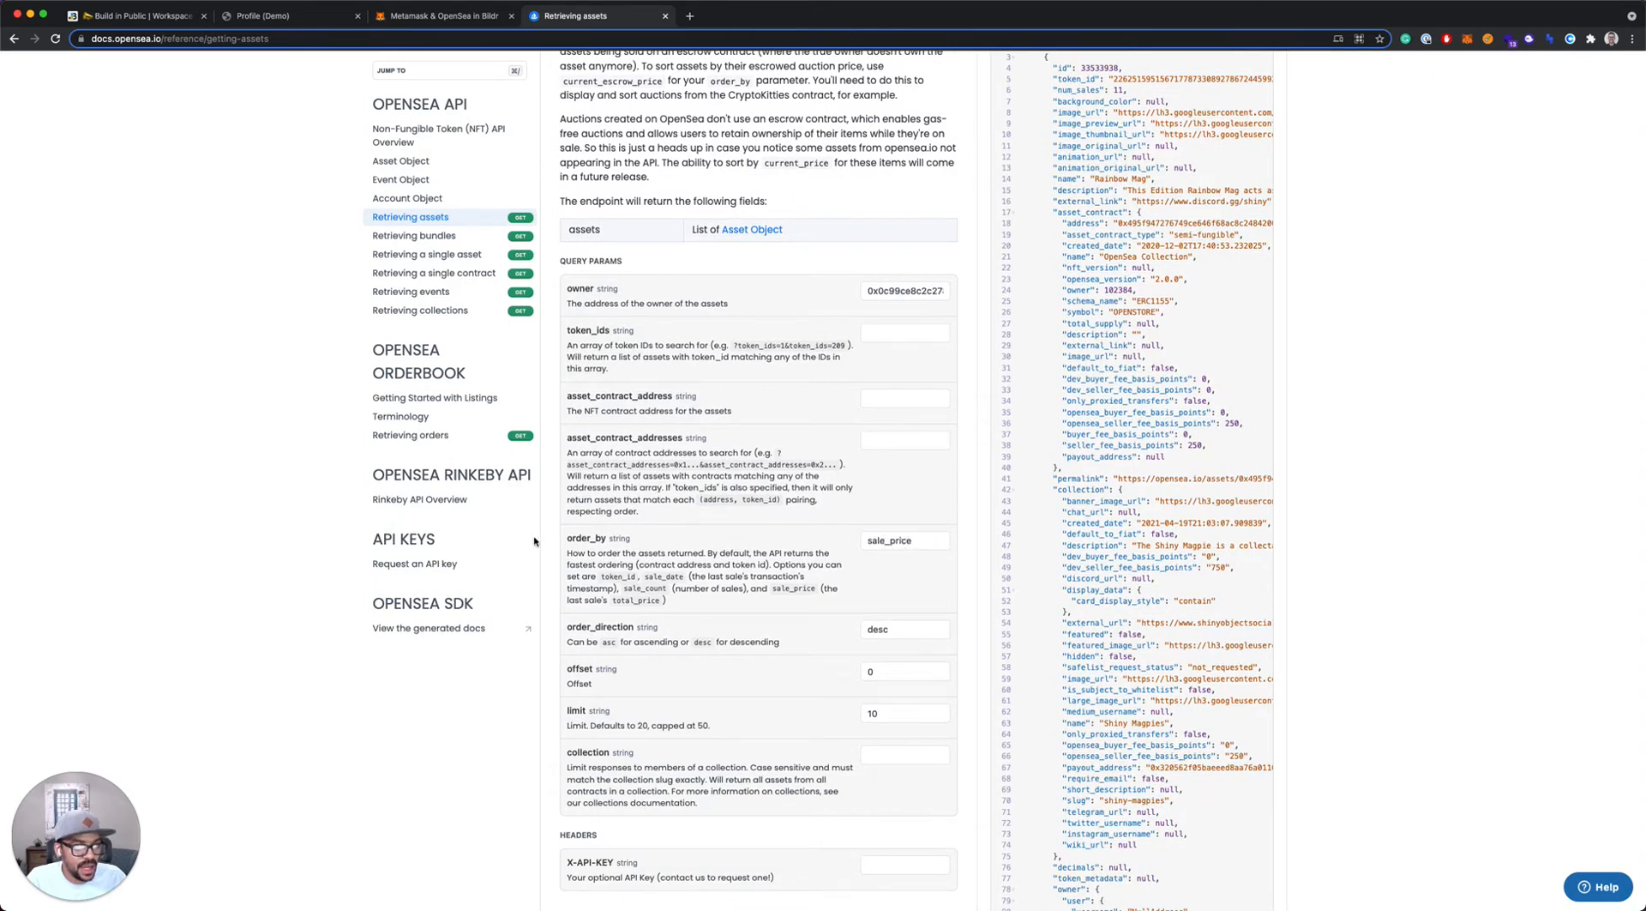
left_click(903, 540)
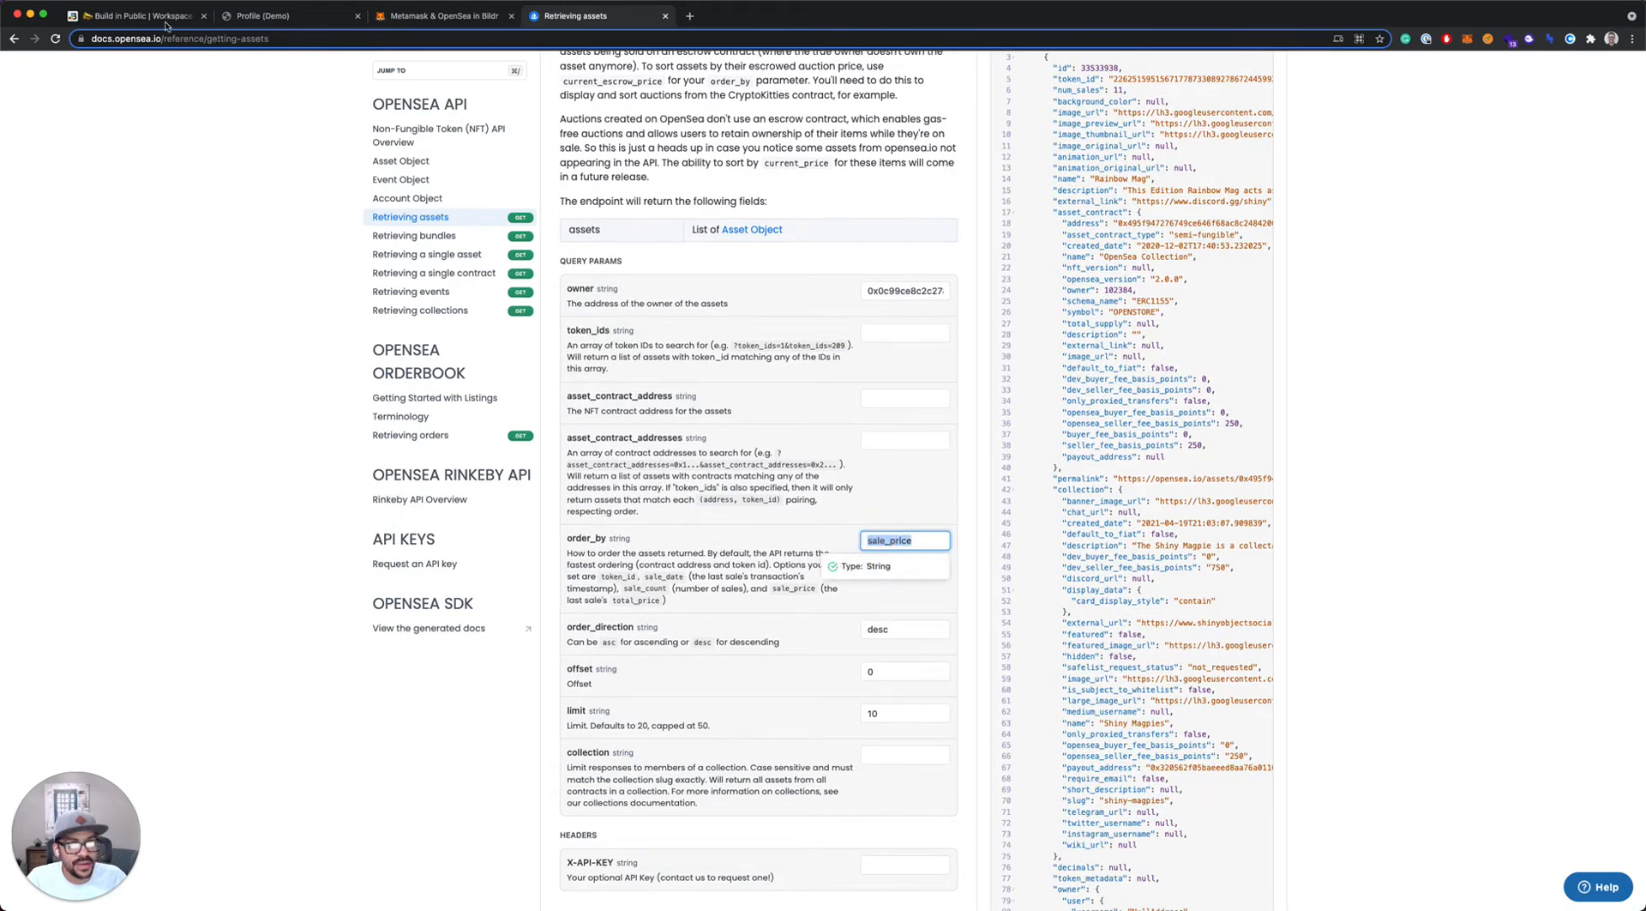
left_click(134, 16)
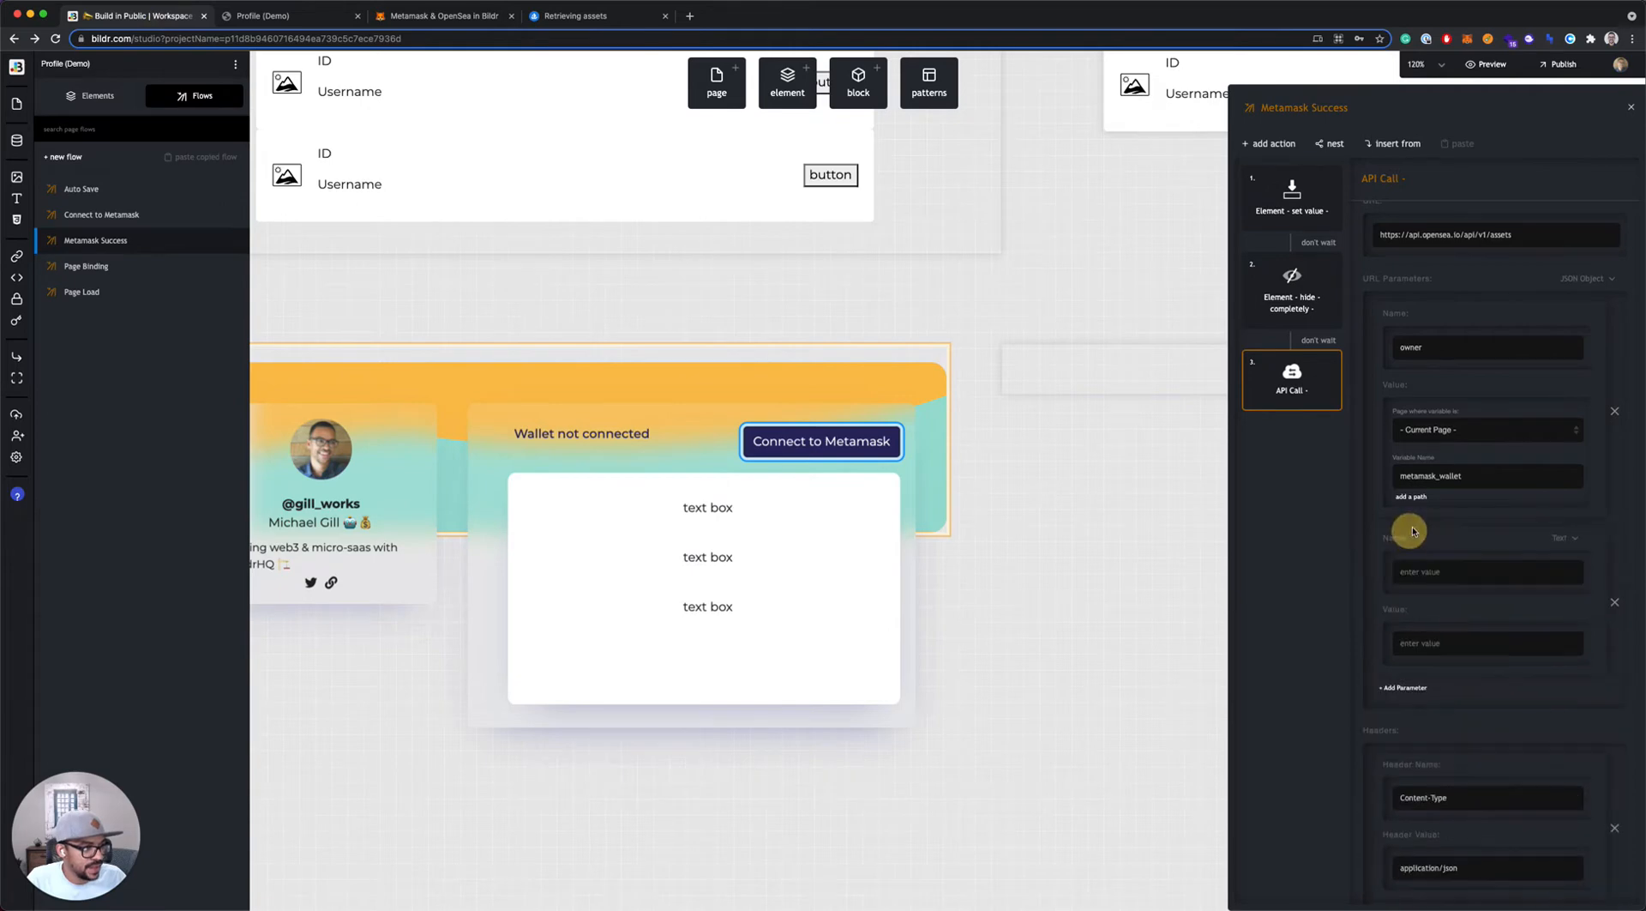
type("order_by")
type("sale_price")
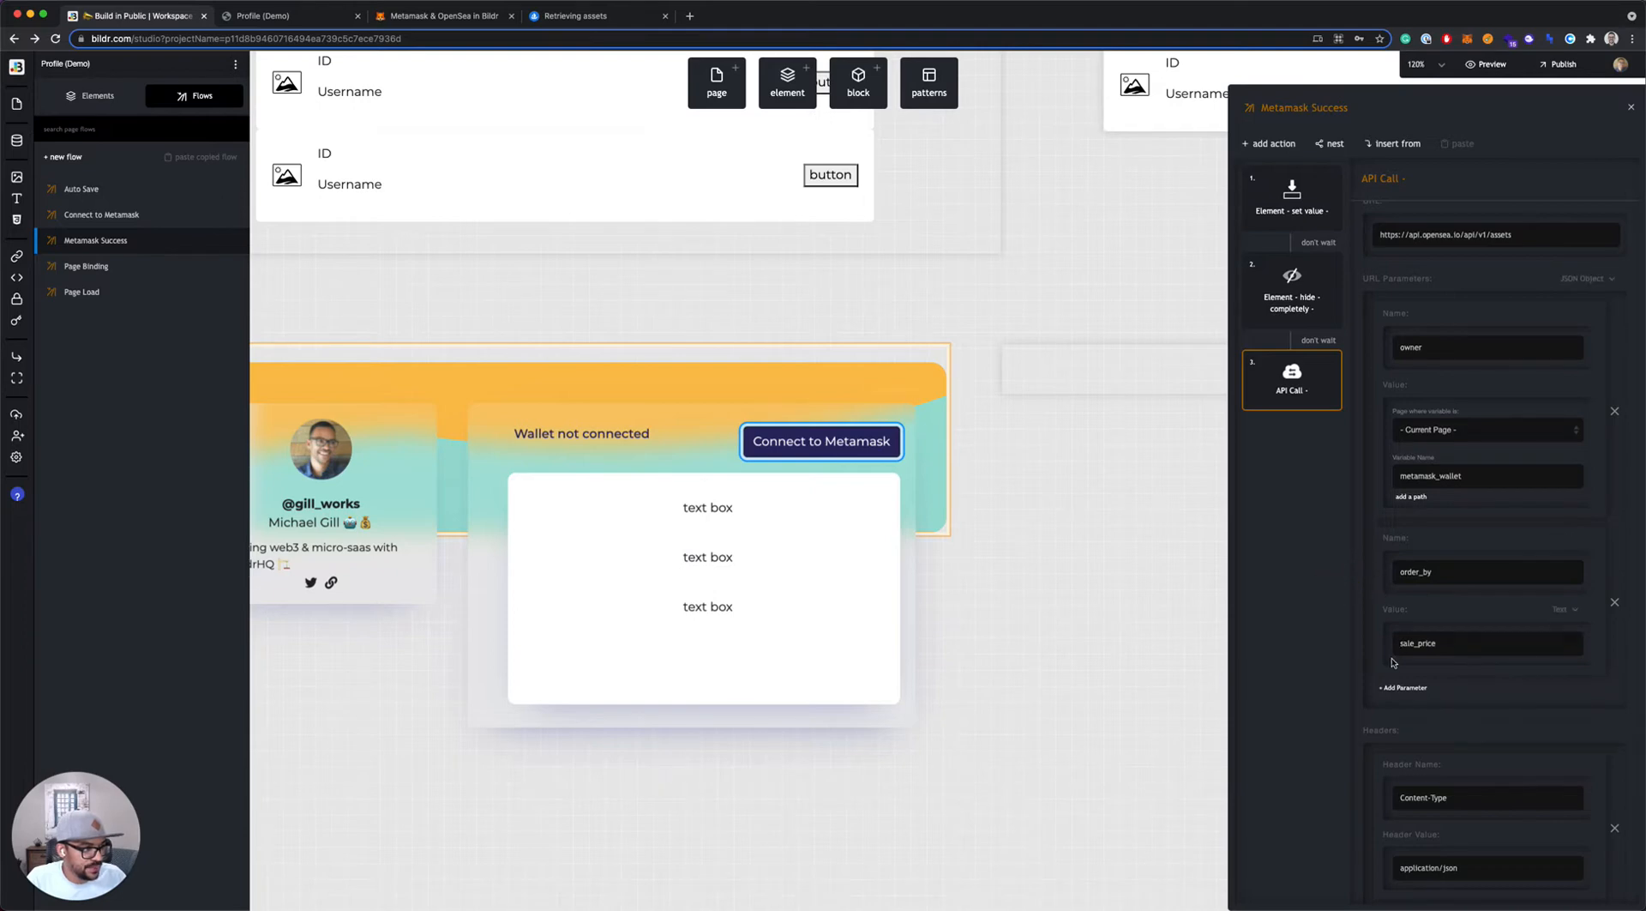
Add a third parameter limit set to 10
left_click(1405, 687)
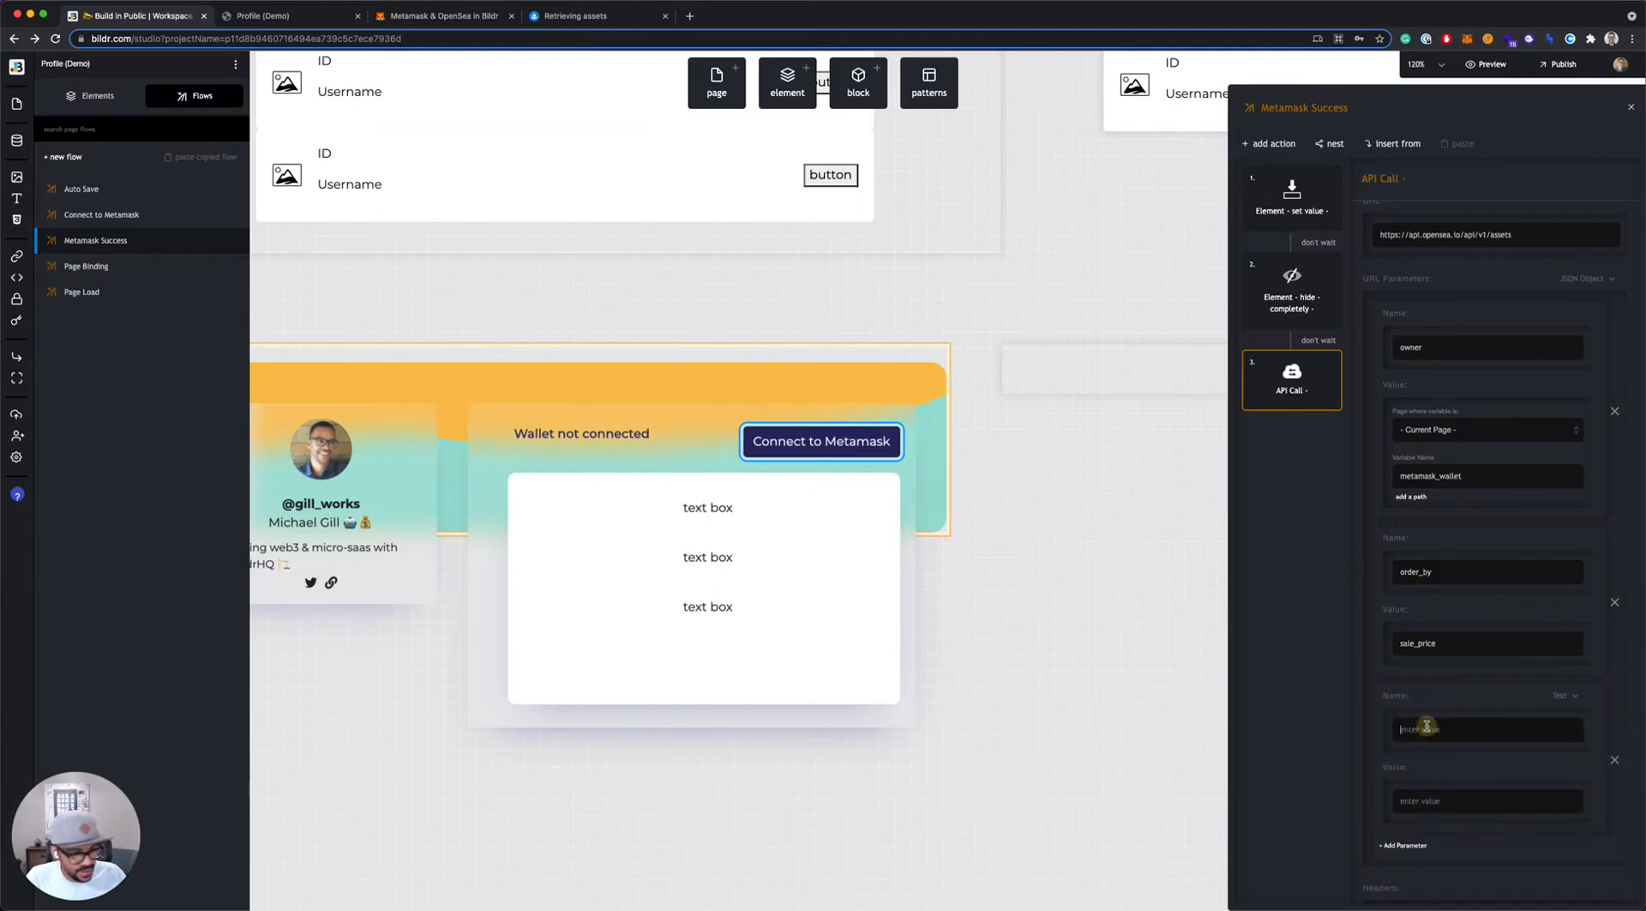
type("limit")
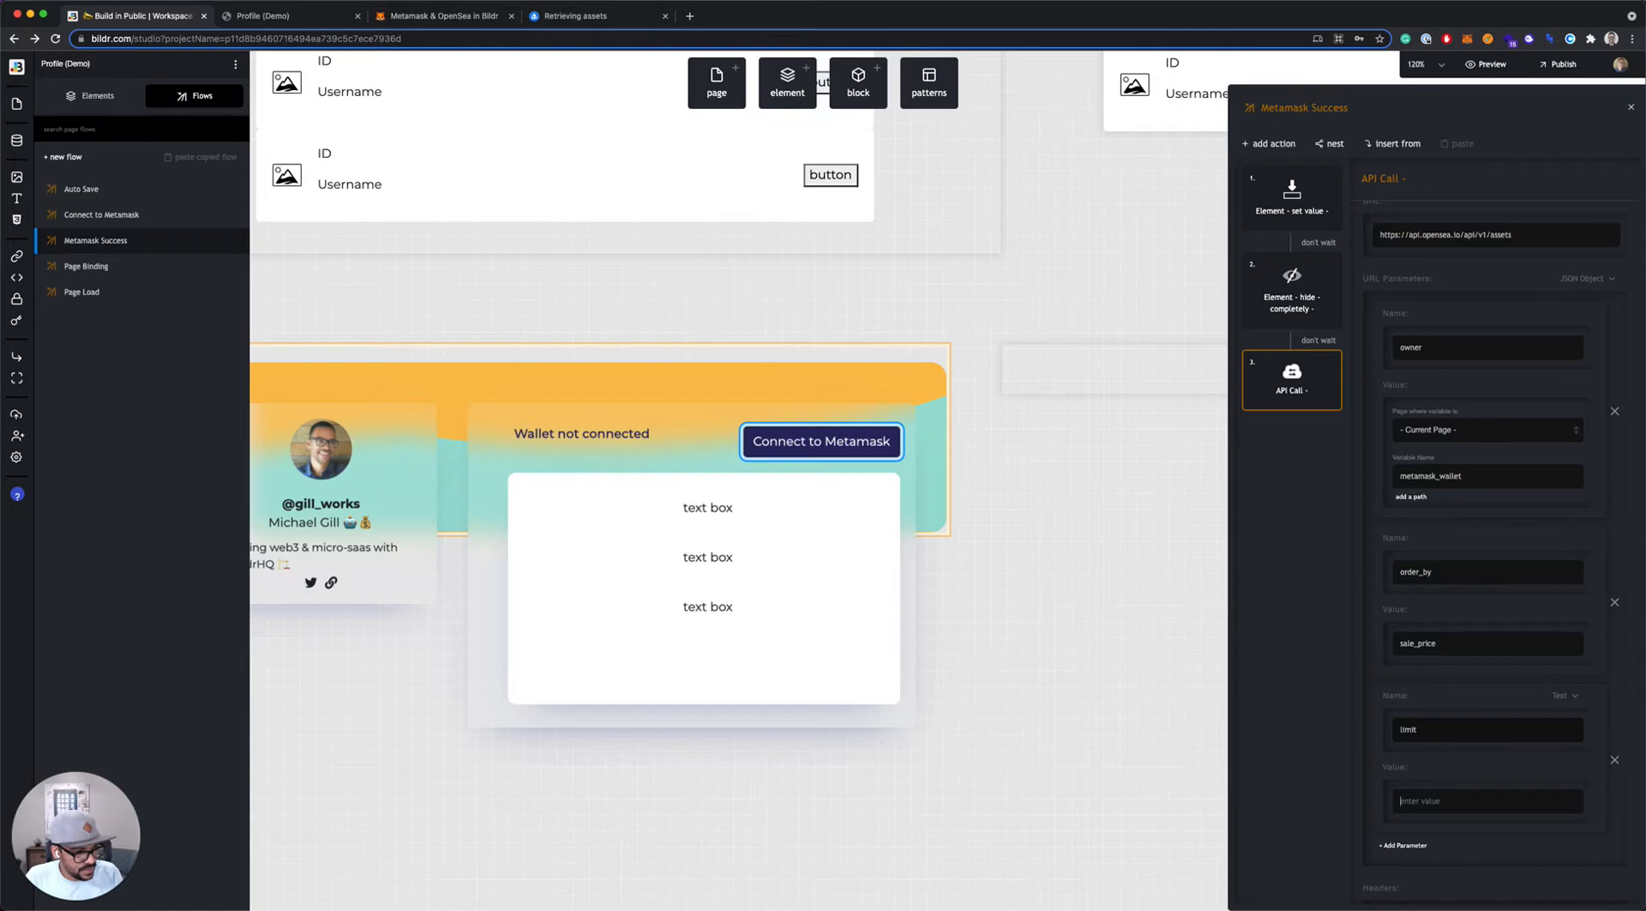
type("10")
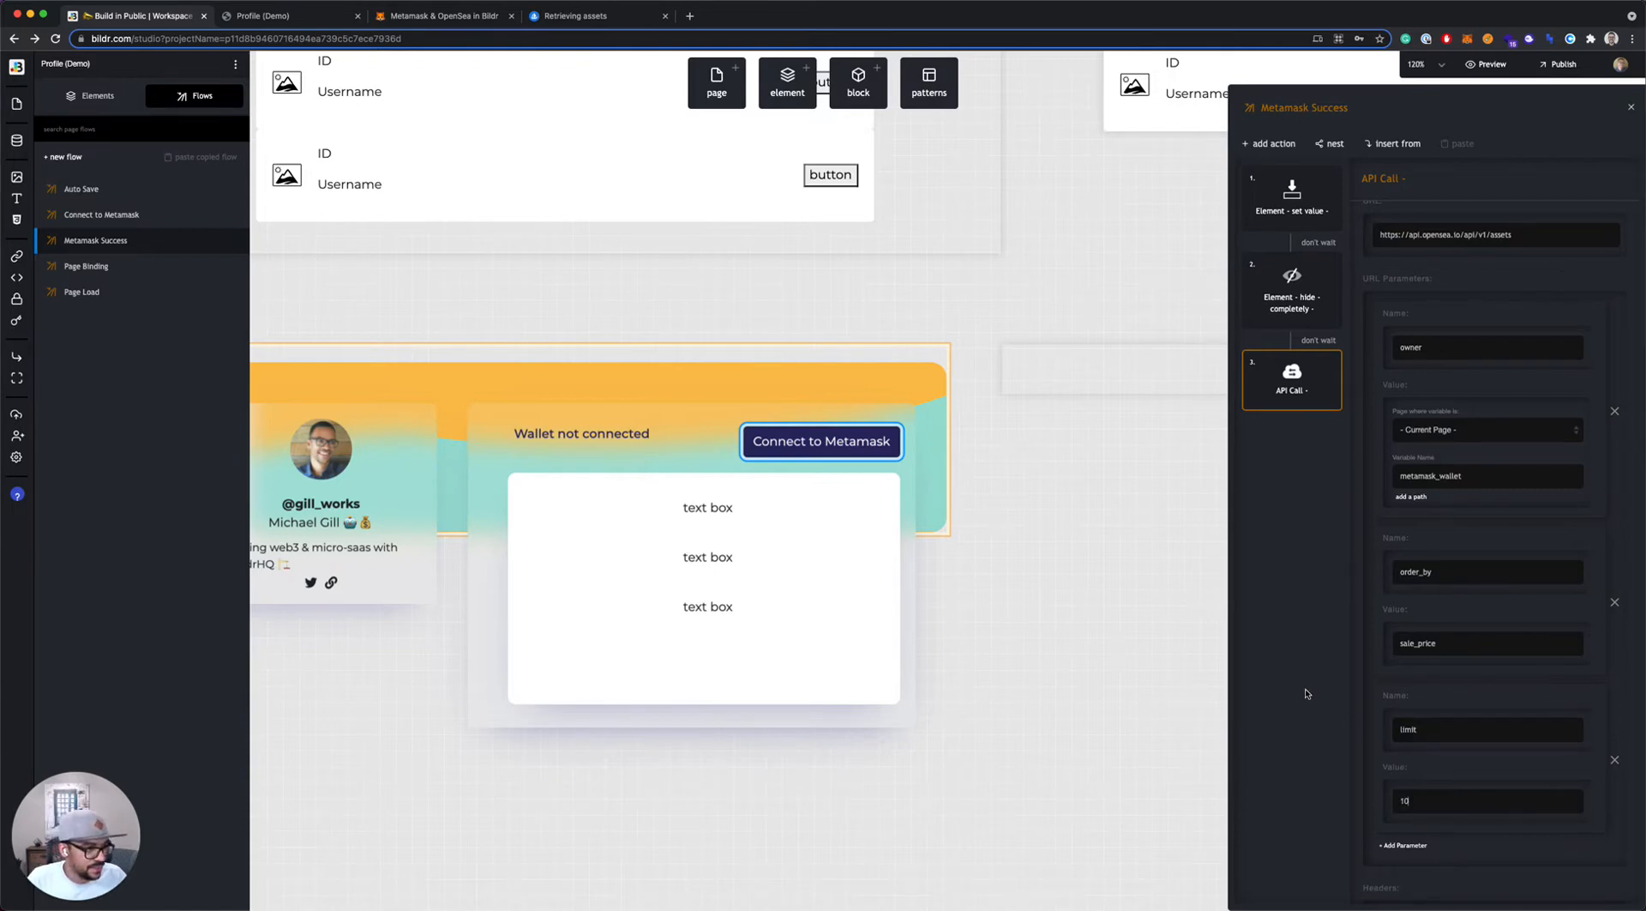
scroll("down", 3)
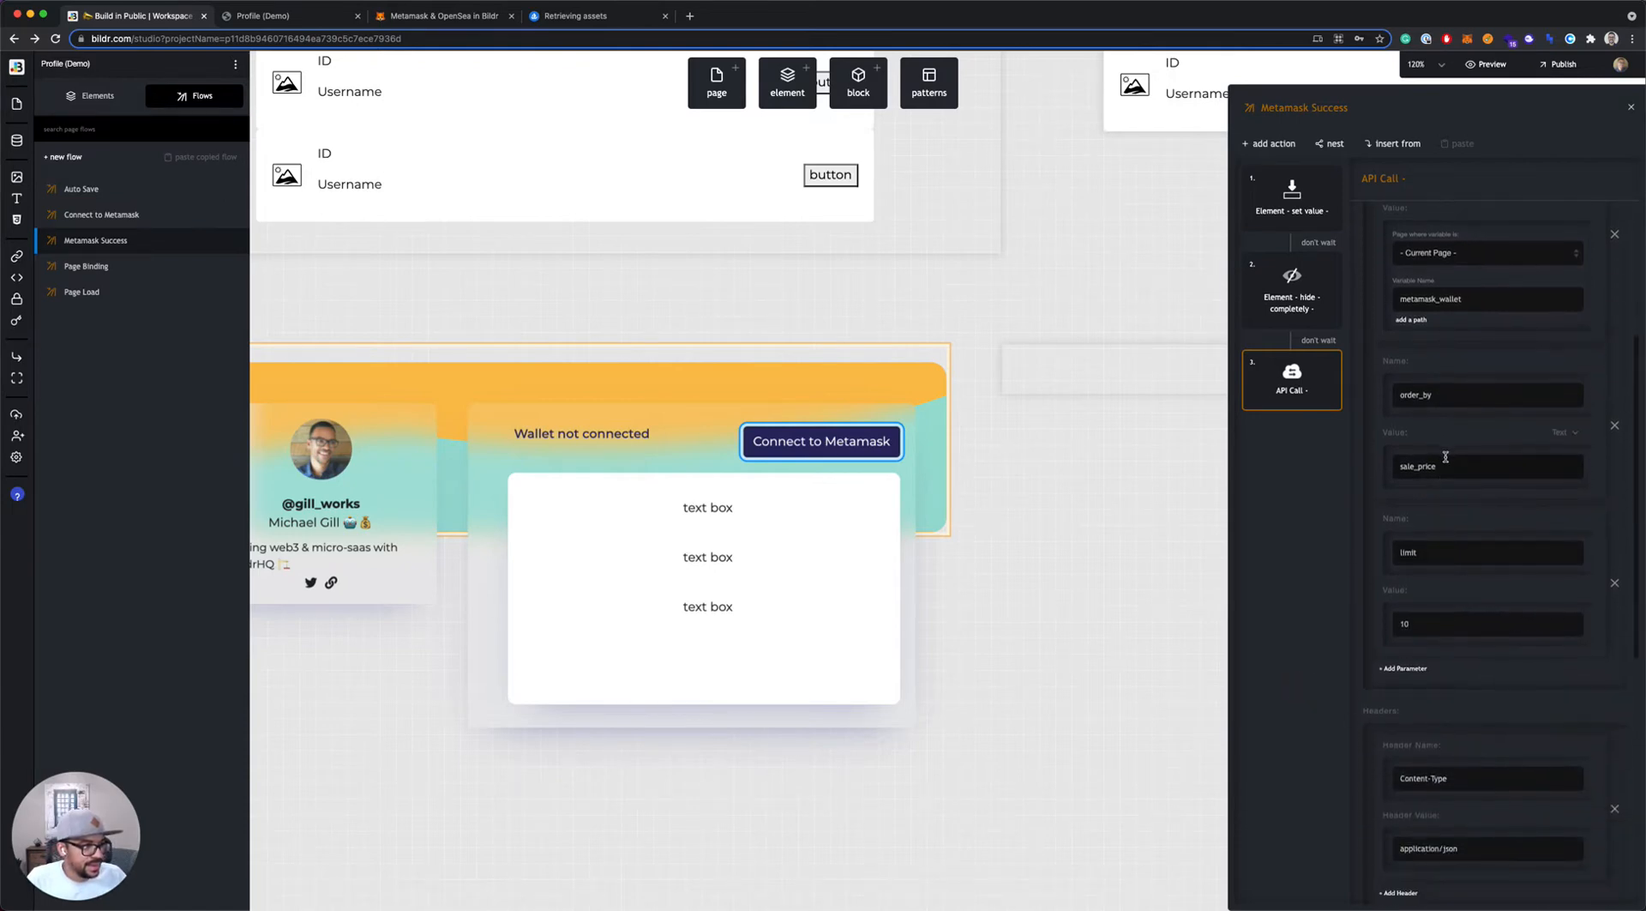
scroll("down", 3)
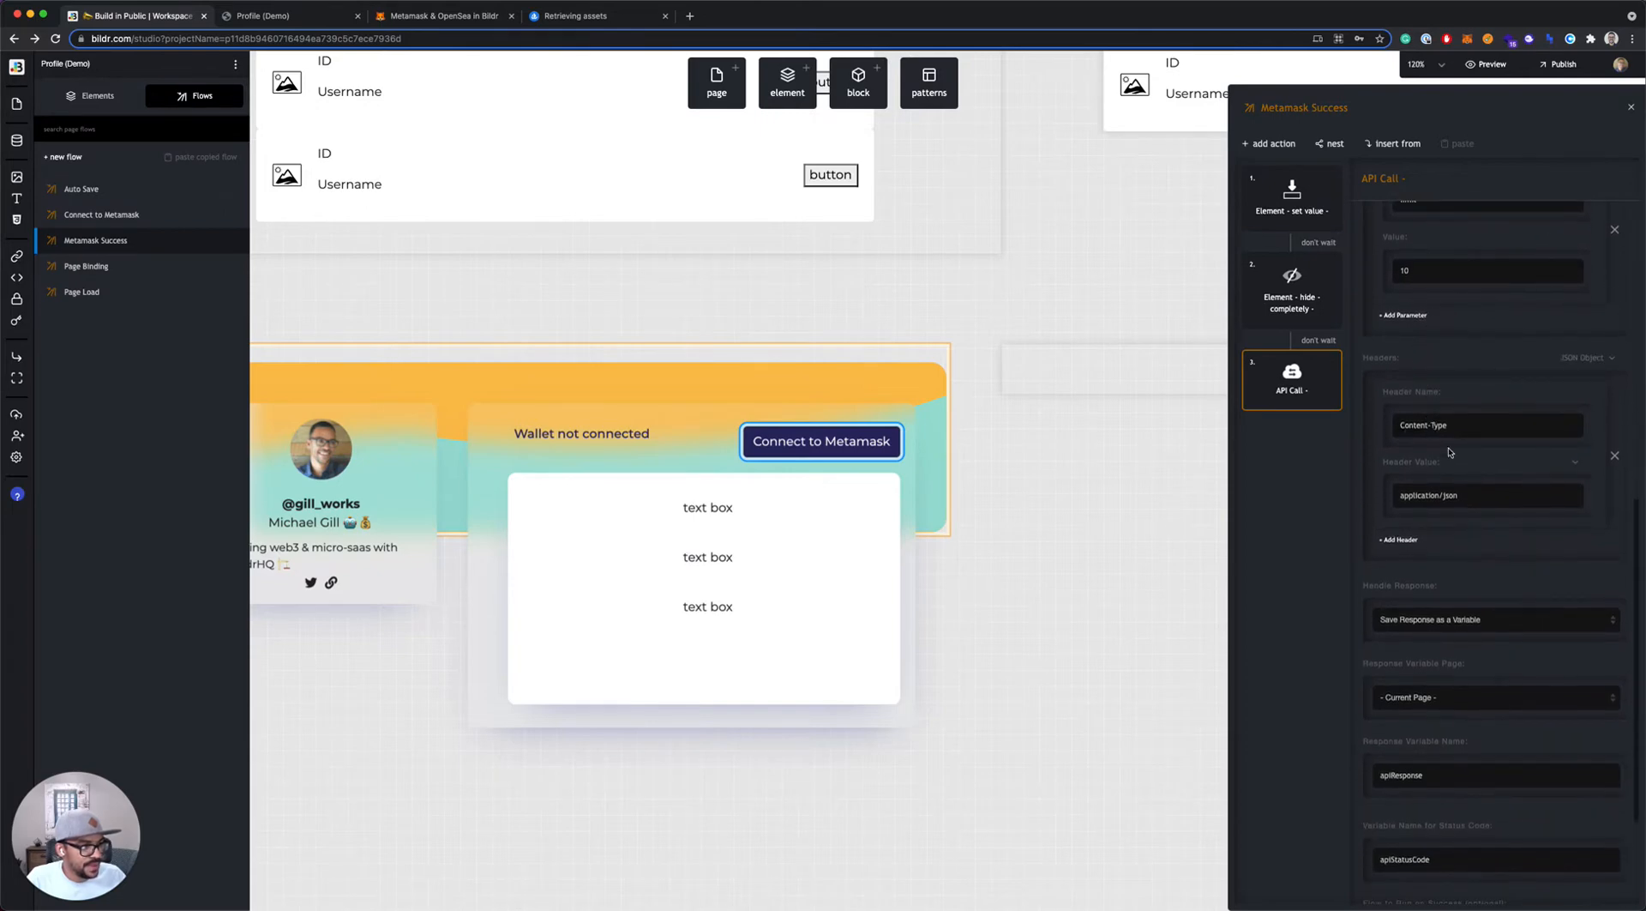
Keep Save Response as a Variable and rename apiResponse to openSeaAssets
scroll("down", 3)
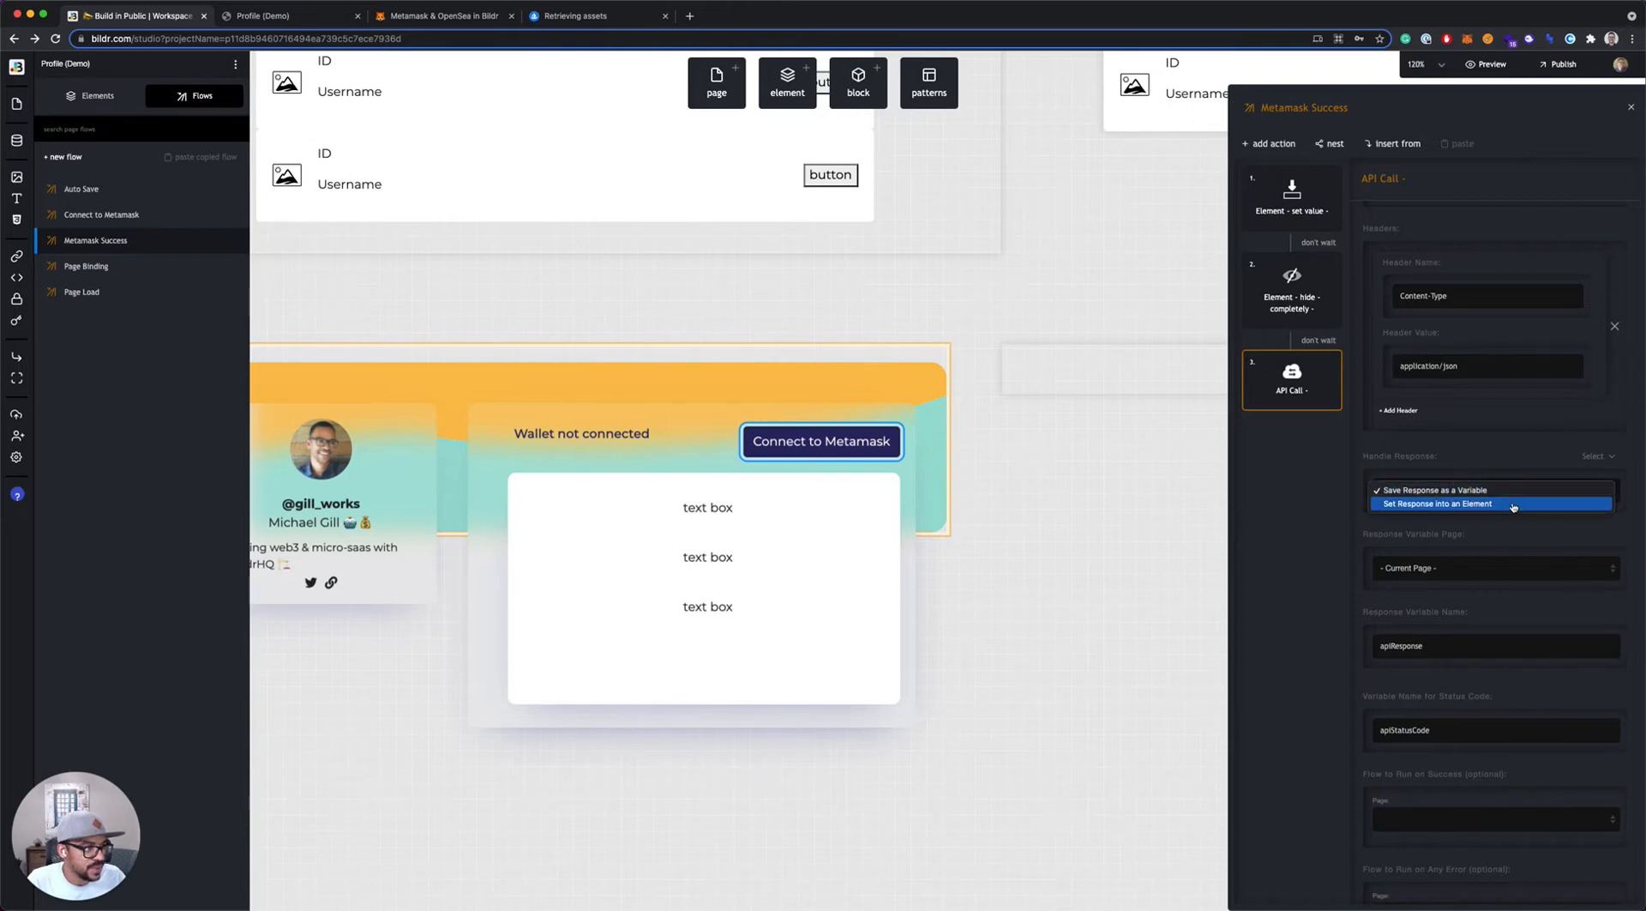
left_click(1454, 489)
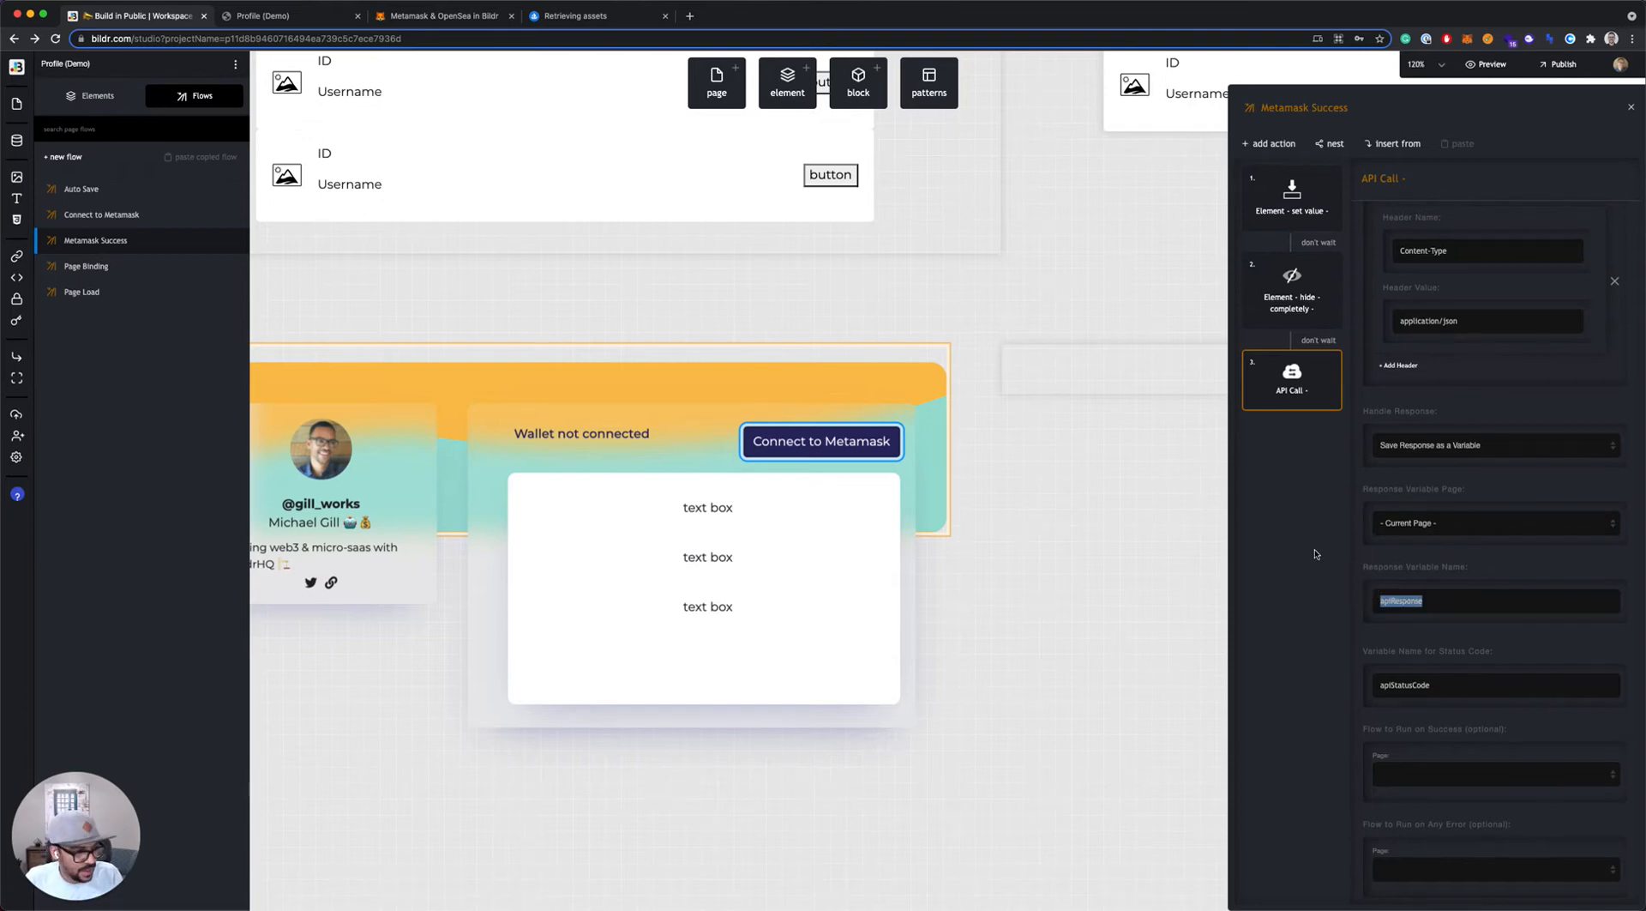
type("openSeaAssets")
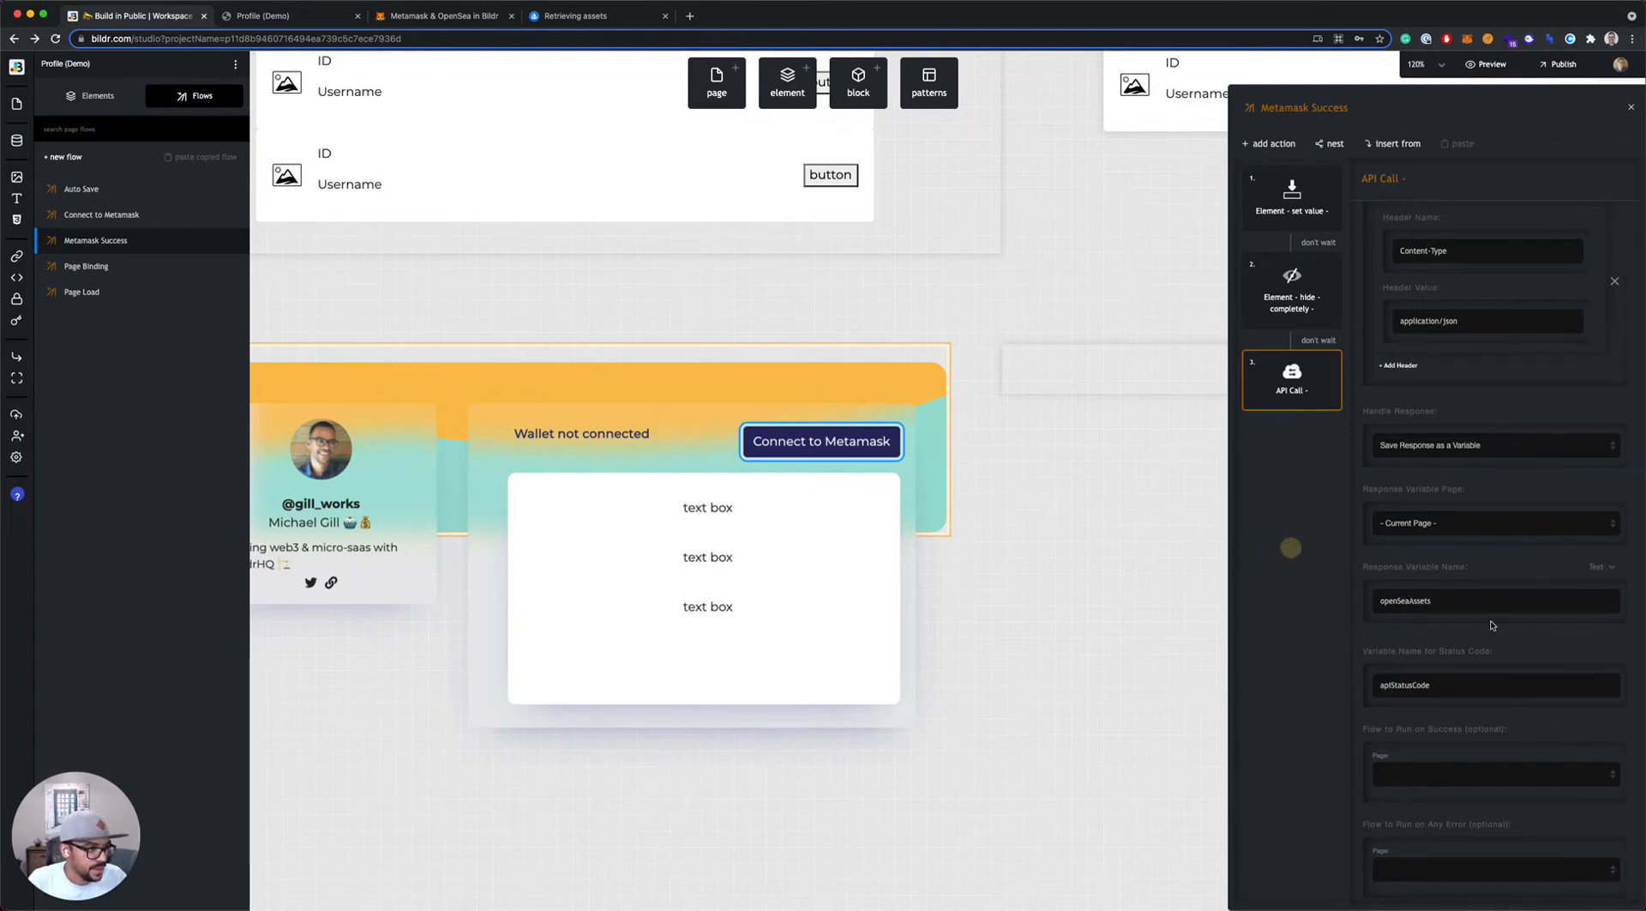
double_click(1406, 600)
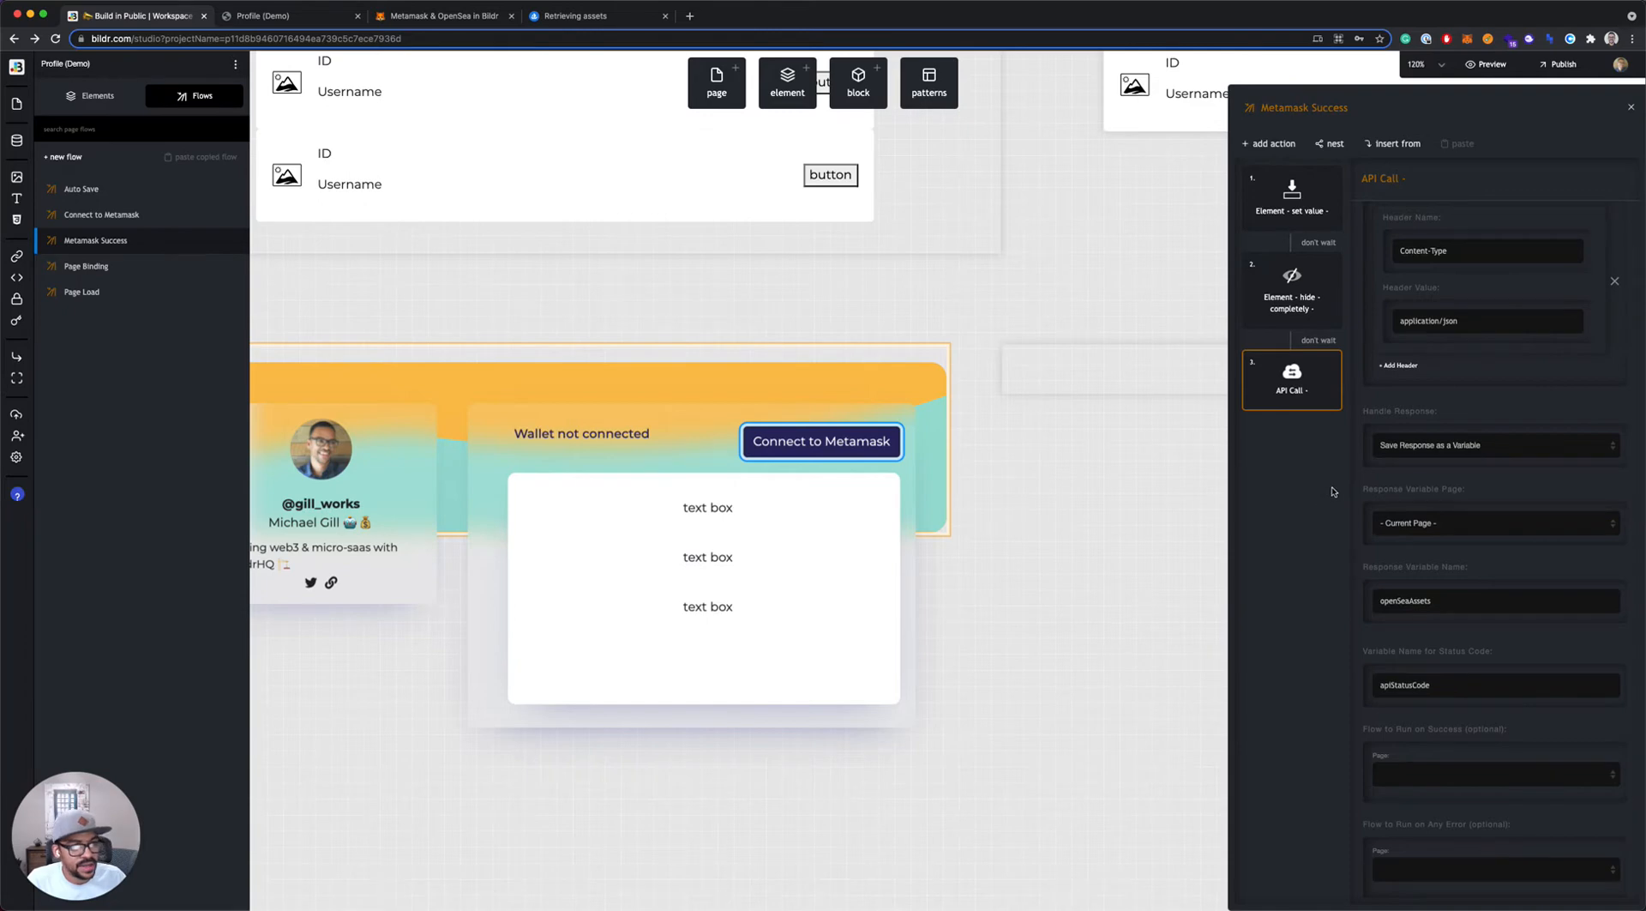
mouse_move(1325, 296)
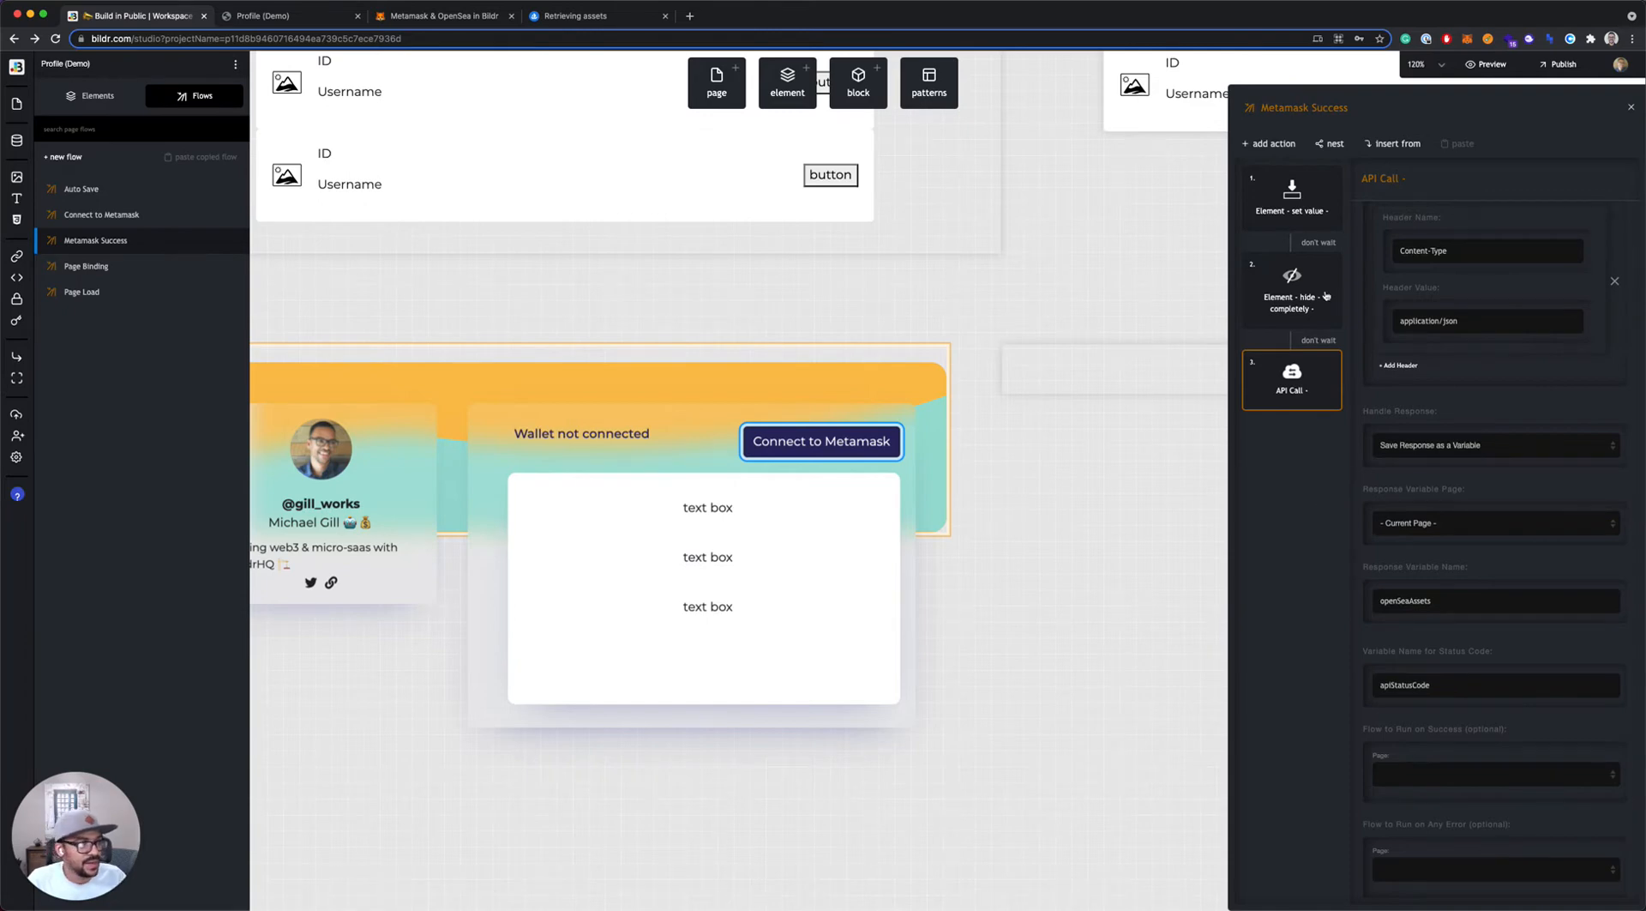
Add an Element - set value action targeting the Grid List
left_click(1269, 144)
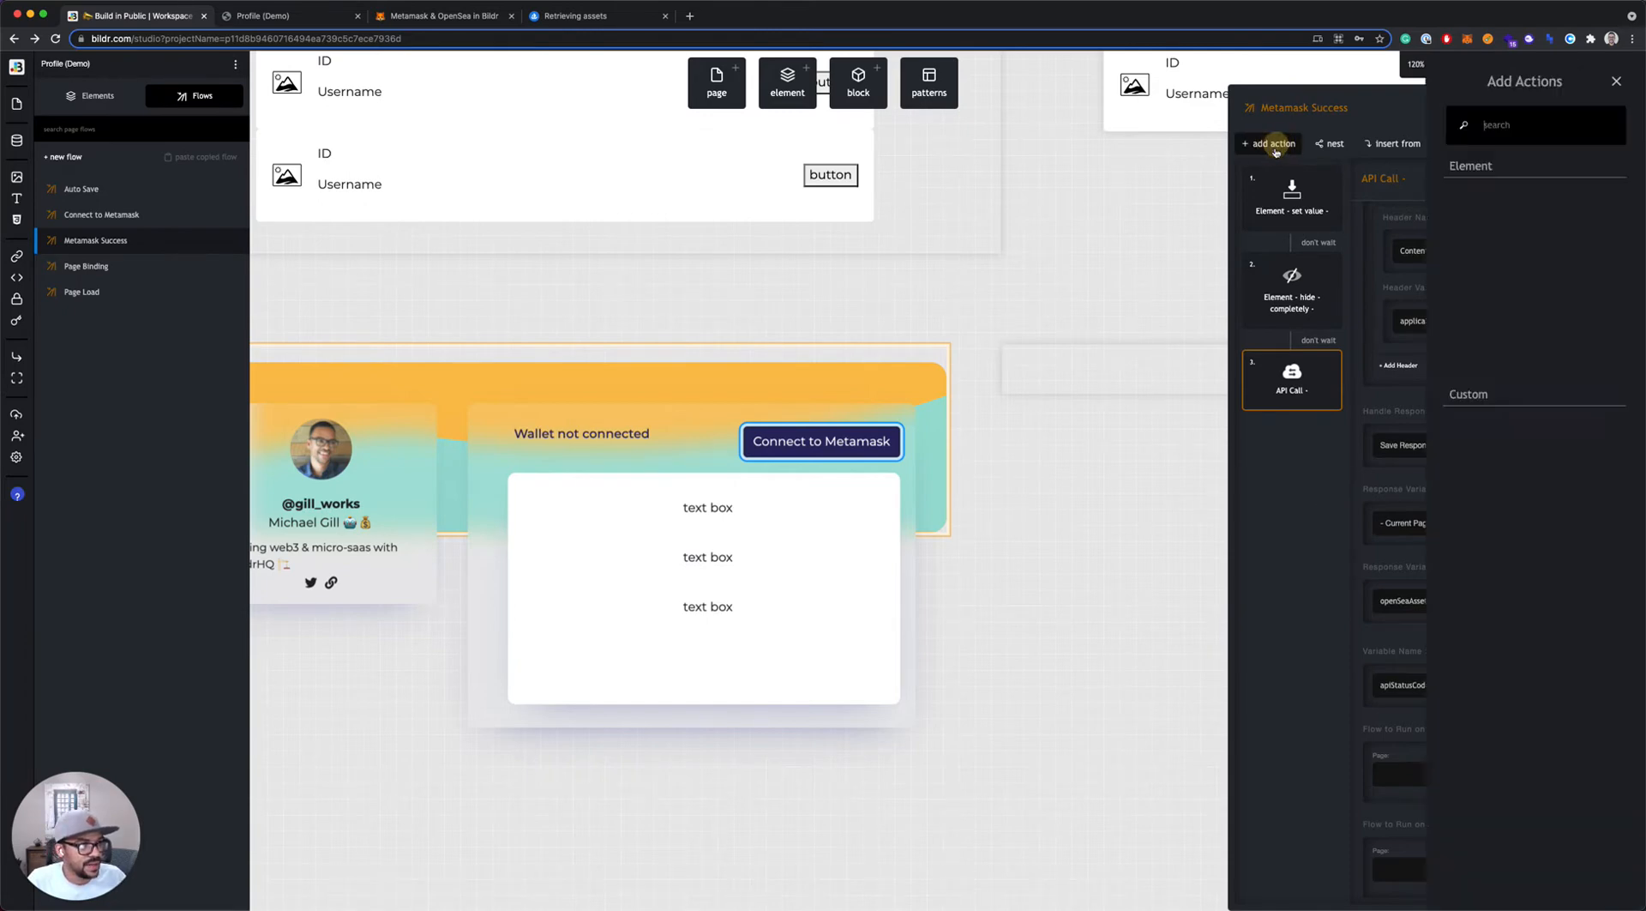
left_click(1271, 144)
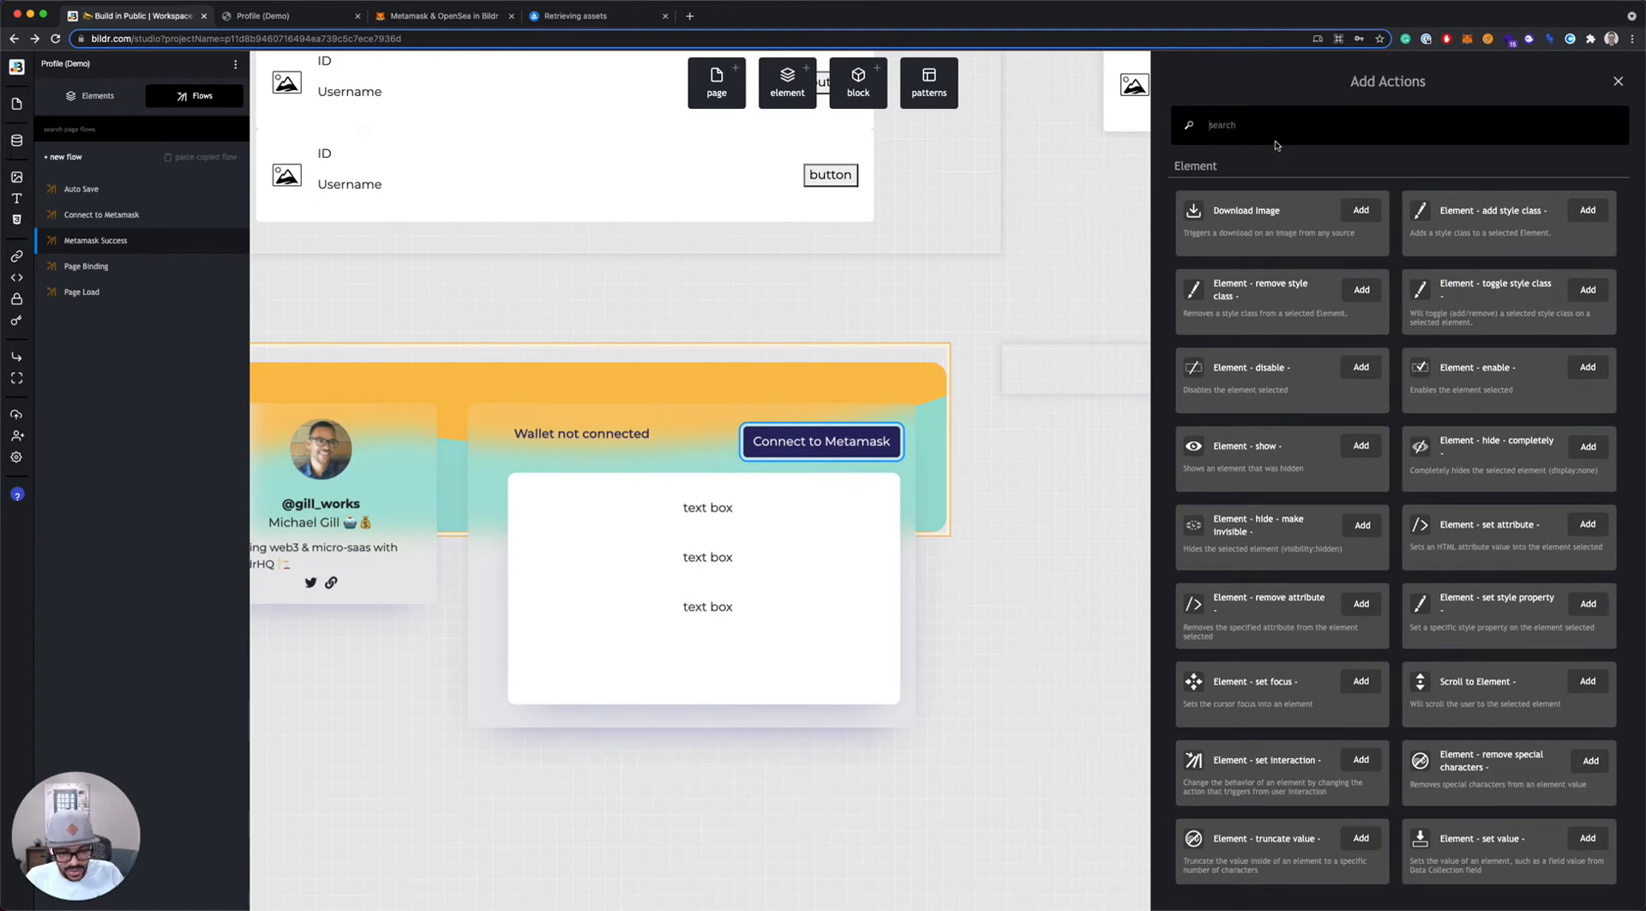
type("set value")
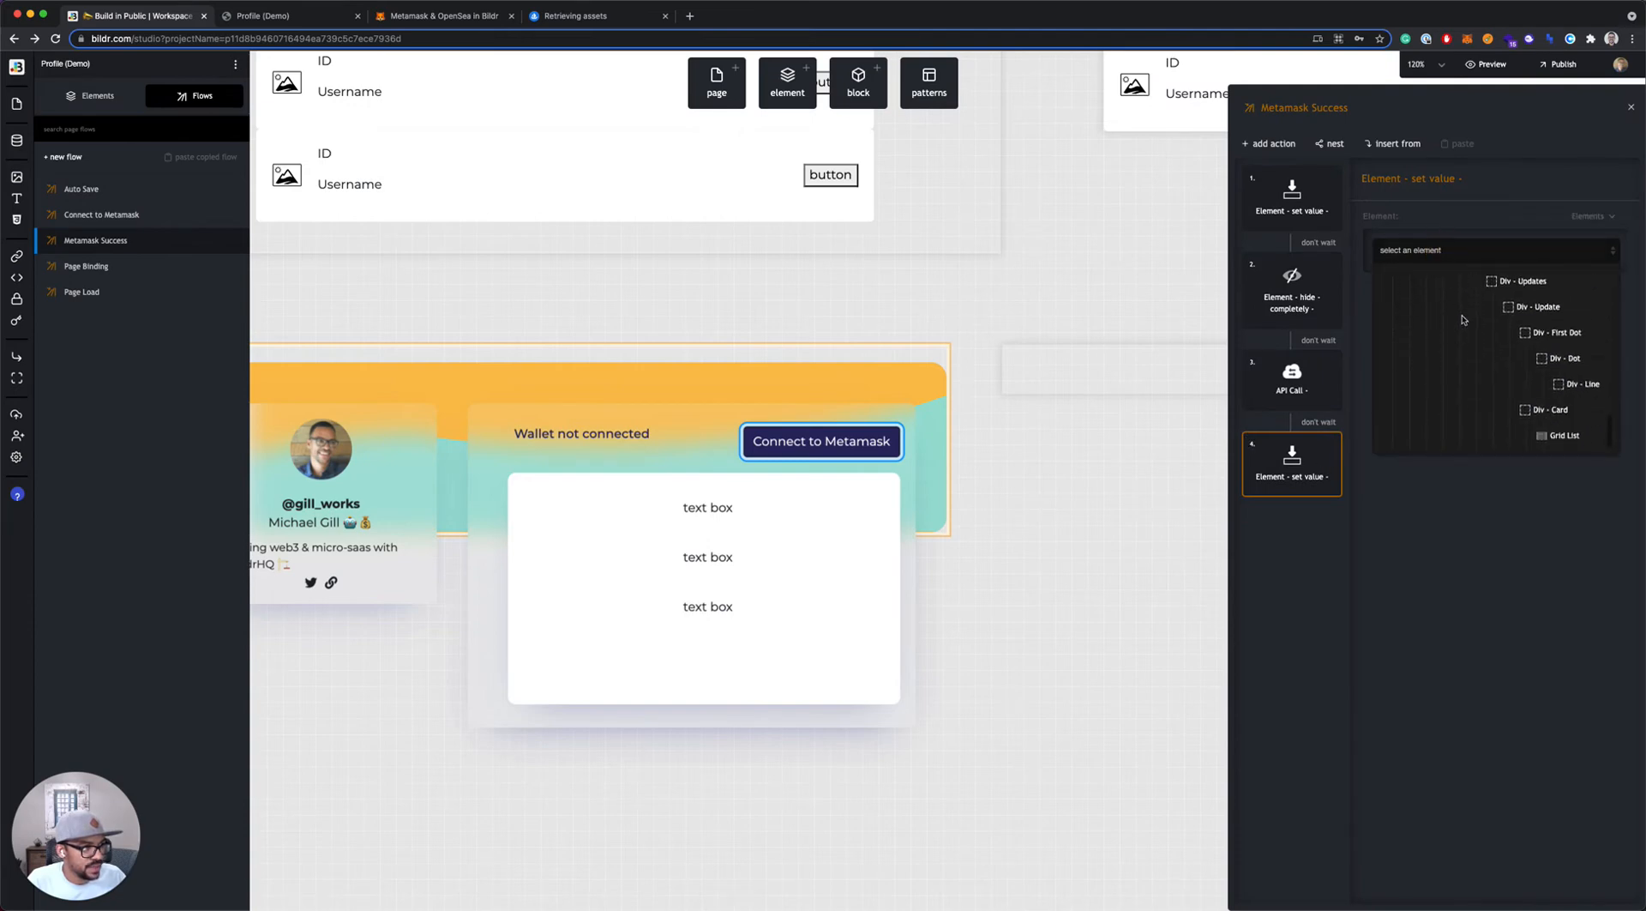
left_click(1565, 435)
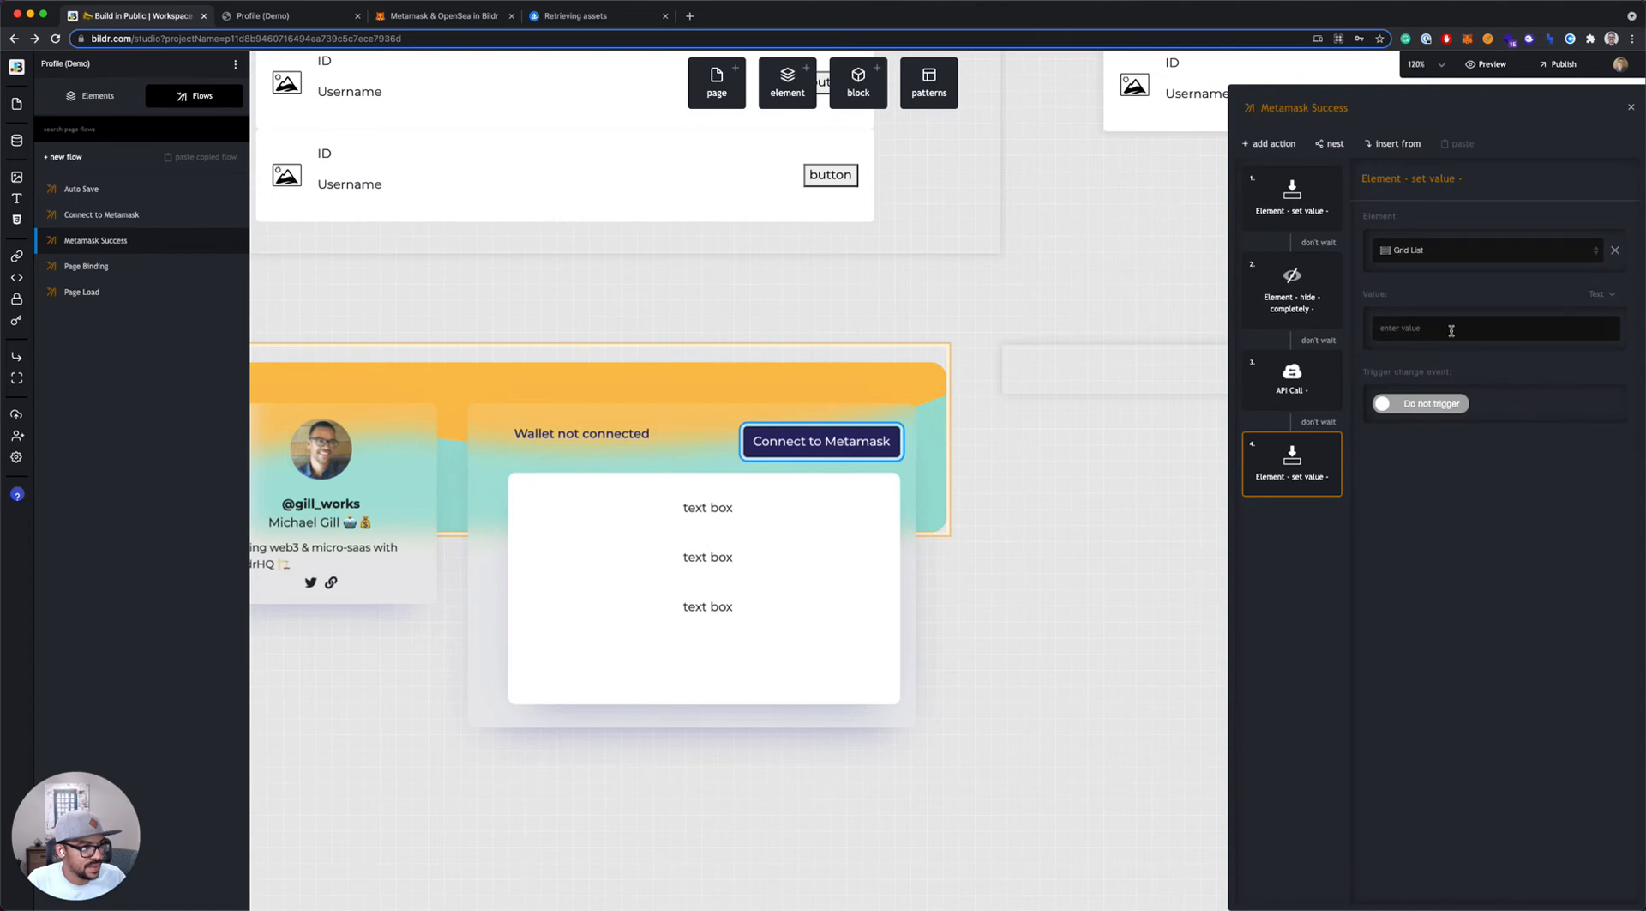
Take the Grid List value from the openSeaAssets variable
left_click(1597, 294)
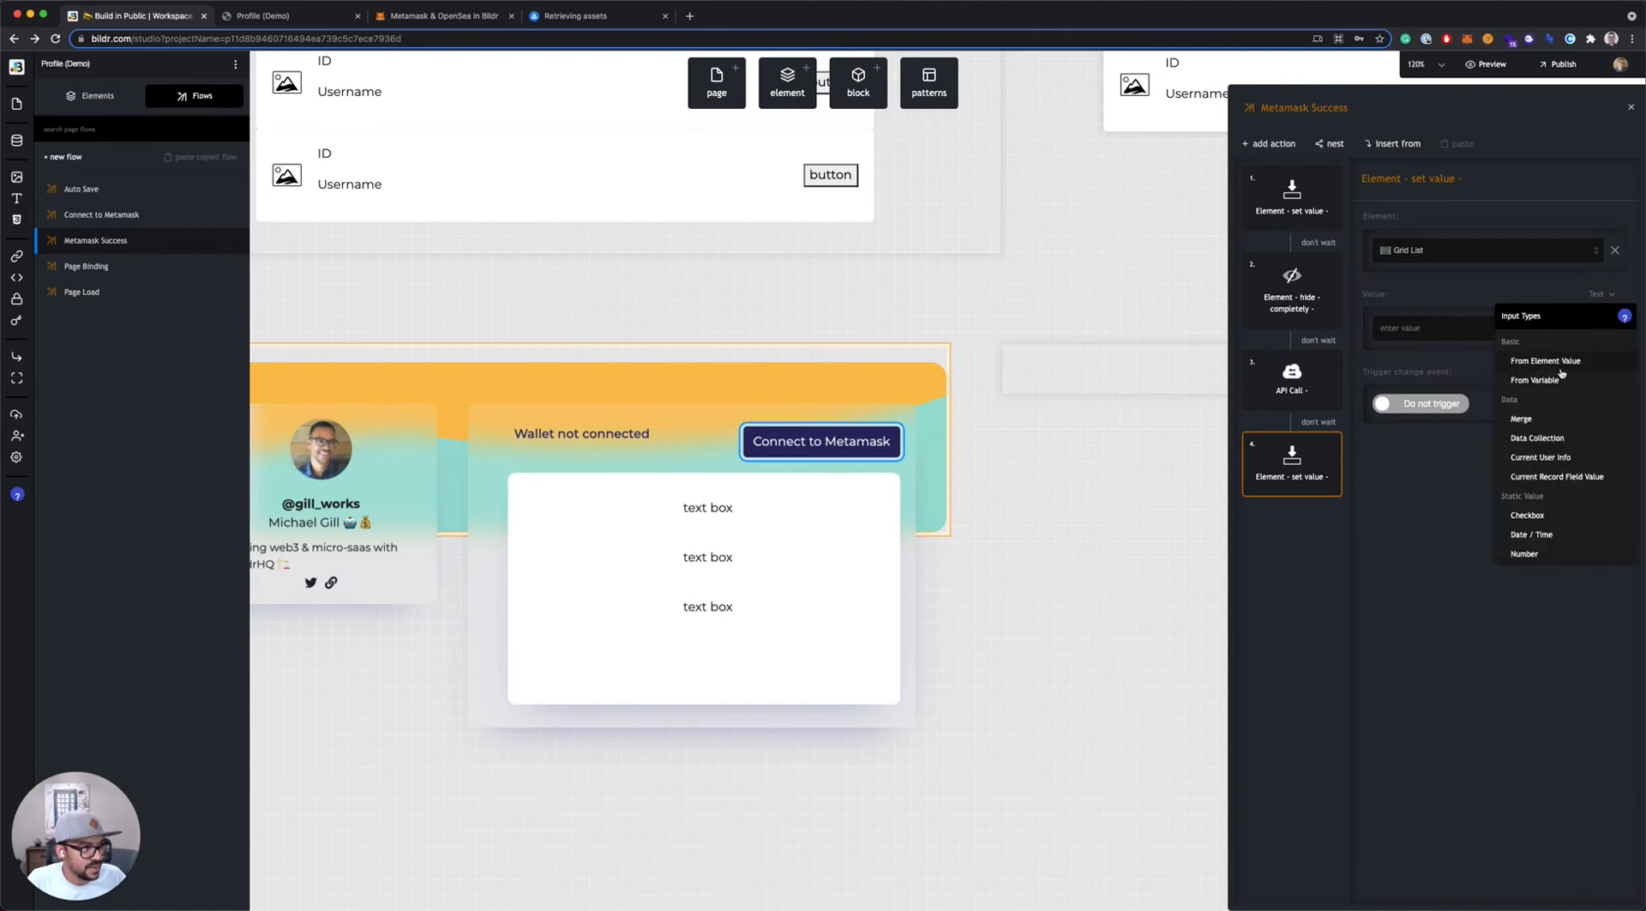
left_click(1535, 379)
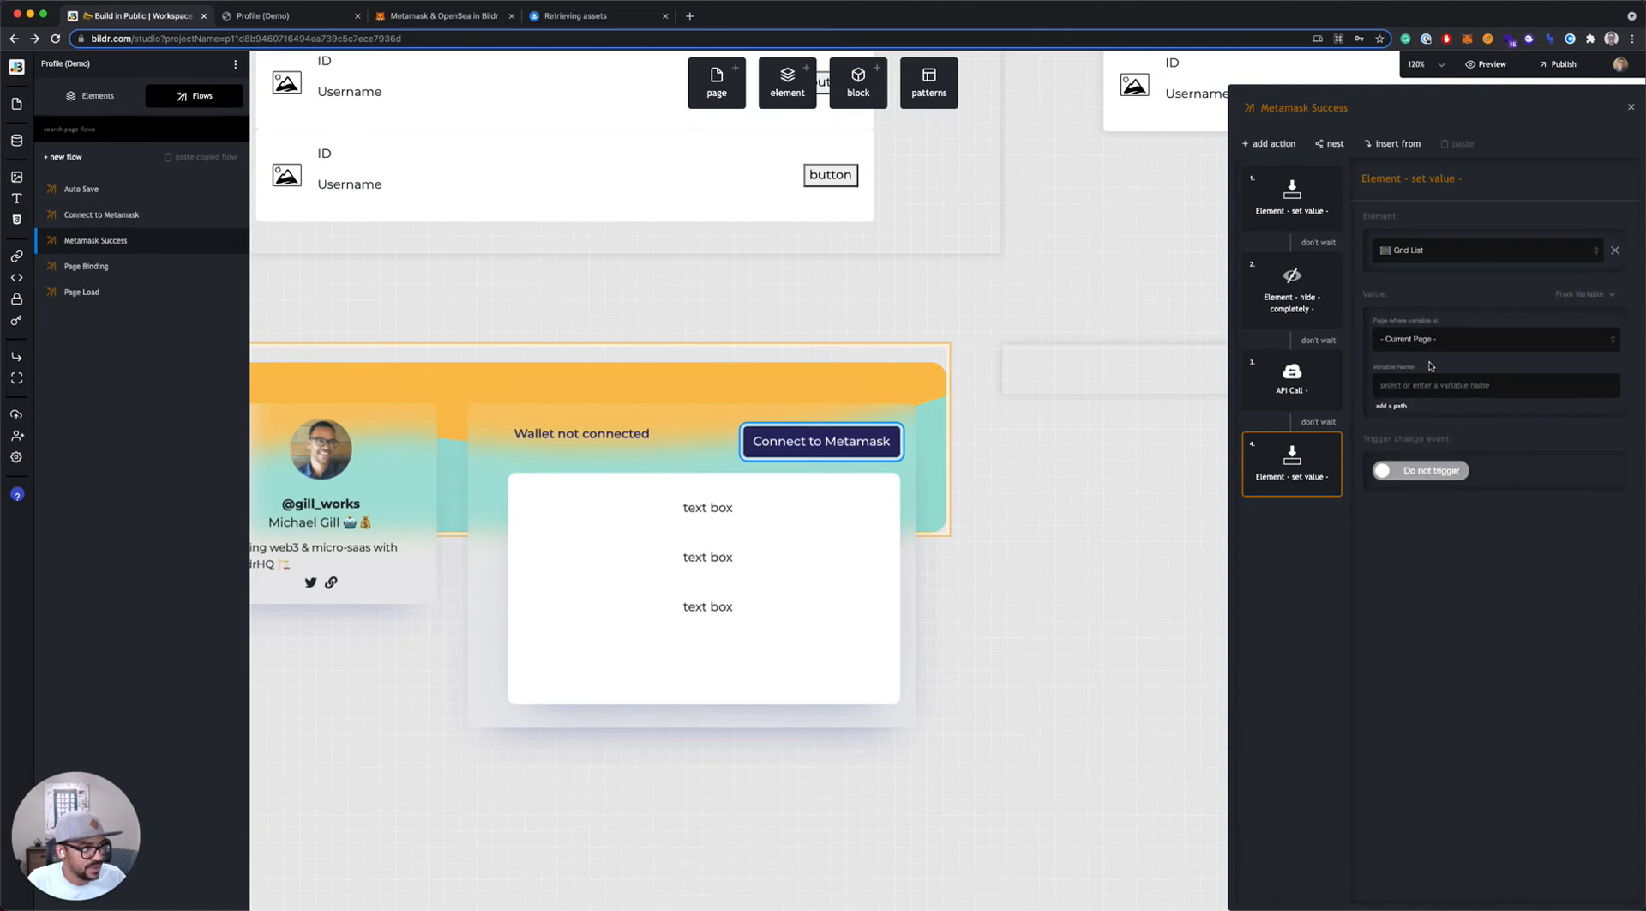
type("openSeaAssets")
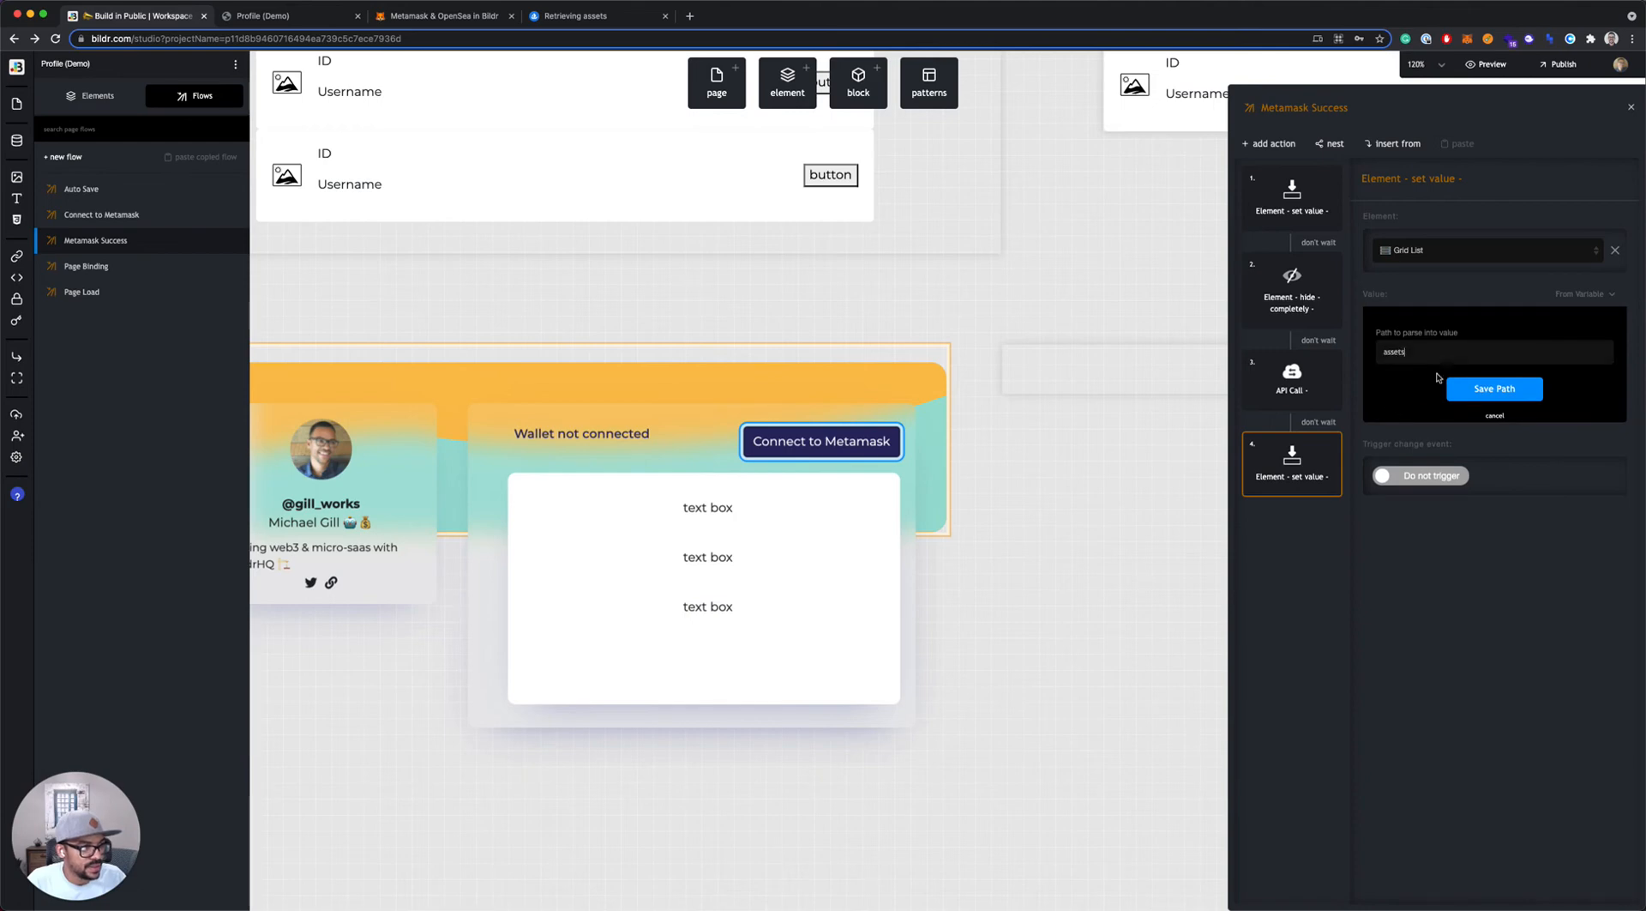
Save assets as the path into openSeaAssets and review the response fields in the OpenSea docs
left_click(1493, 388)
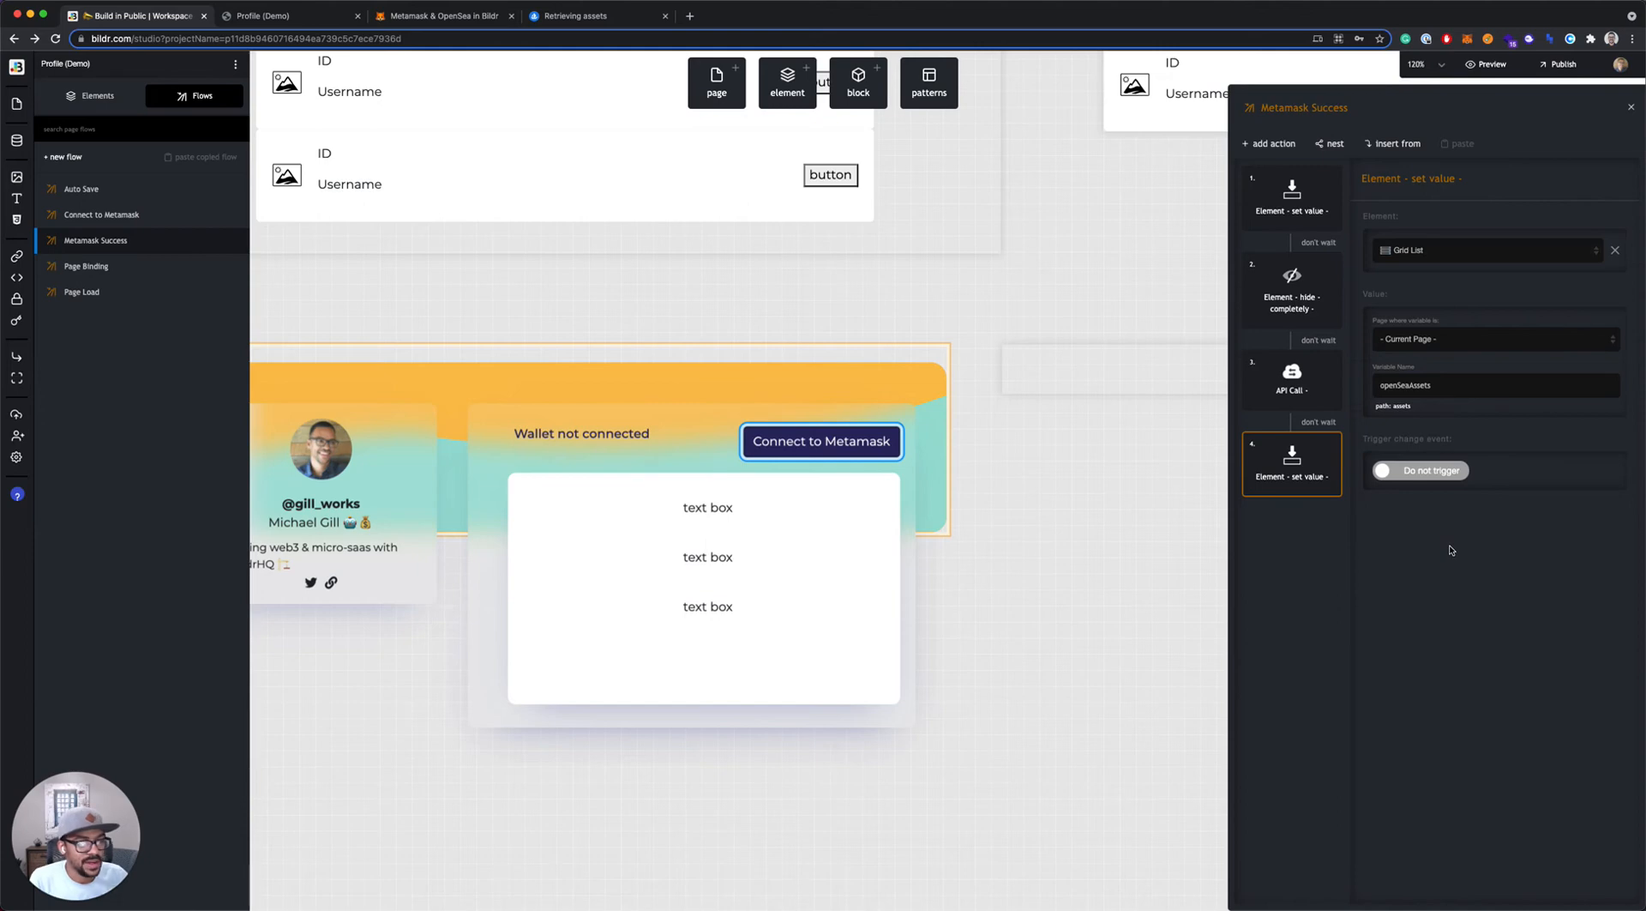
left_click(593, 16)
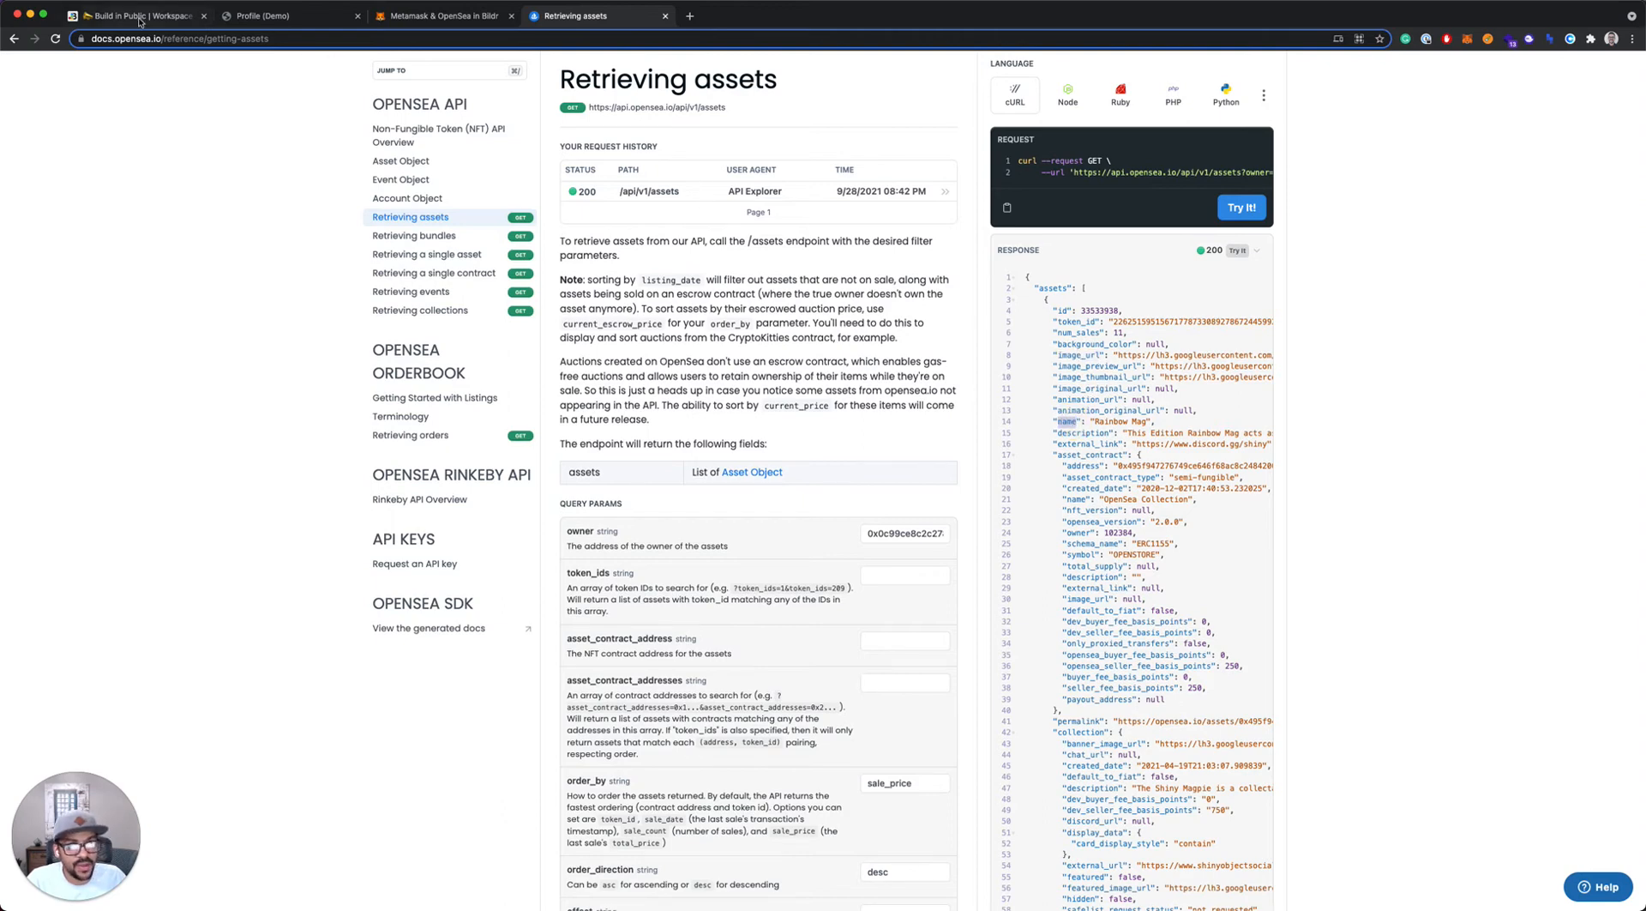
left_click(137, 15)
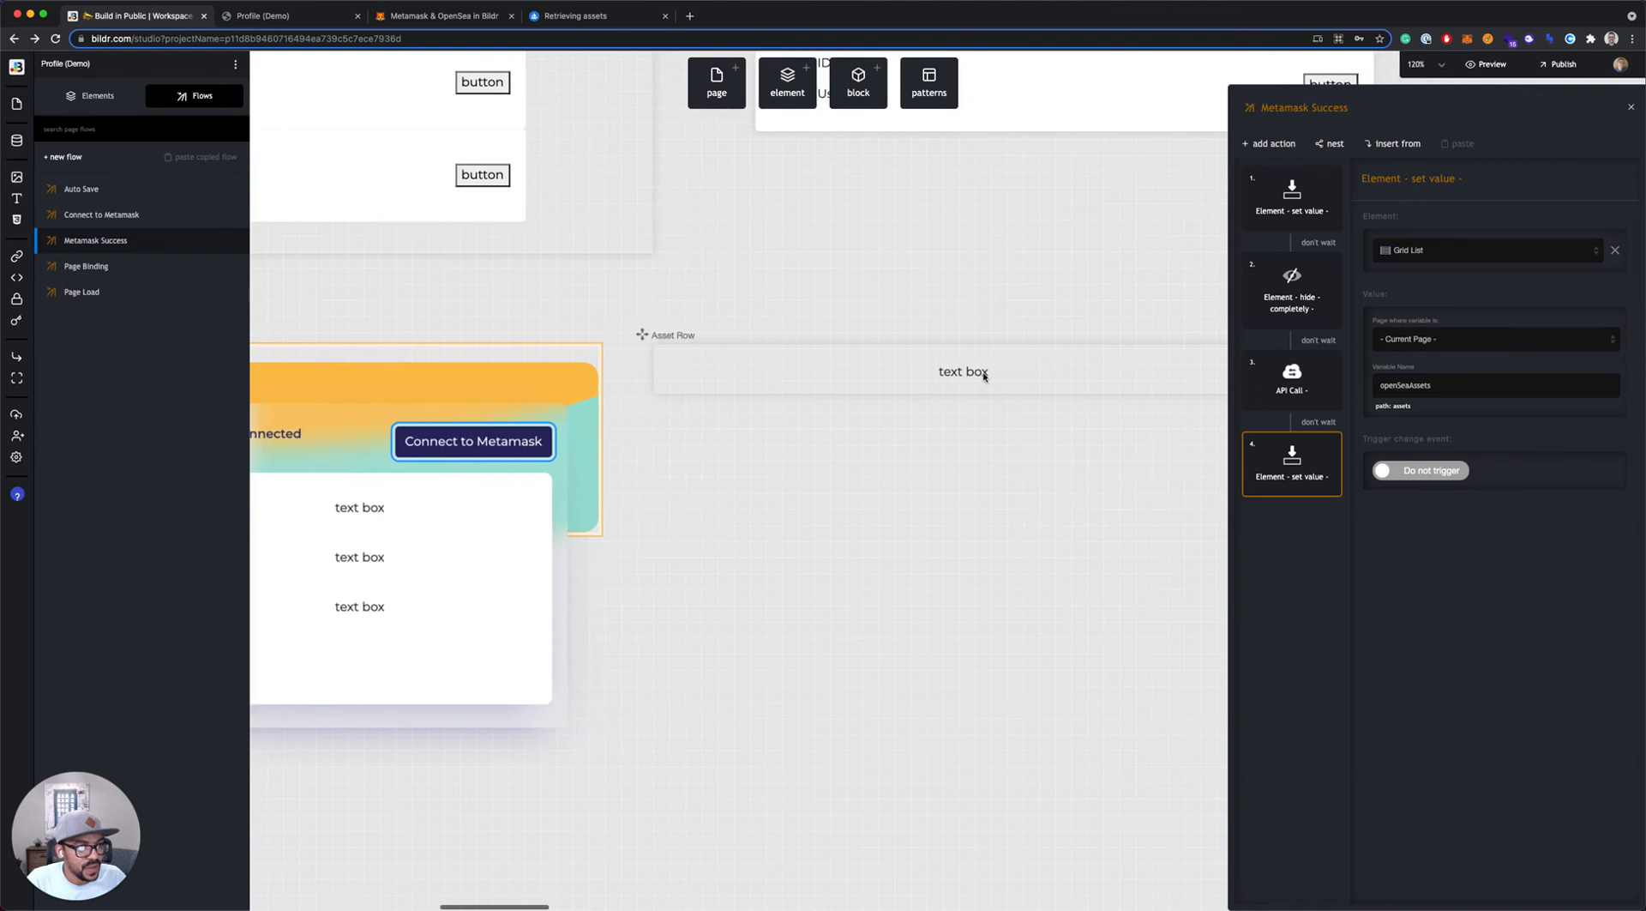
Set the Asset Row image's record value to come from a variable
left_click(962, 370)
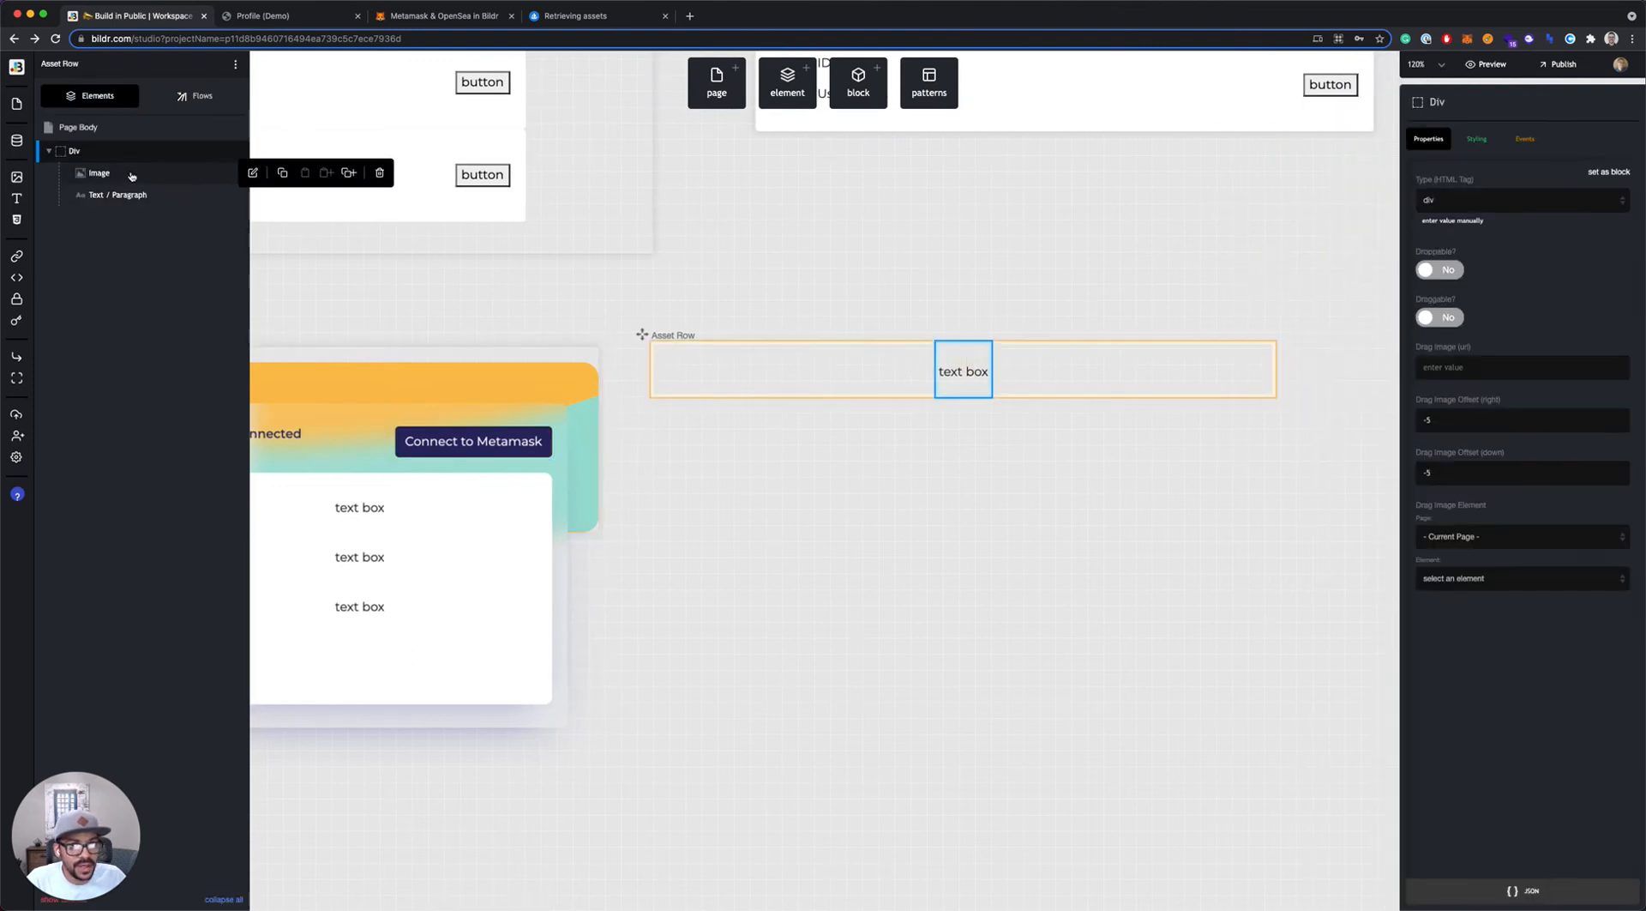
left_click(99, 172)
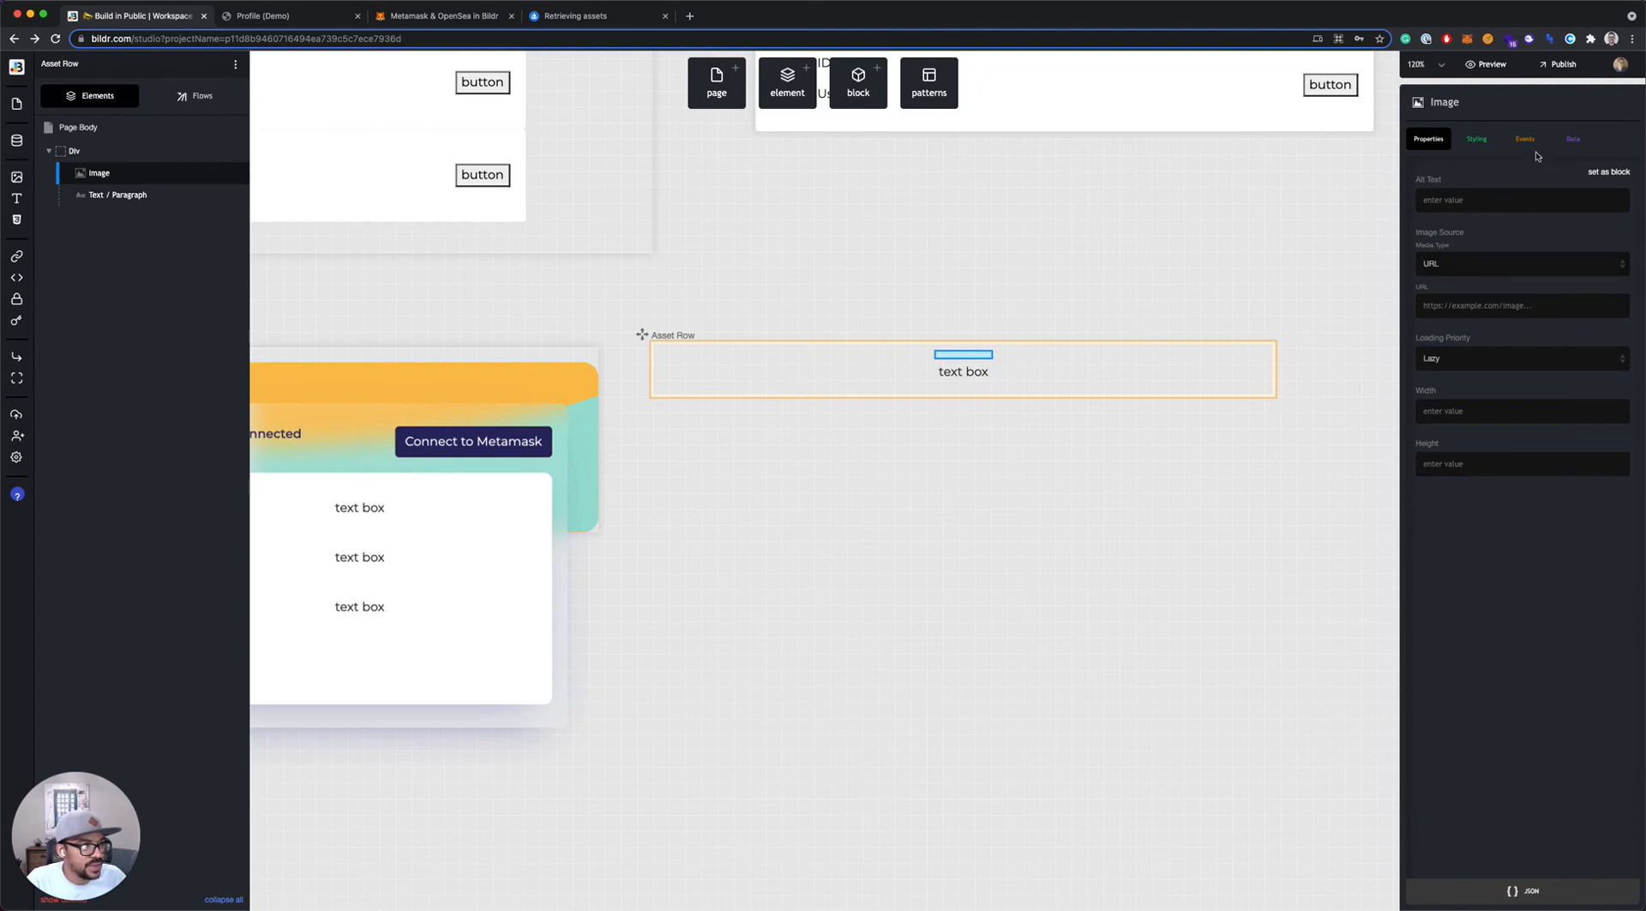
left_click(1572, 139)
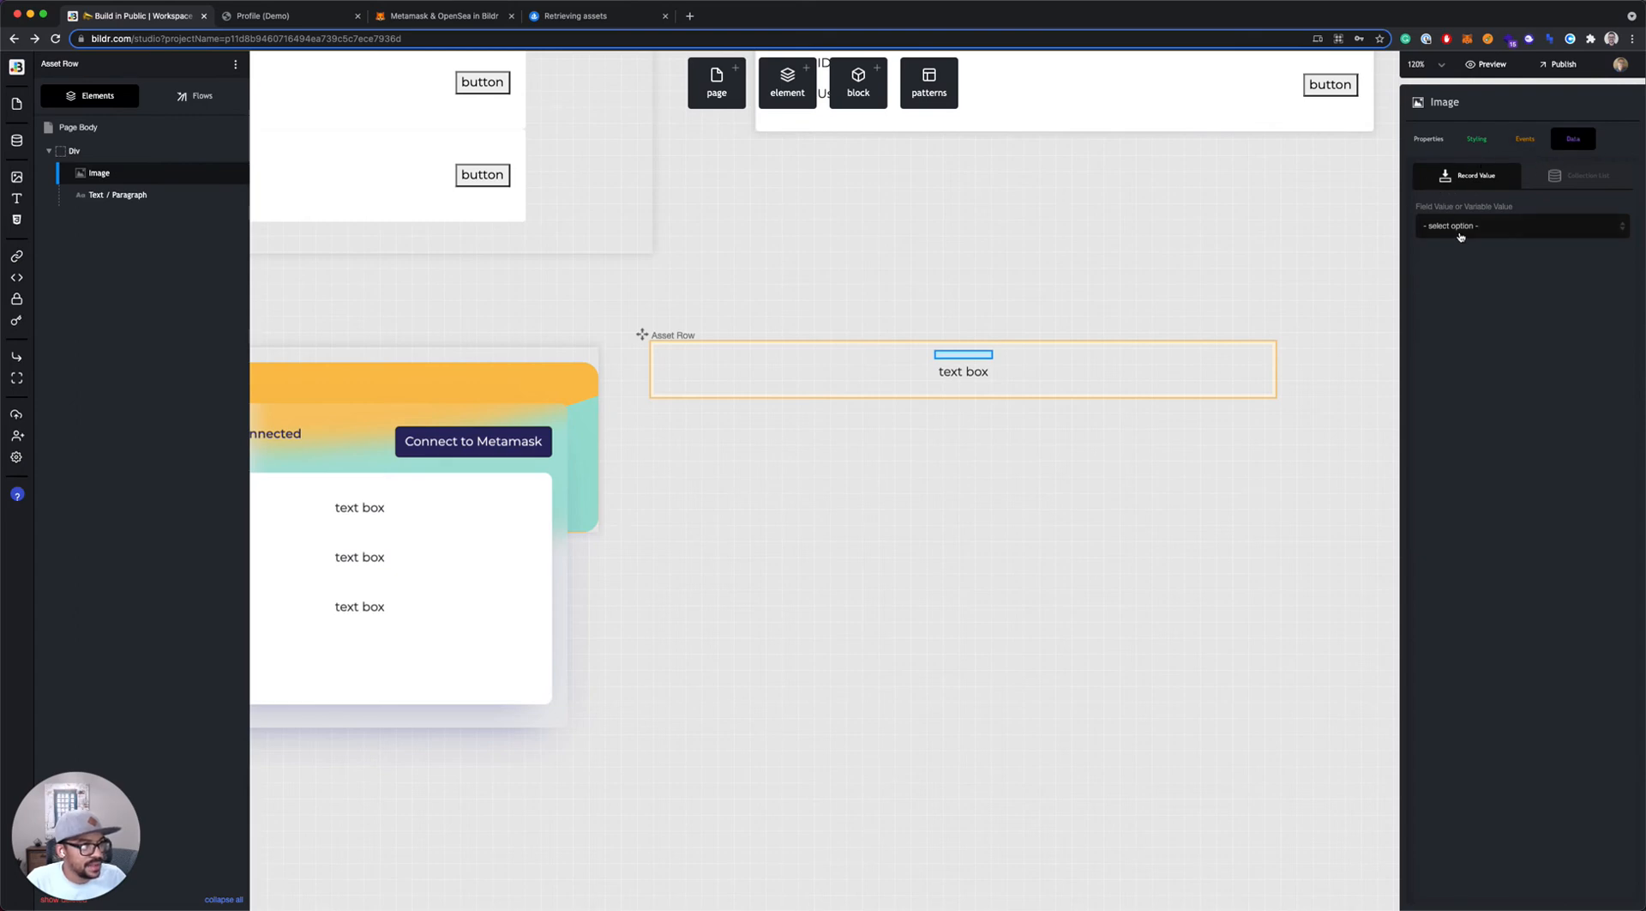
left_click(1521, 225)
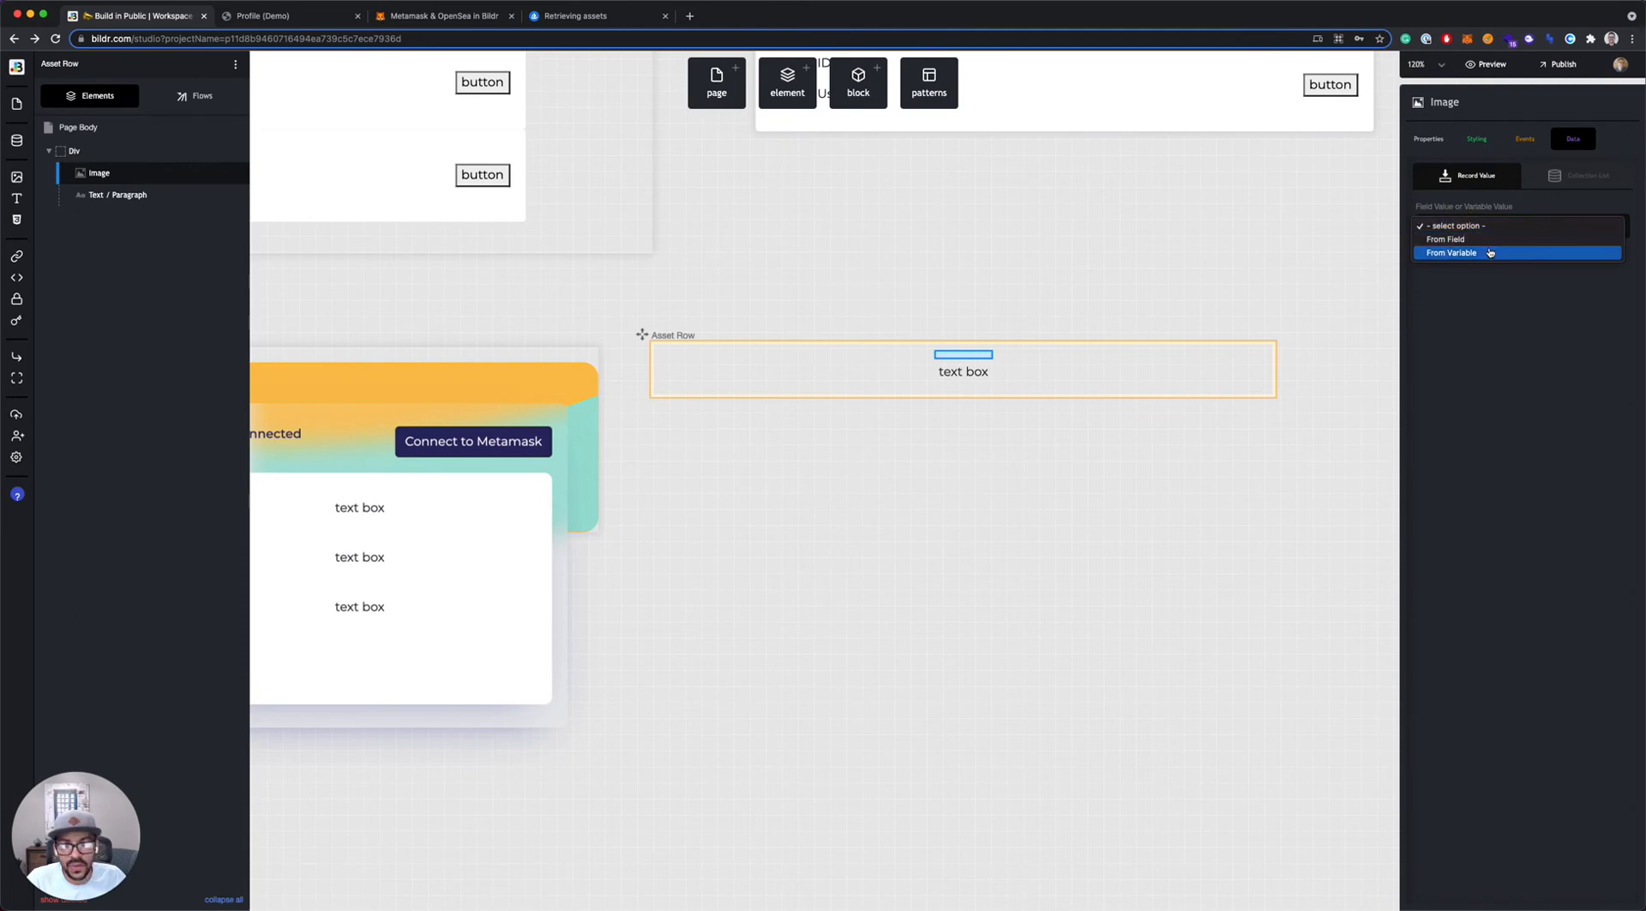
left_click(1453, 252)
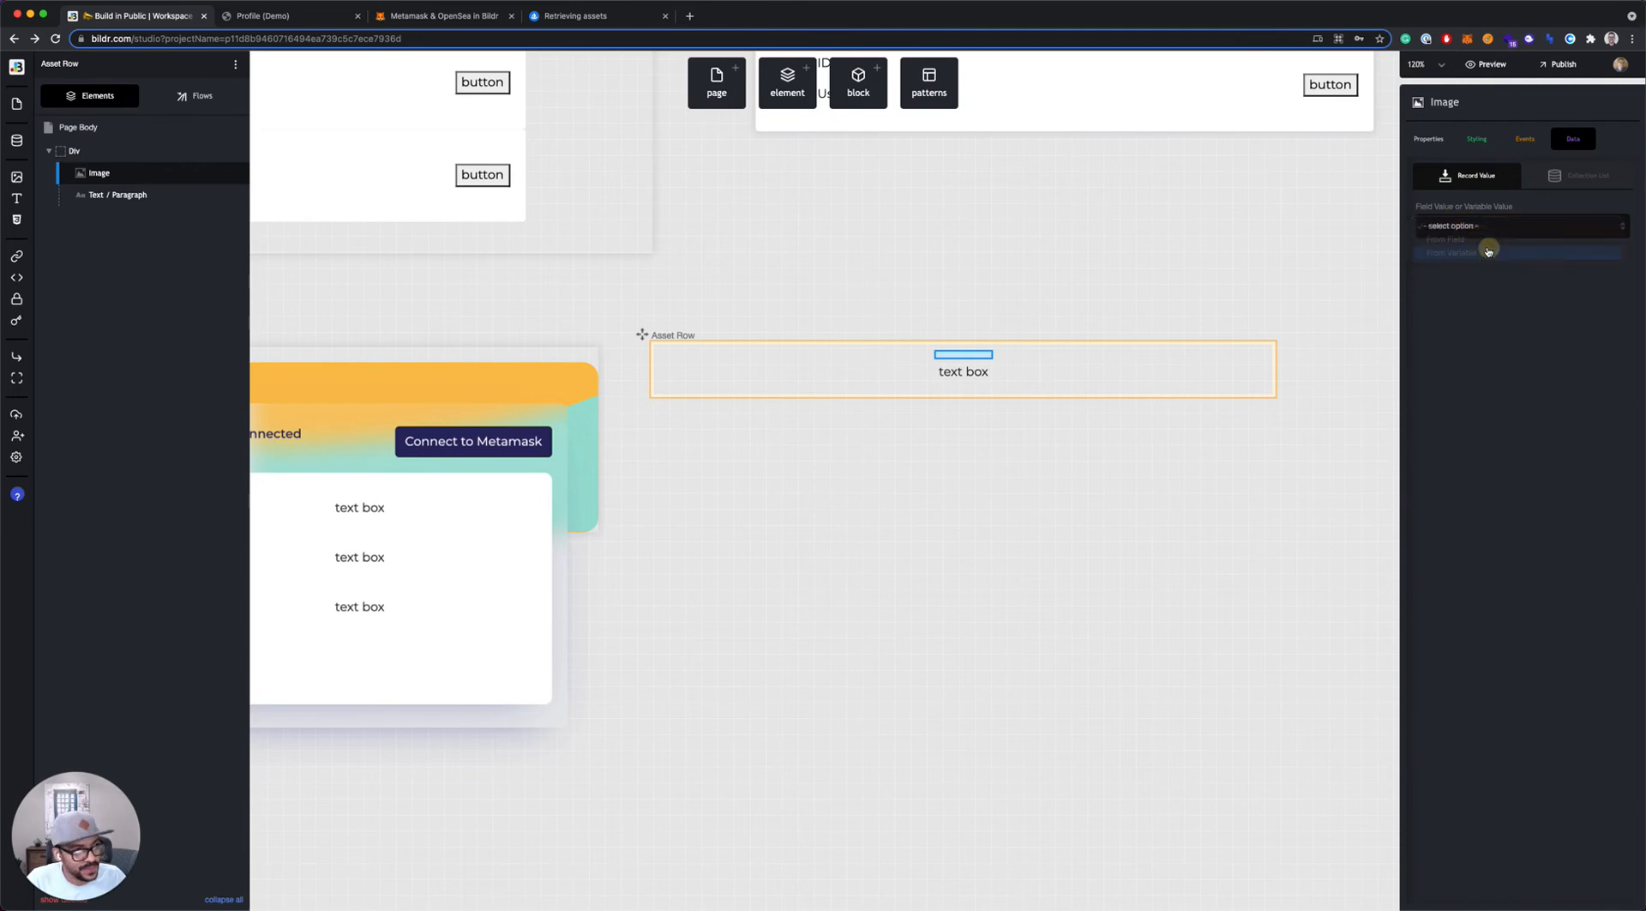
left_click(1455, 252)
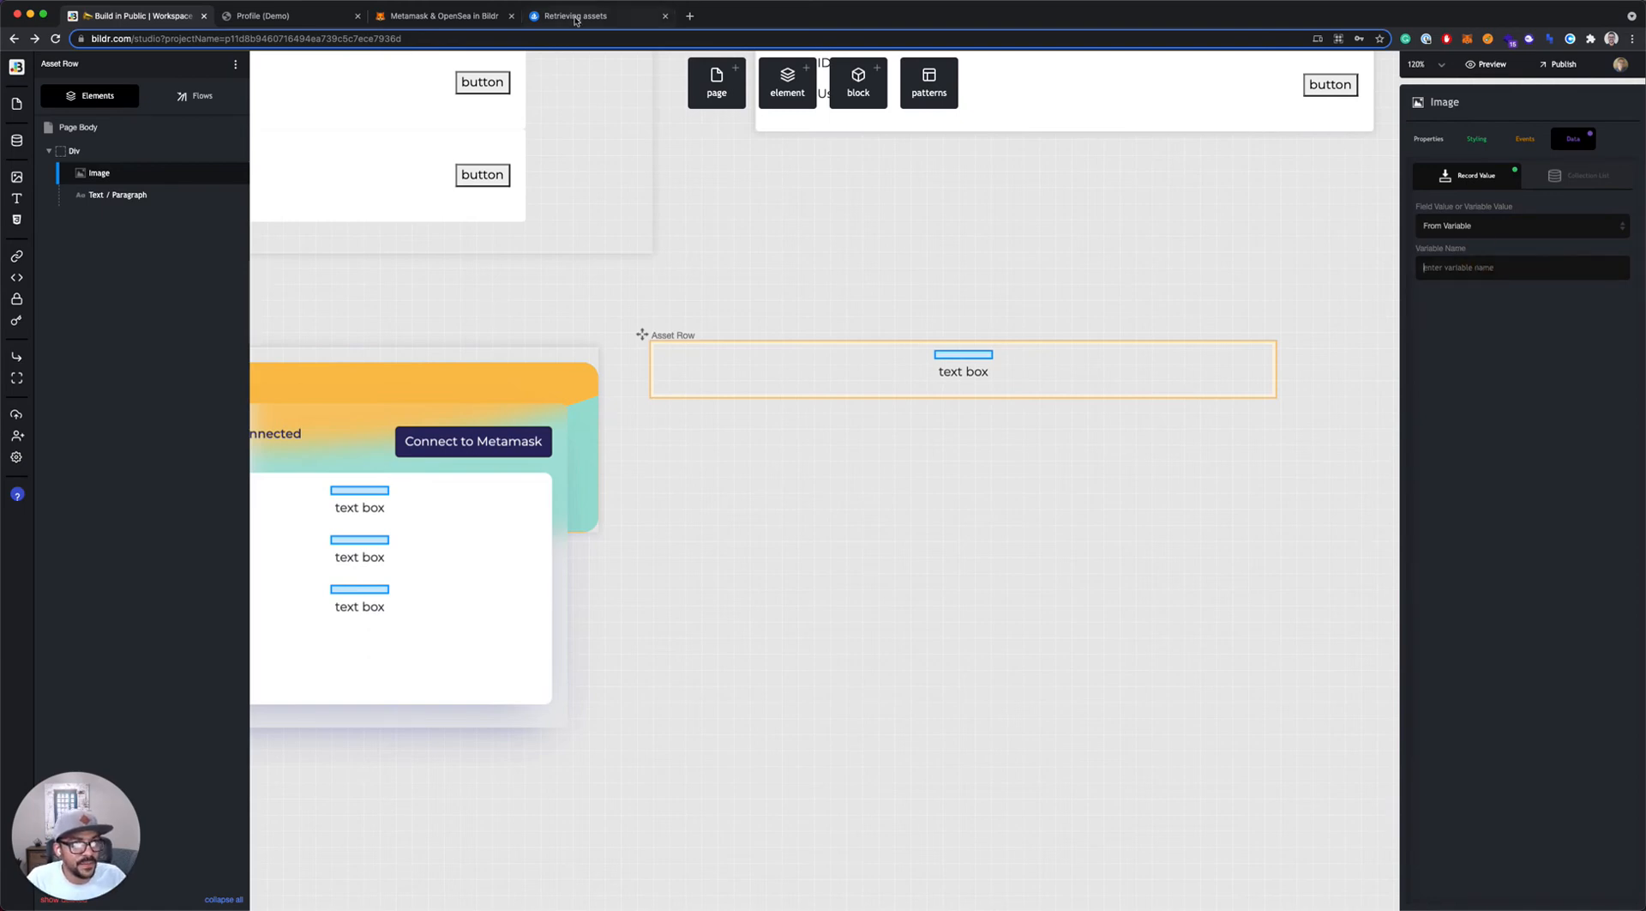
Bind the image to image_url after confirming the field in the OpenSea docs
left_click(597, 15)
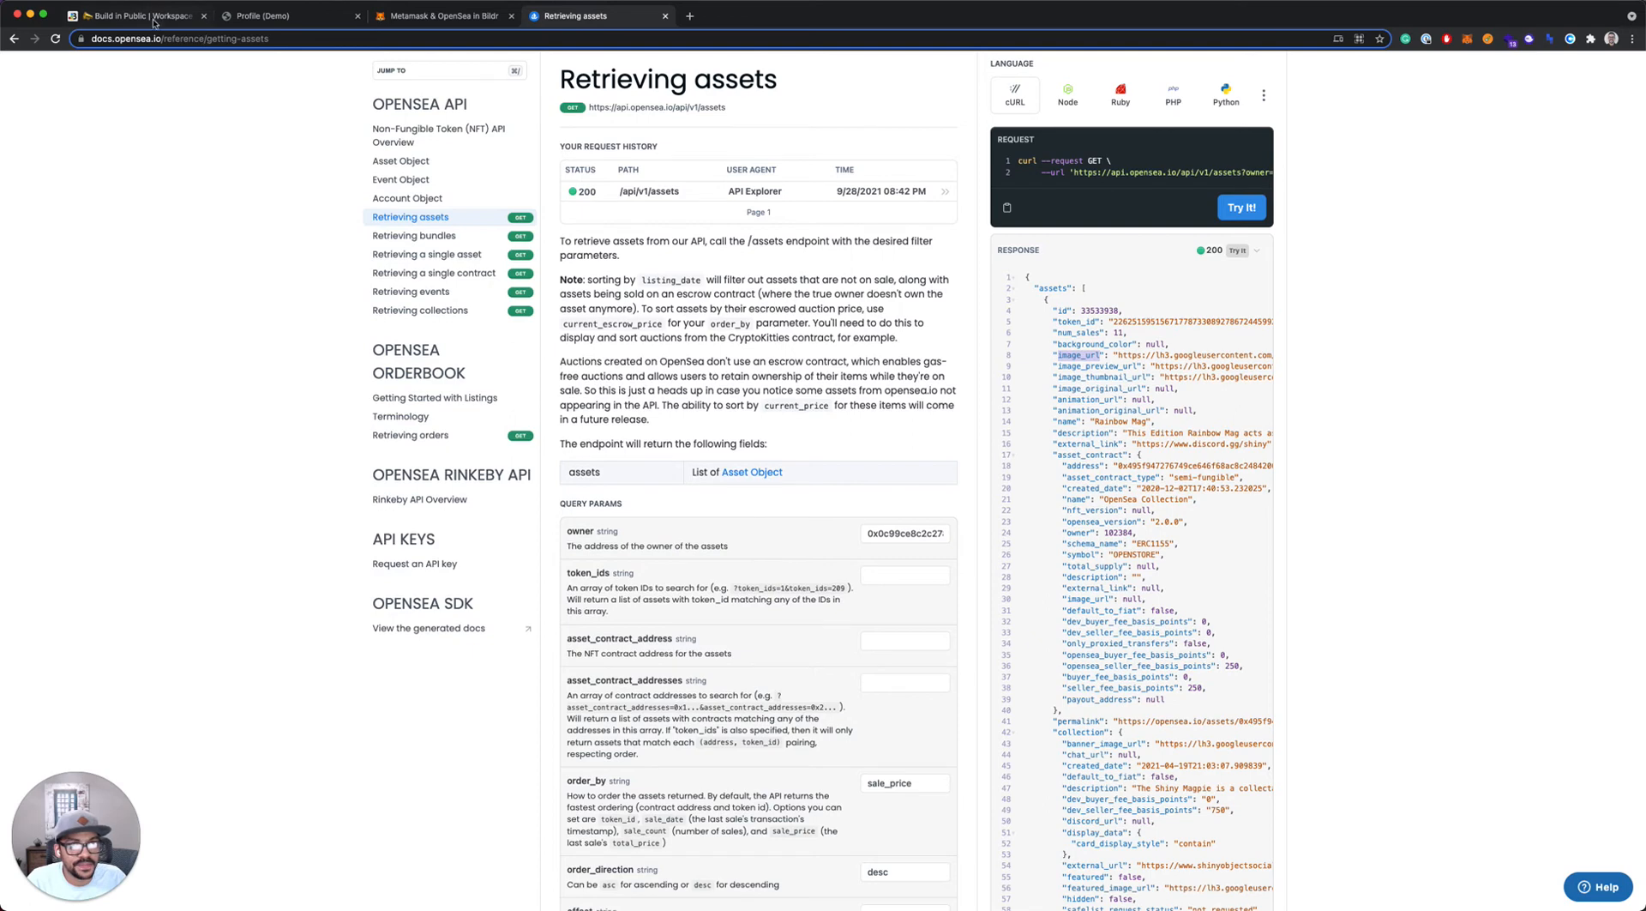
left_click(133, 15)
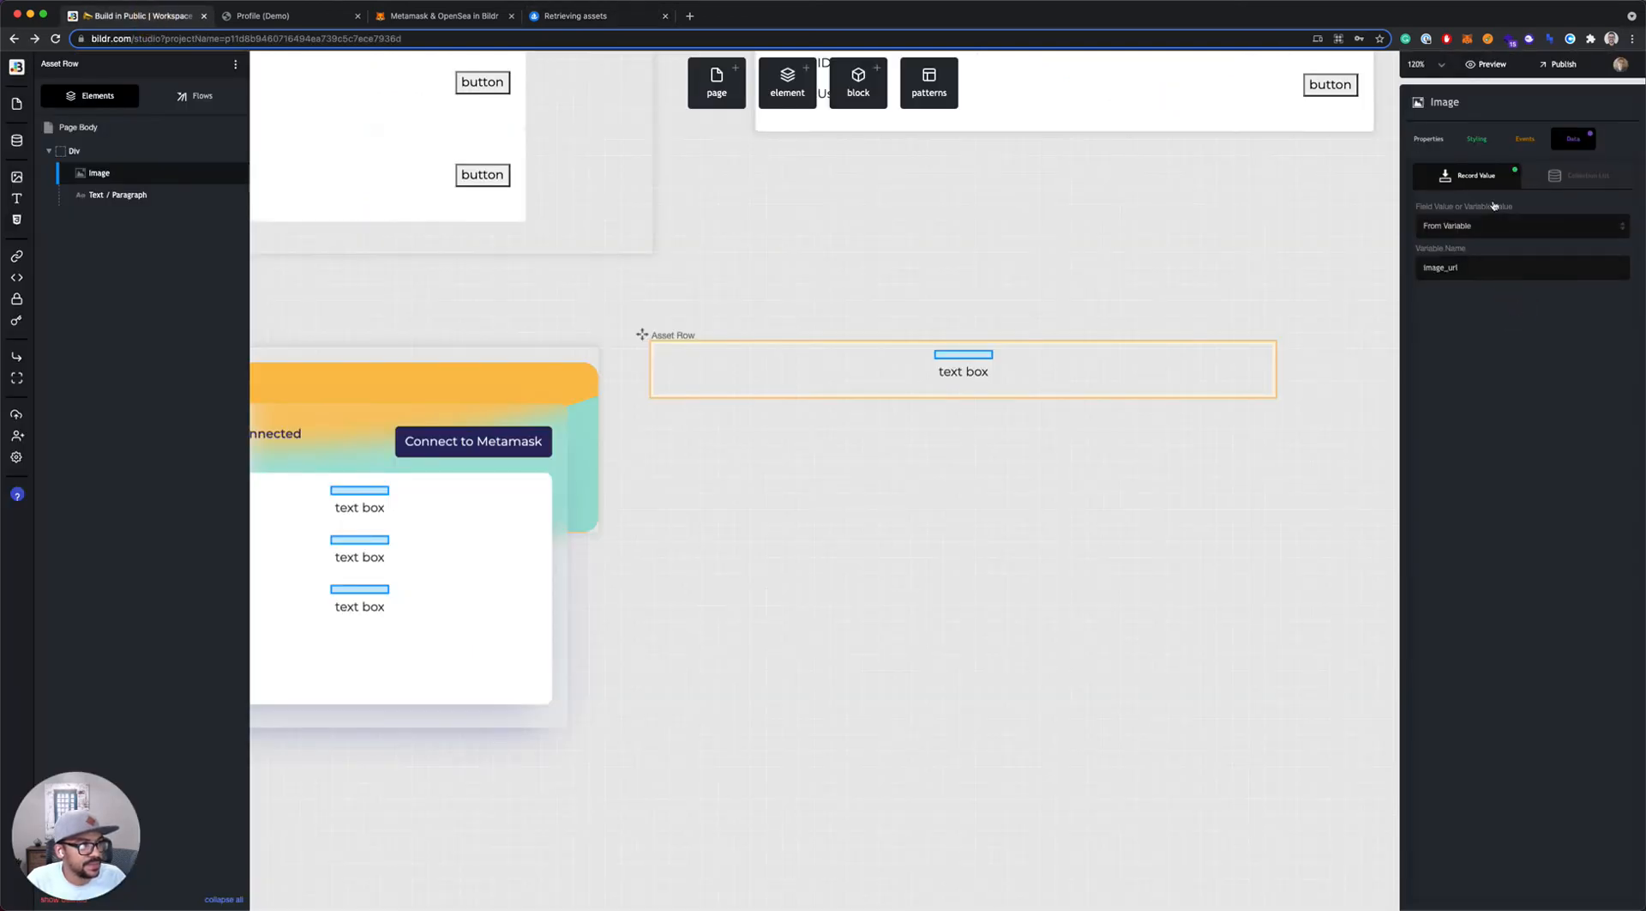
left_click(1429, 137)
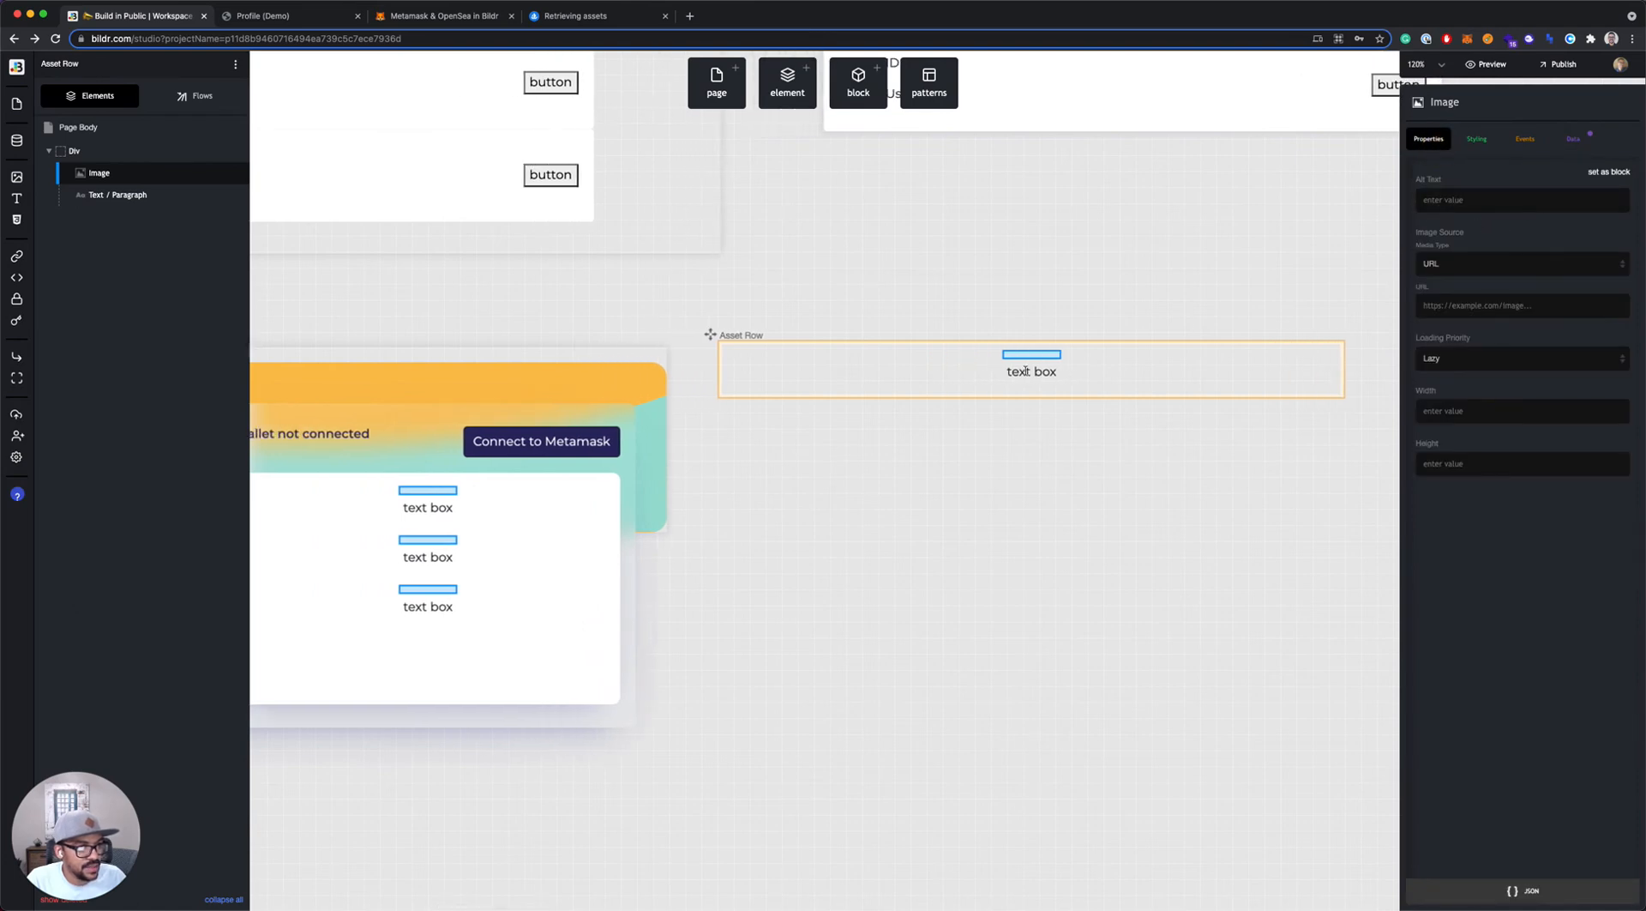
Bind the Asset Row text paragraph's record value to the name variable
left_click(1030, 371)
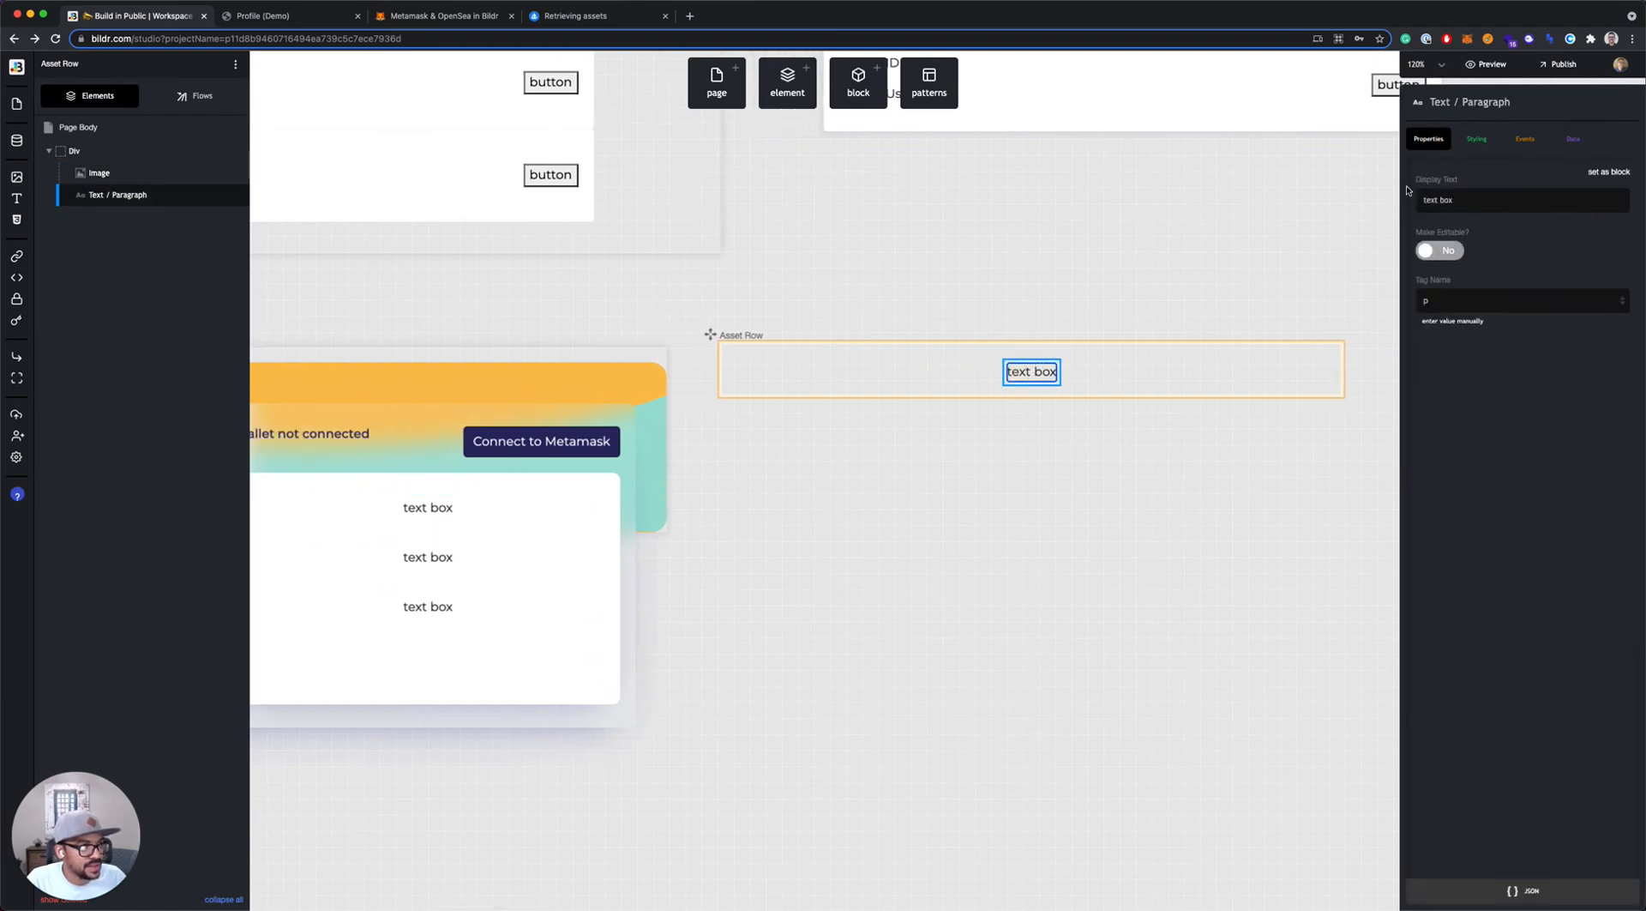
left_click(1573, 139)
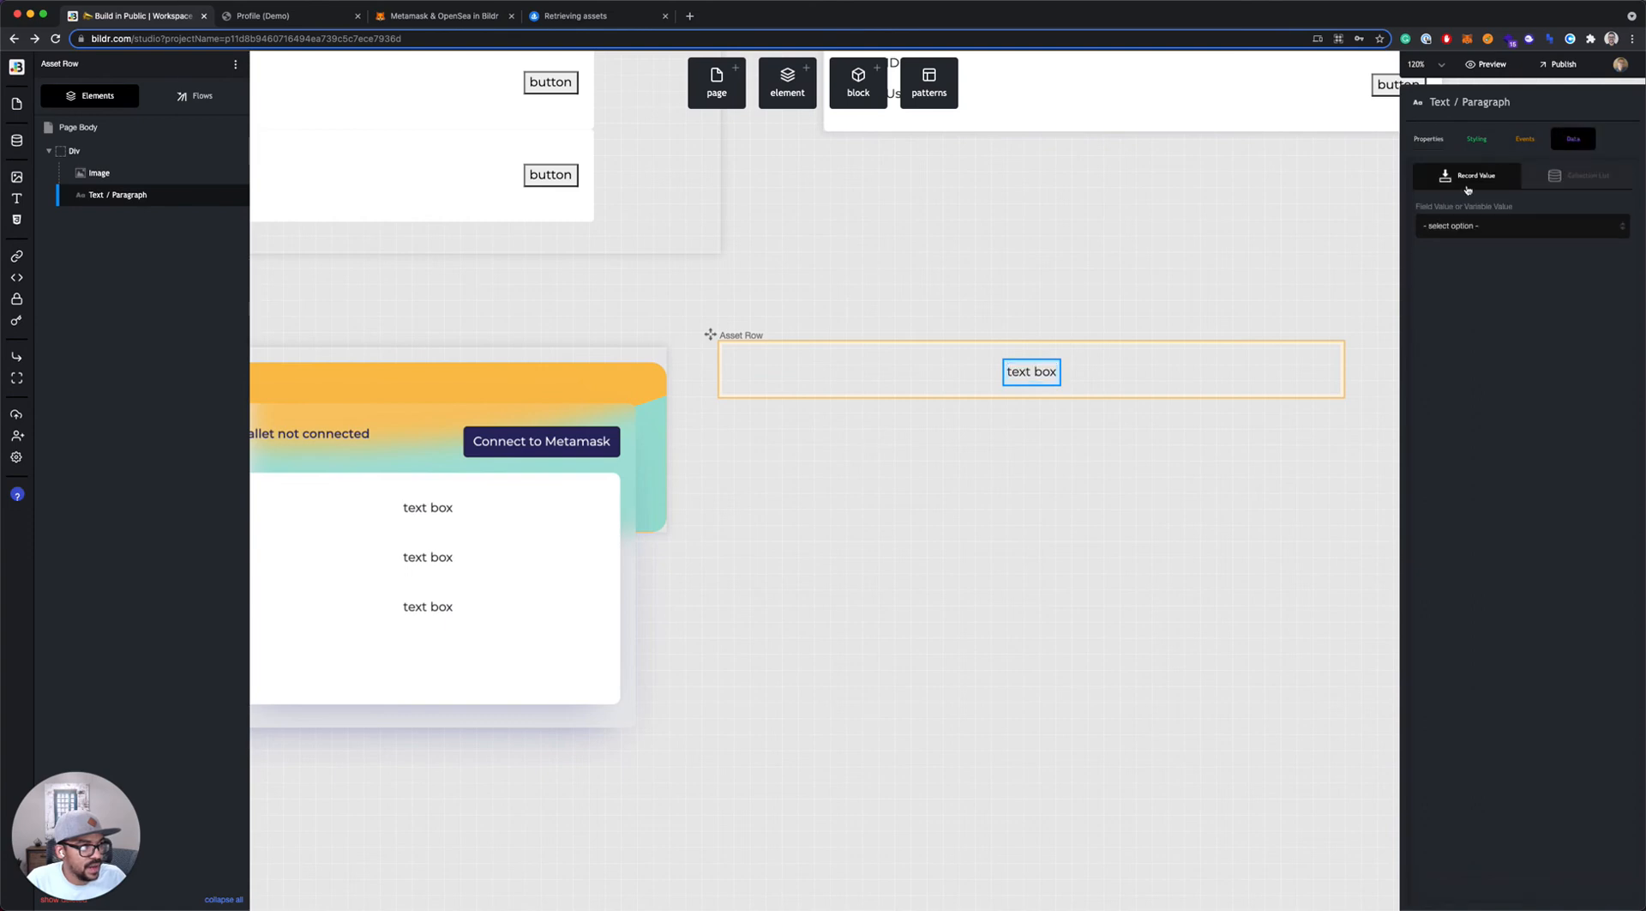
left_click(1521, 227)
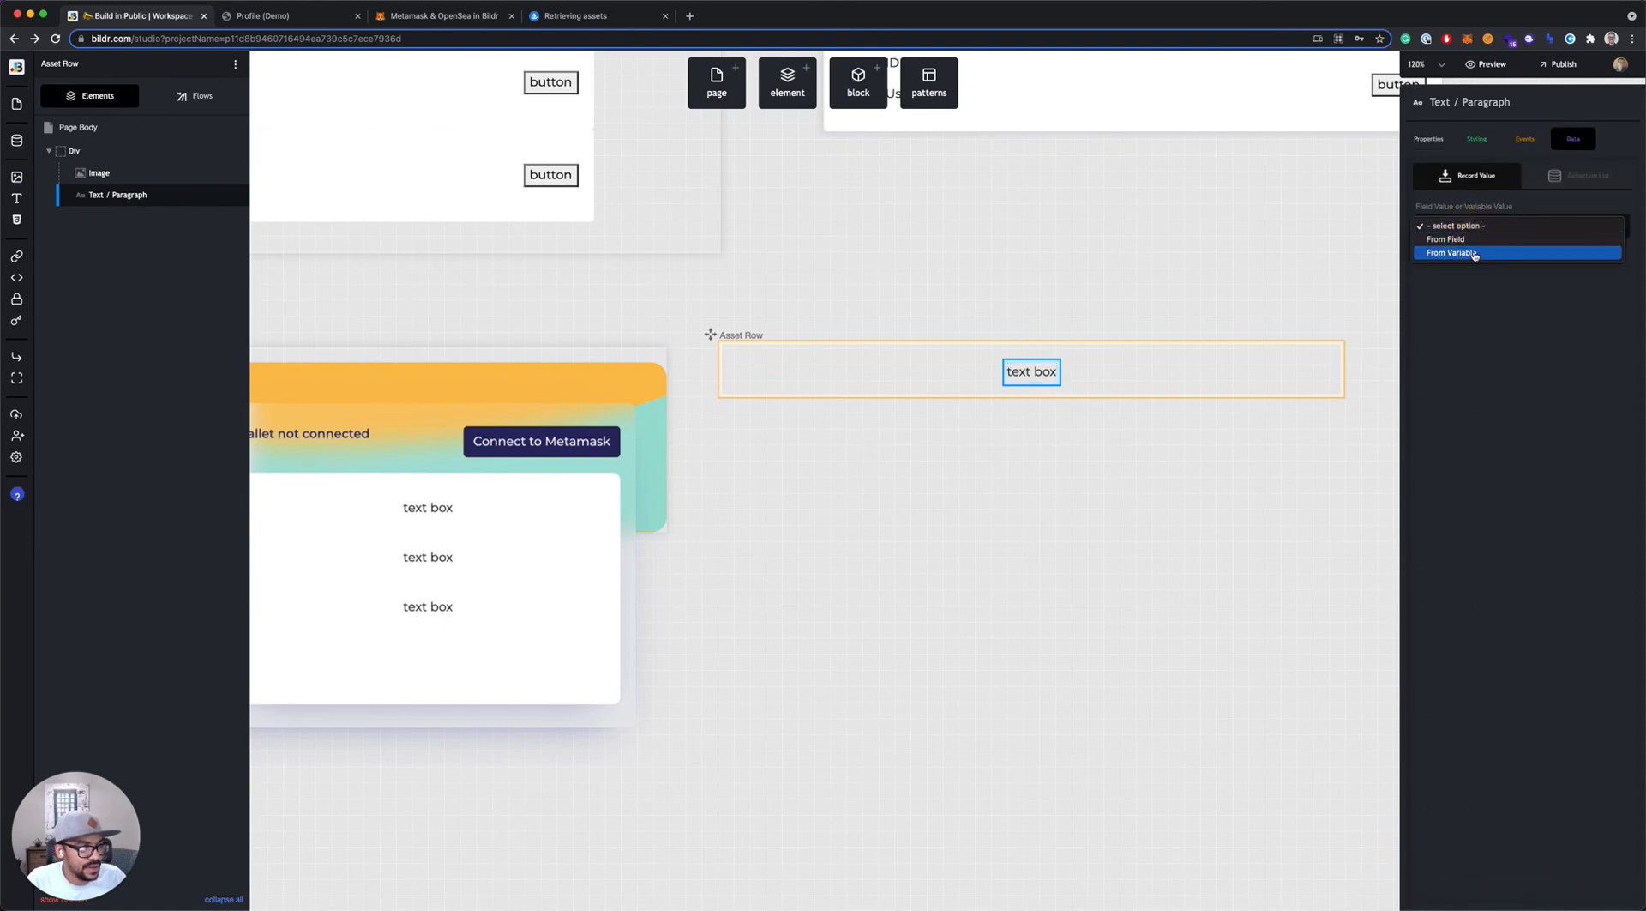
left_click(1452, 254)
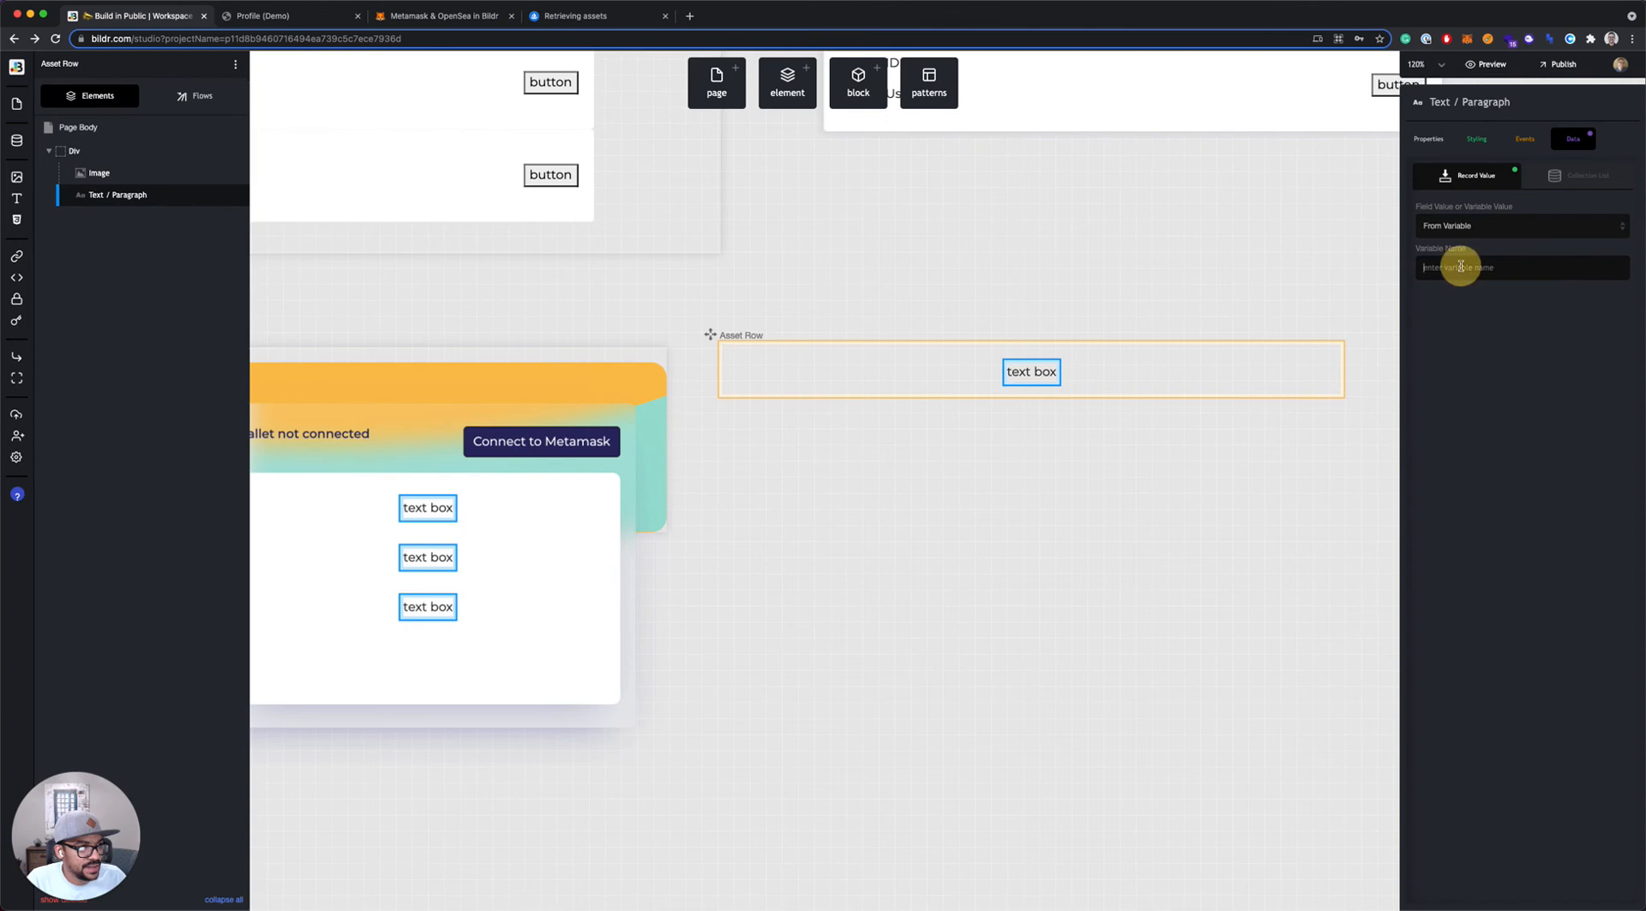
type("name")
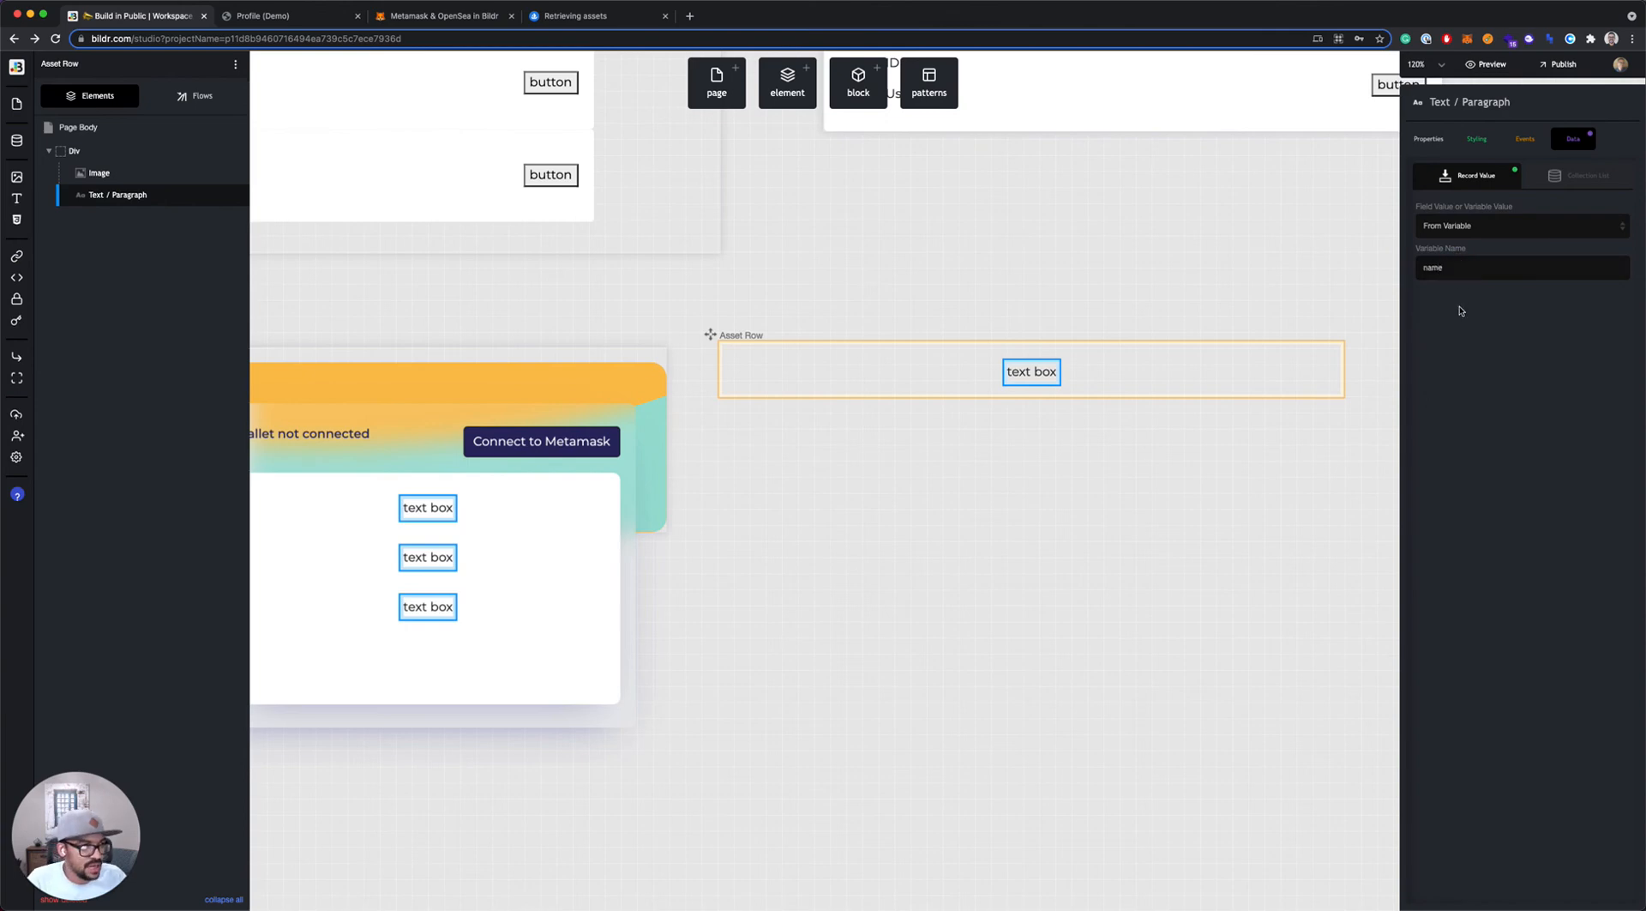
left_click(598, 15)
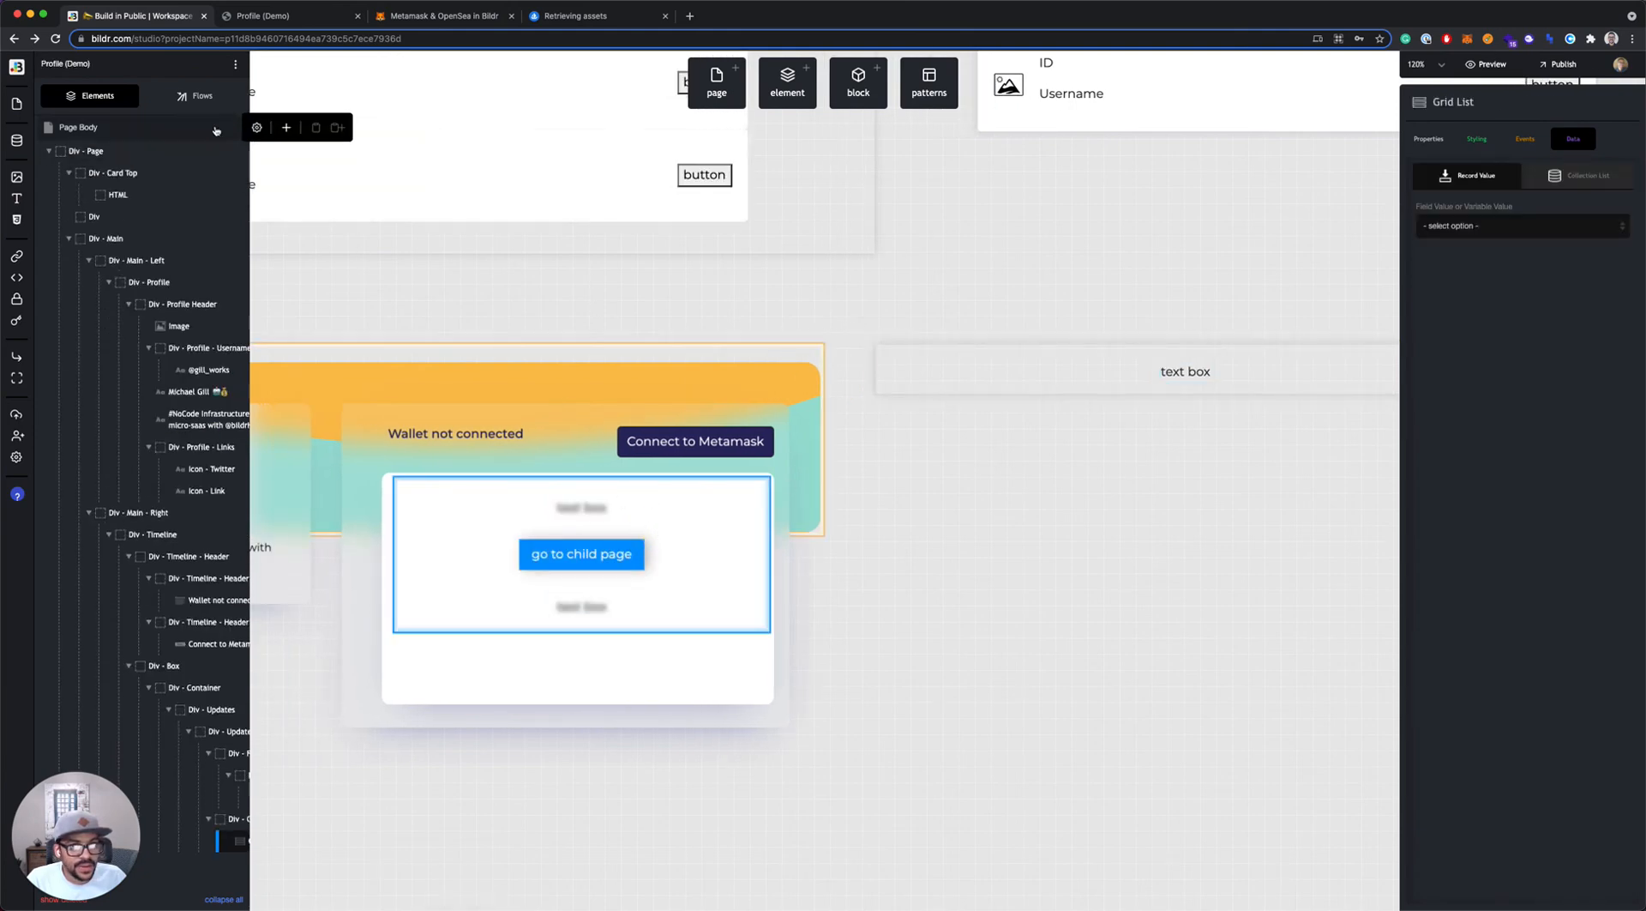
Inspect the Metamask Success flow's API Call parameters and the final set value step
left_click(204, 97)
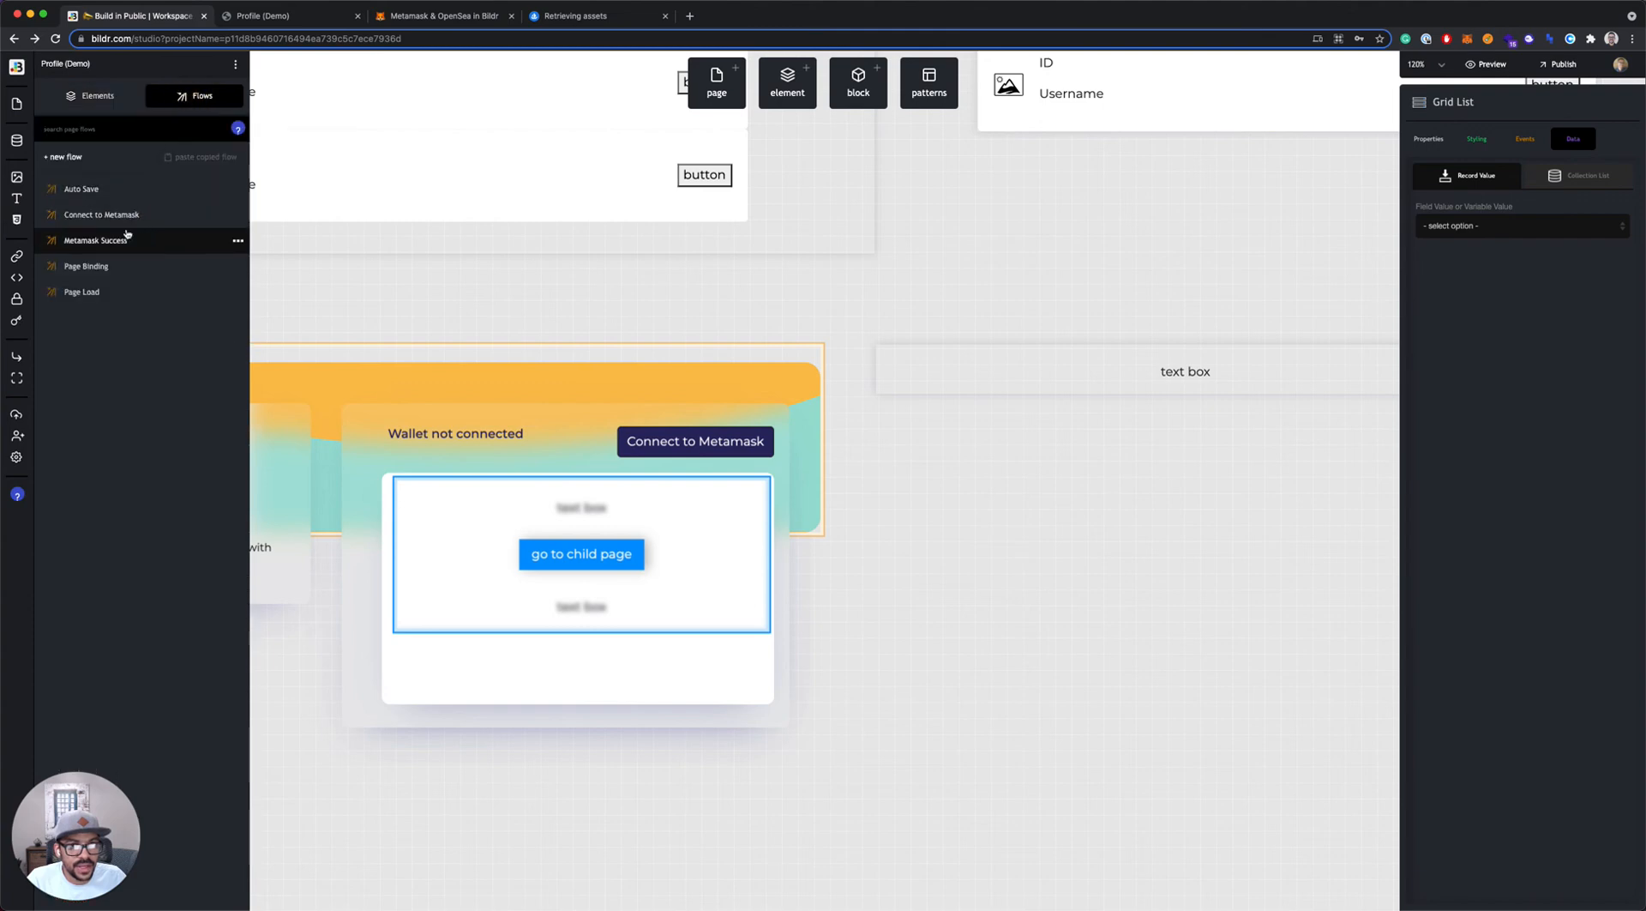
left_click(96, 240)
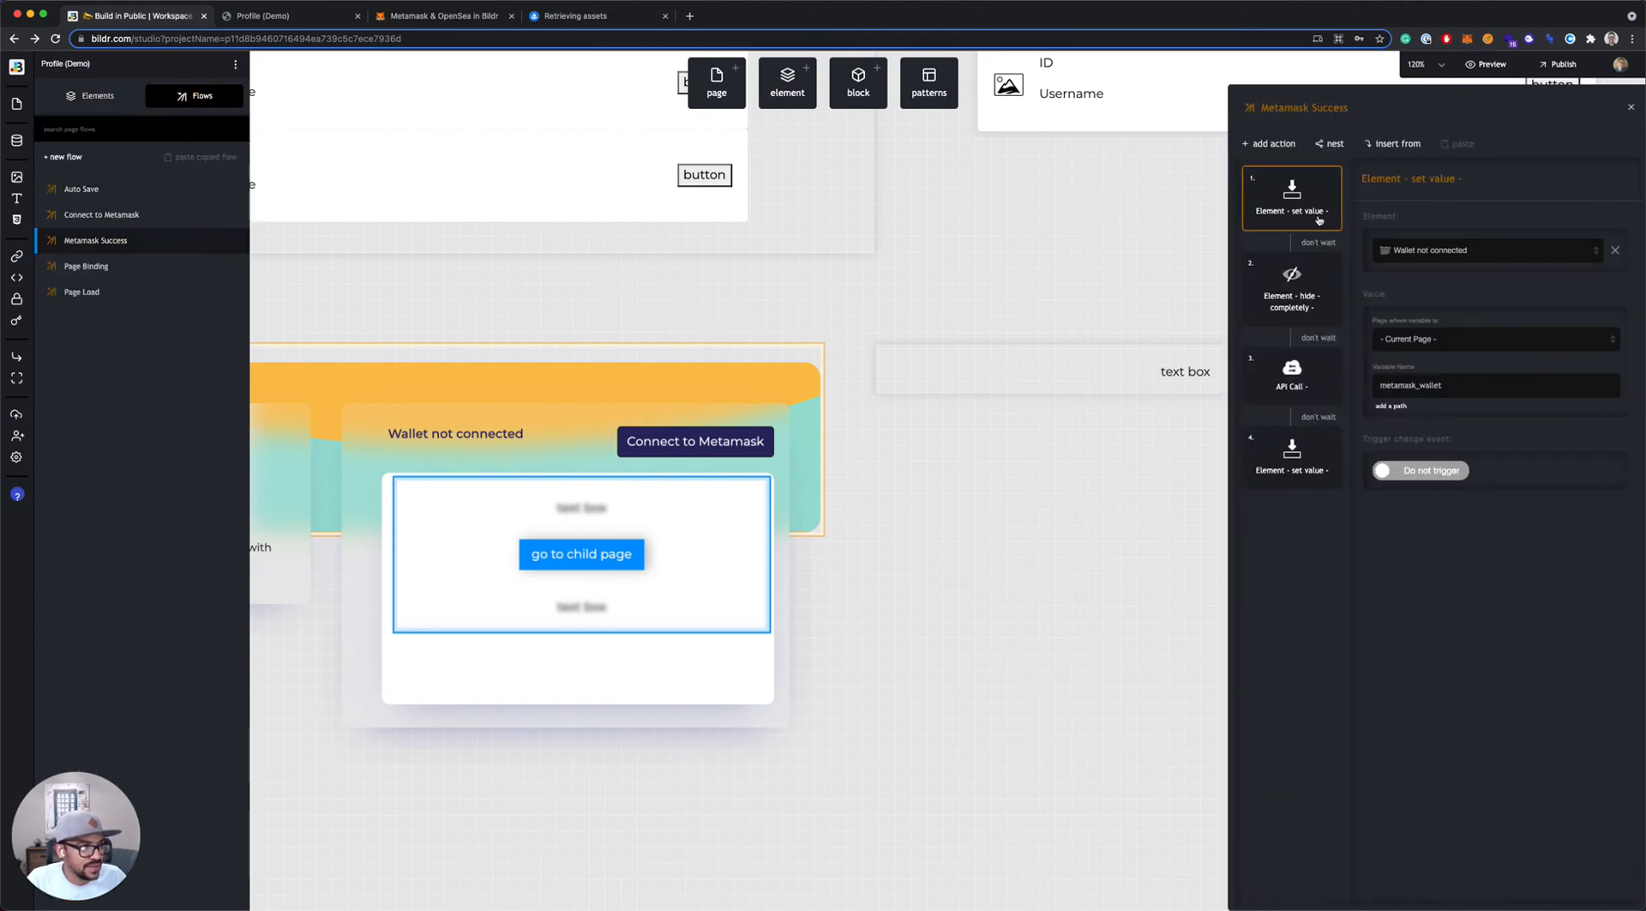
left_click(1291, 375)
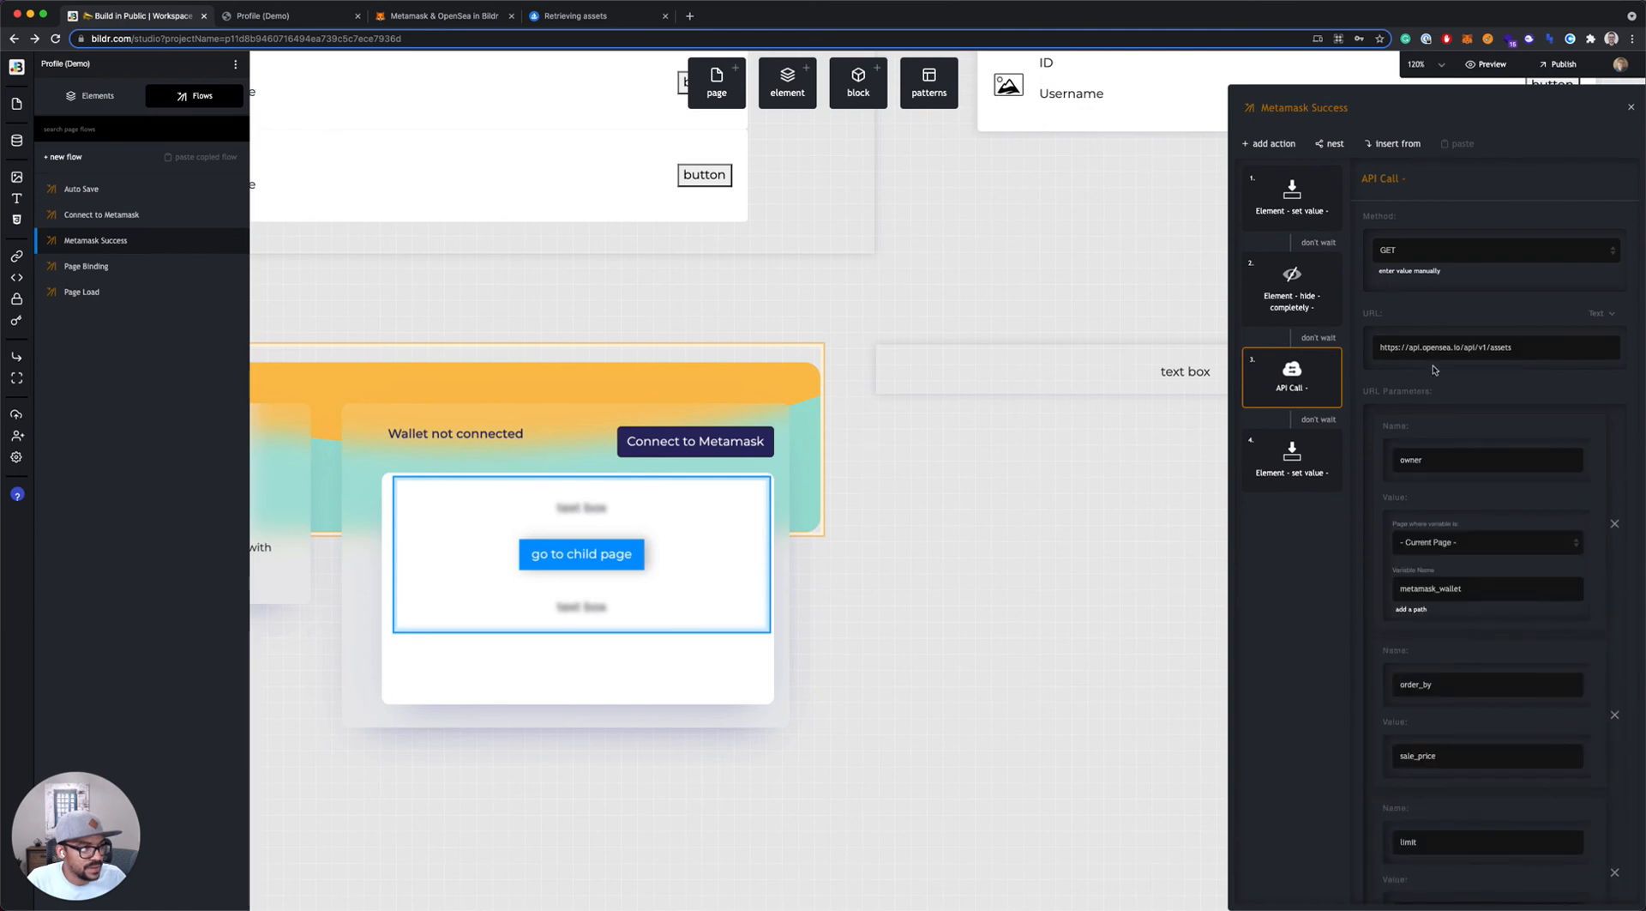
scroll("down", 3)
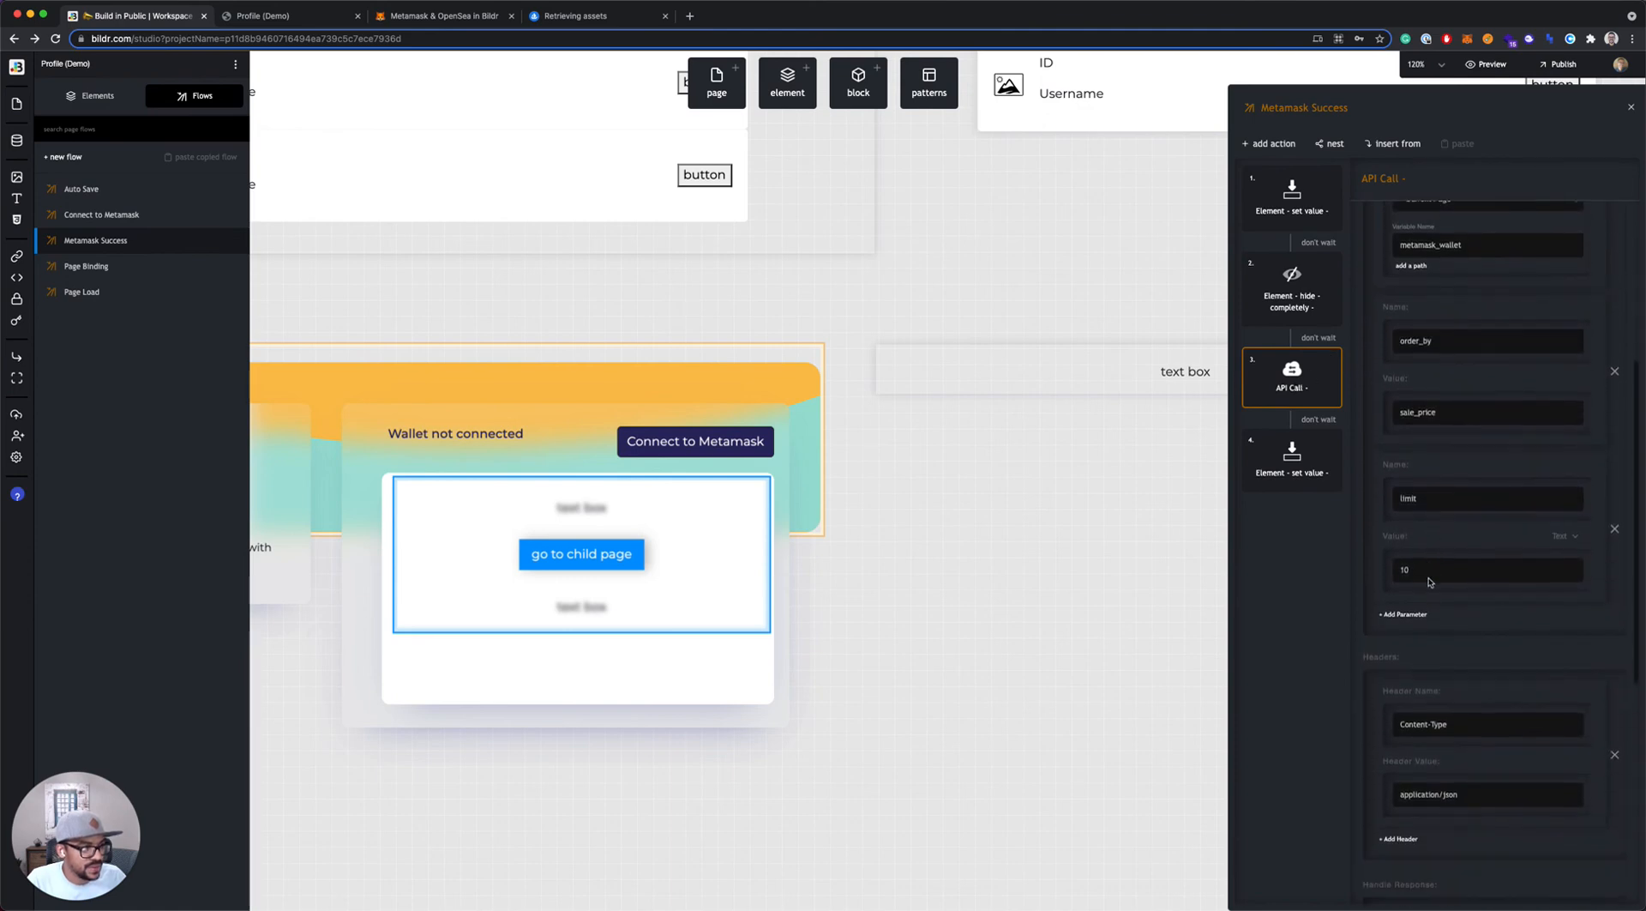
scroll("down", 3)
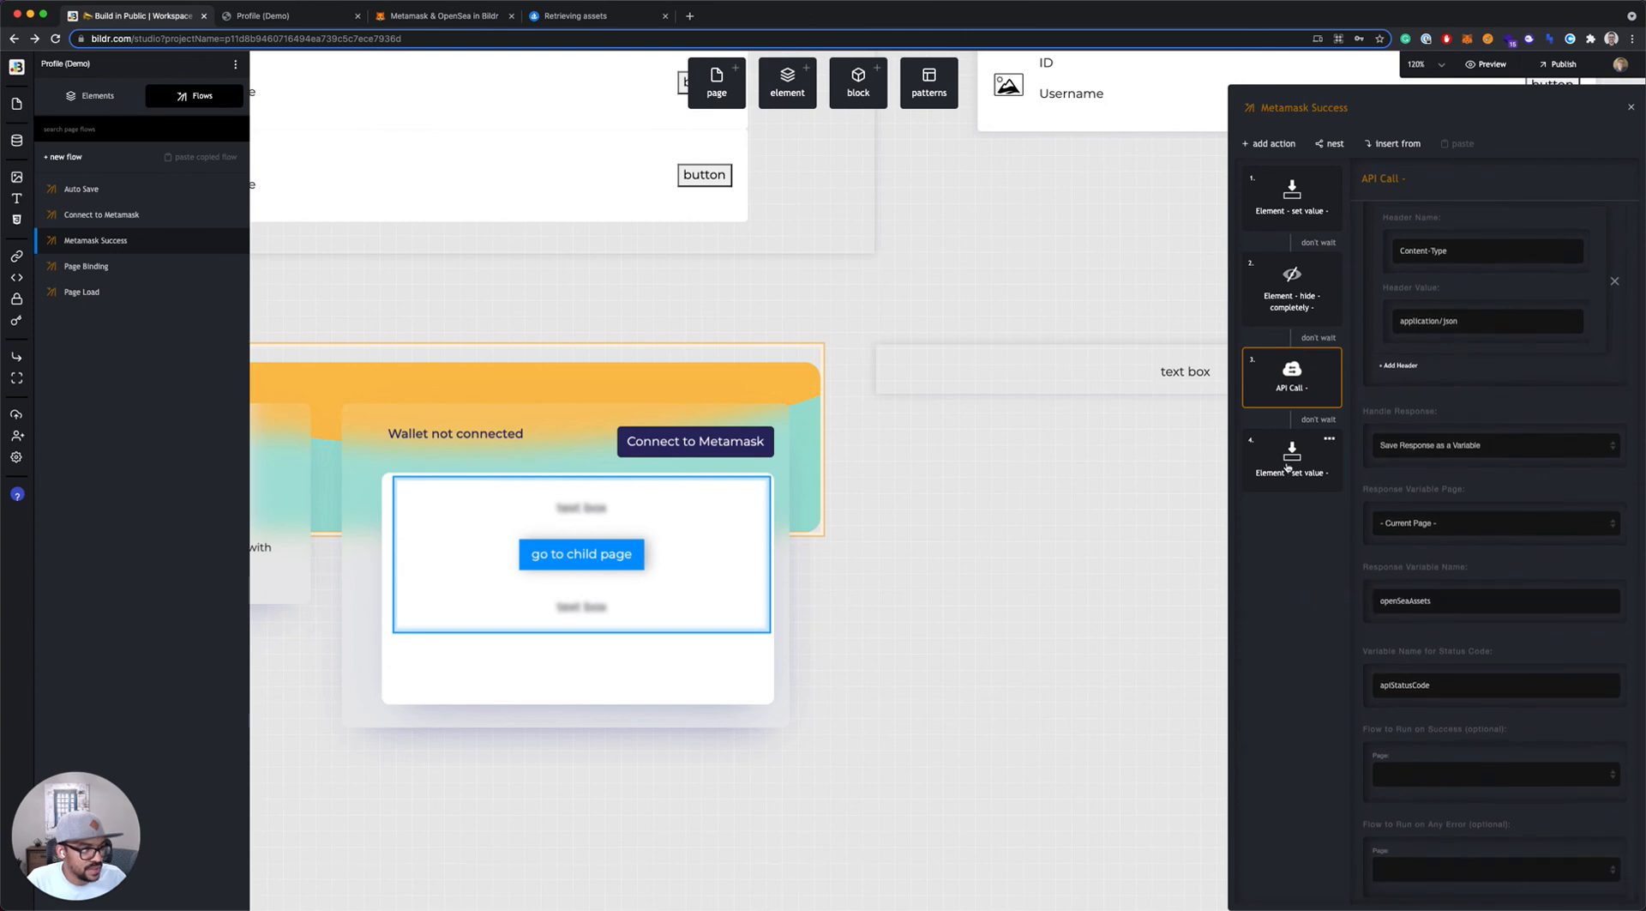
left_click(1290, 460)
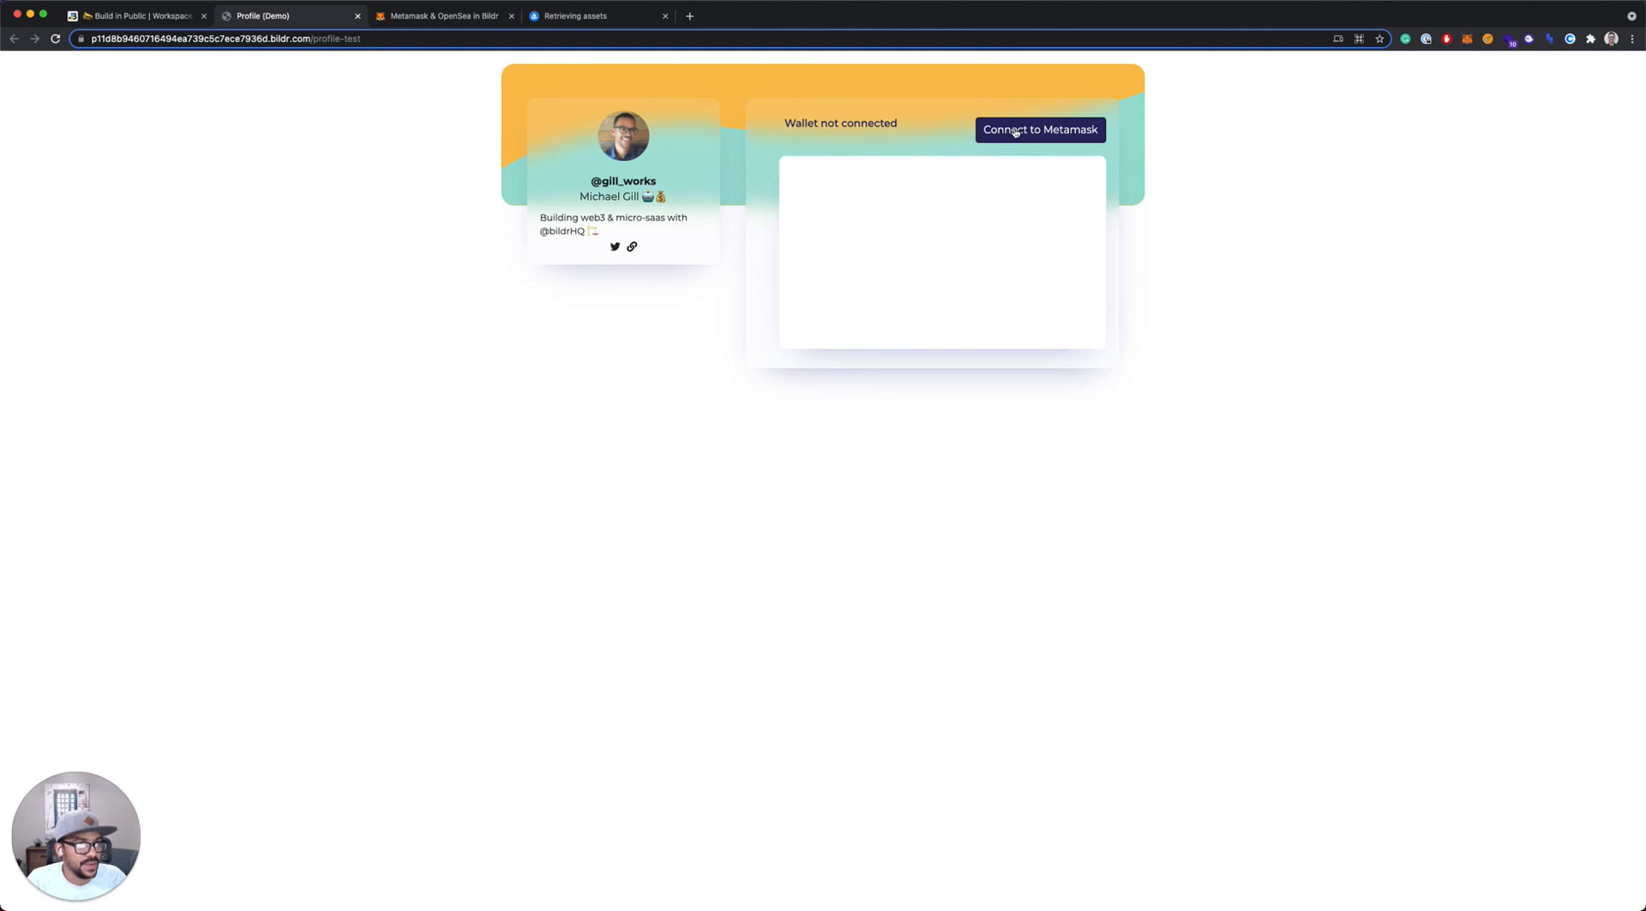
Connect to Metamask so the wallet's NFT images and names load, then switch to the Notion checklist
left_click(1039, 128)
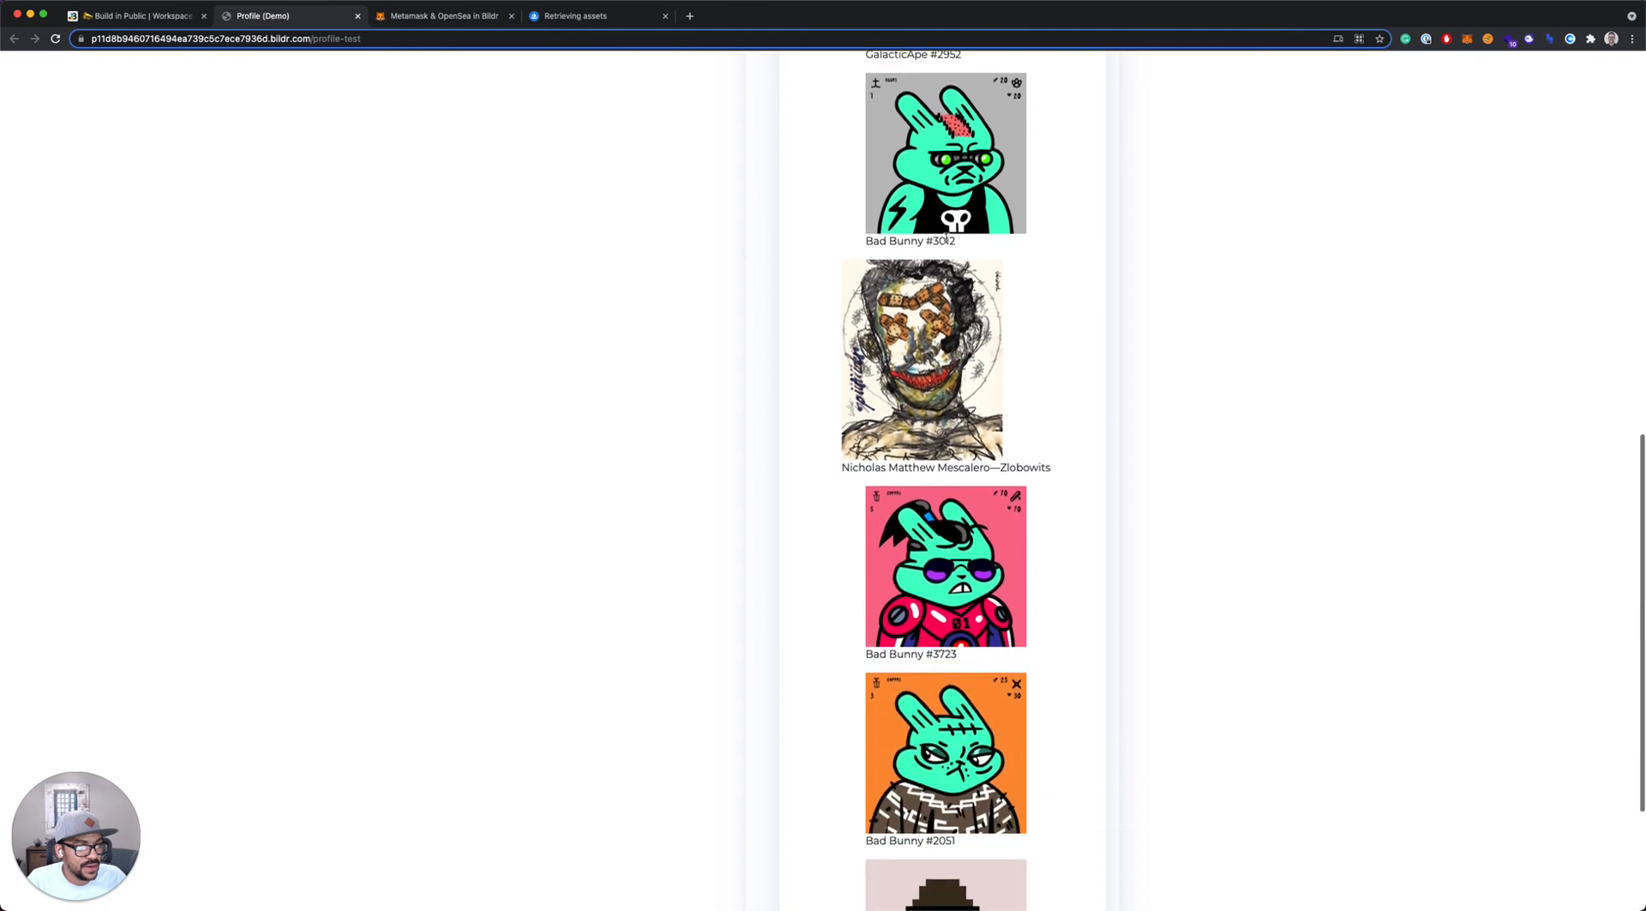
scroll("up", 3)
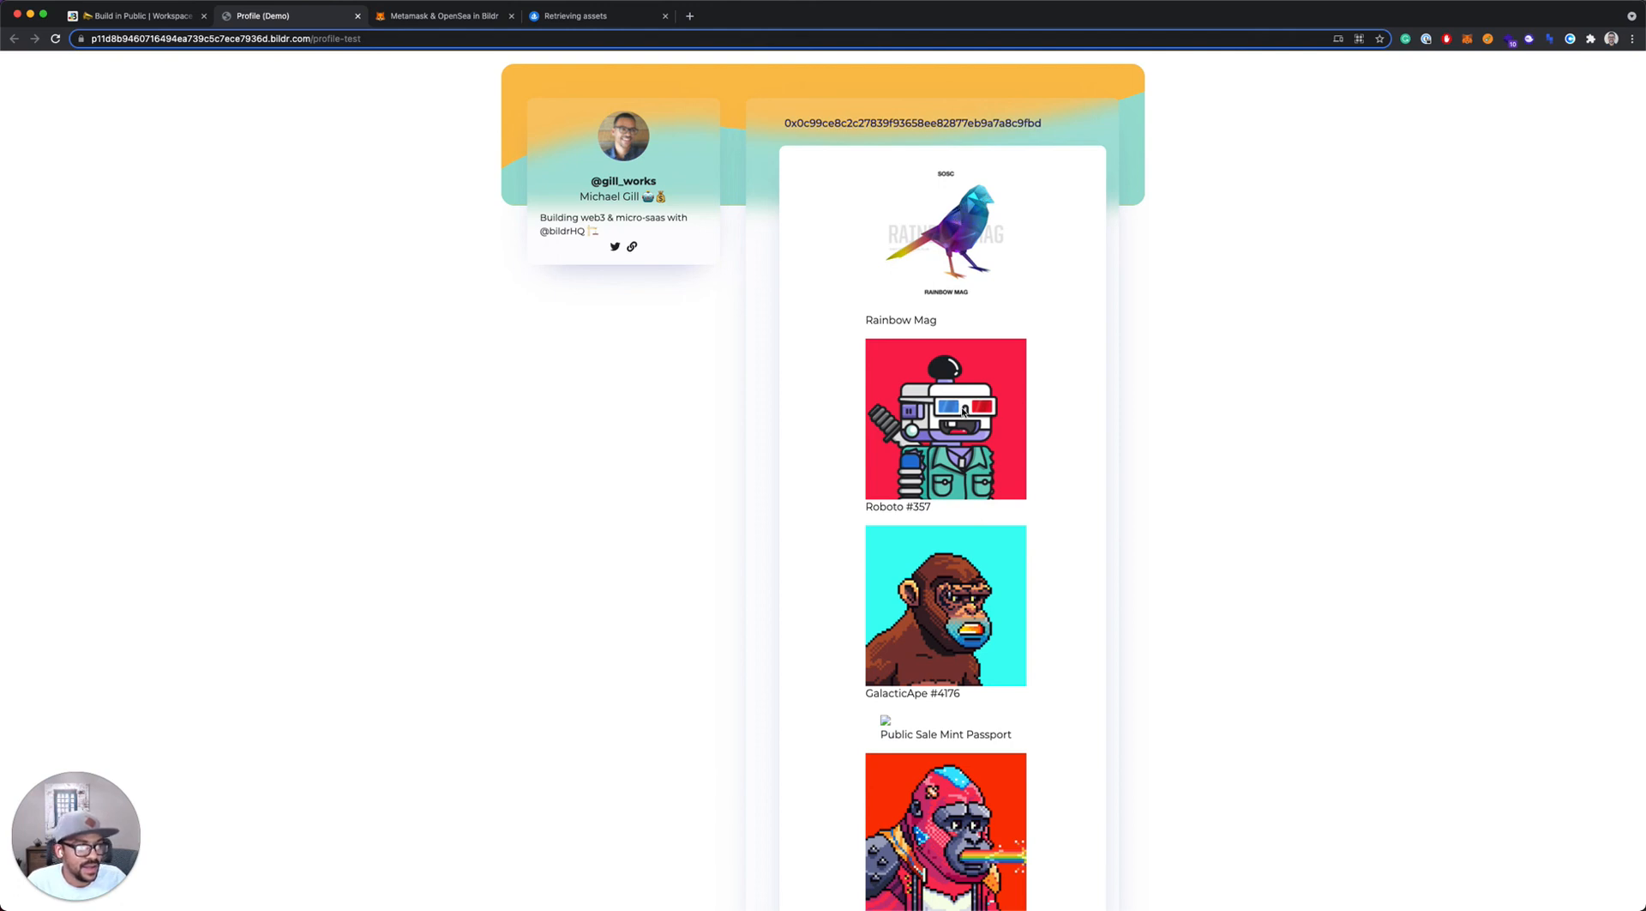
mouse_move(964, 443)
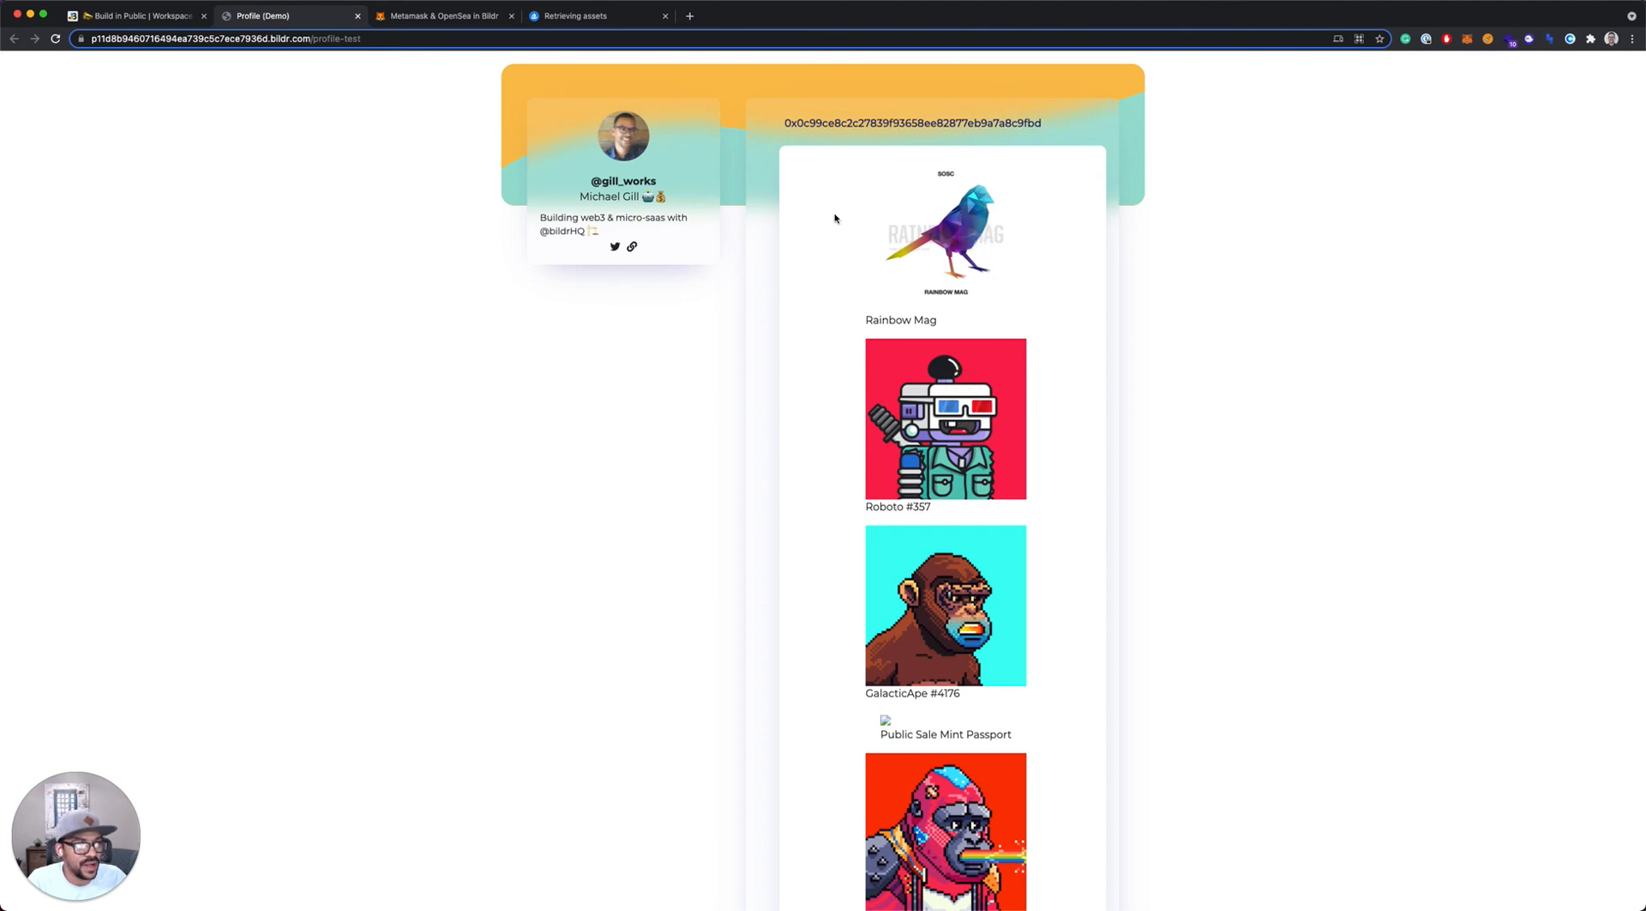
mouse_move(841, 235)
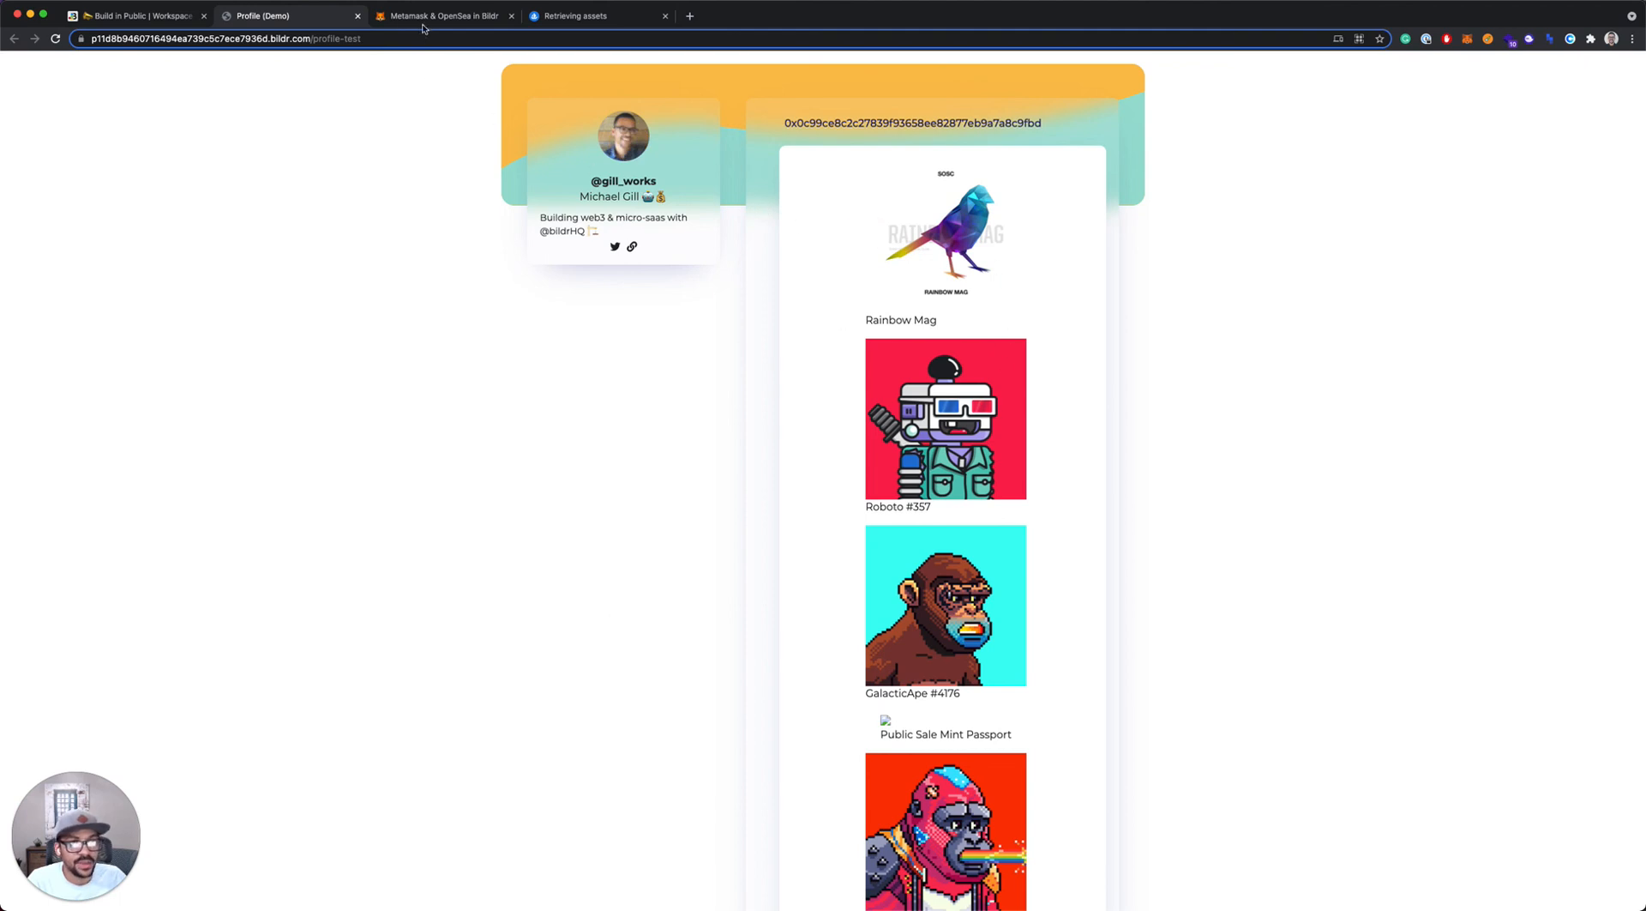
left_click(443, 16)
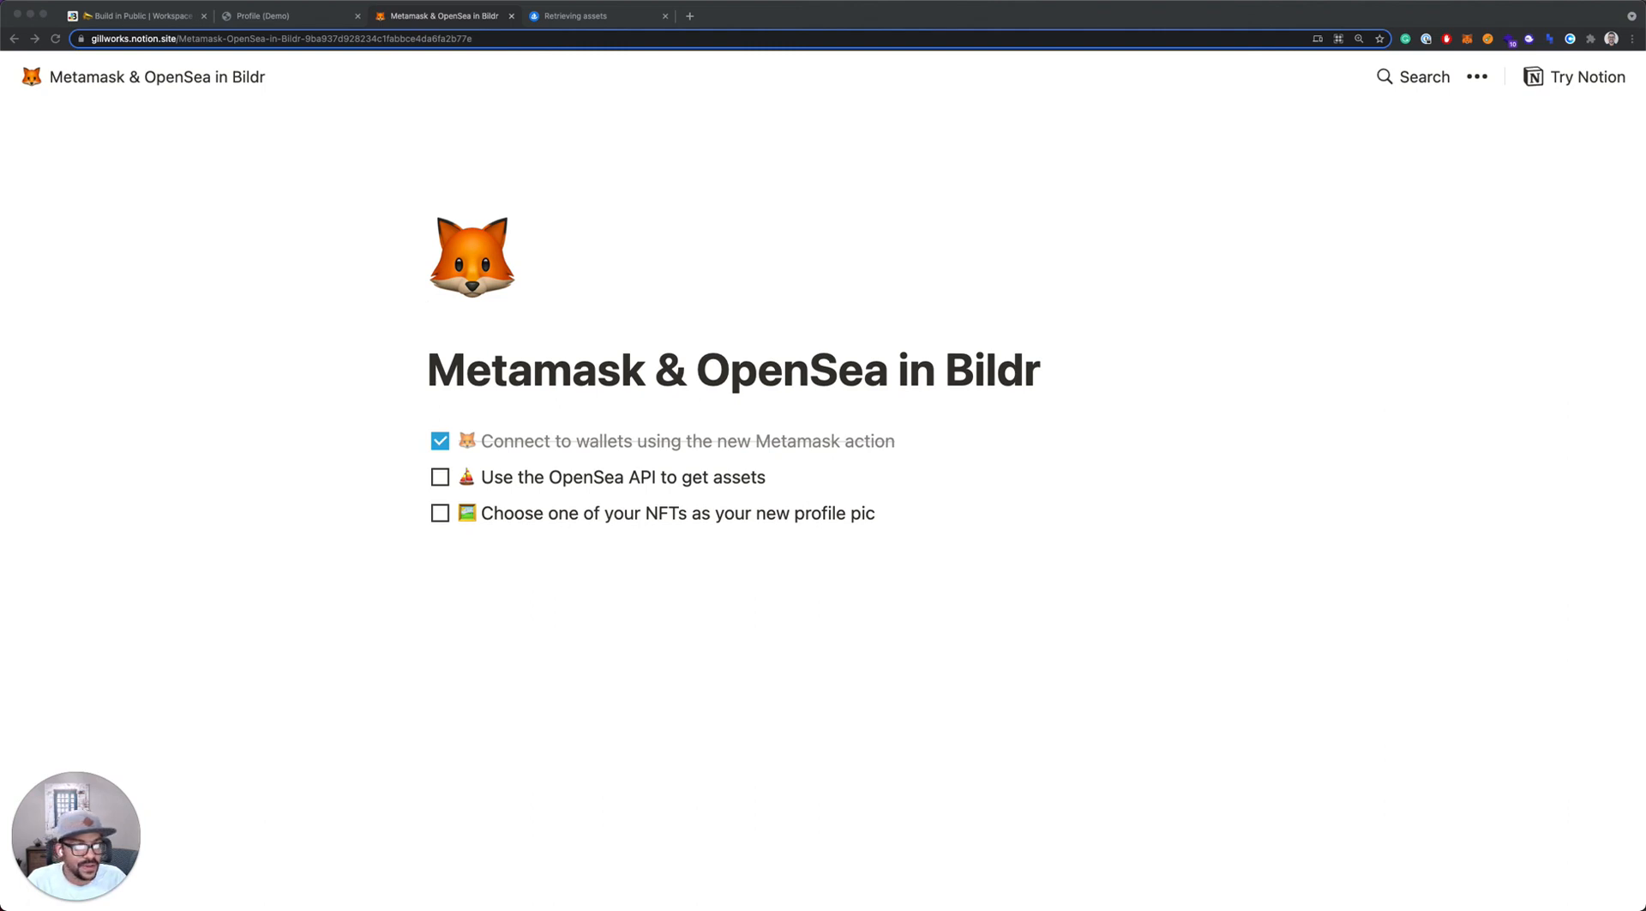
Tick the 'Use the OpenSea API to get assets' checklist item as done
left_click(441, 477)
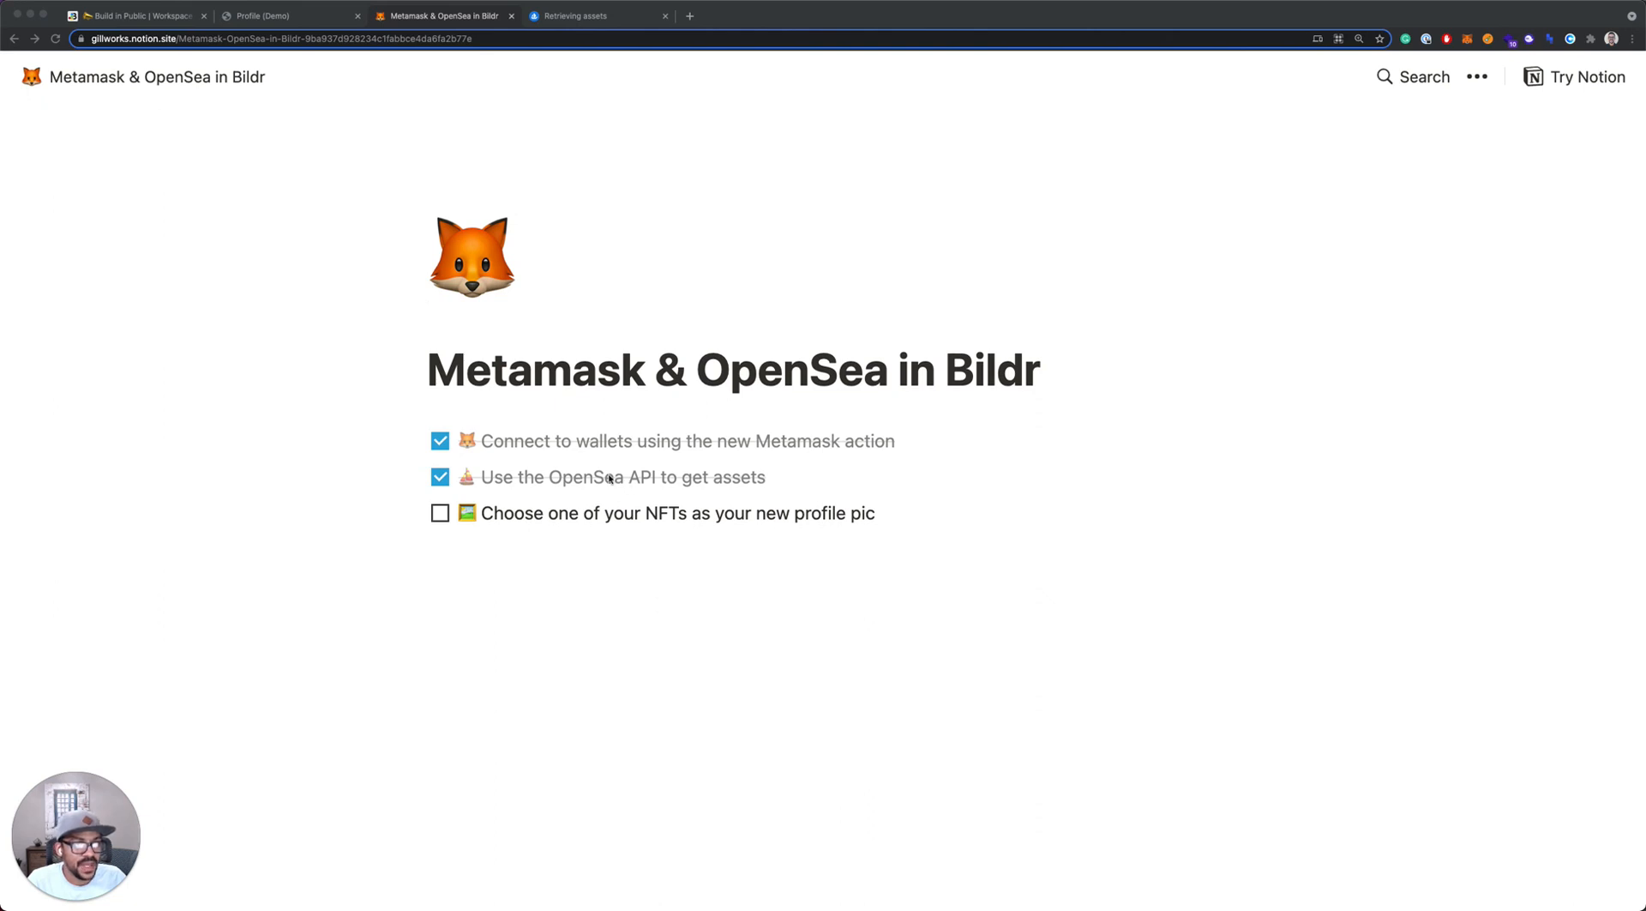
mouse_move(691, 585)
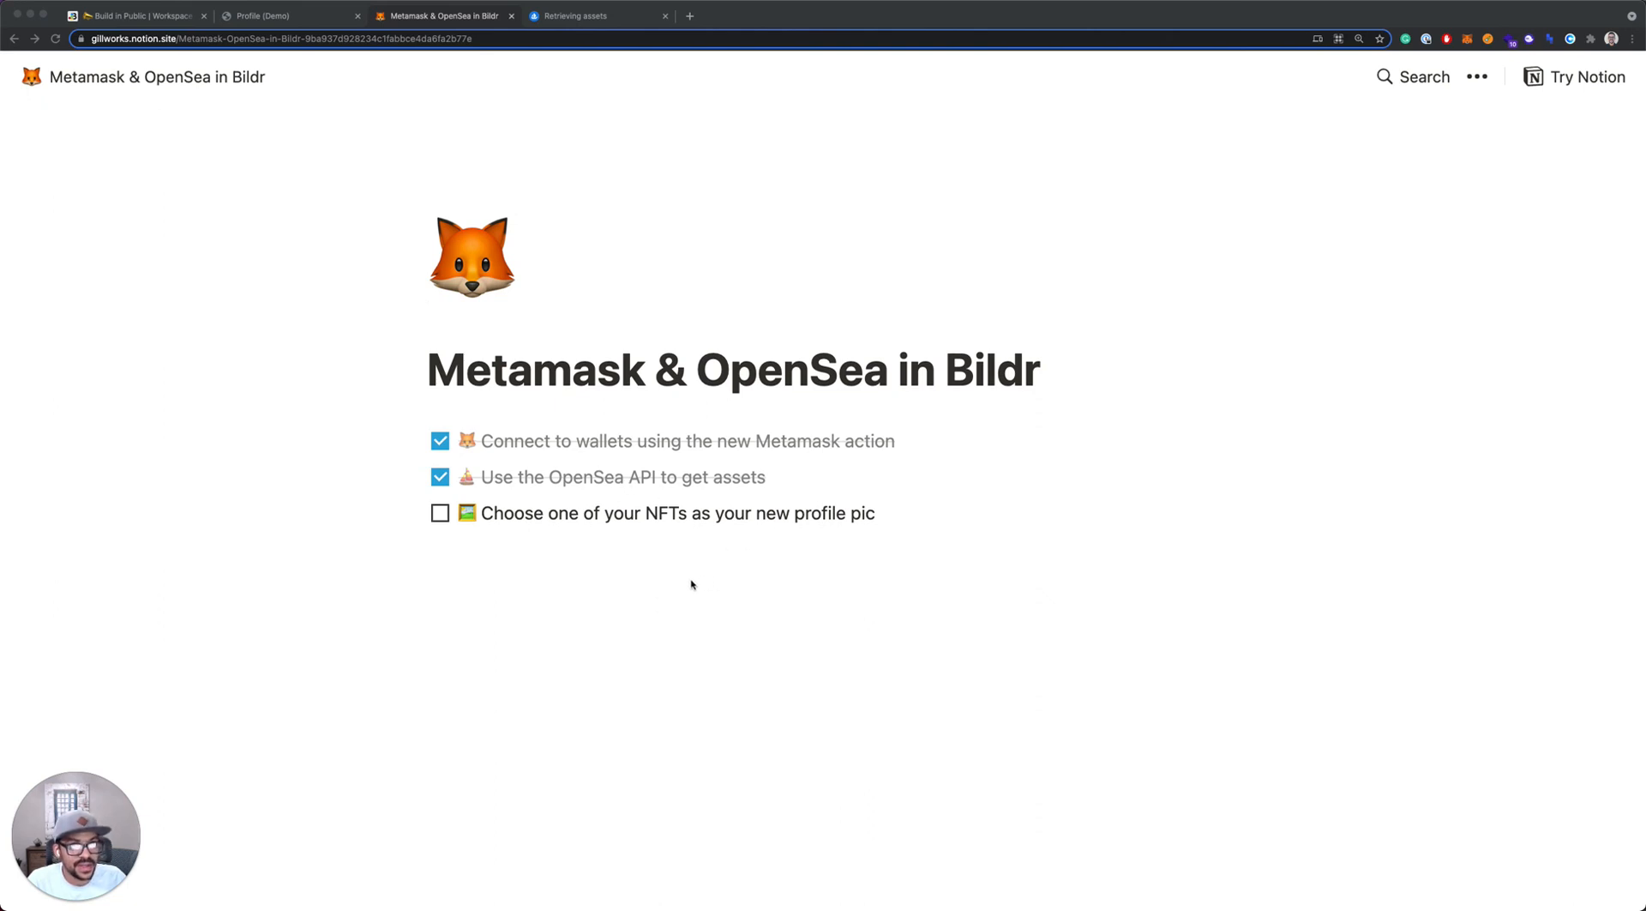
mouse_move(570, 581)
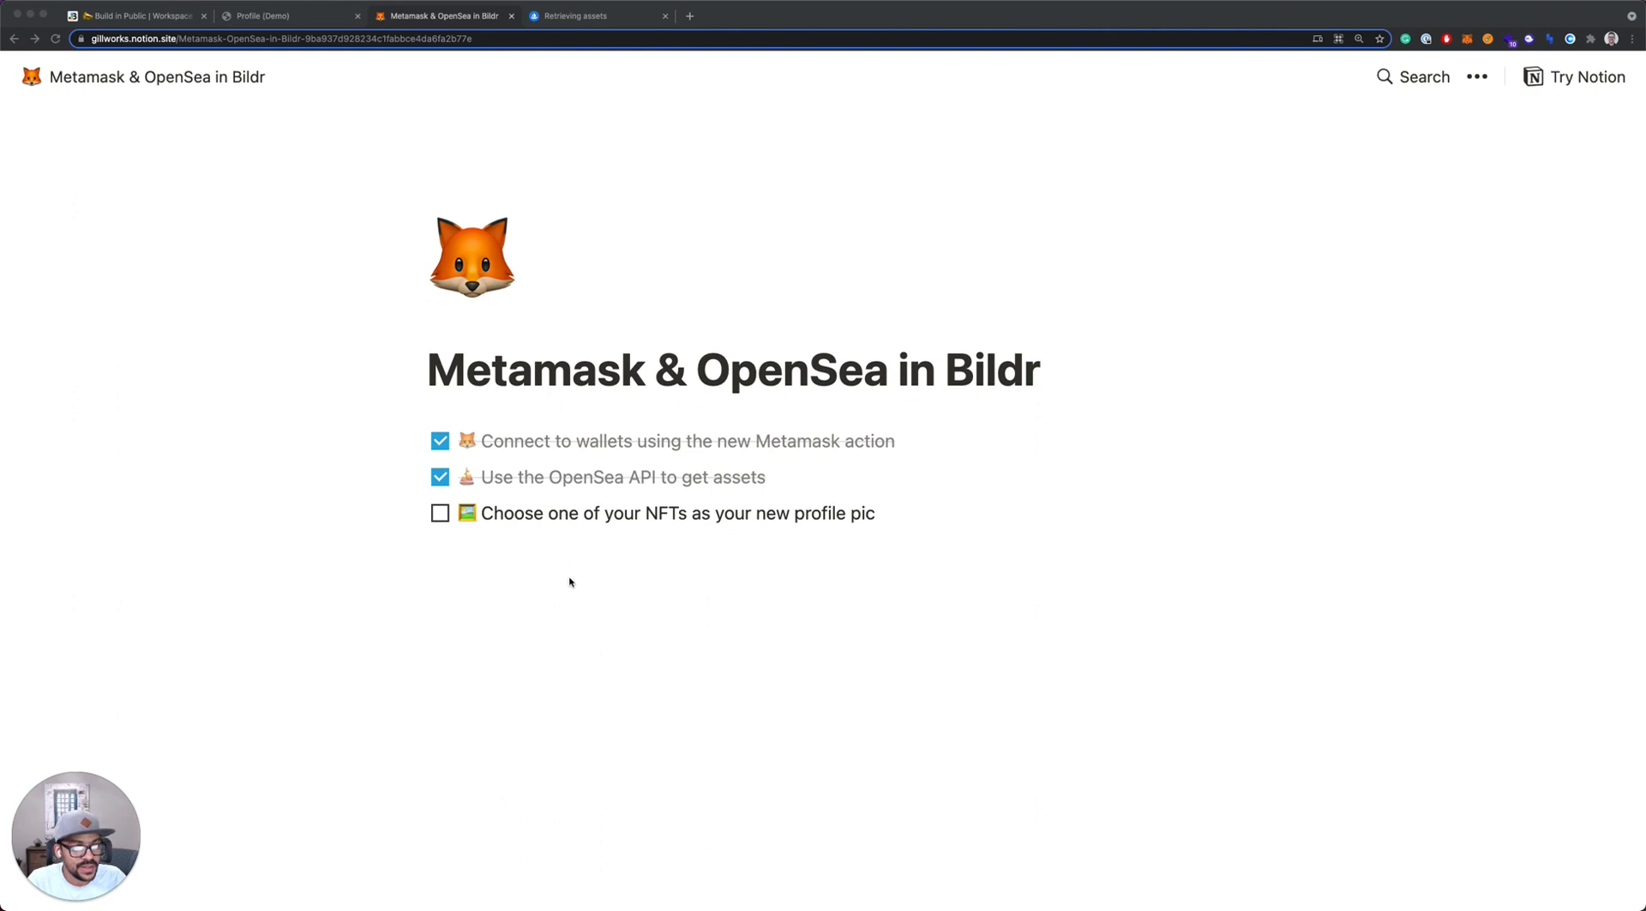
mouse_move(583, 559)
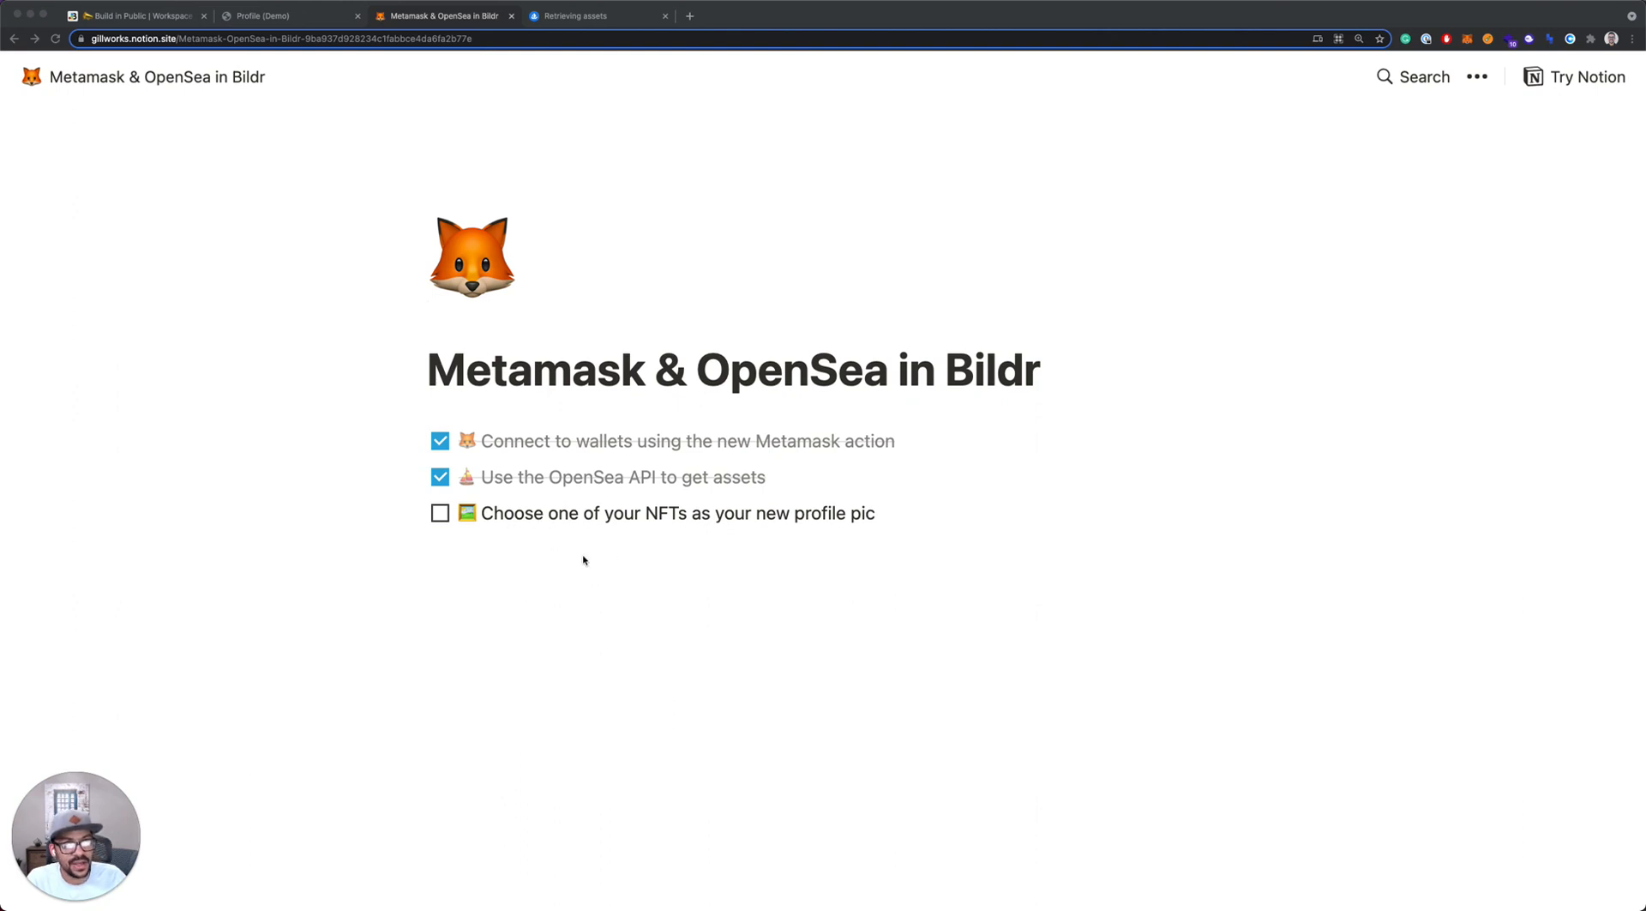